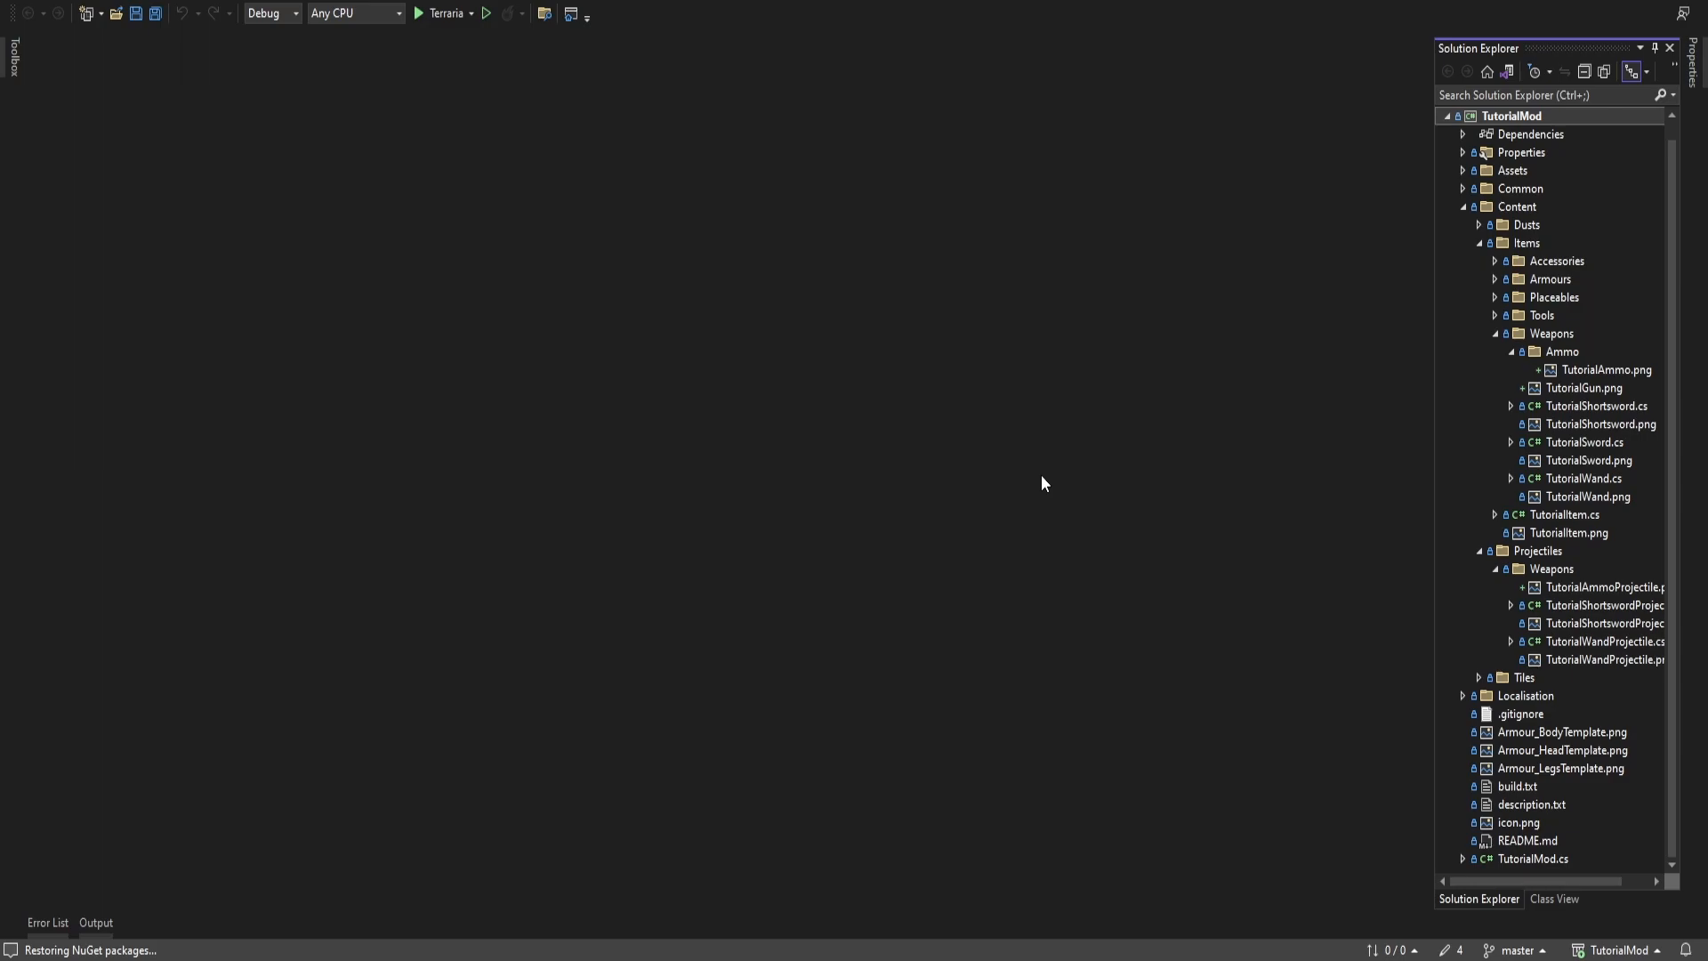
mouse_move(1608, 387)
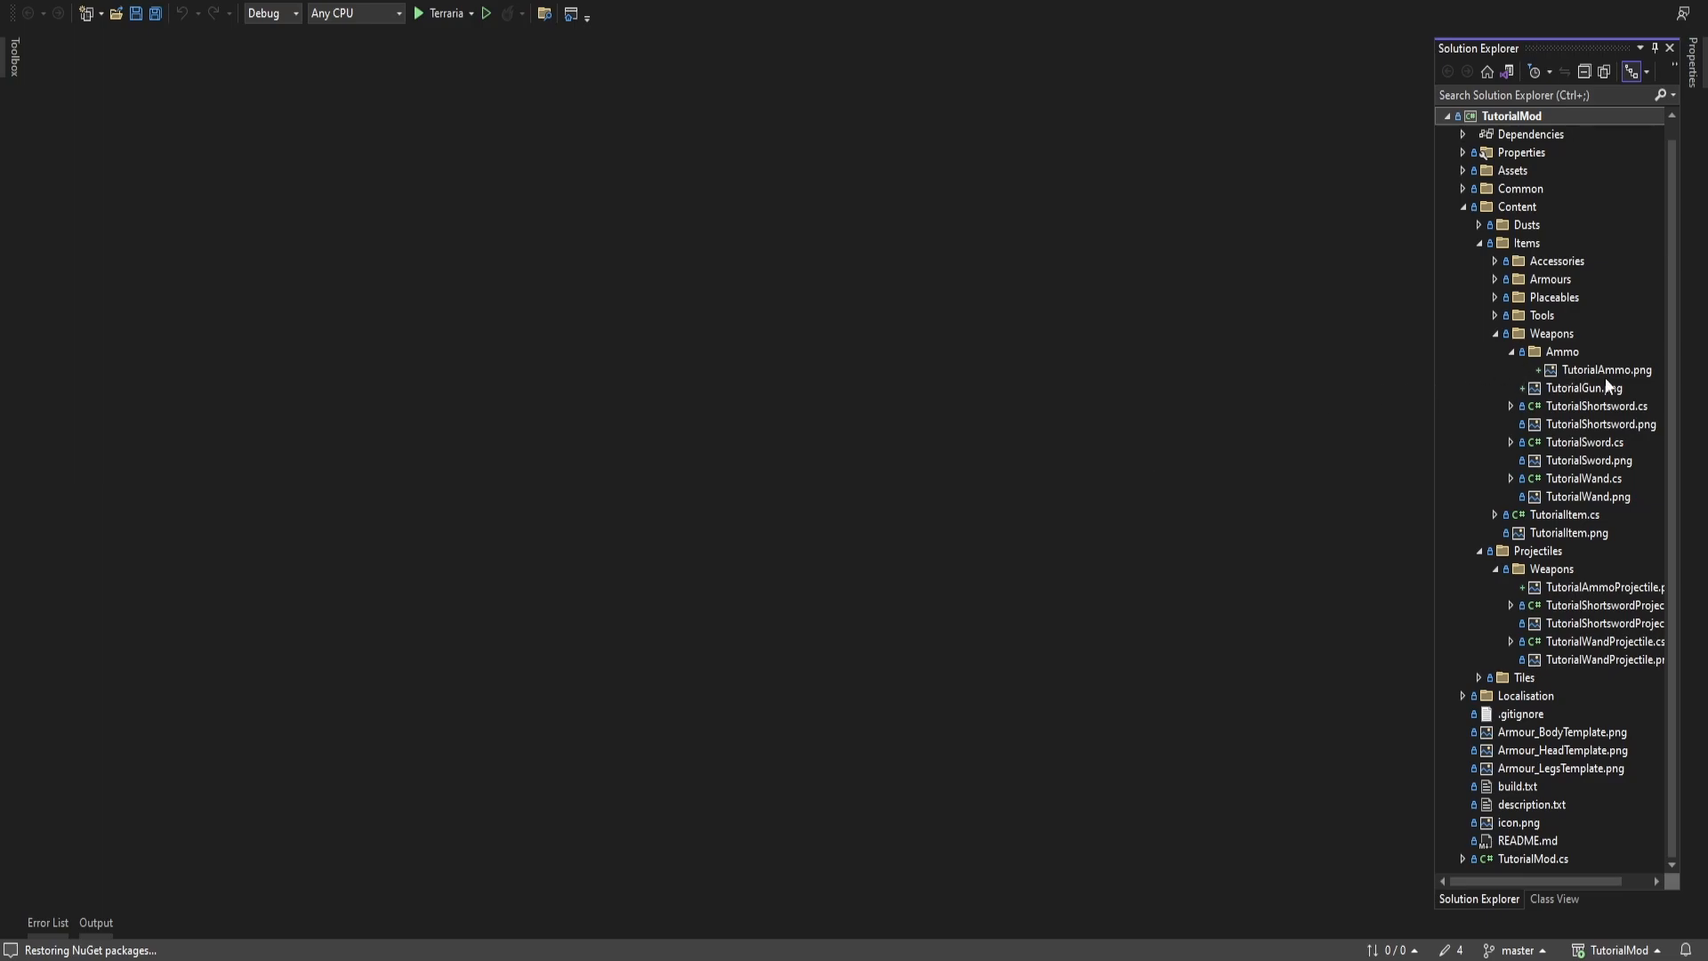
mouse_move(1577, 388)
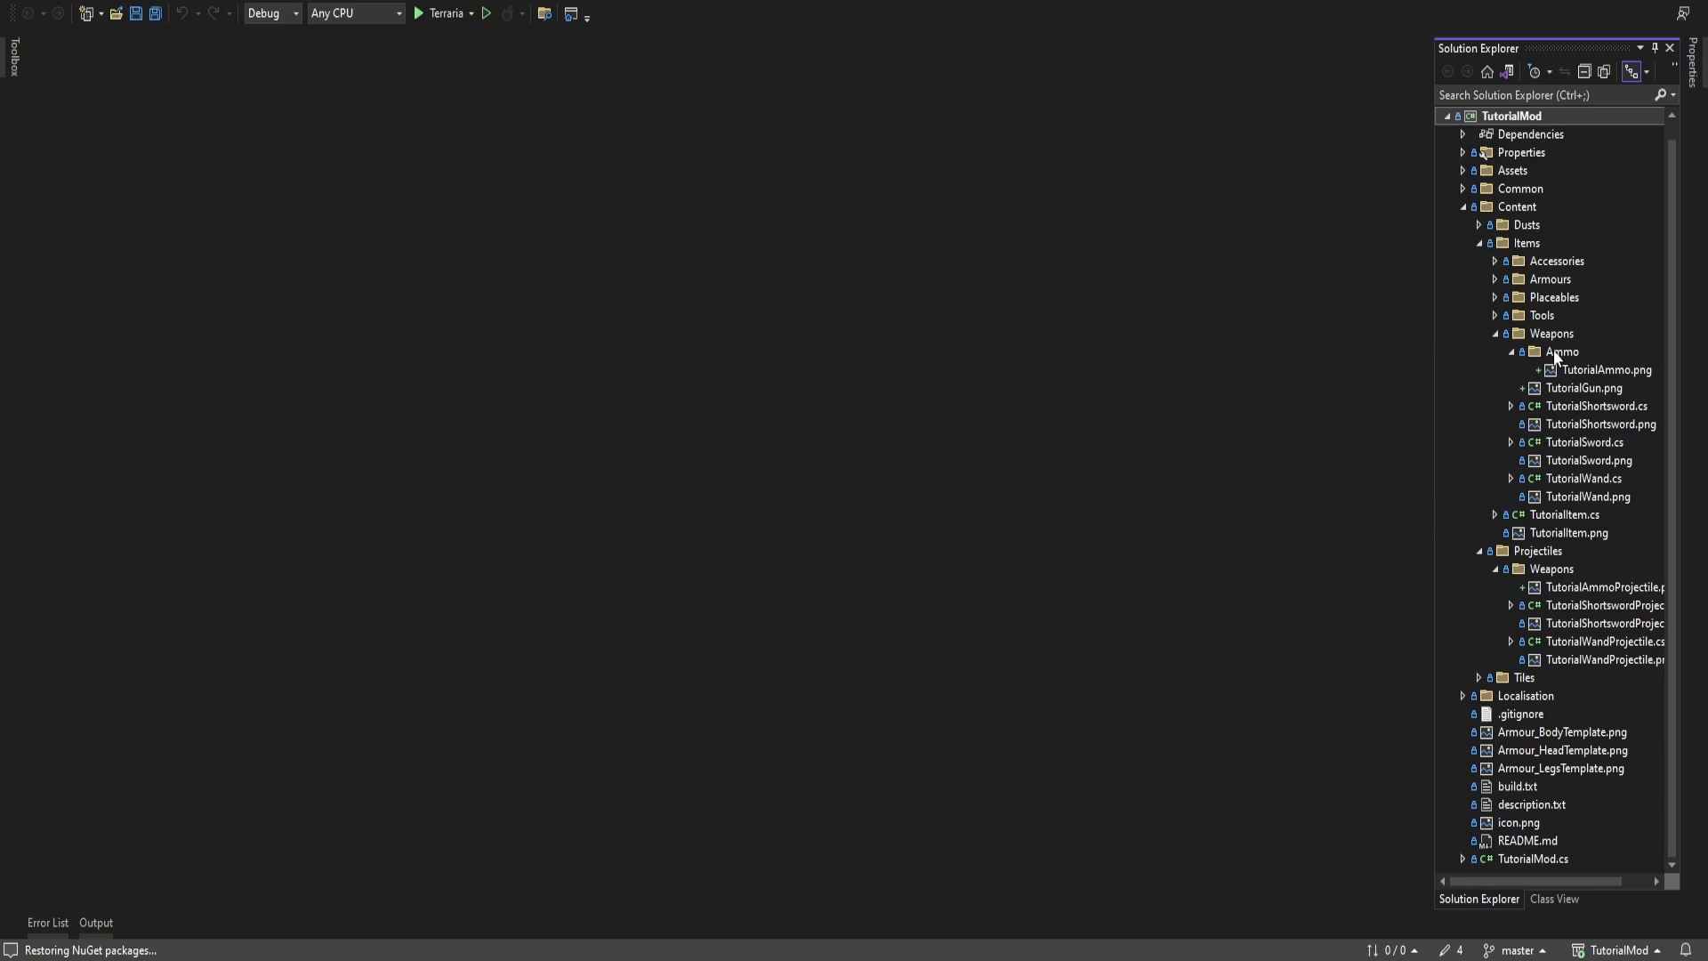
Add a class named TutorialAmmo to TutorialMod's Ammo folder
click(1562, 350)
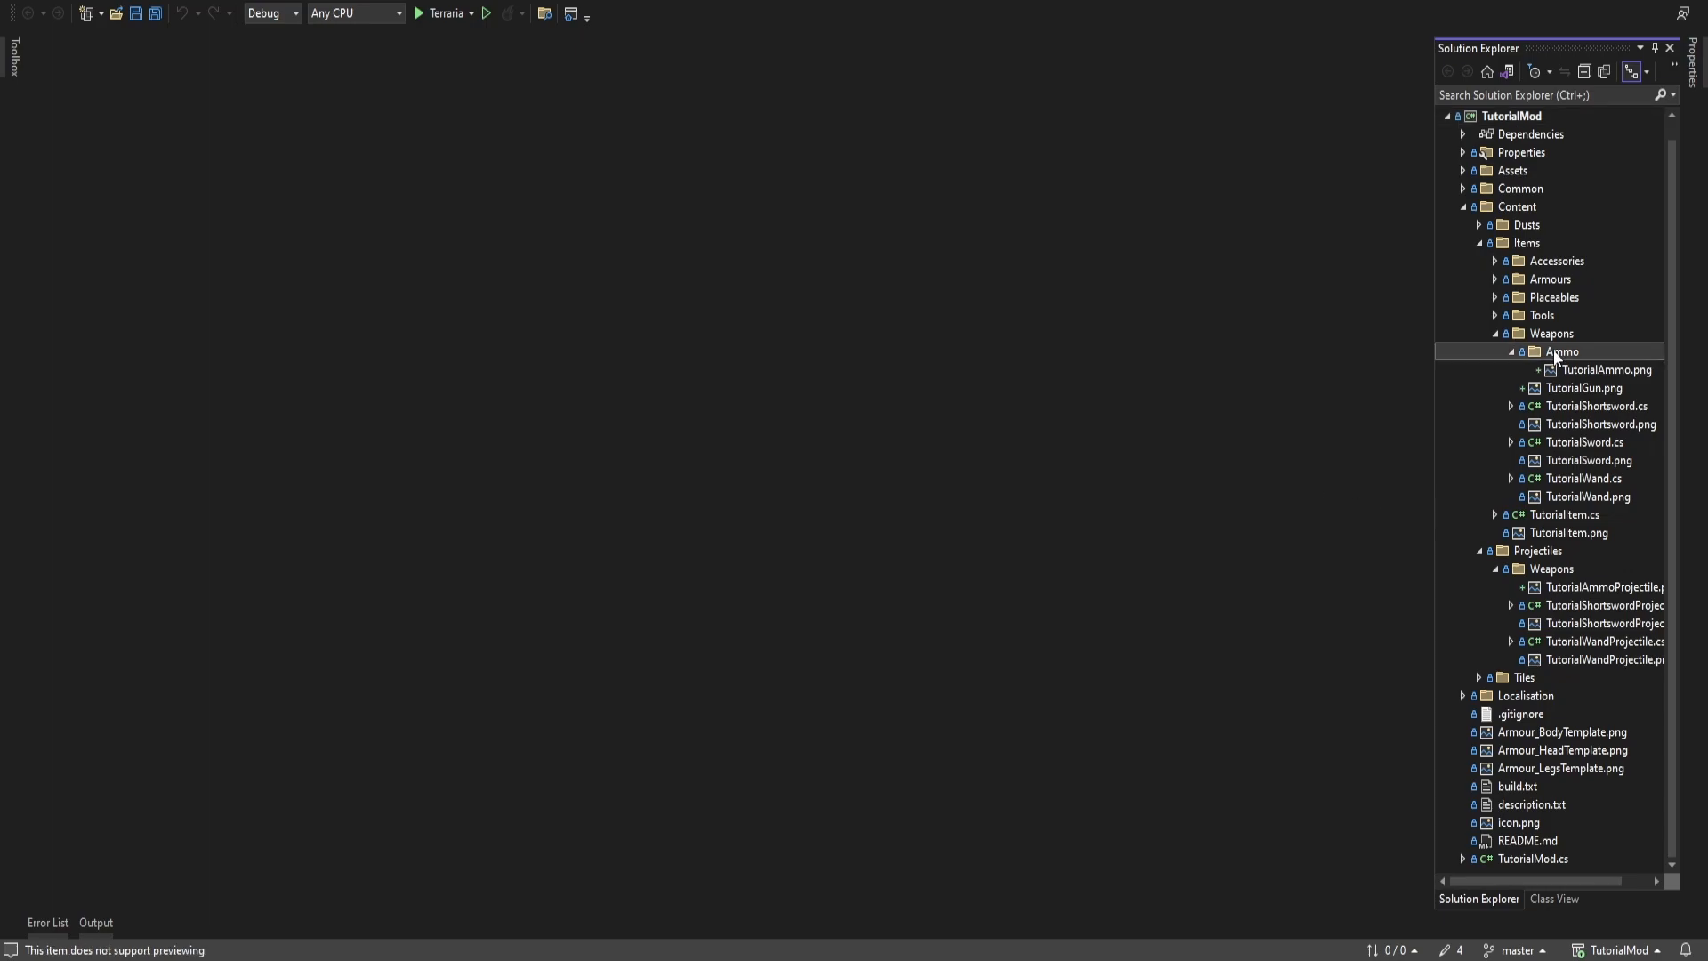
right_click(1563, 350)
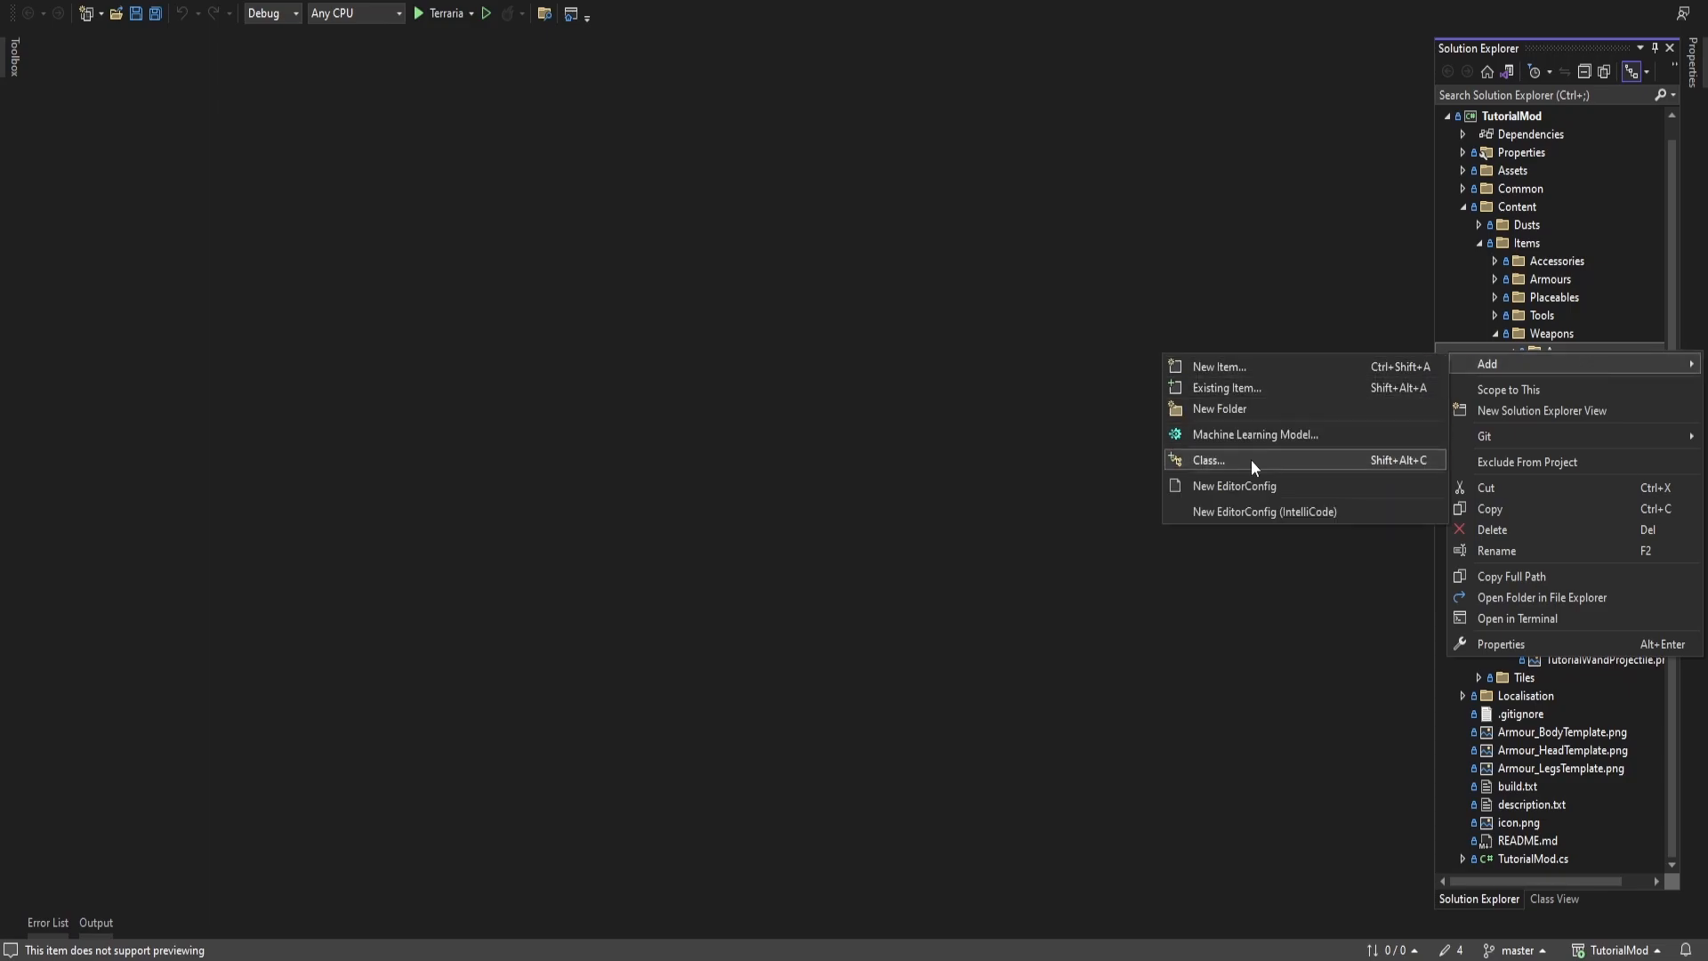
click(1209, 460)
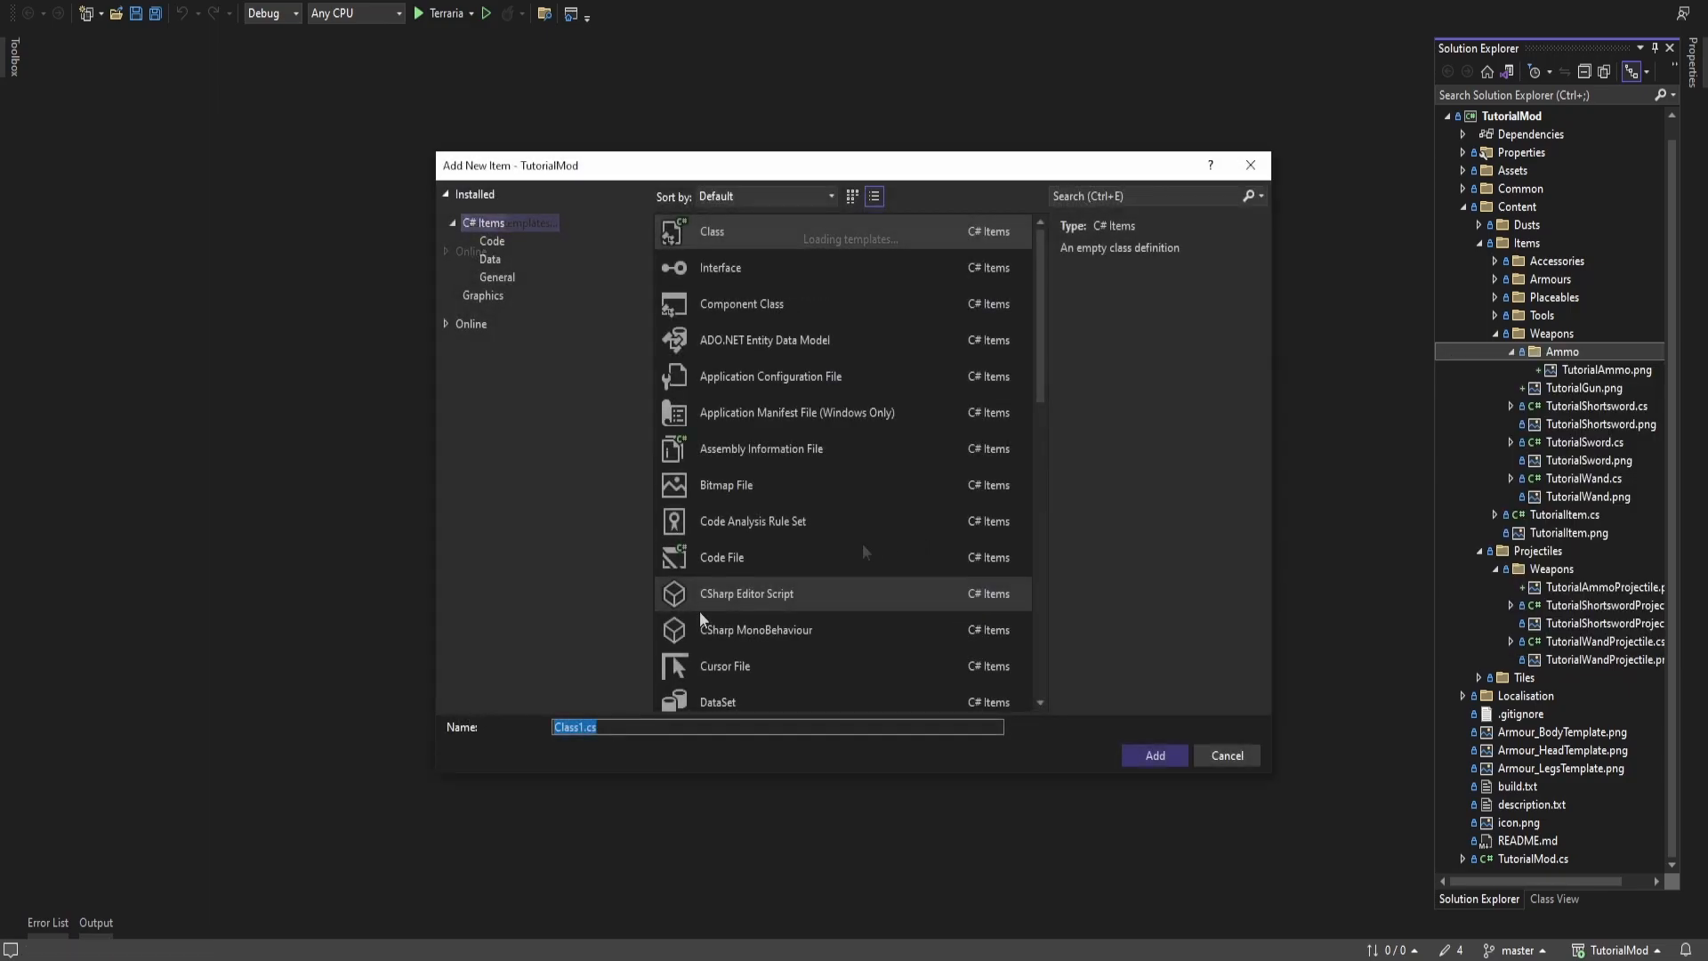
text(TutorialAmmo)
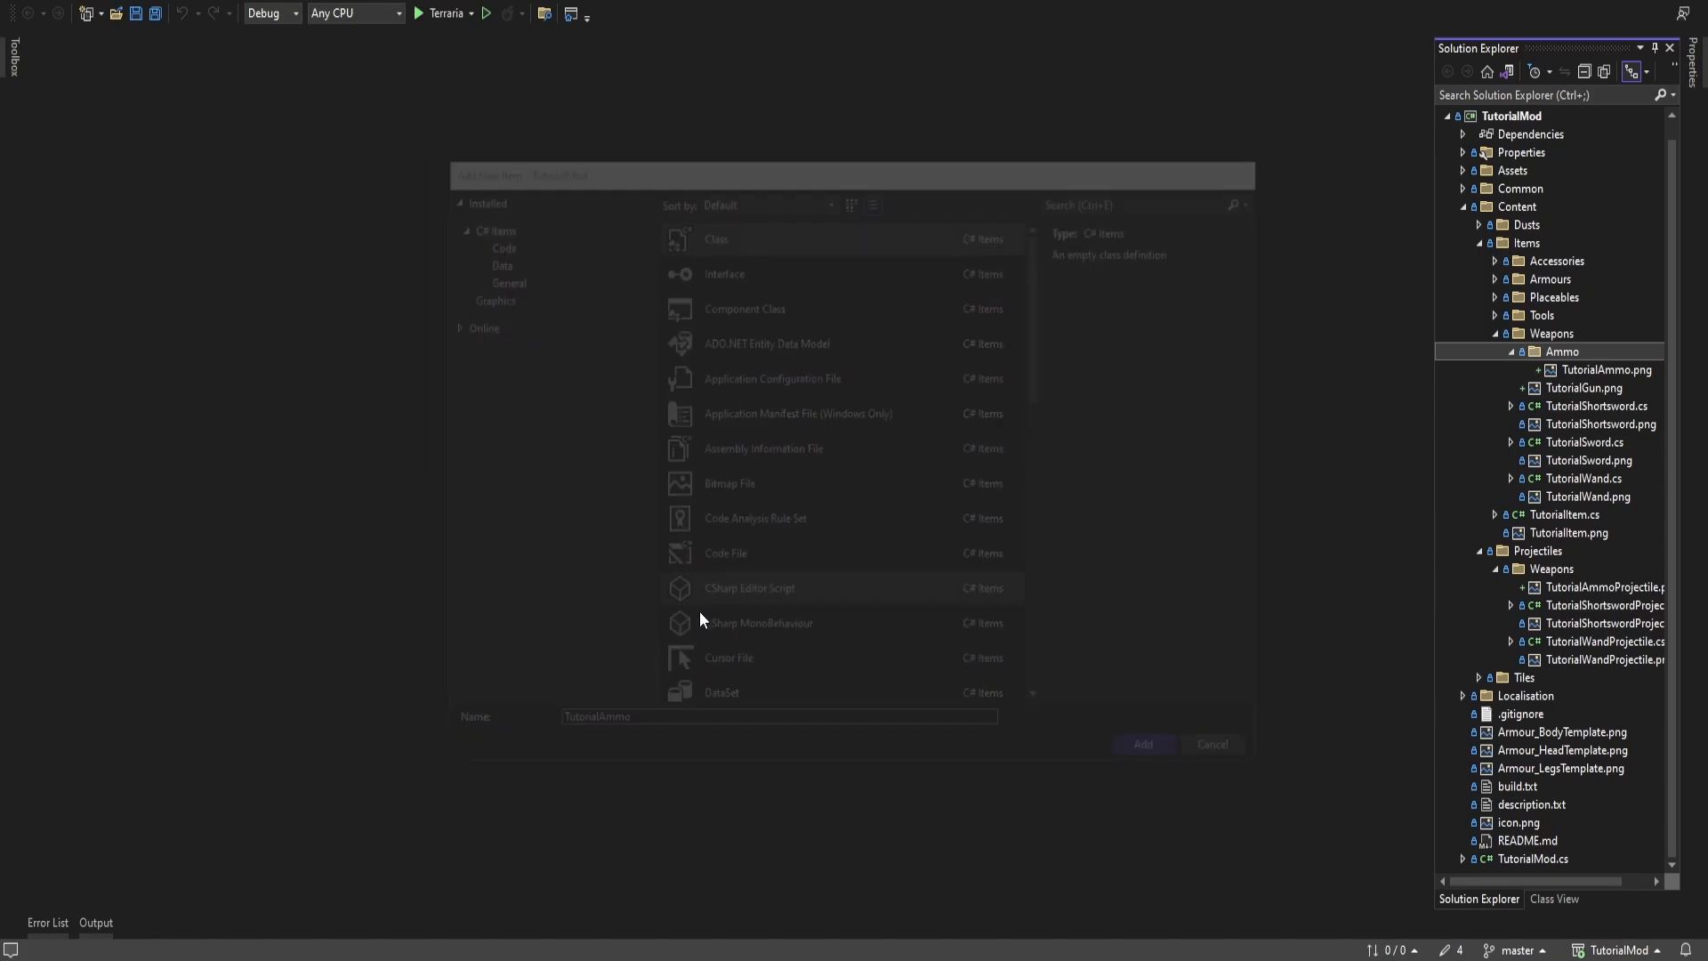
click(1143, 744)
text(u)
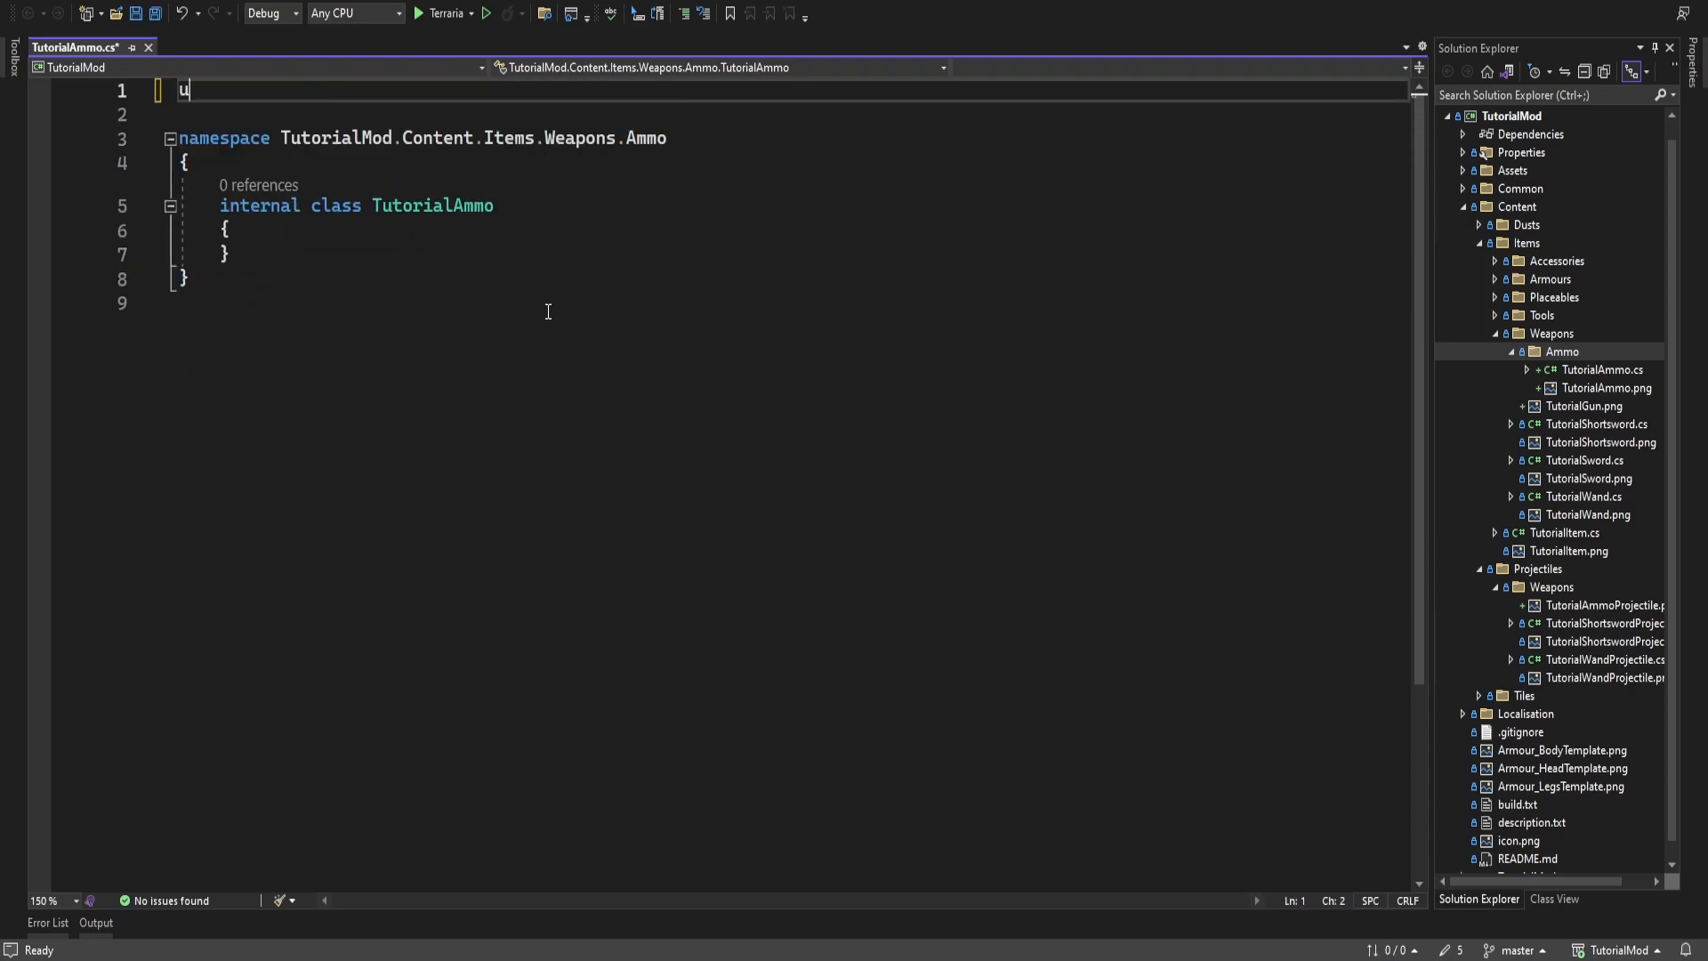
Add using directives for Terraria.ID, ModLoader, GameContent.Creative and Projectiles.Weapons
text(sing Terraria.ID;)
text(using)
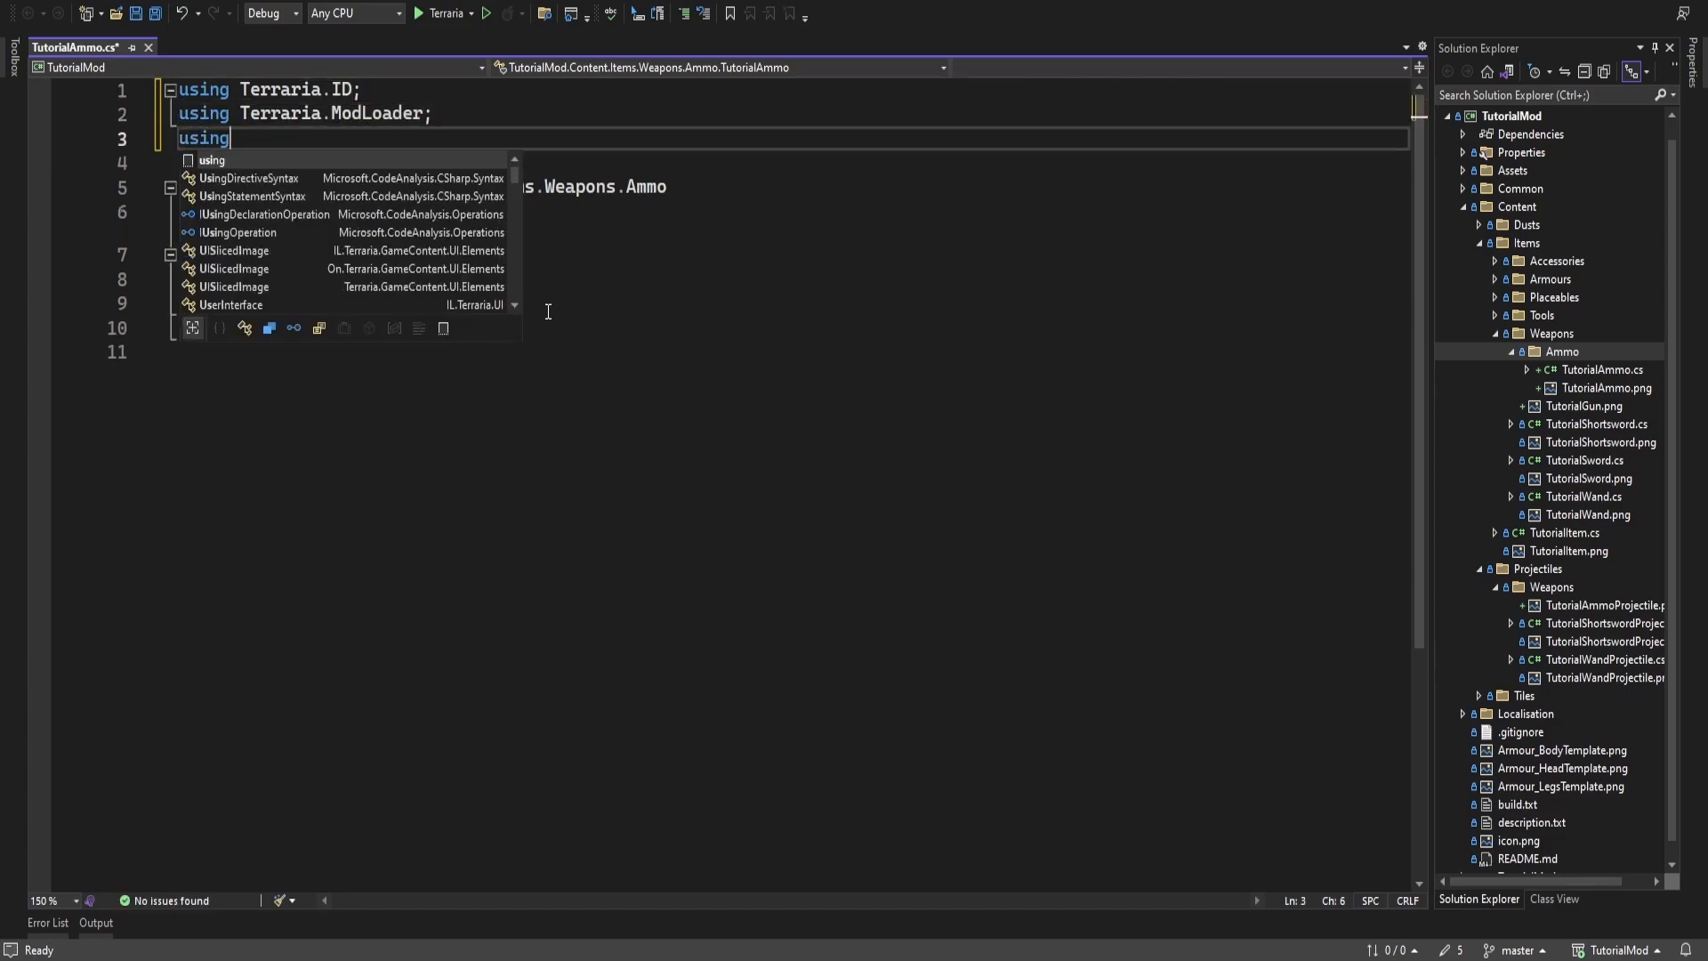
text(Terraria.GameContent.Creative;)
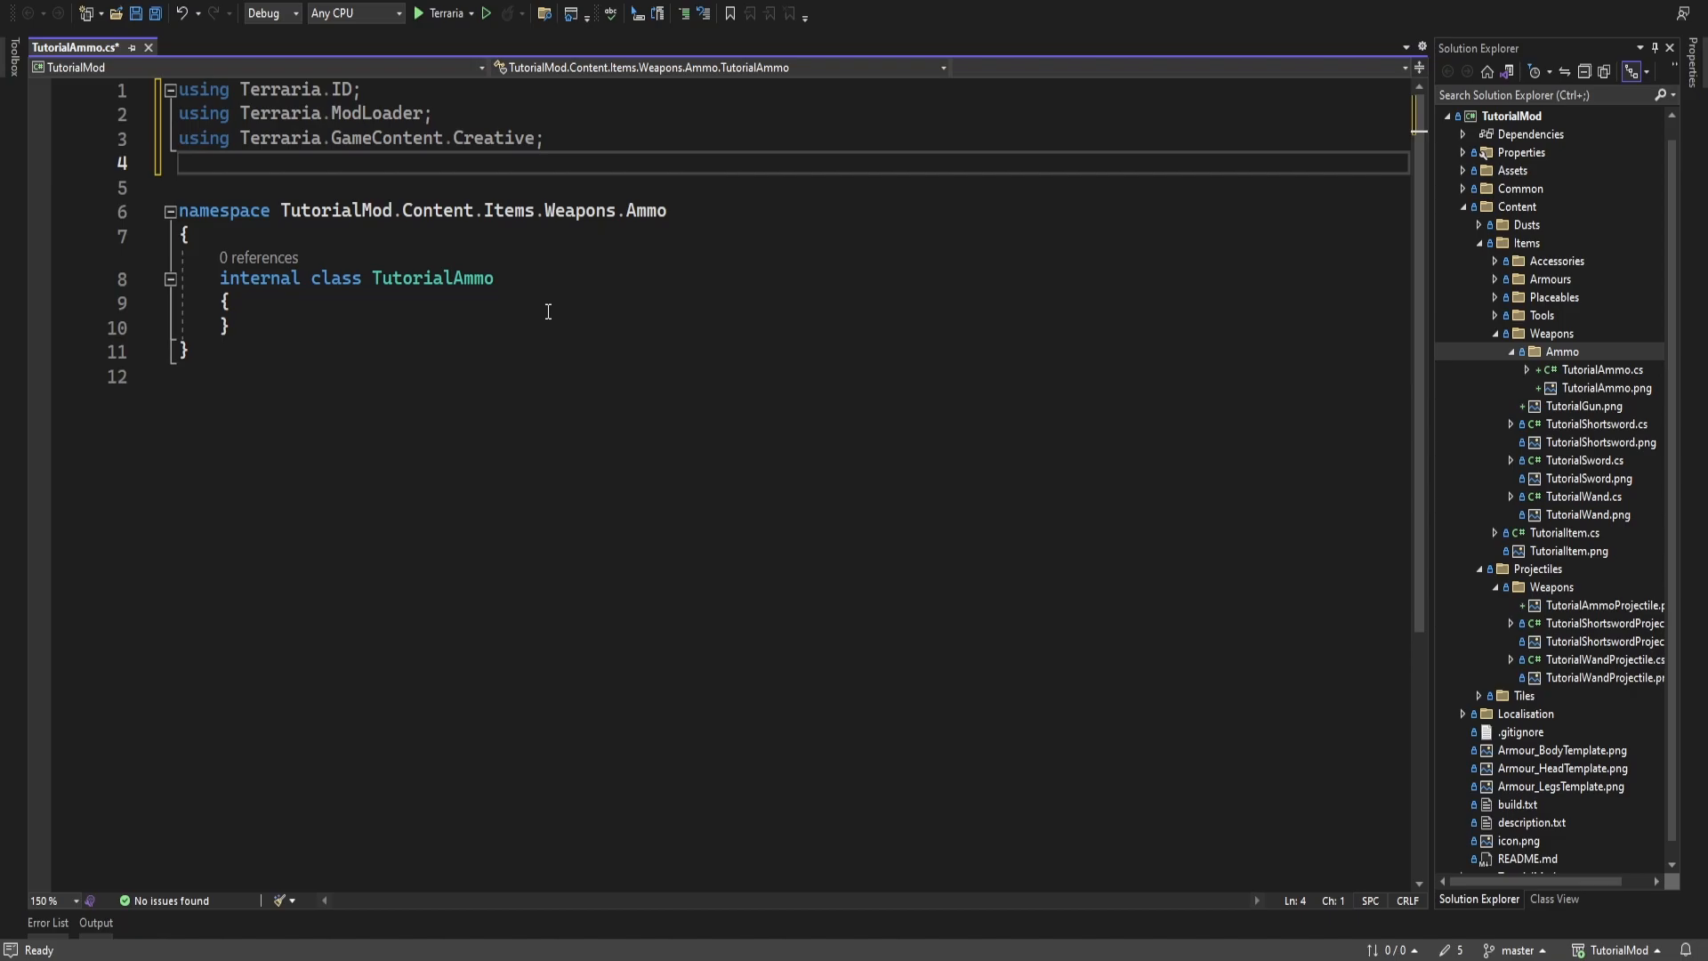
text(using TutorialMod.Content.)
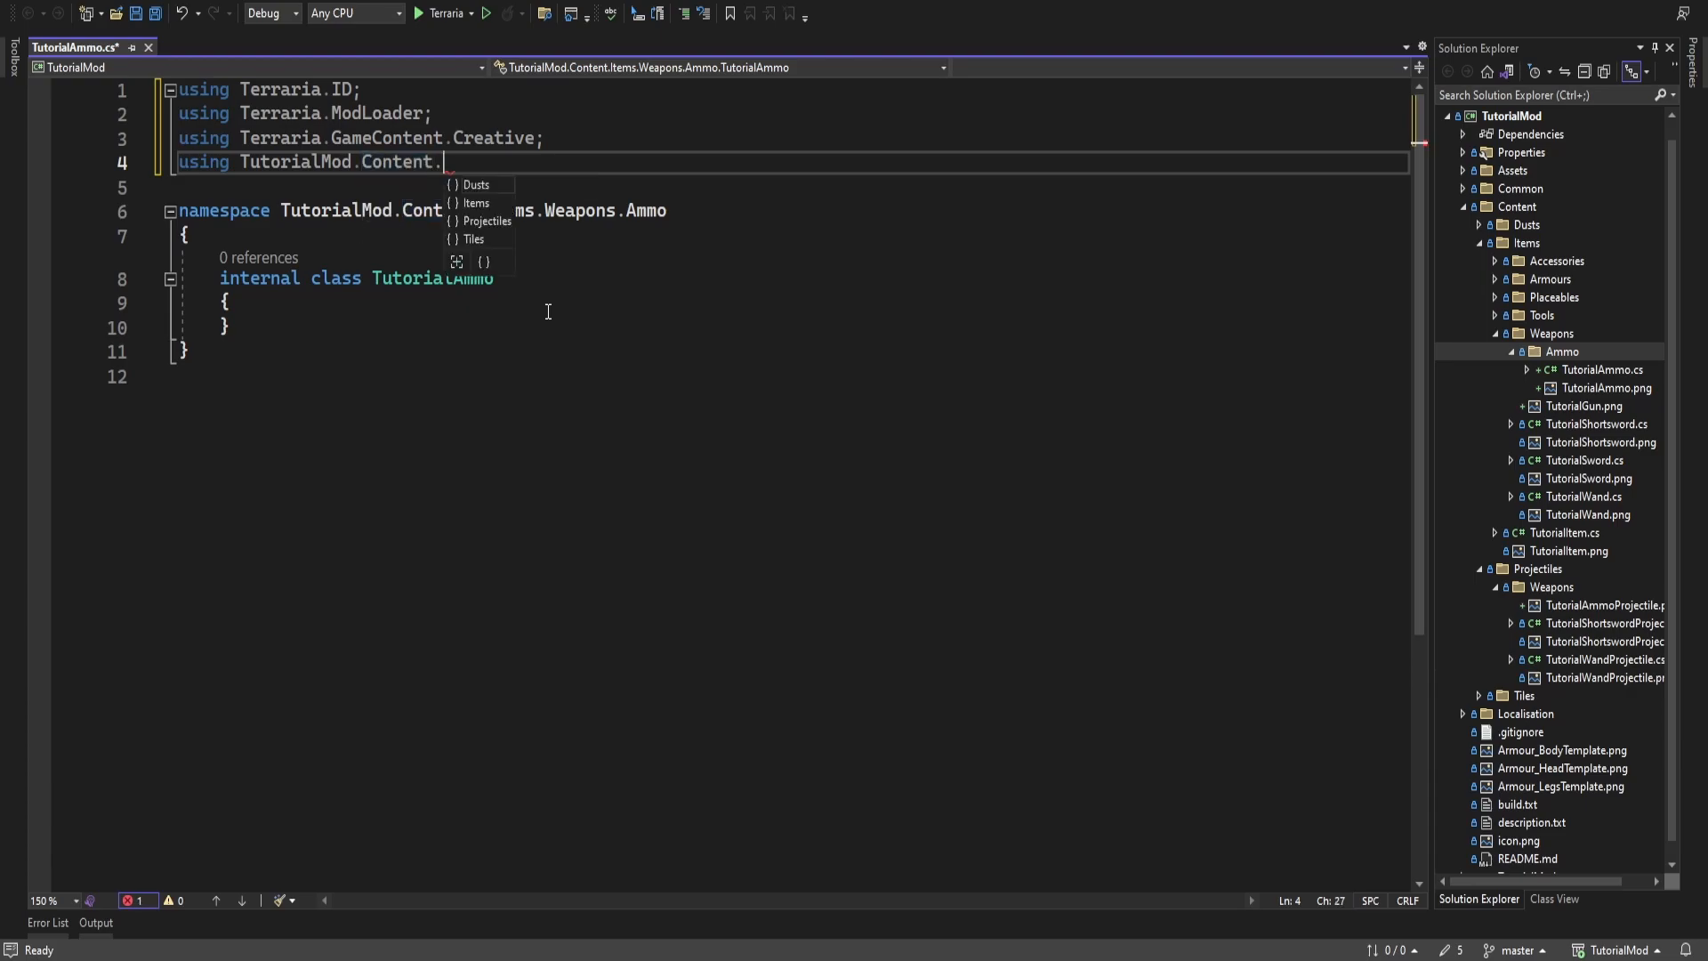
text(Projectiles.Weapons;)
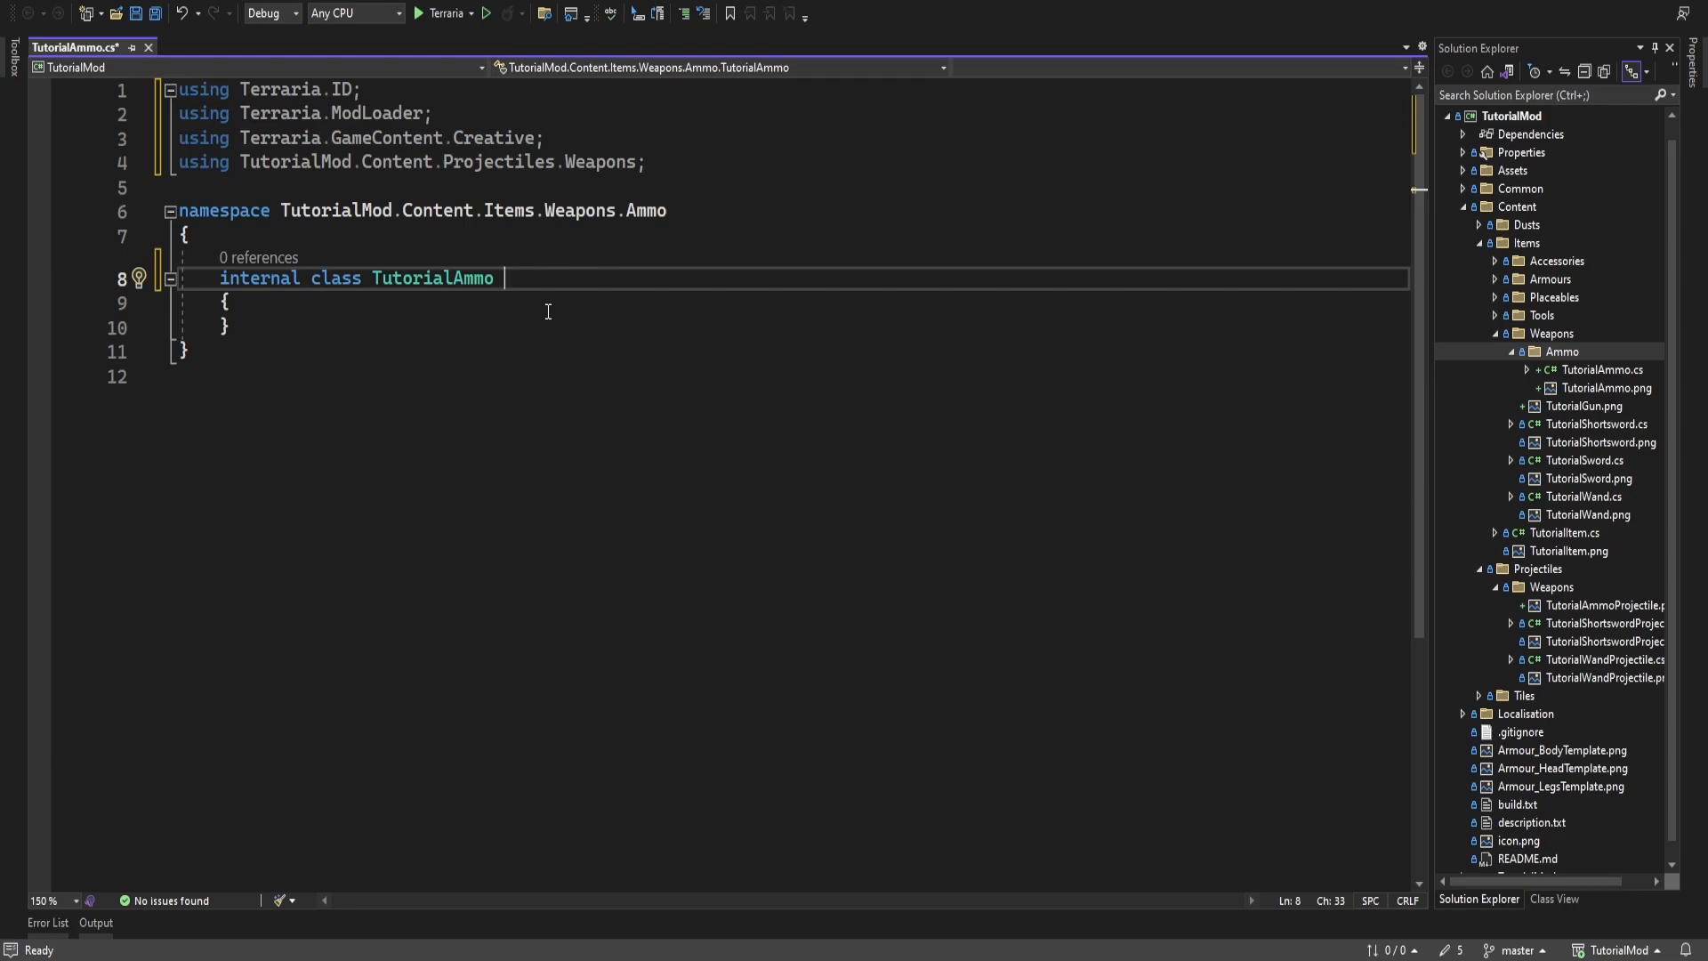
Make TutorialAmmo inherit ModItem and start a SetStaticDefaults override
text(: ModItem)
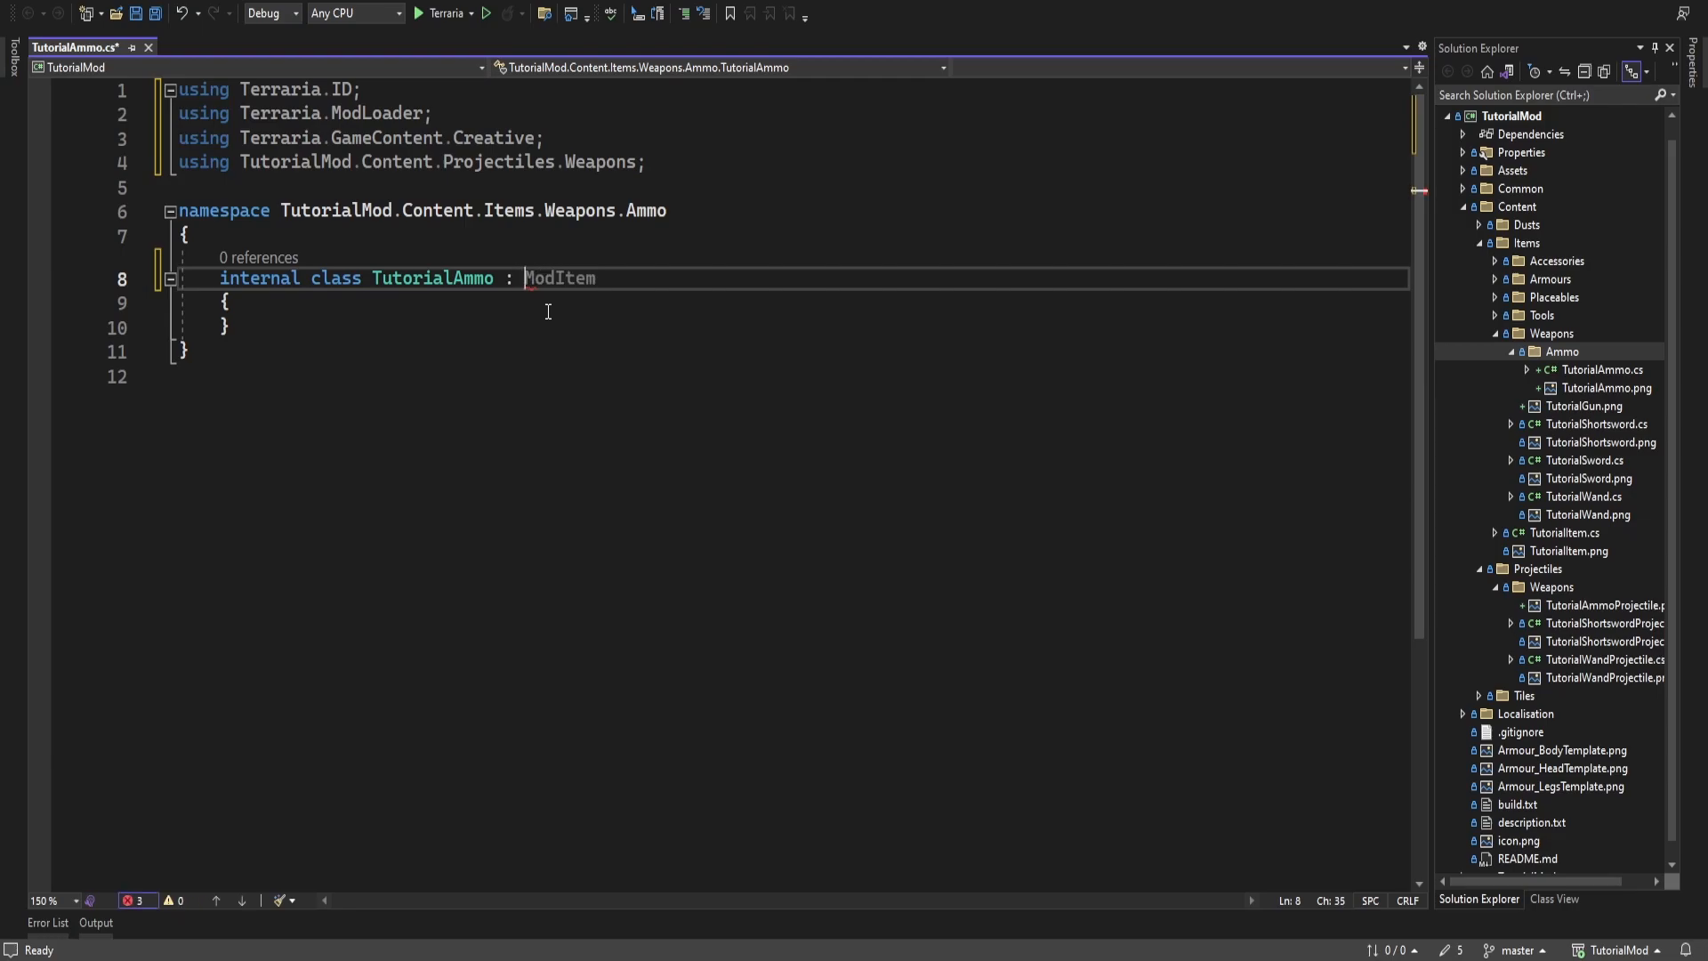
double_click(560, 278)
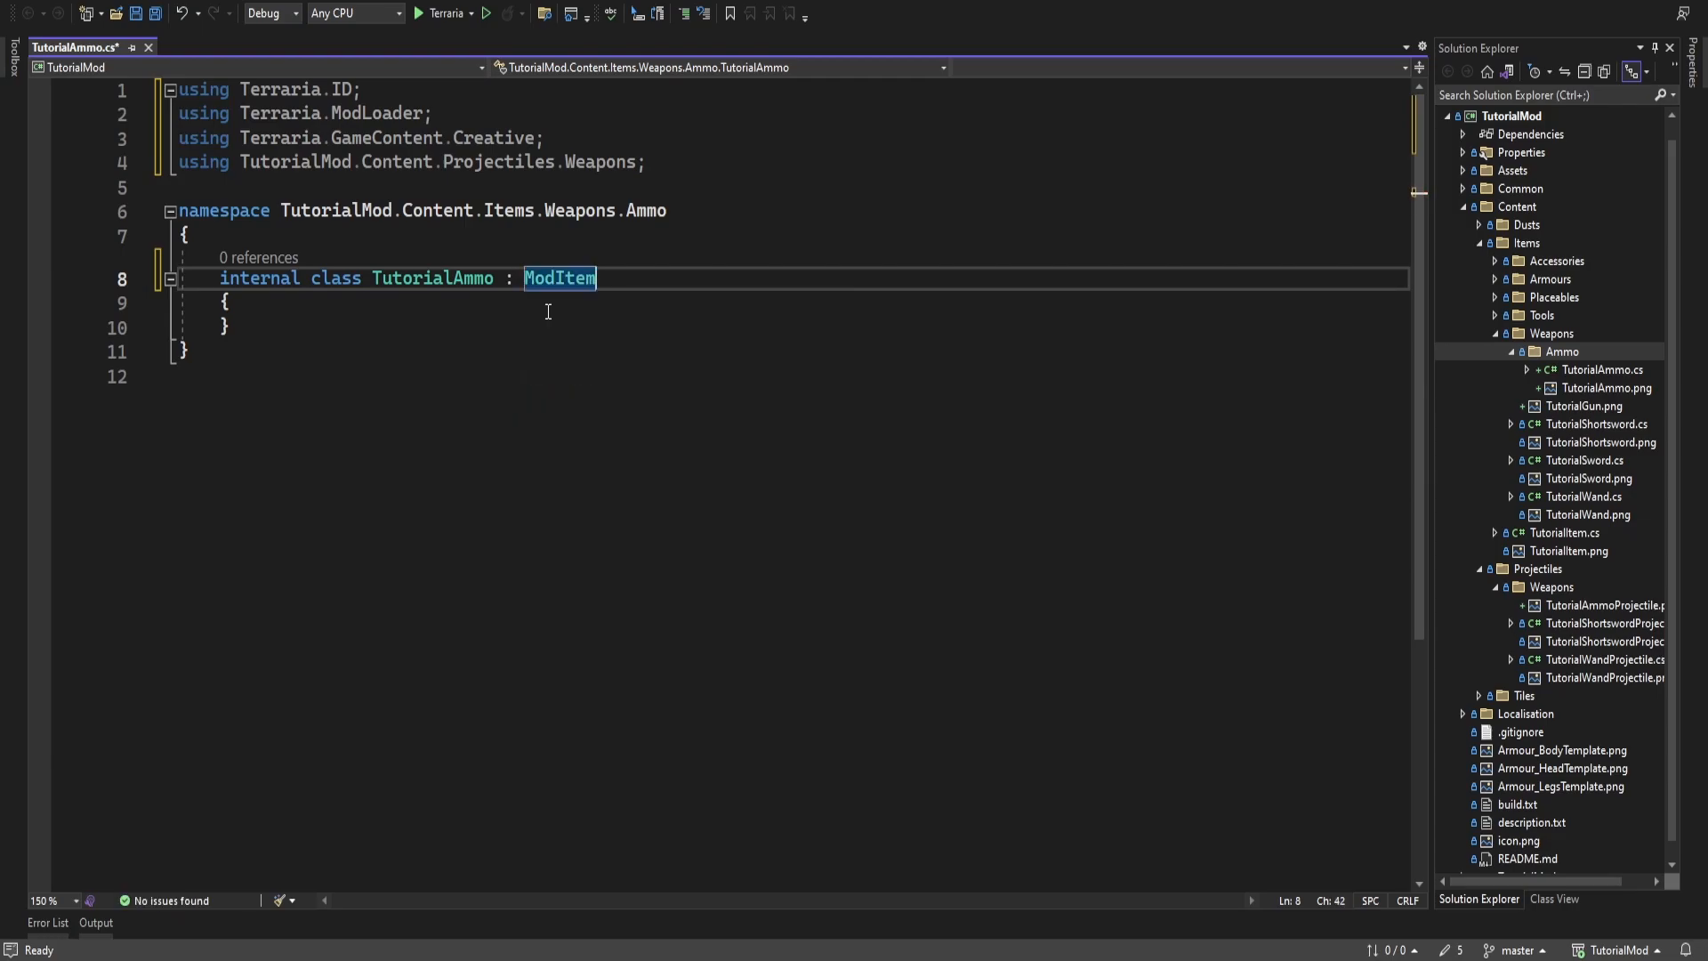
text(override void SetStaticDefaults()
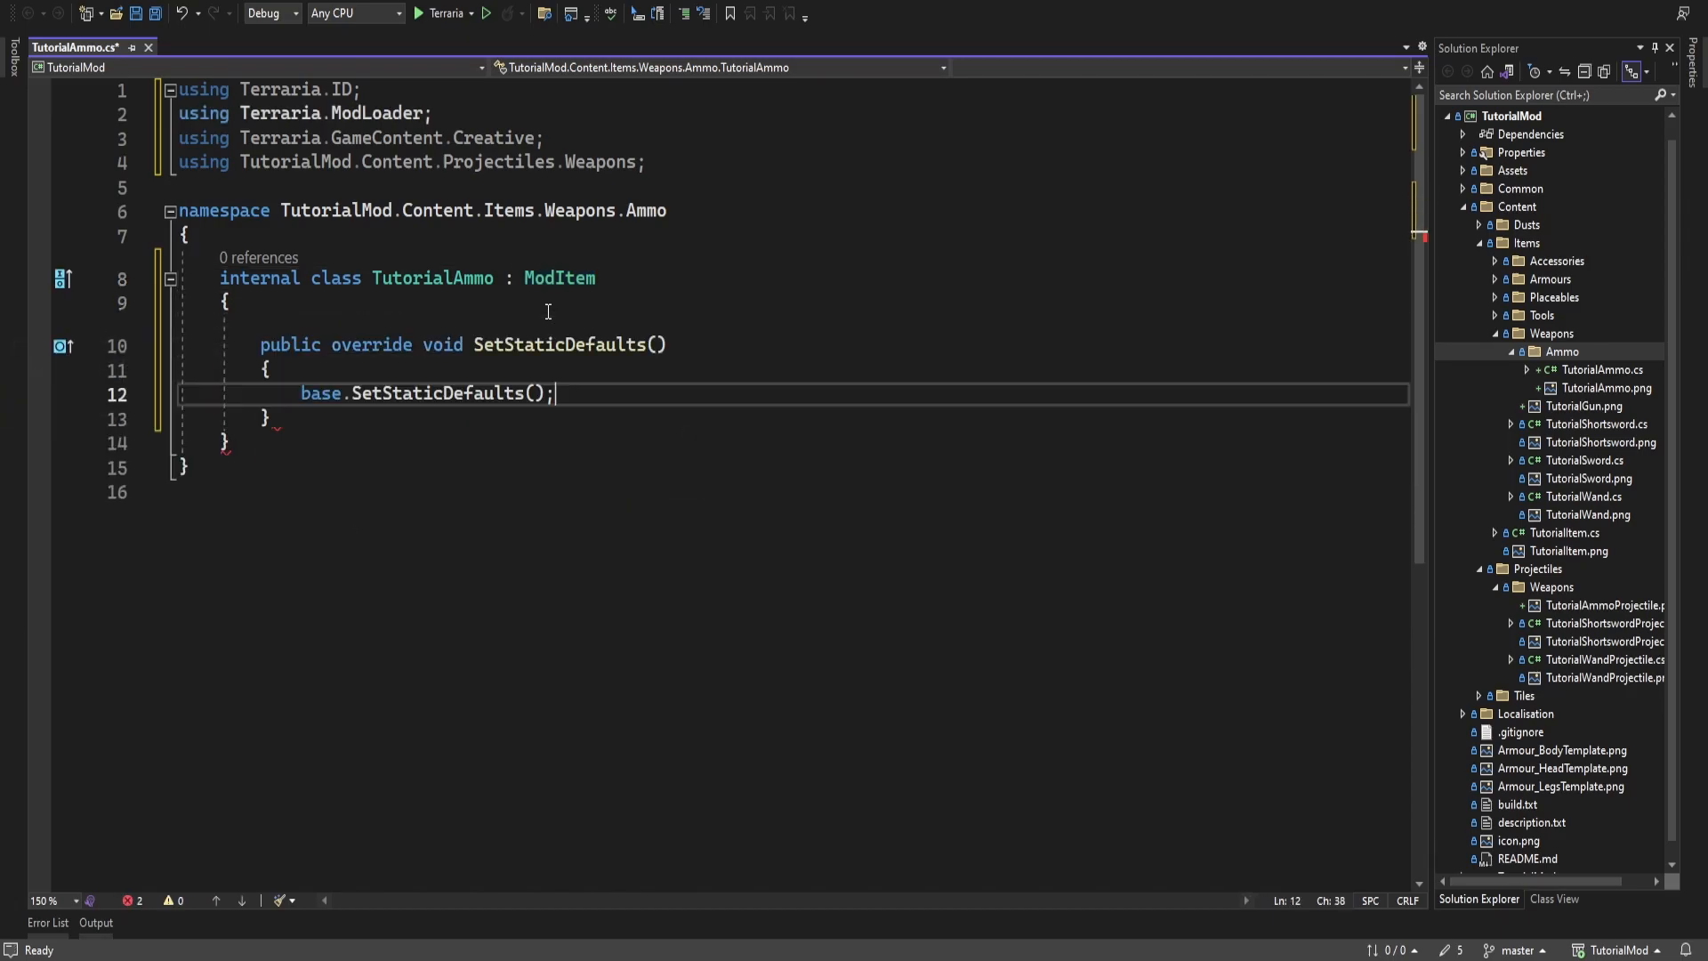
Set sacrifice count 100, 8×8 size, 12 damage and ranged damage type
text(CreativeItemSacrificesCatalog.Instance.SacrificeCountNeededByItemId[Type] = 100;)
text(public override void SetDefaults()
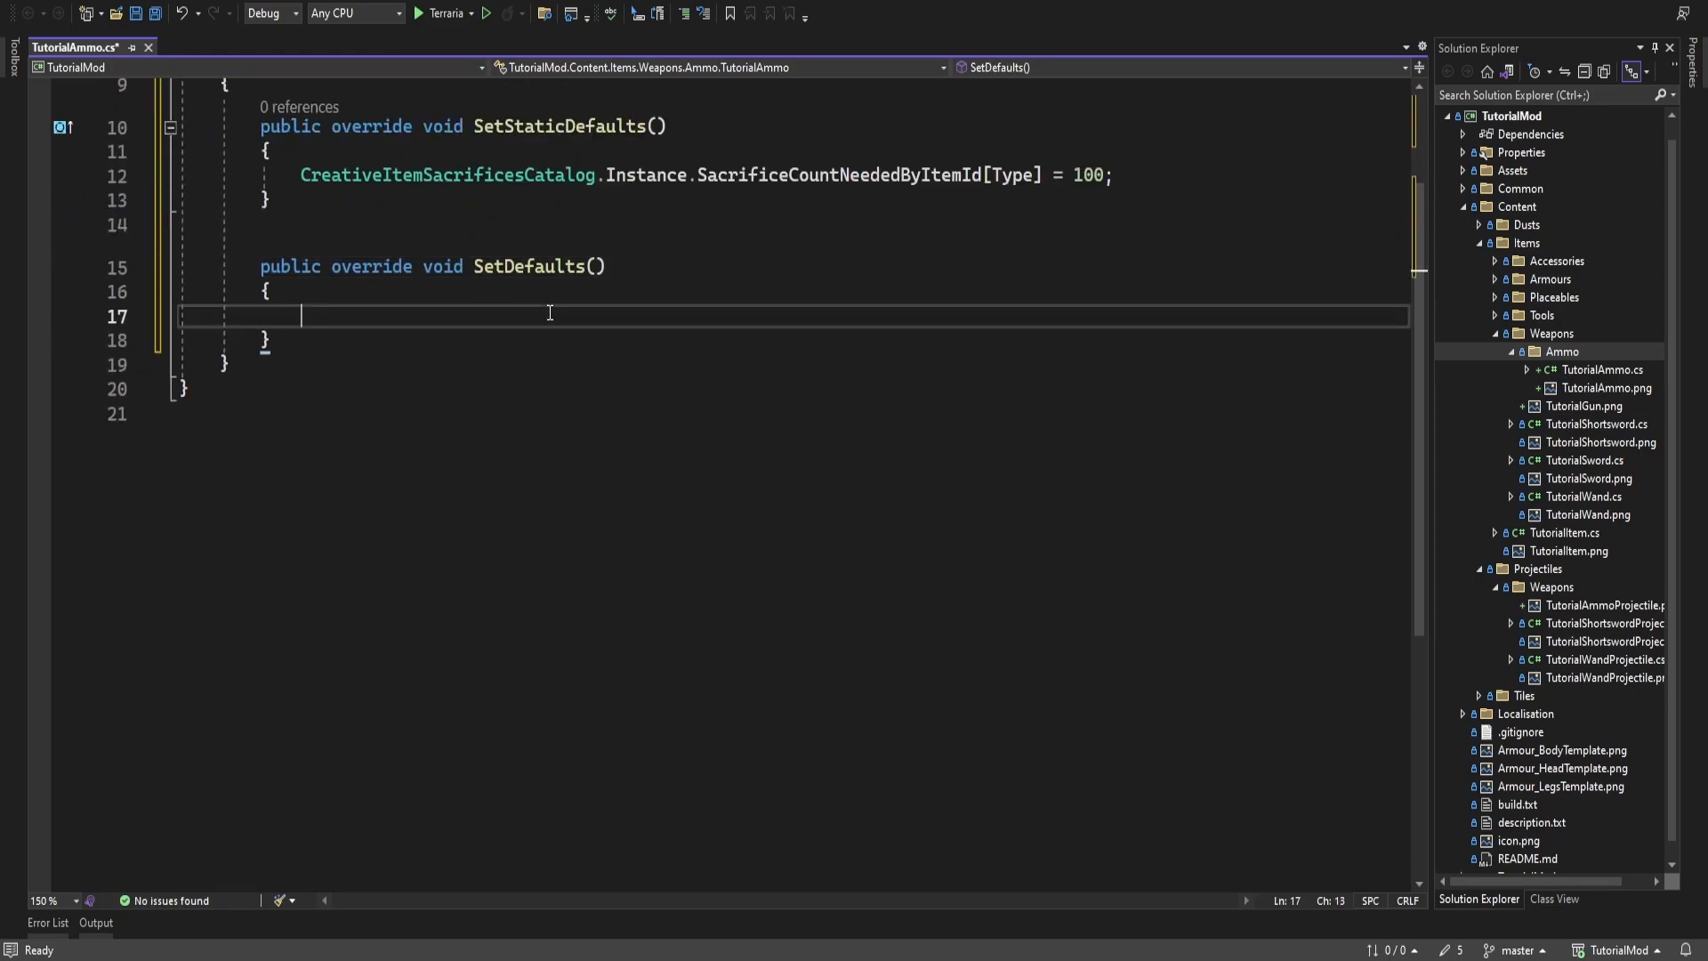
text(Item)
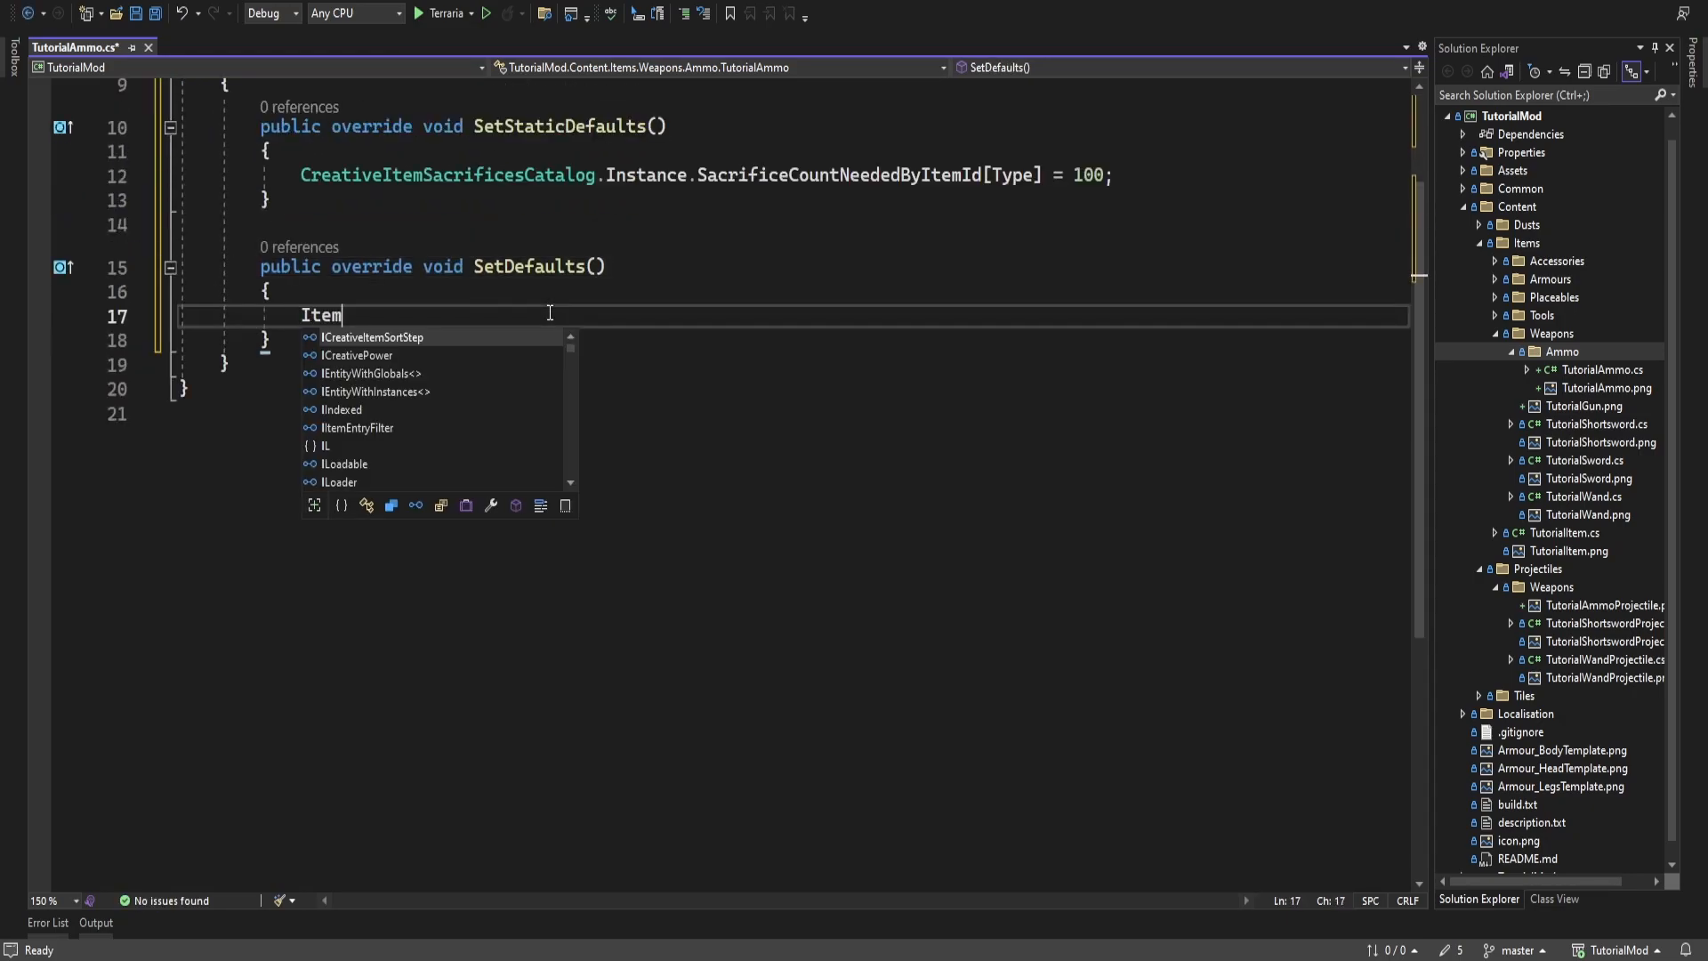
text(.width = 9)
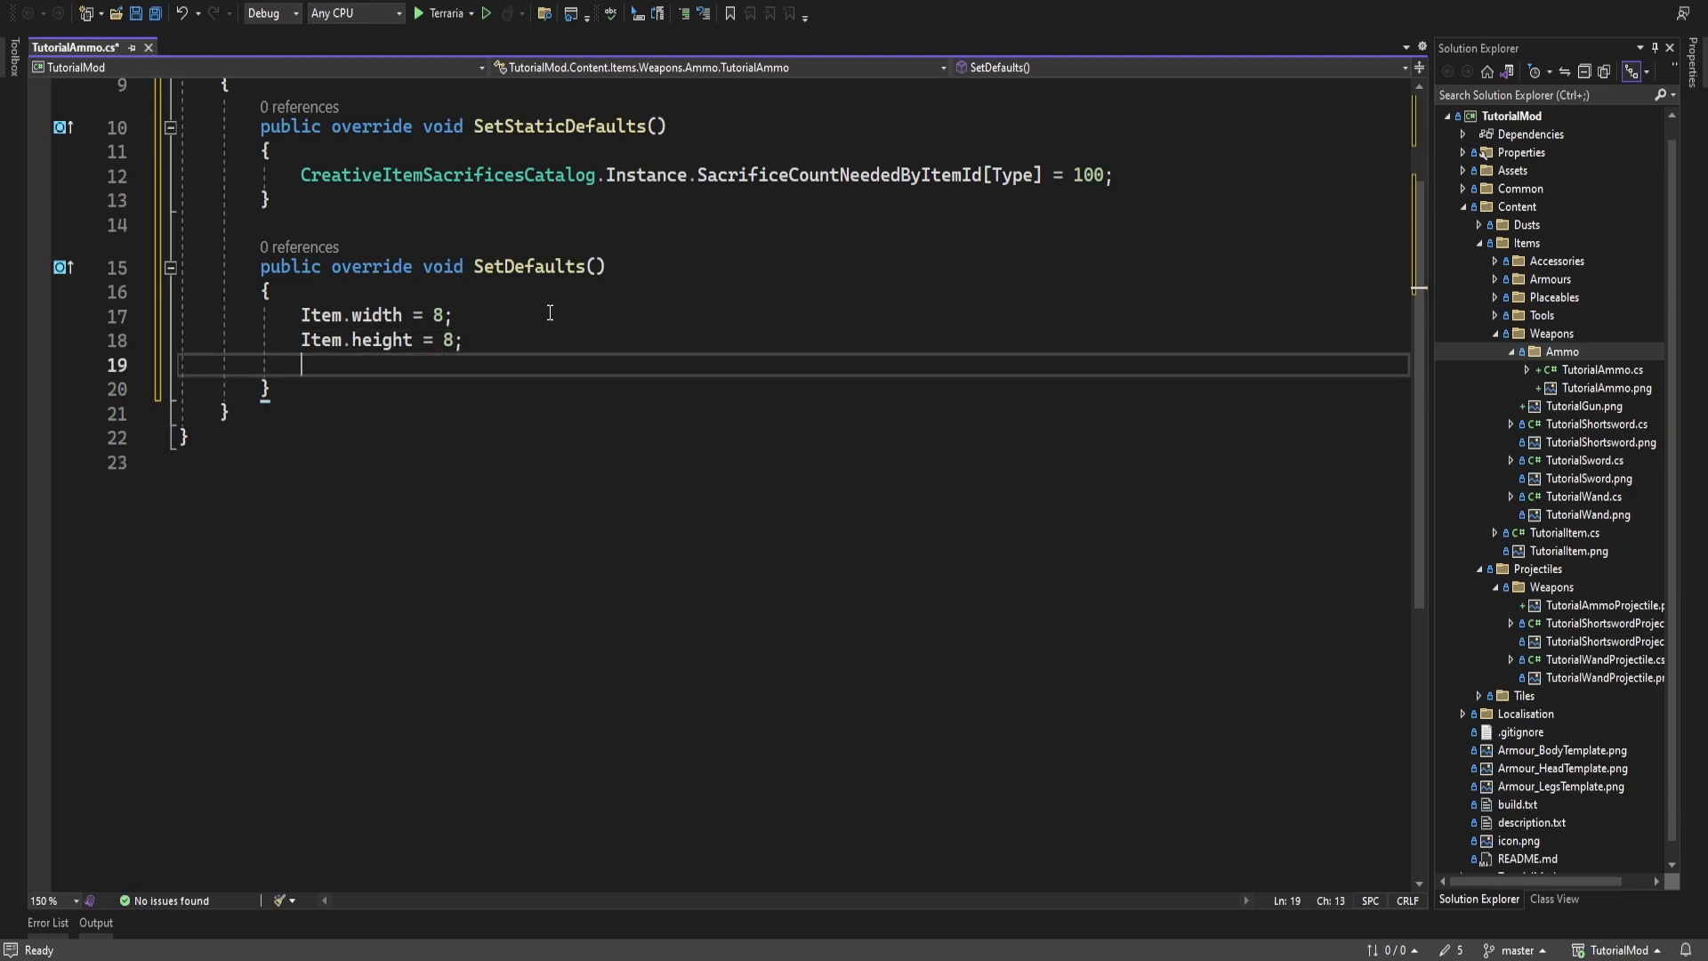
text(Item.damage = 12;)
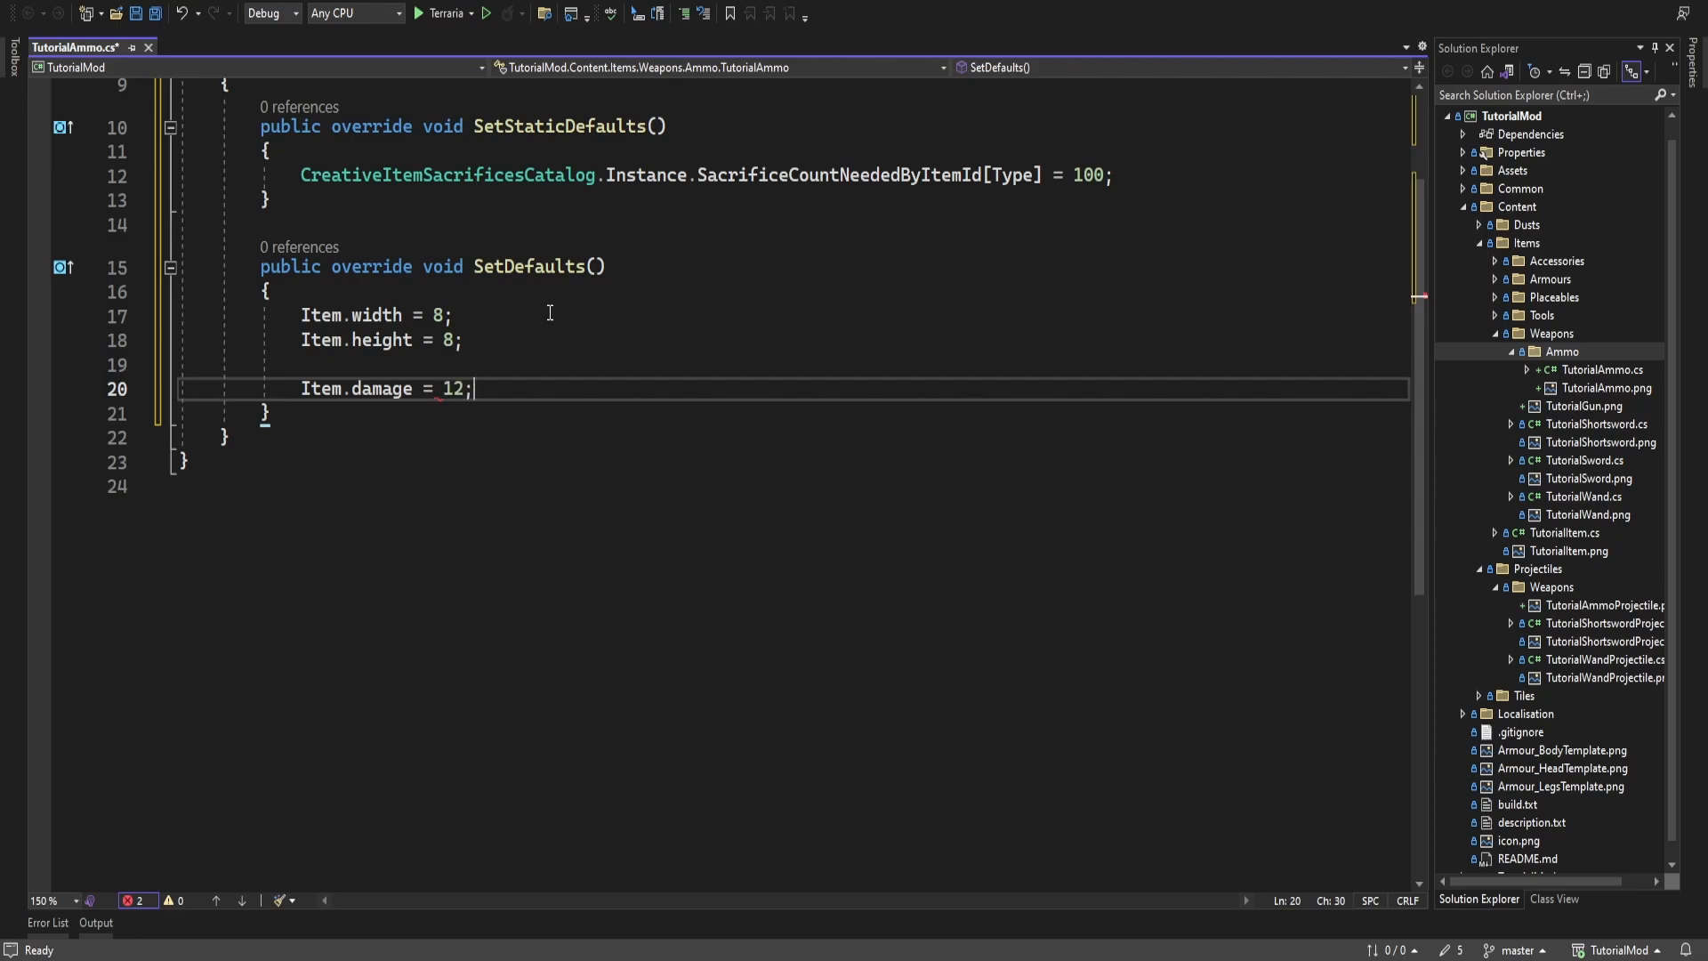
text(Item.damage)
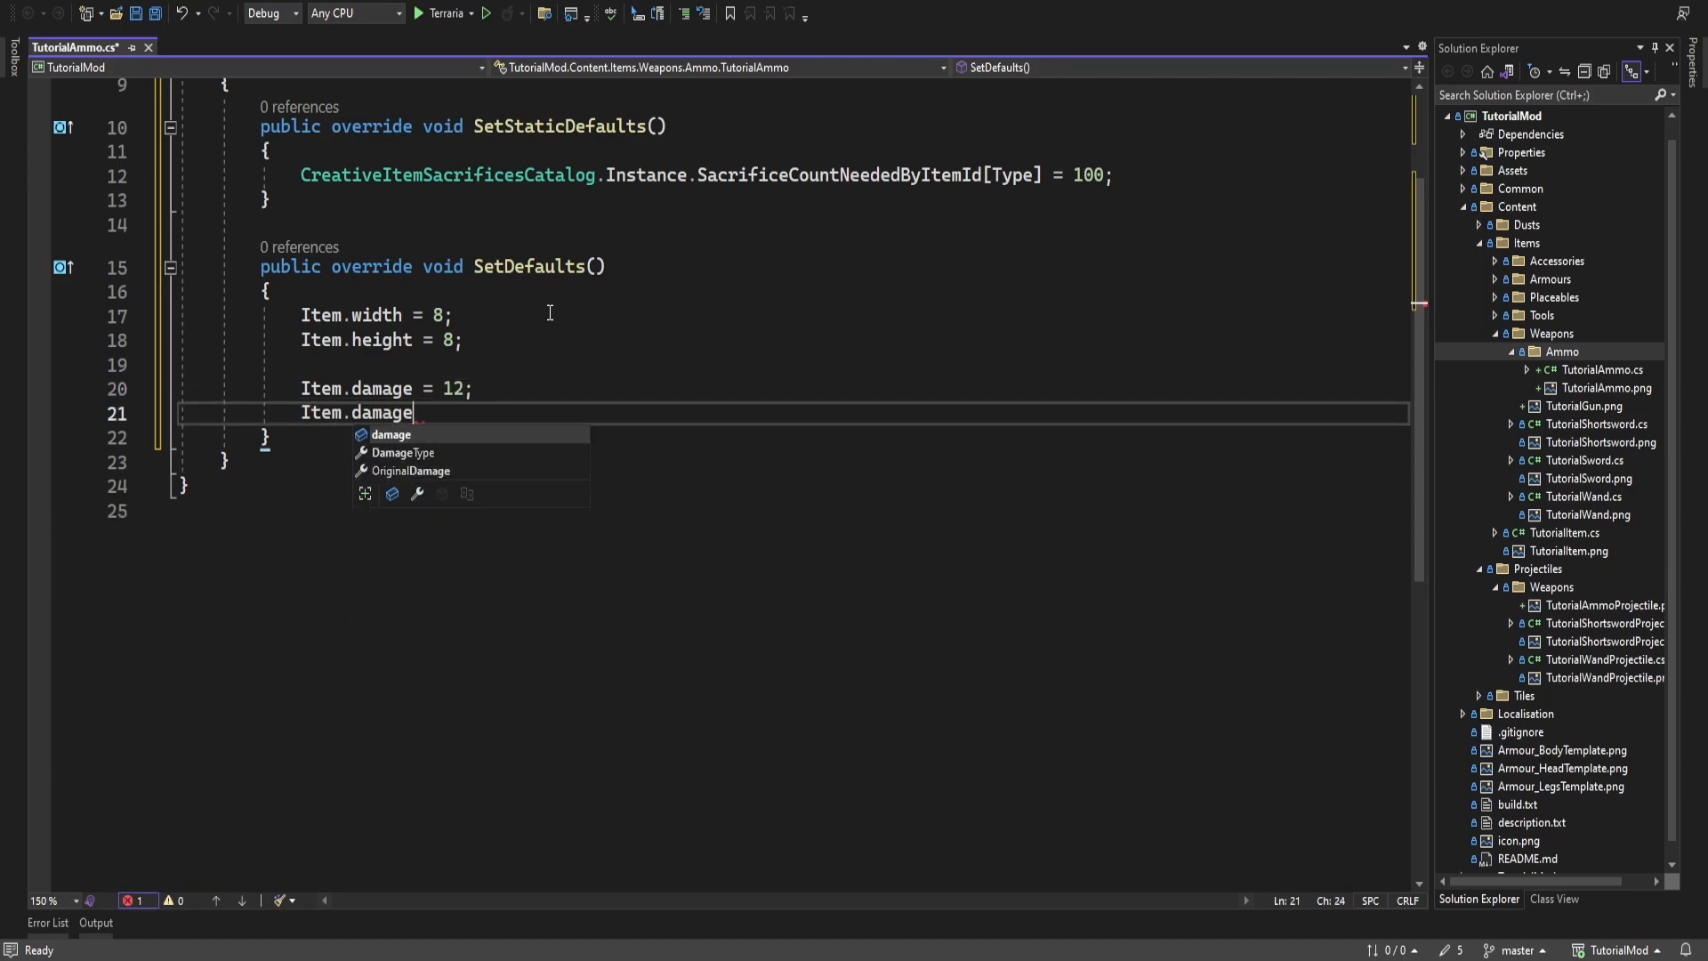
text(Type = DamageClass.Ranged;)
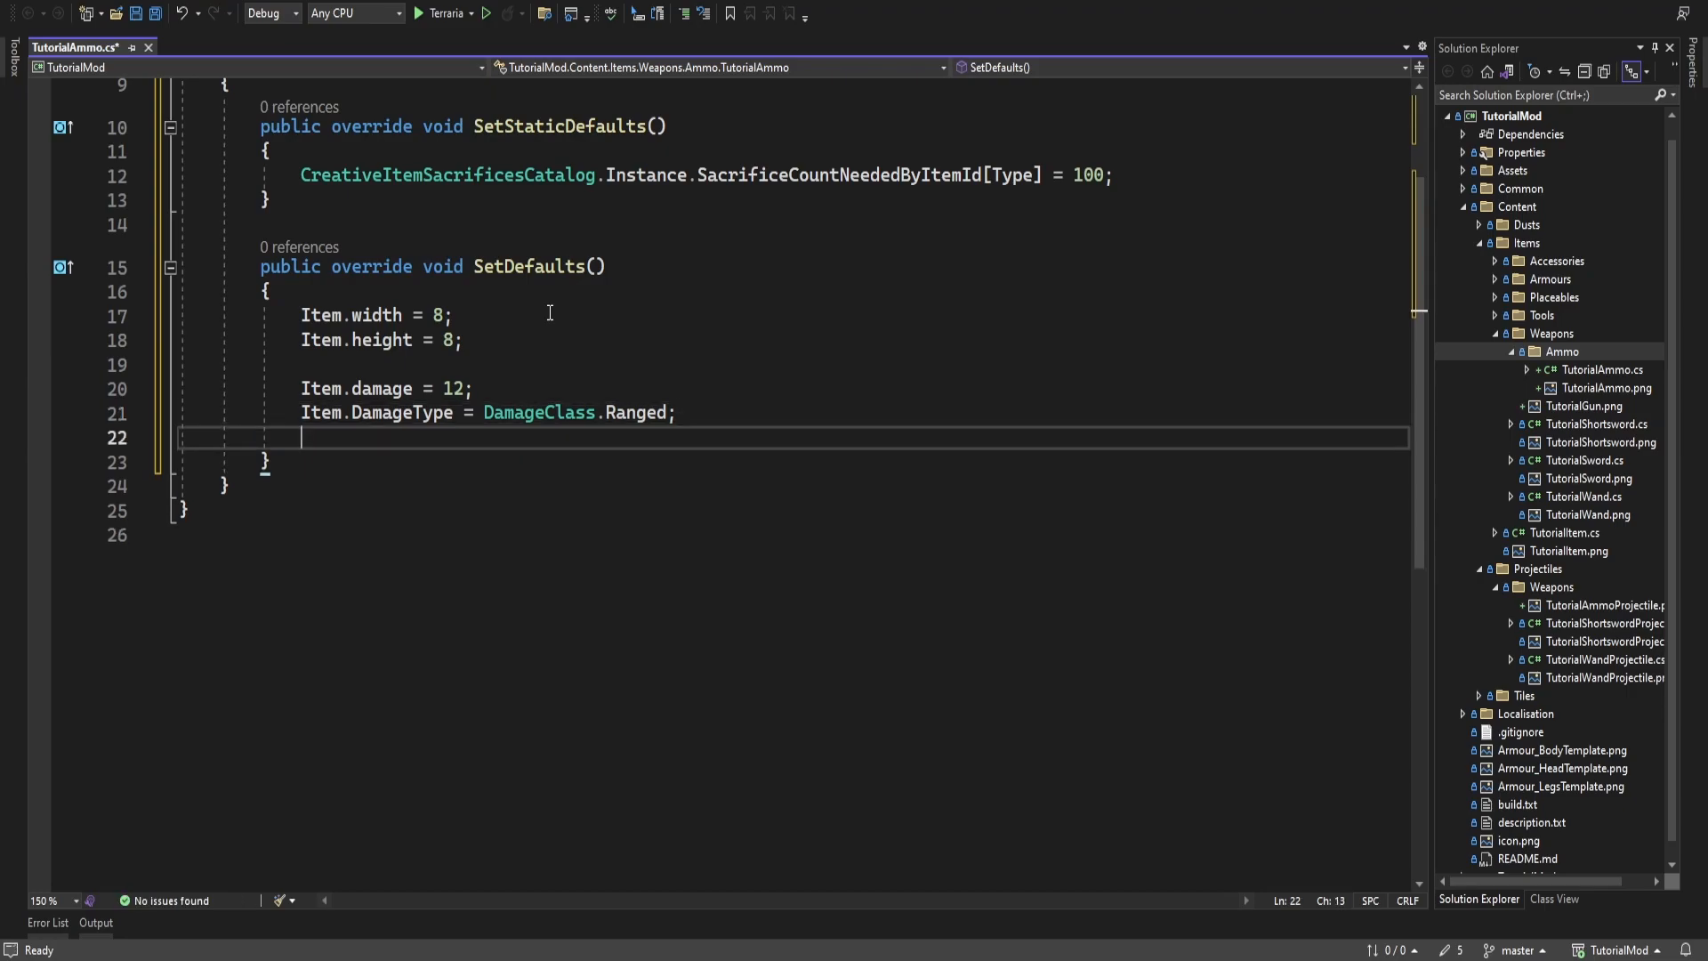
Set knockback 1.25, max stack 999, consumable, and Bullet ammo type
text(Item.k)
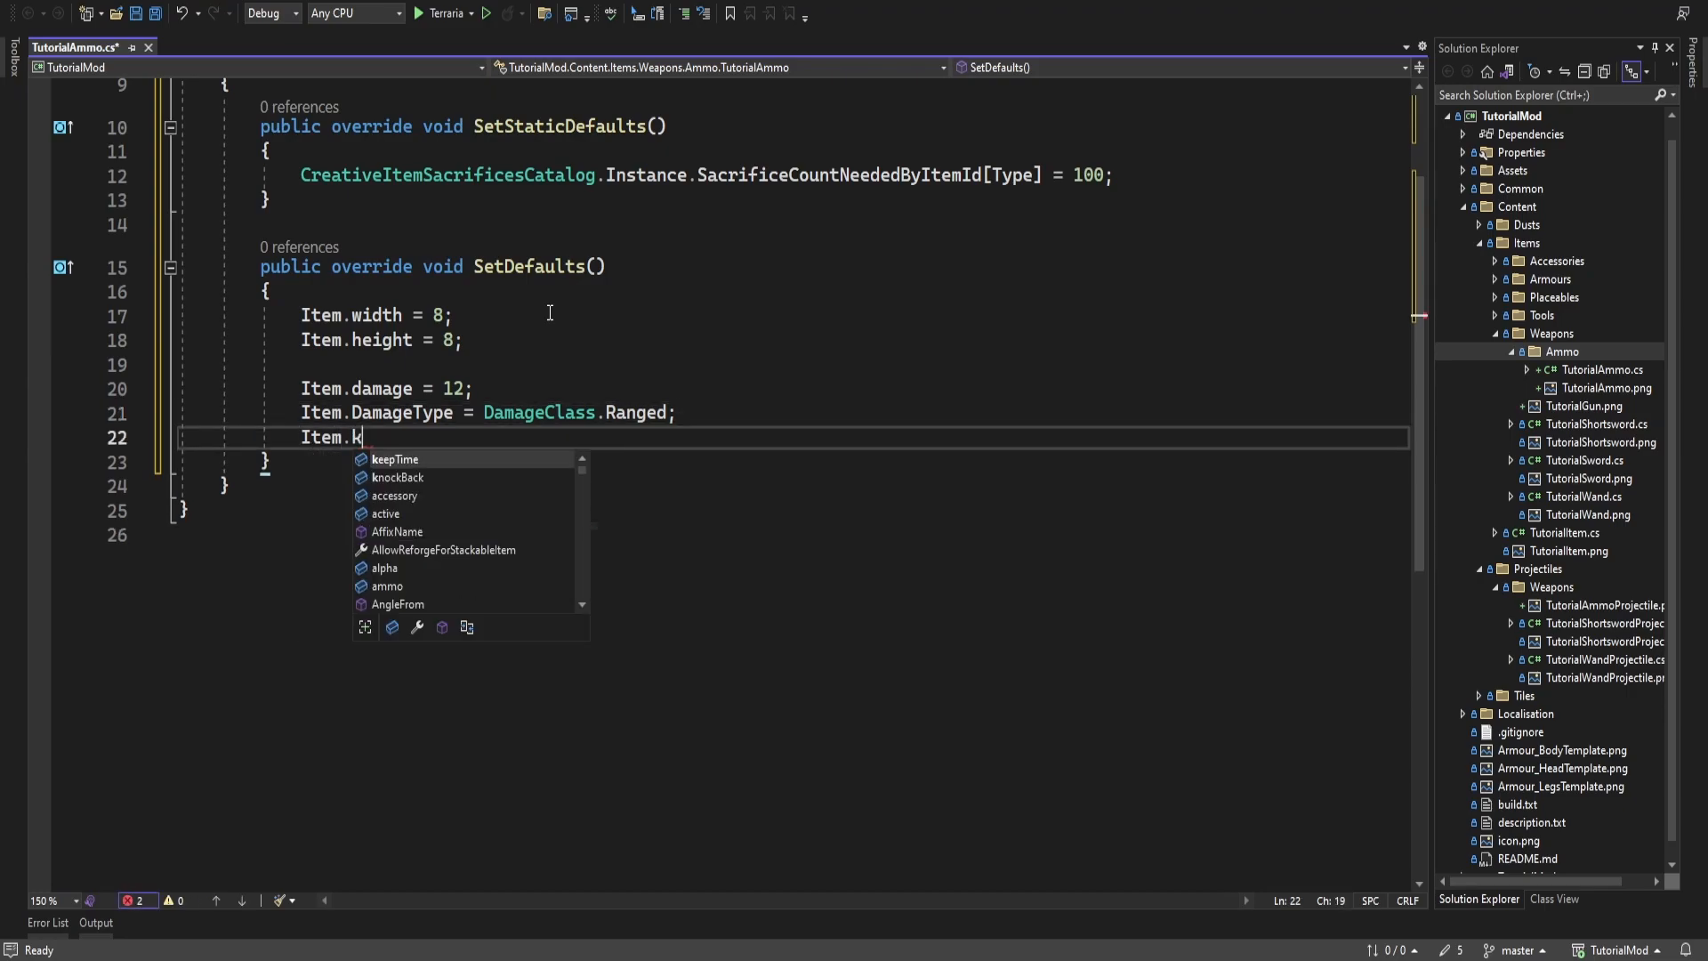
text(nockBack = 1.25f;)
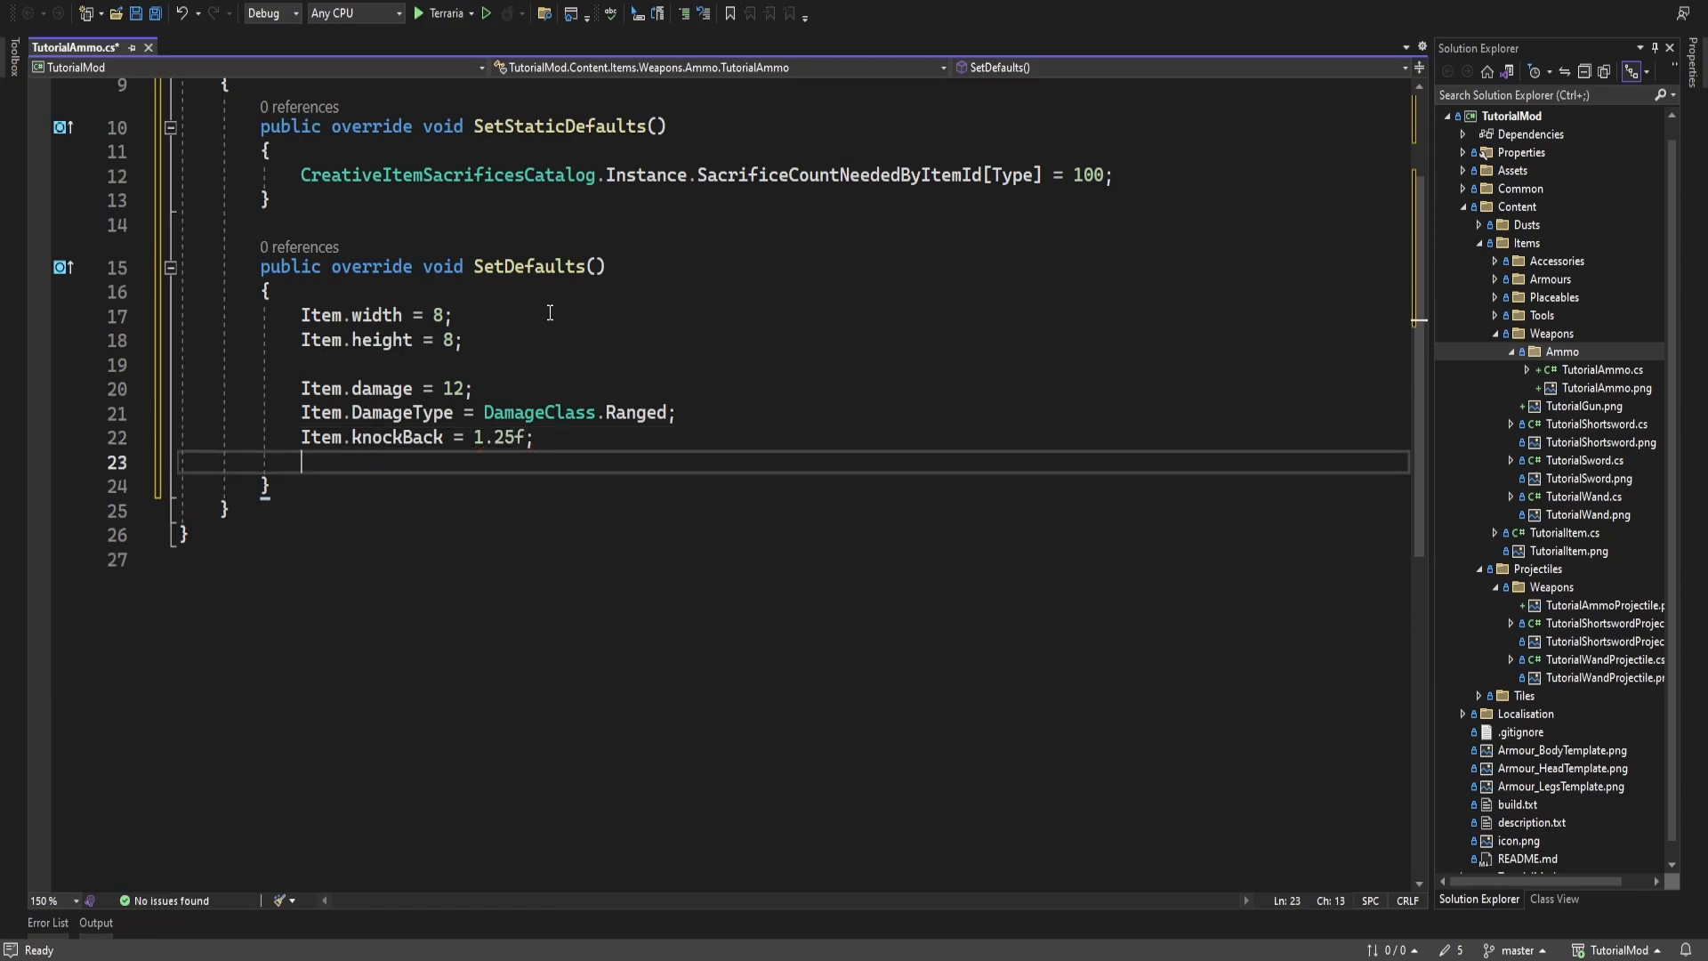
text(I)
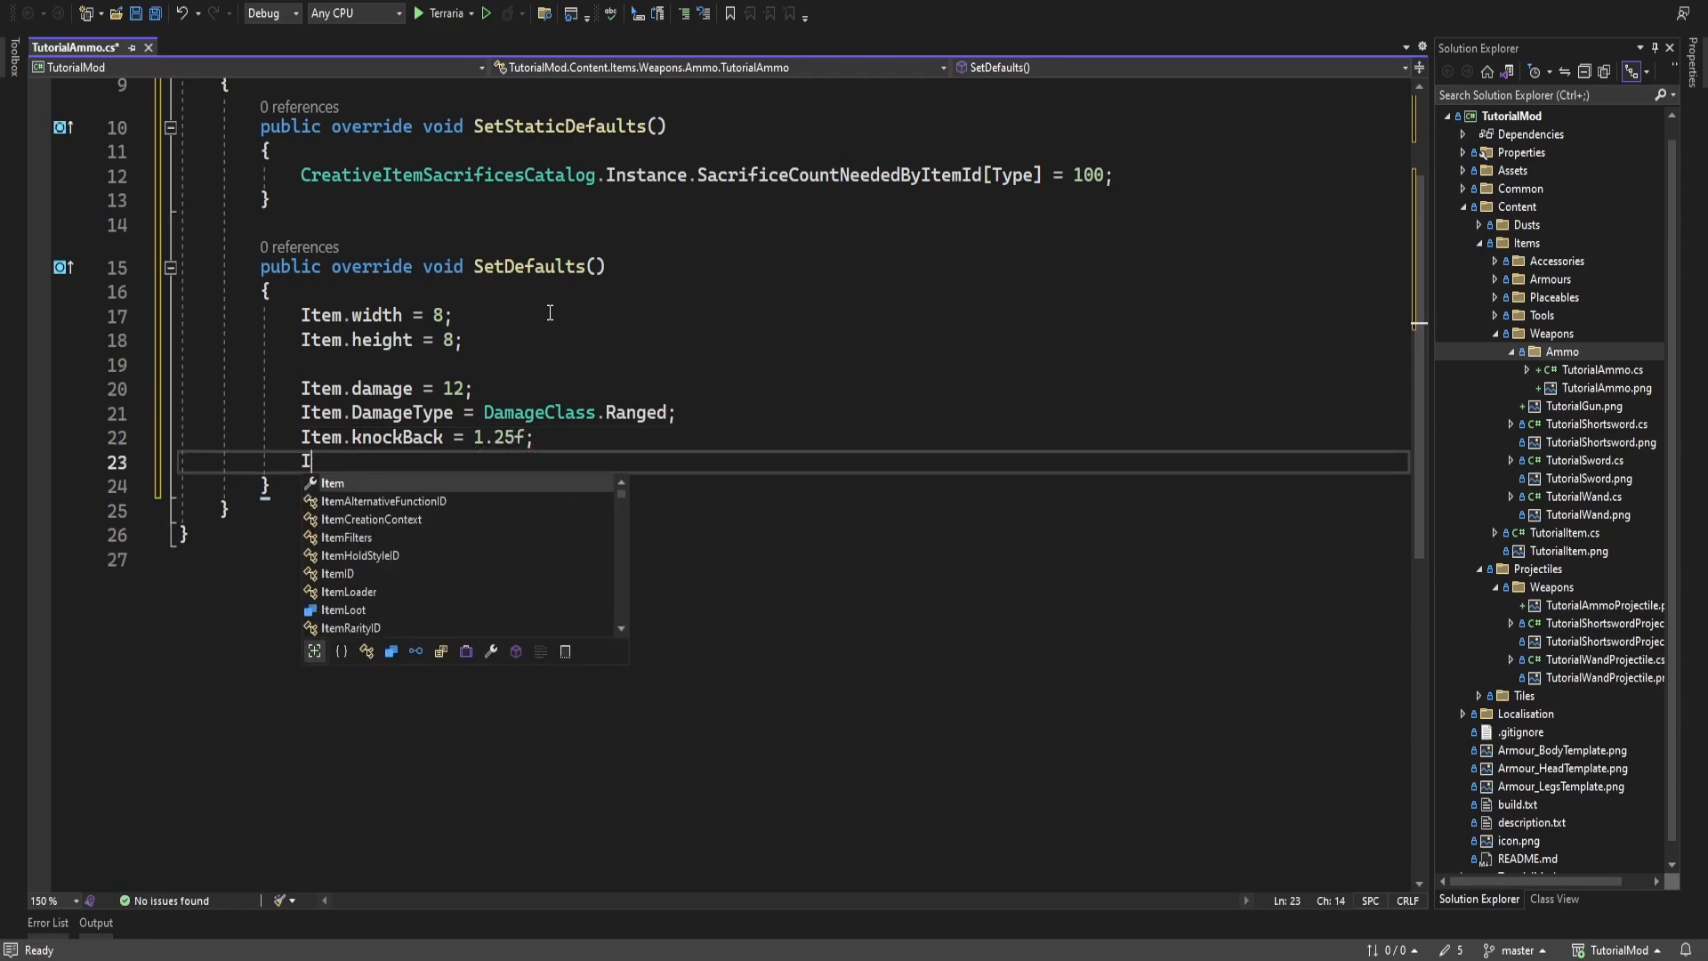
text(tem.maxS)
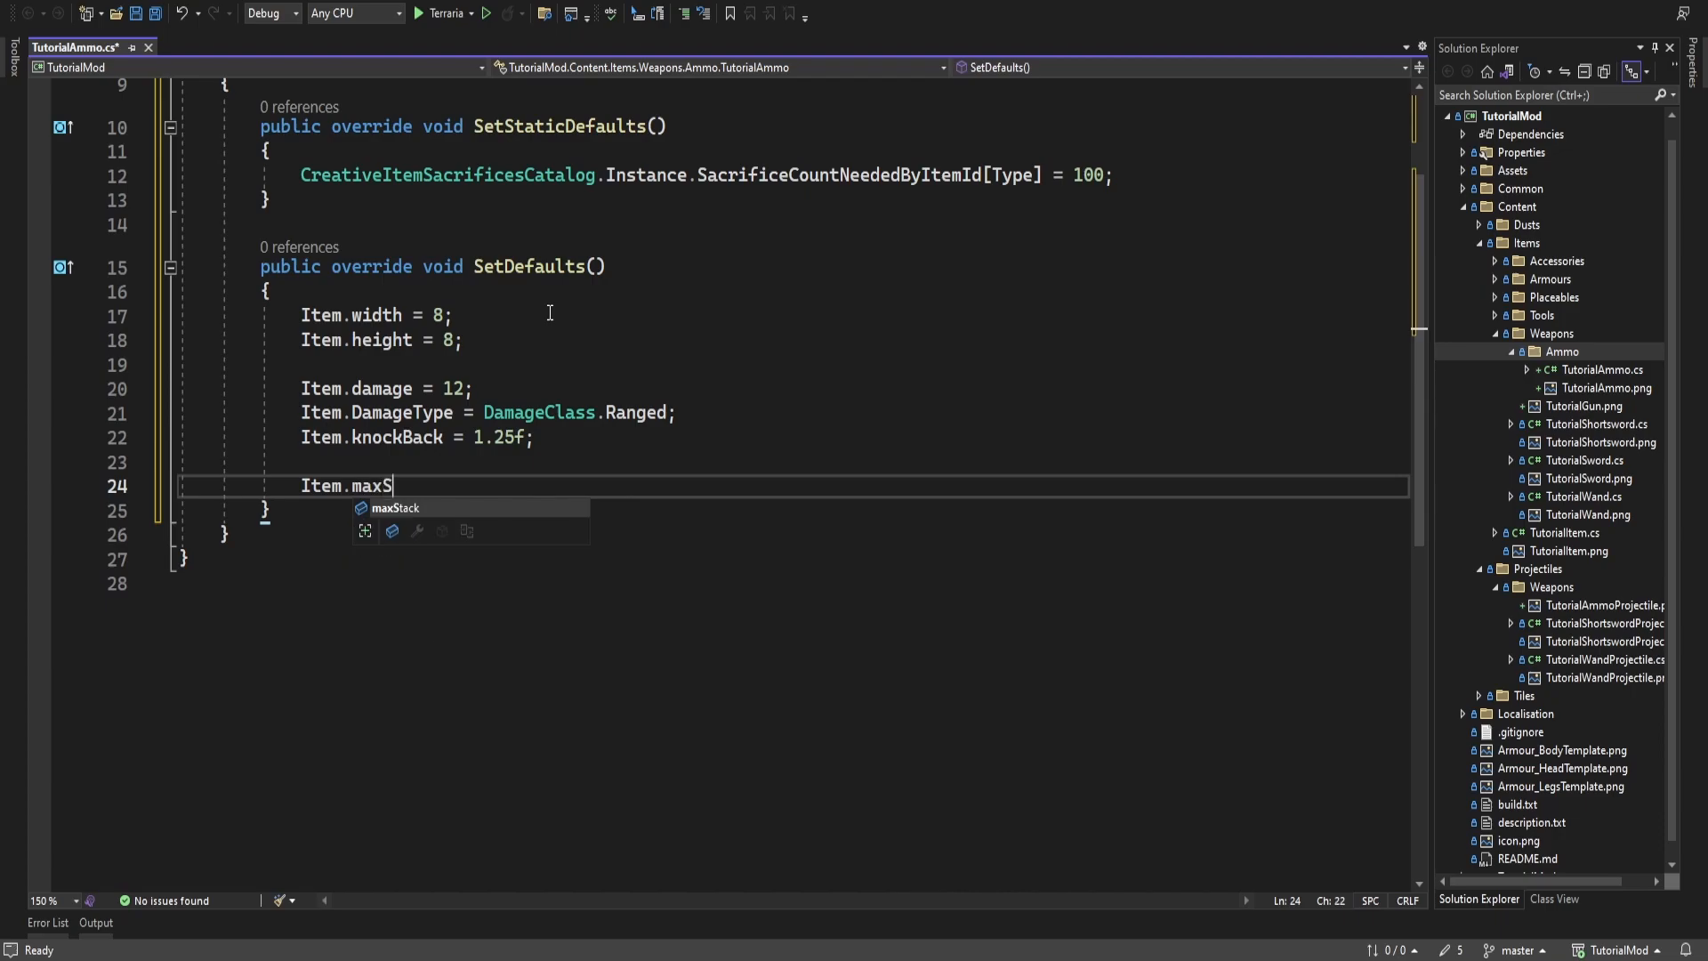
text(tack = 999;)
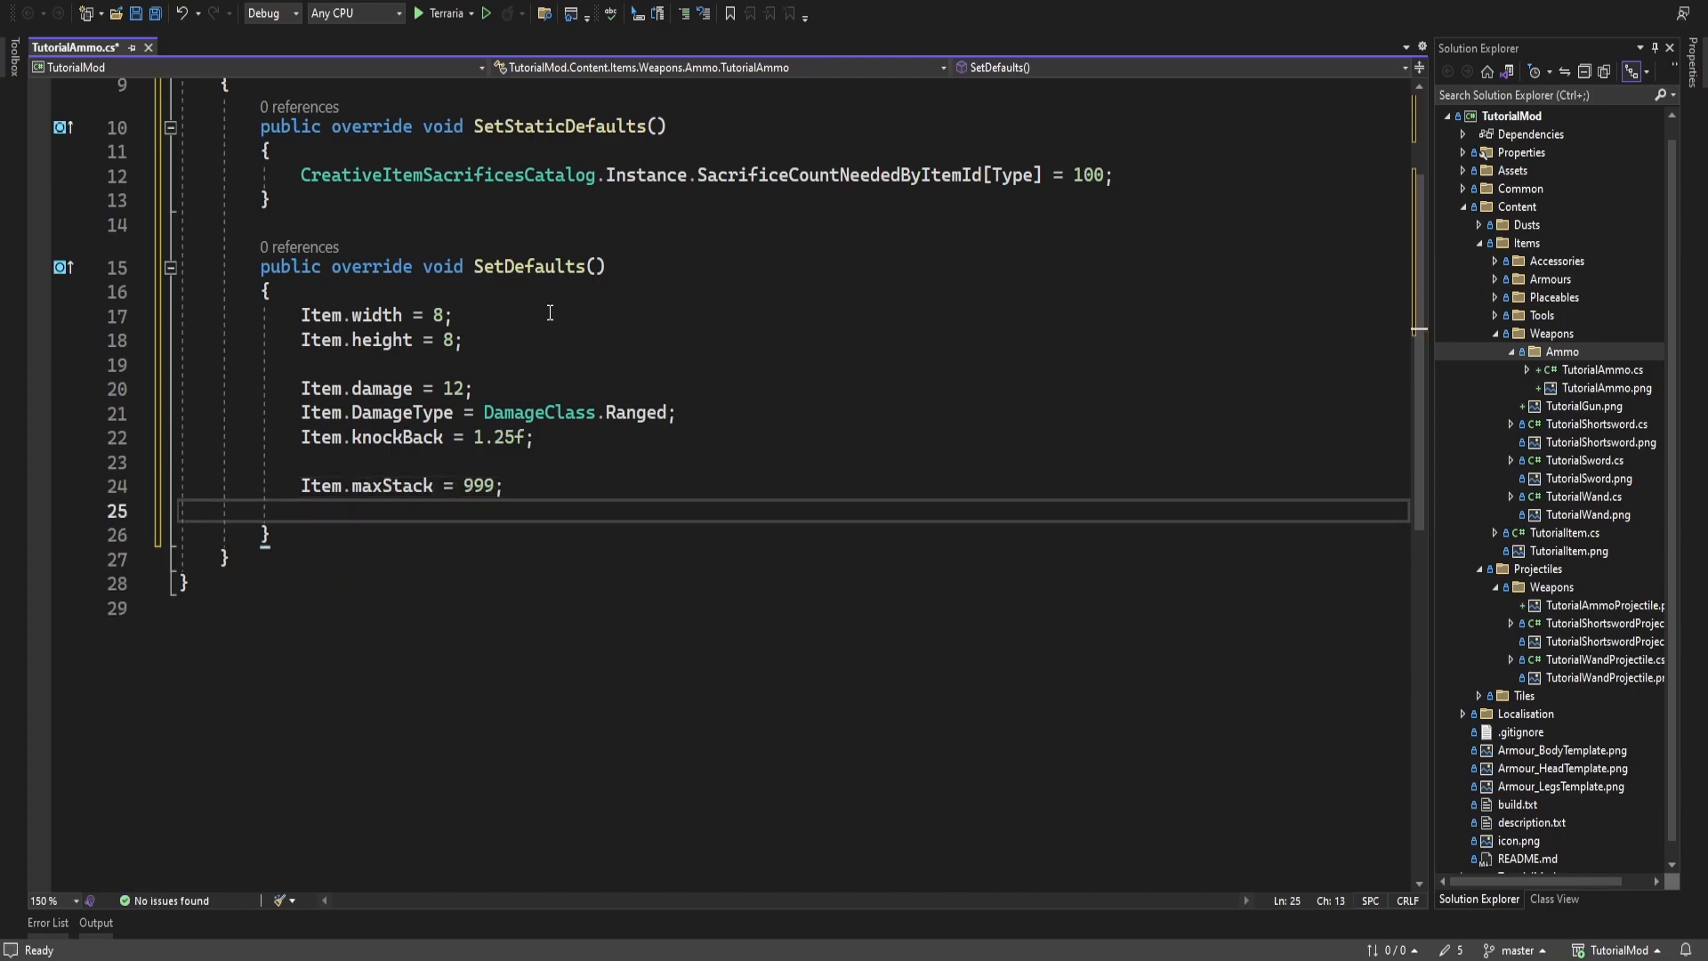
text(Item.consumable = true;)
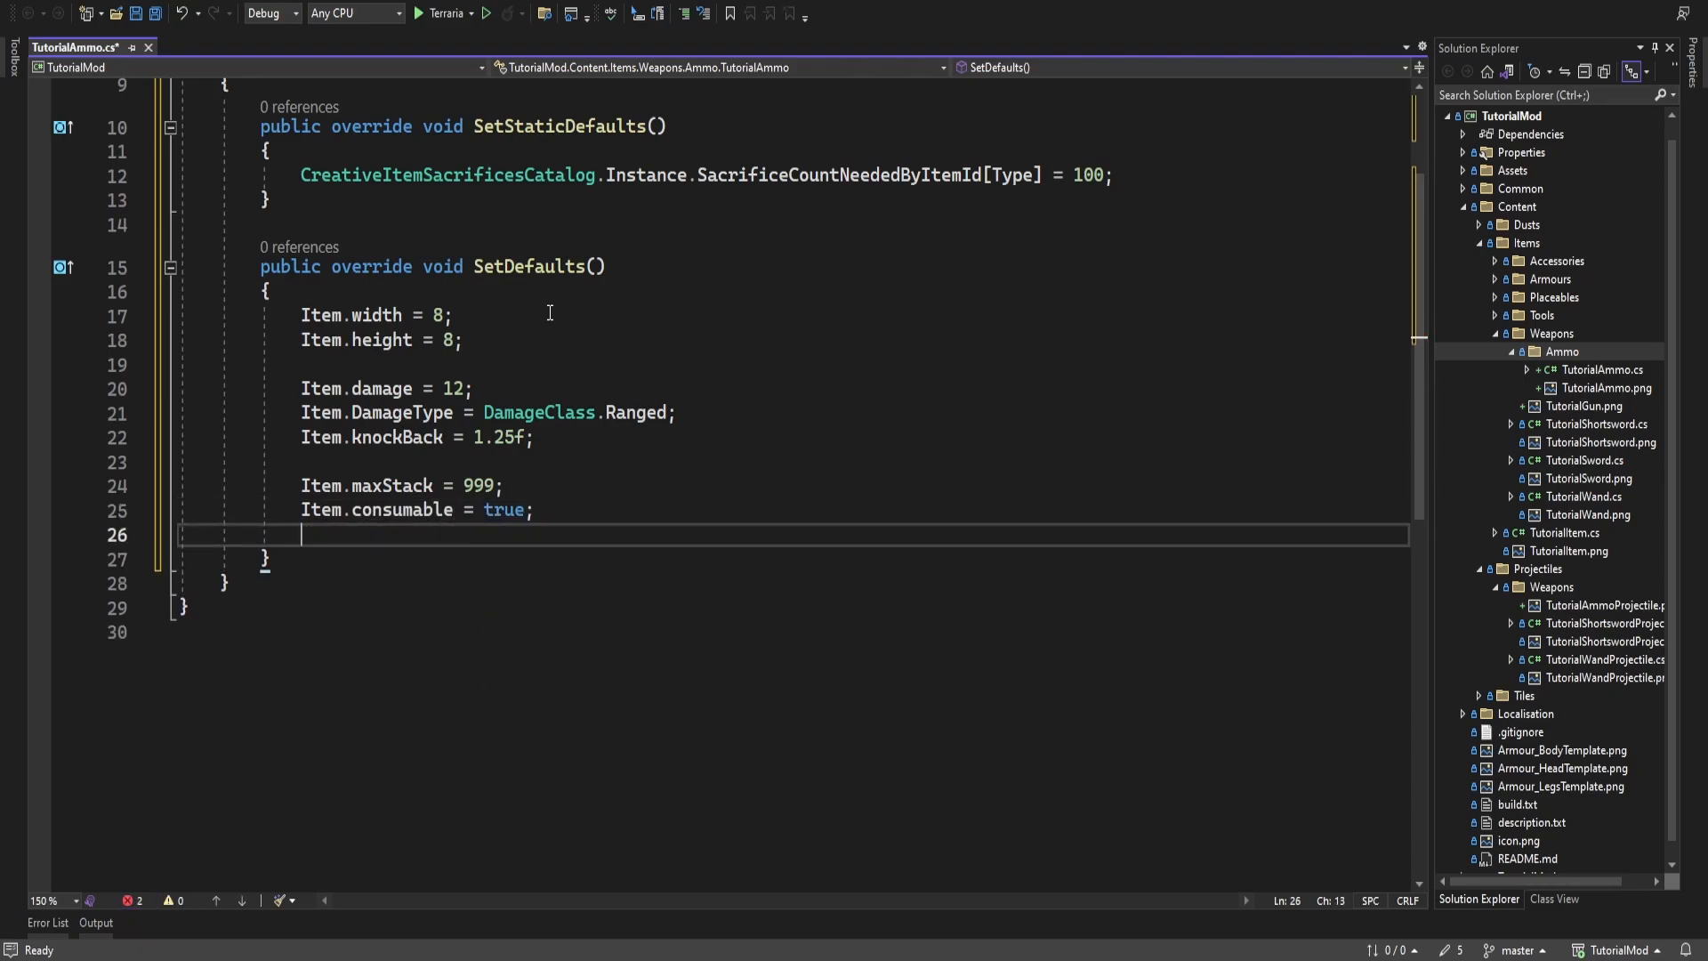
key(enter)
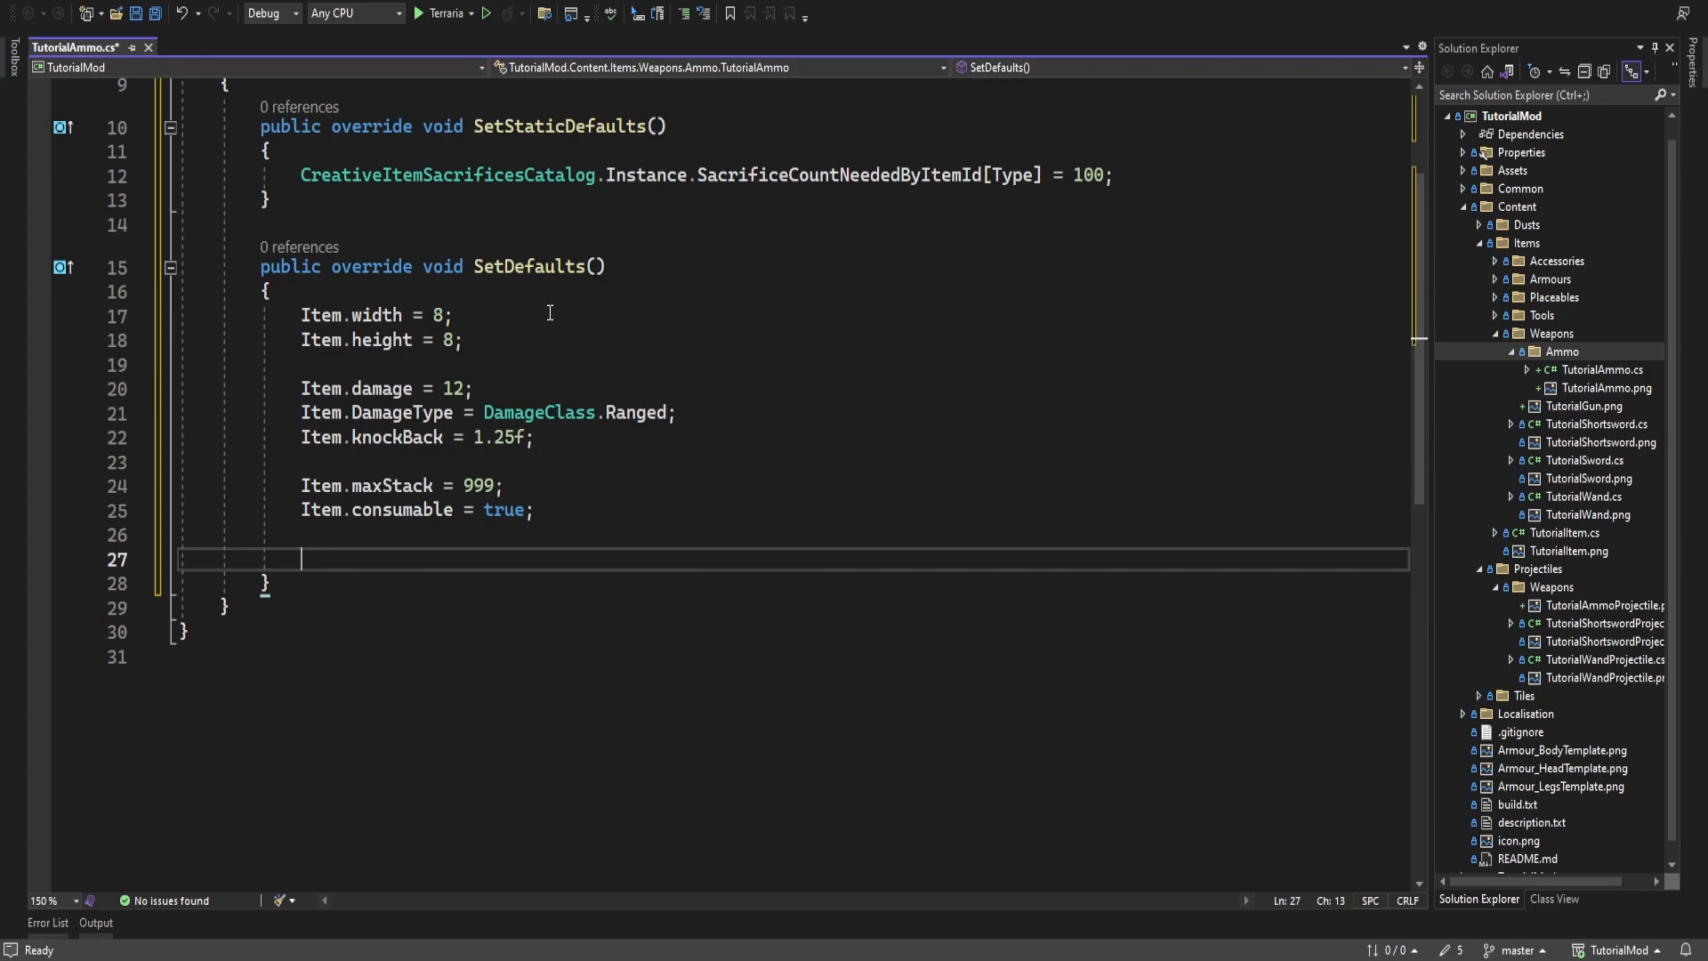
text(Item.ammo = AmmoID.Bullet;)
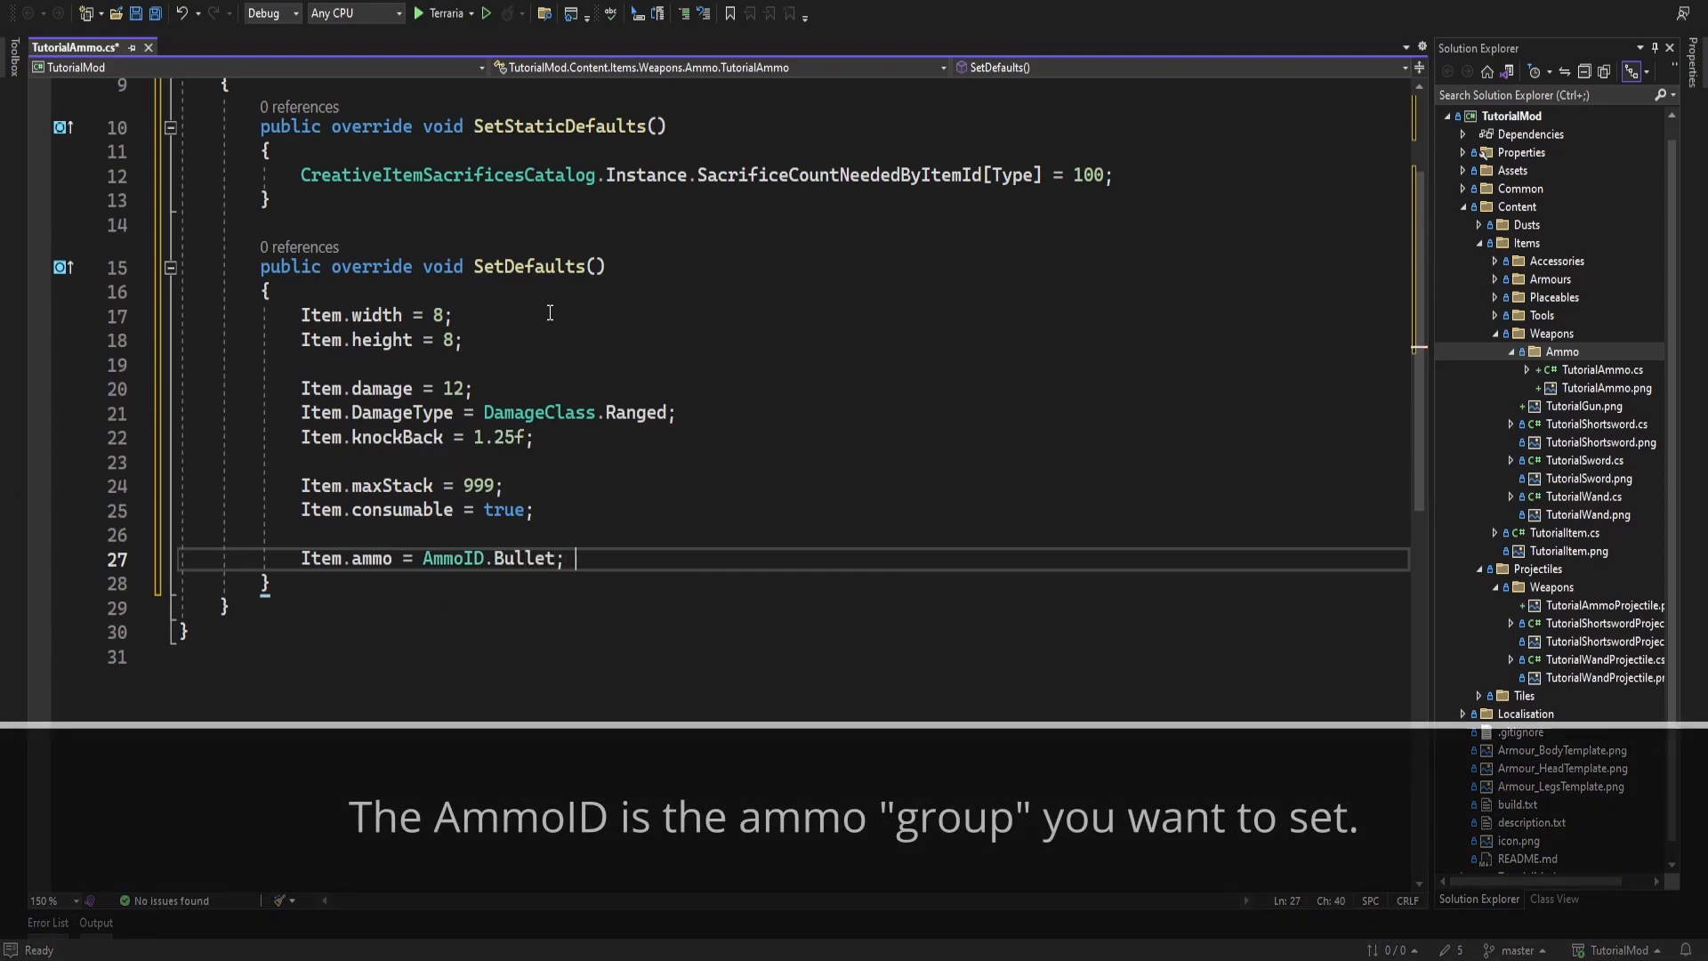
Comment the ammo line, set Item.shoot to TutorialAmmoProjectile's type, and save
text(// Adds this item to the Bullet Ammo Type)
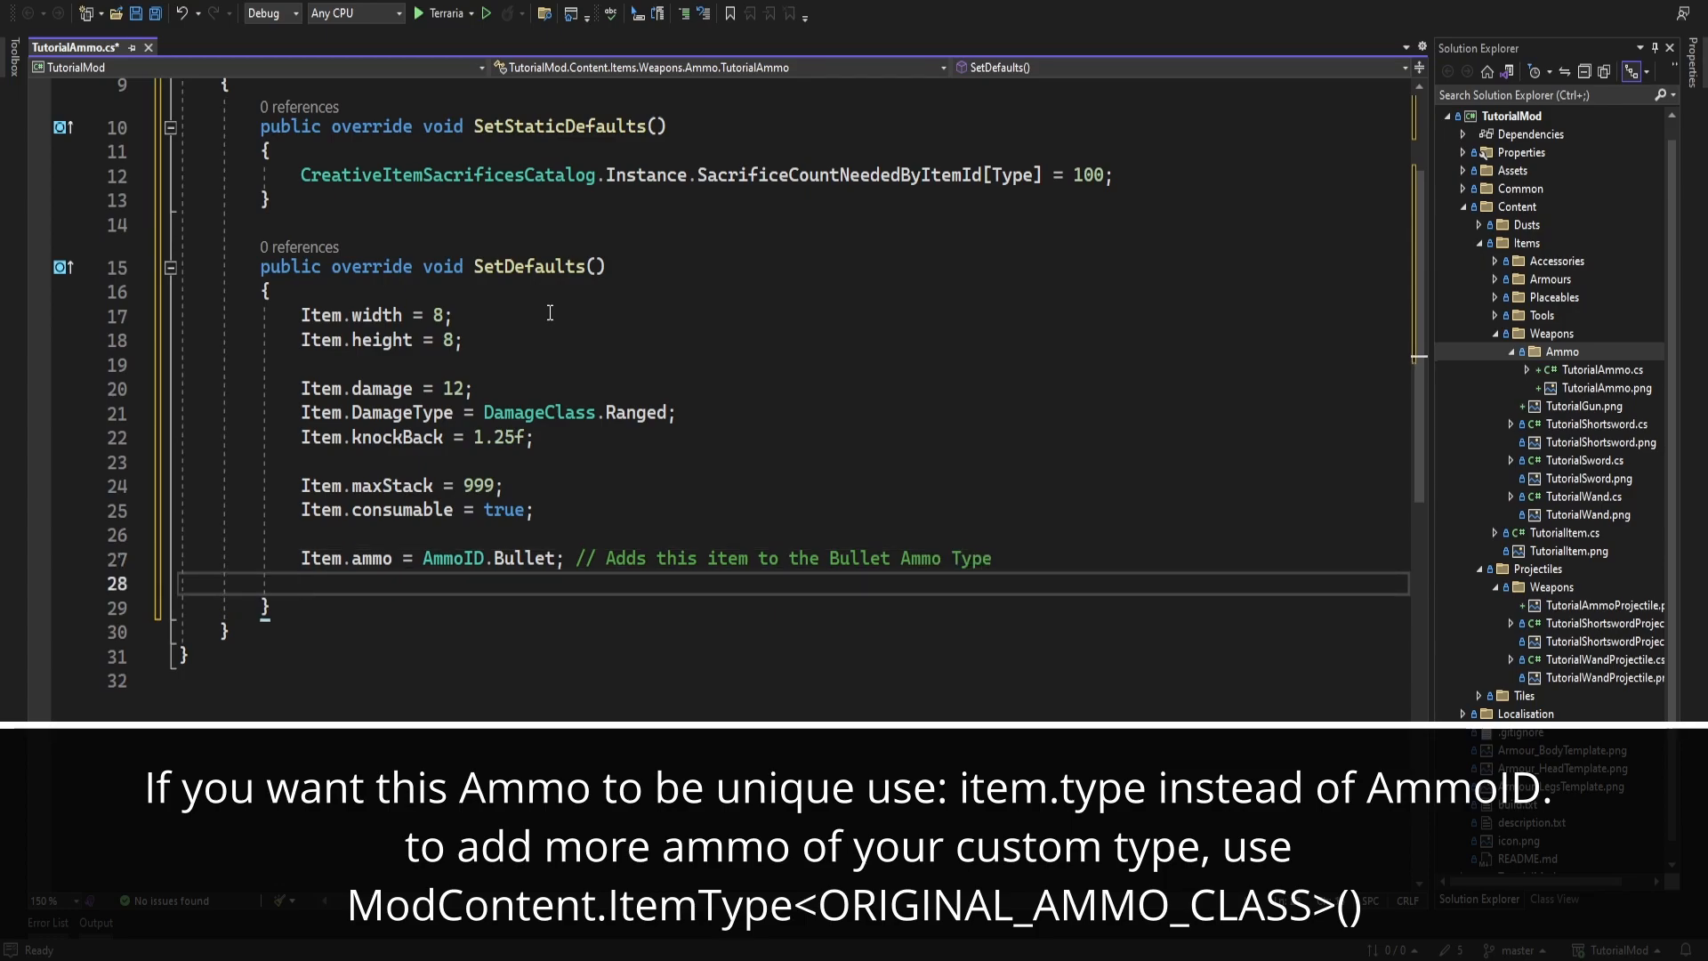
text(Item)
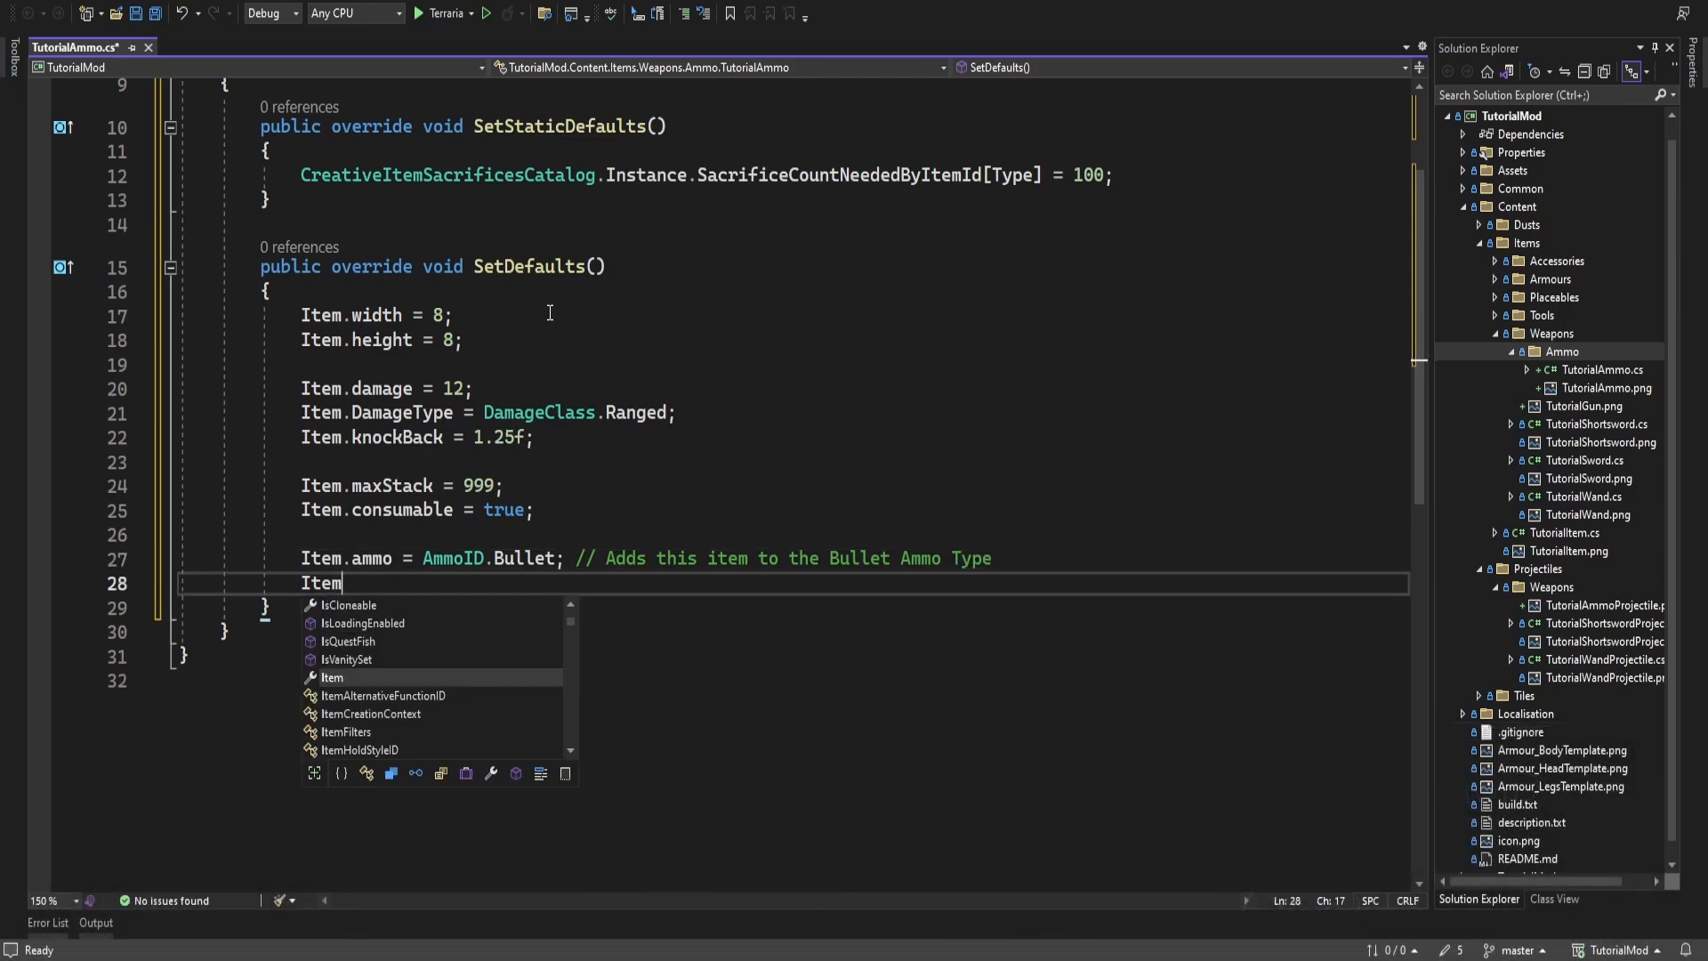
text(.shoot = ModCo)
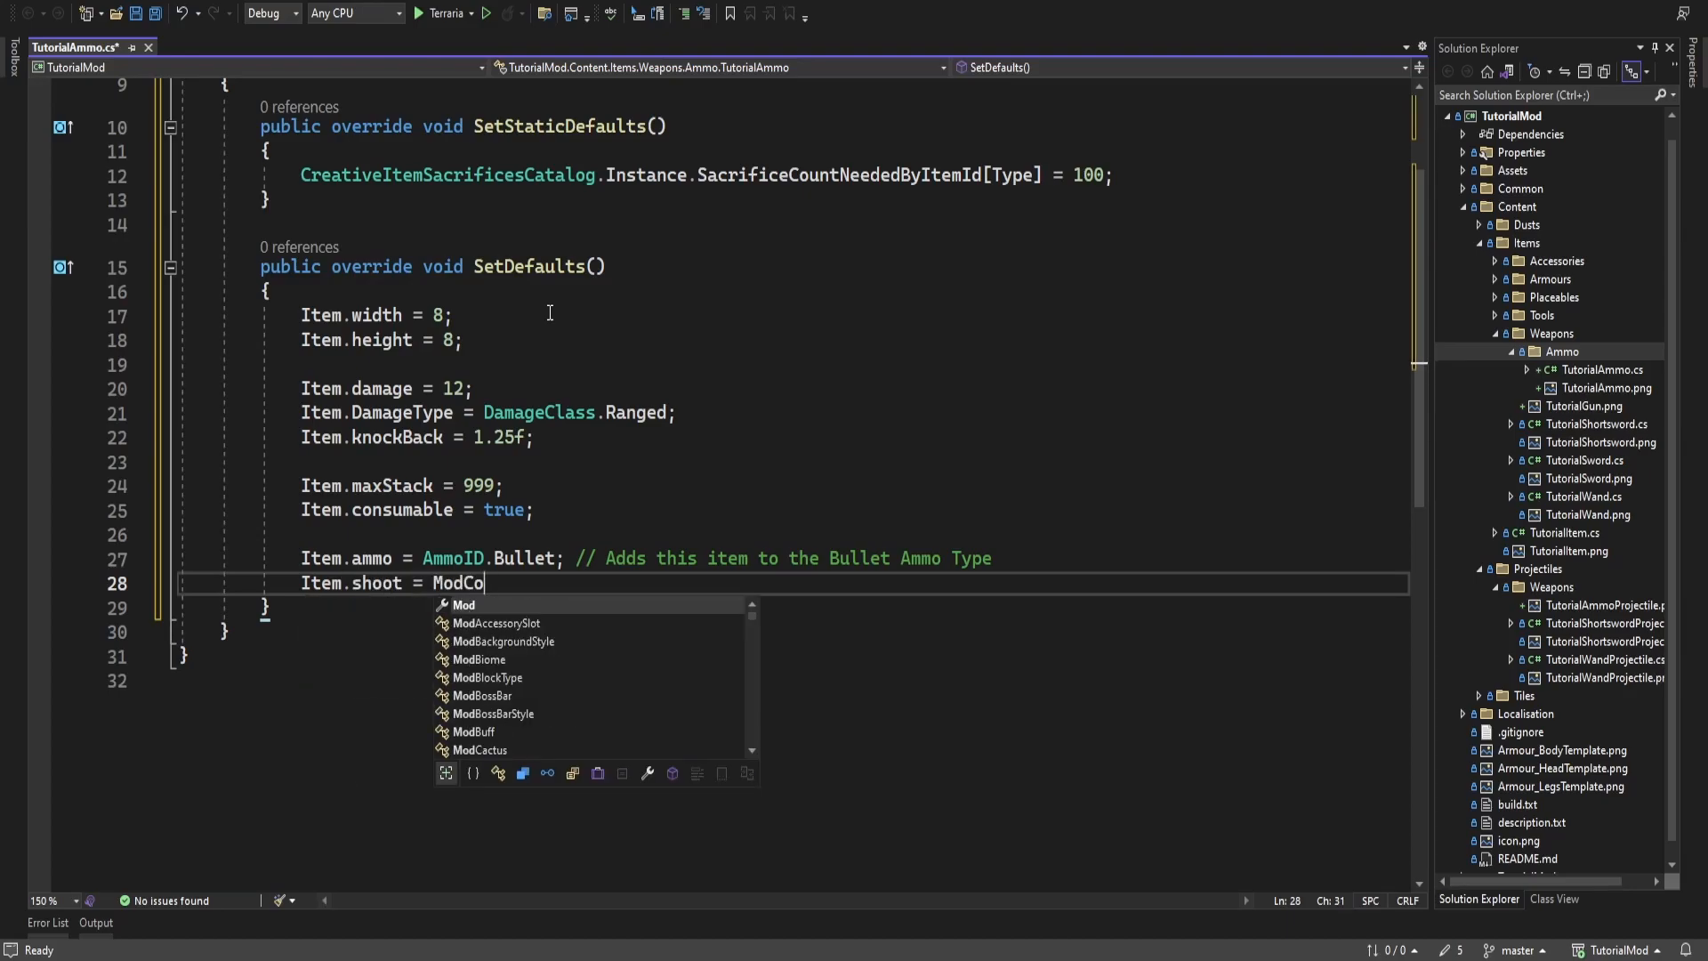
text(ntent.ProjectileType<>)
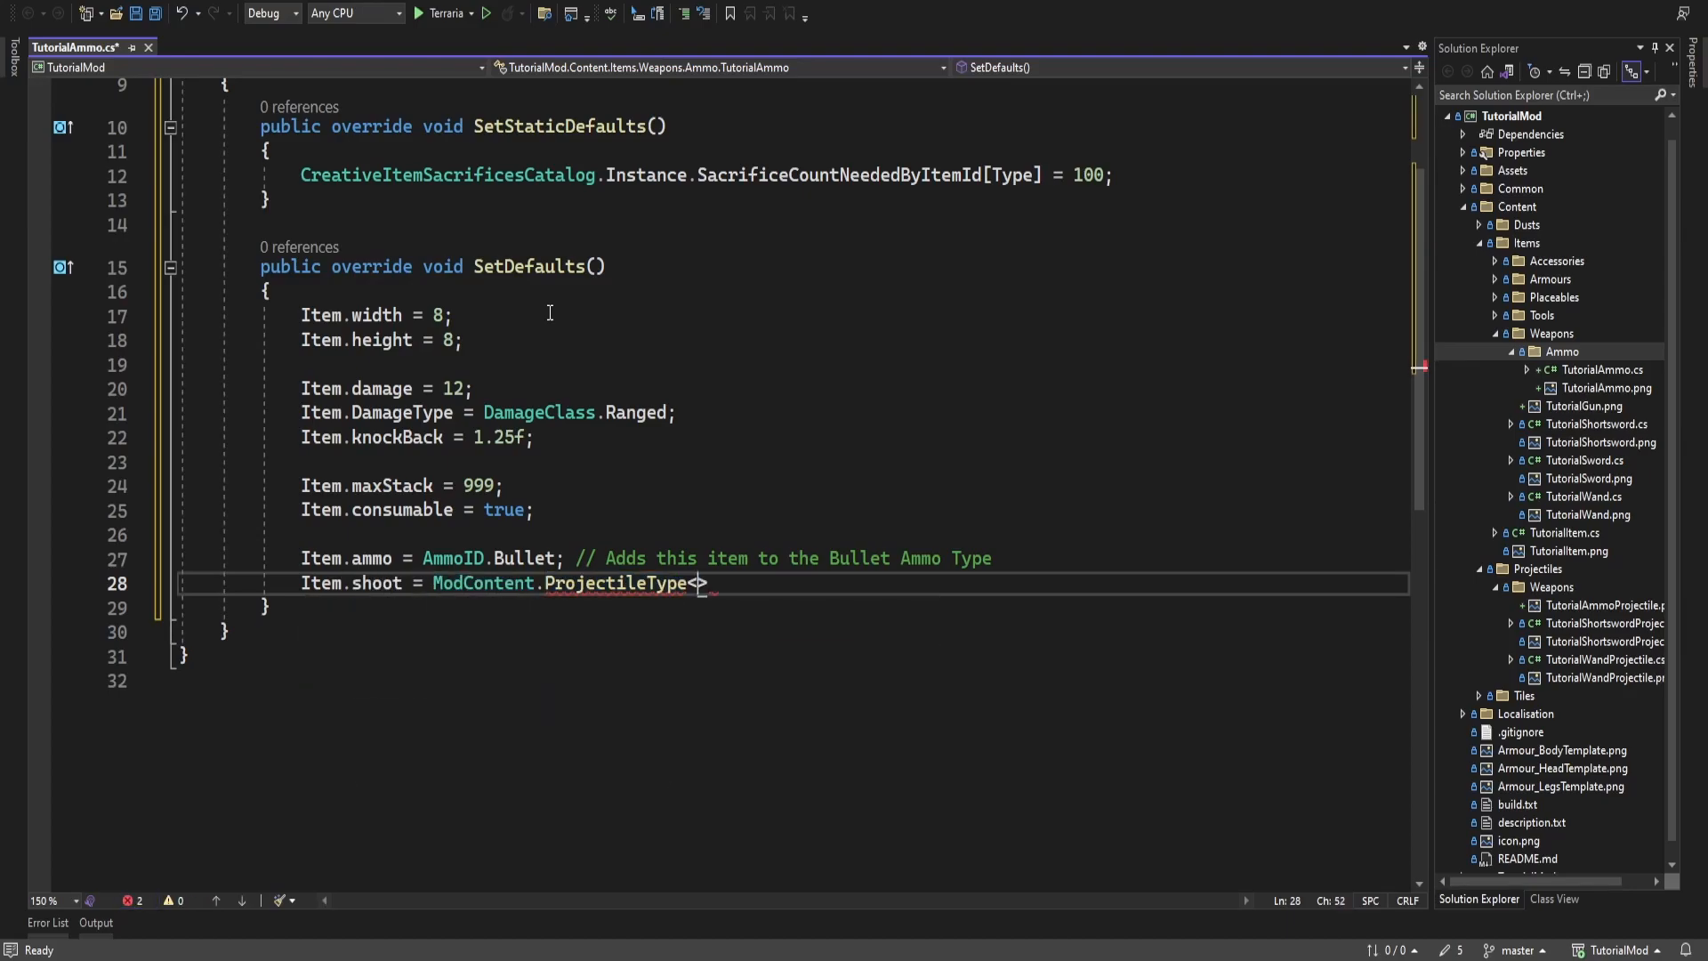
text(<TutorialAmmoProjectile)
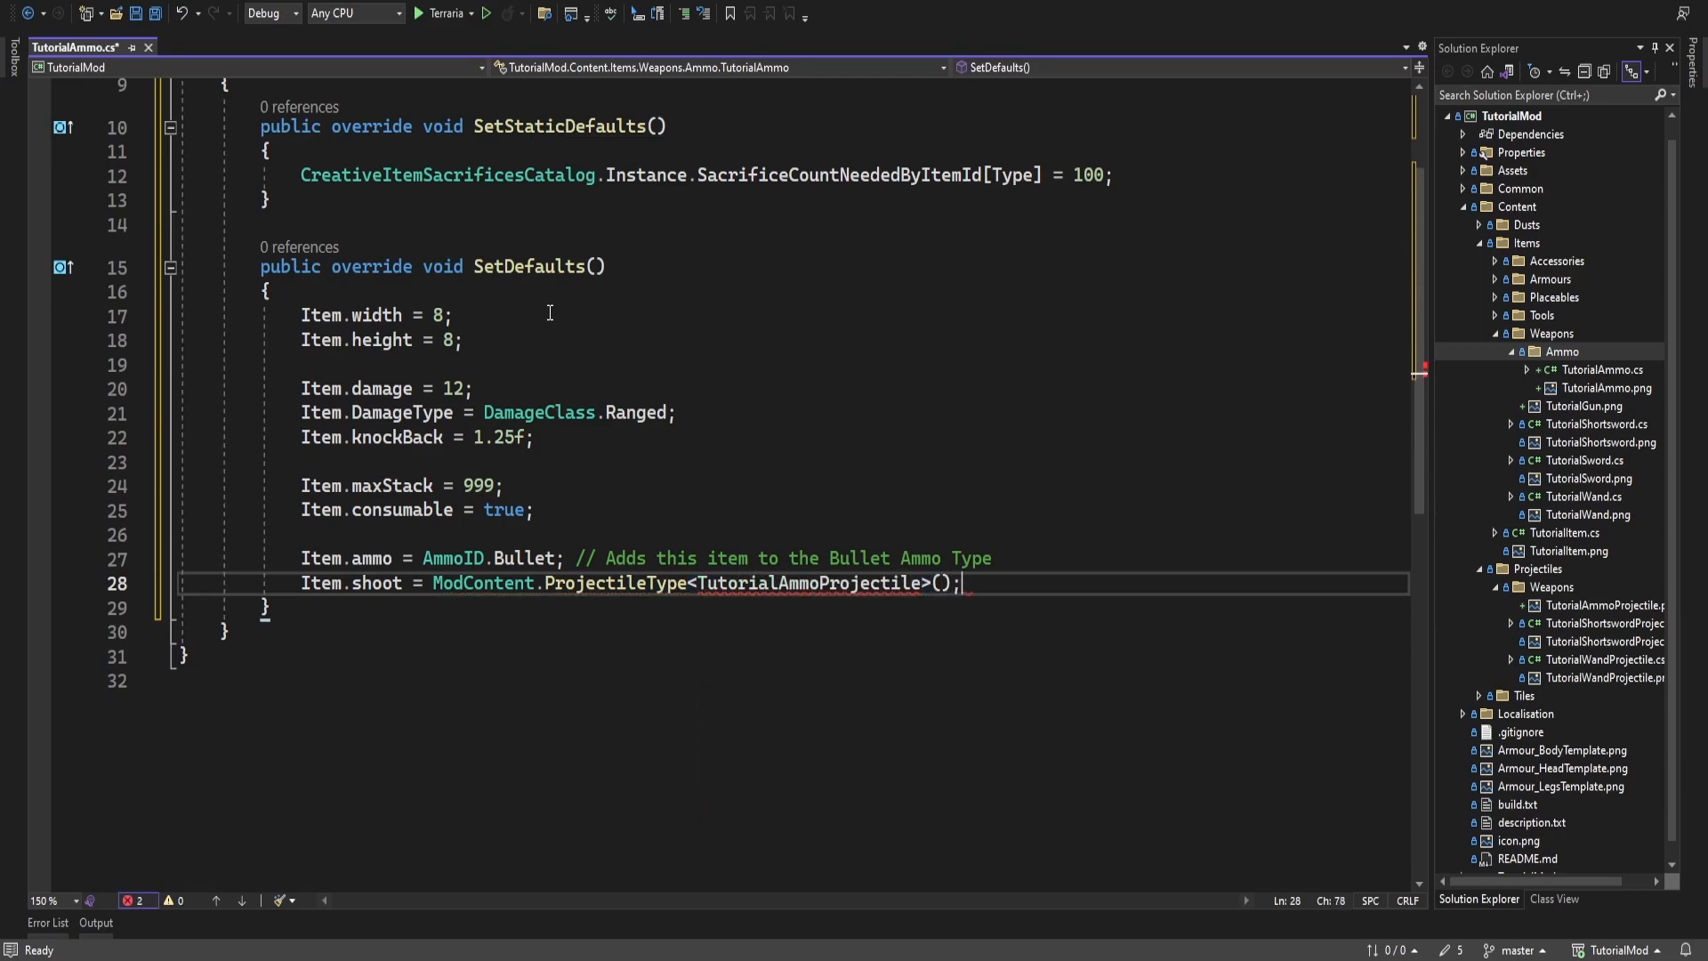
key(ctrl+s)
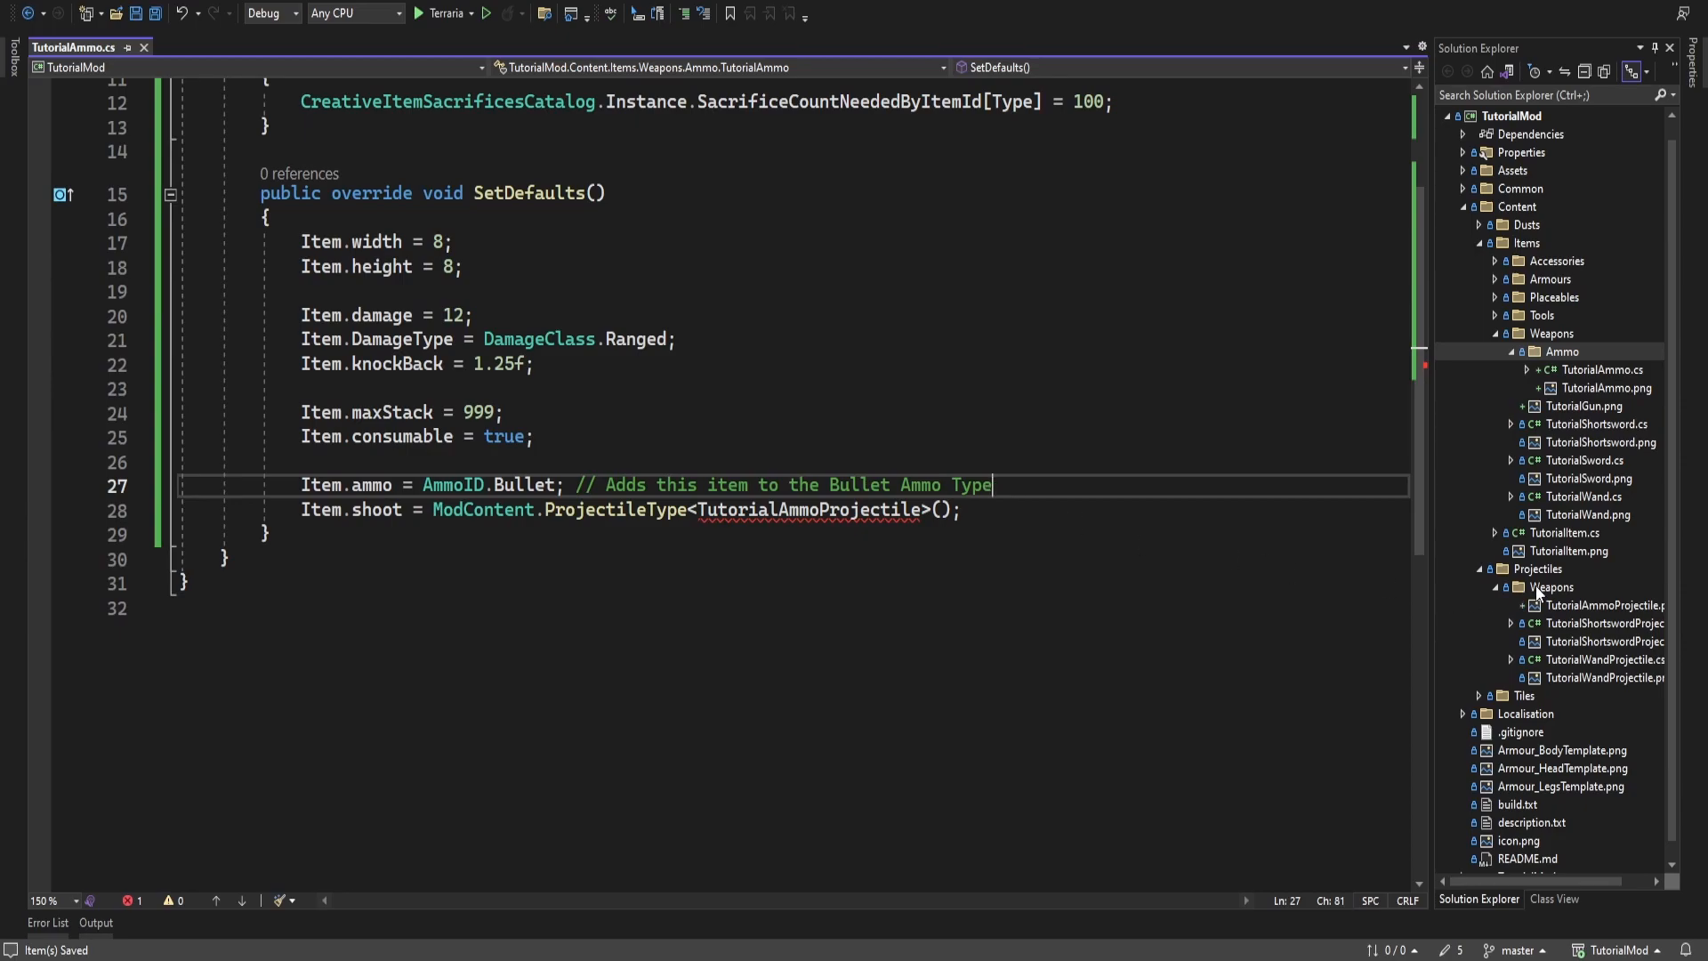
Add a class named TutorialAmmoProjectile to the Projectiles > Weapons folder
right_click(1552, 586)
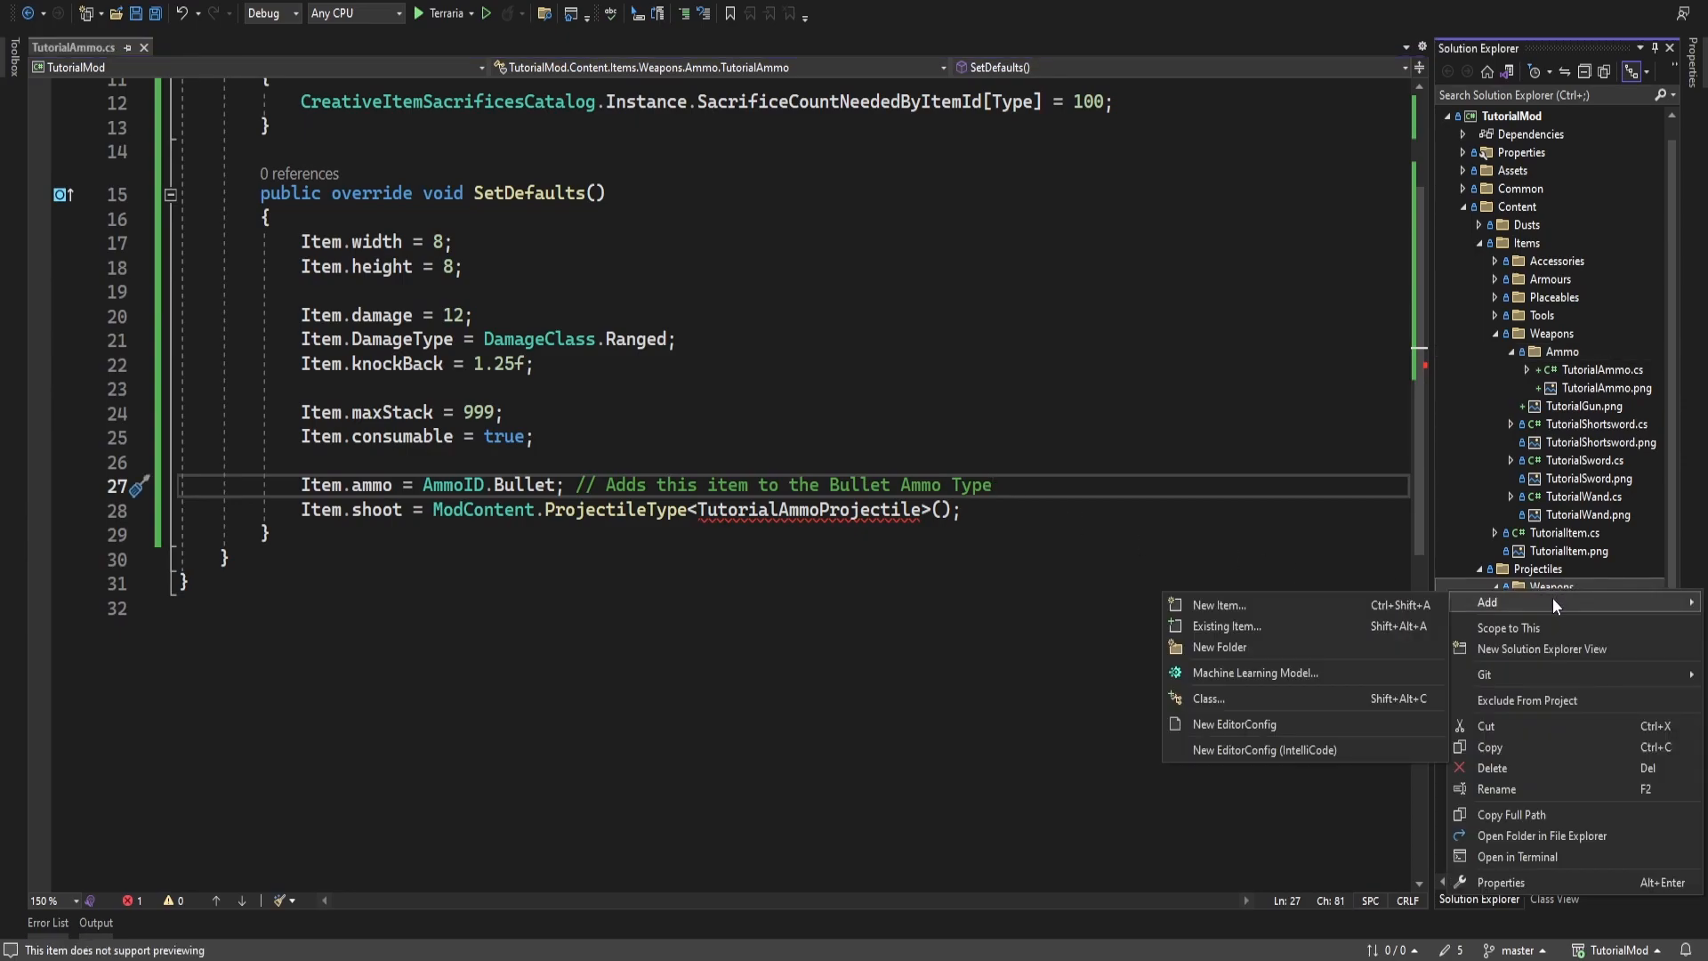
click(1219, 605)
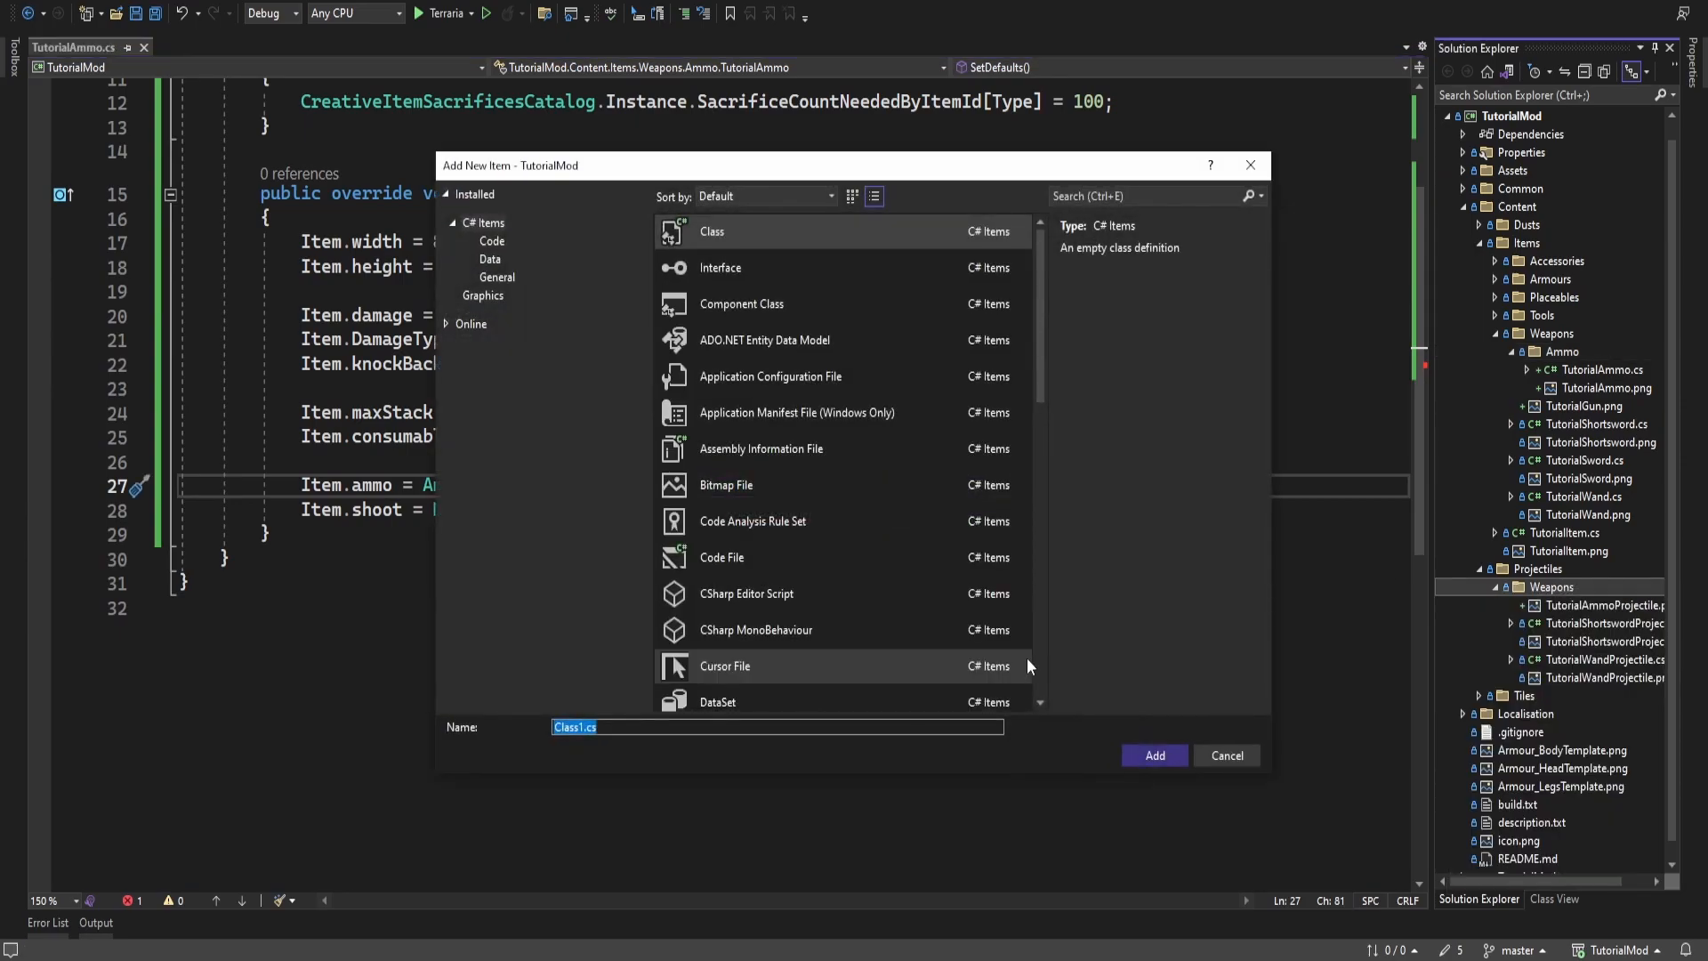
text(Tutorial)
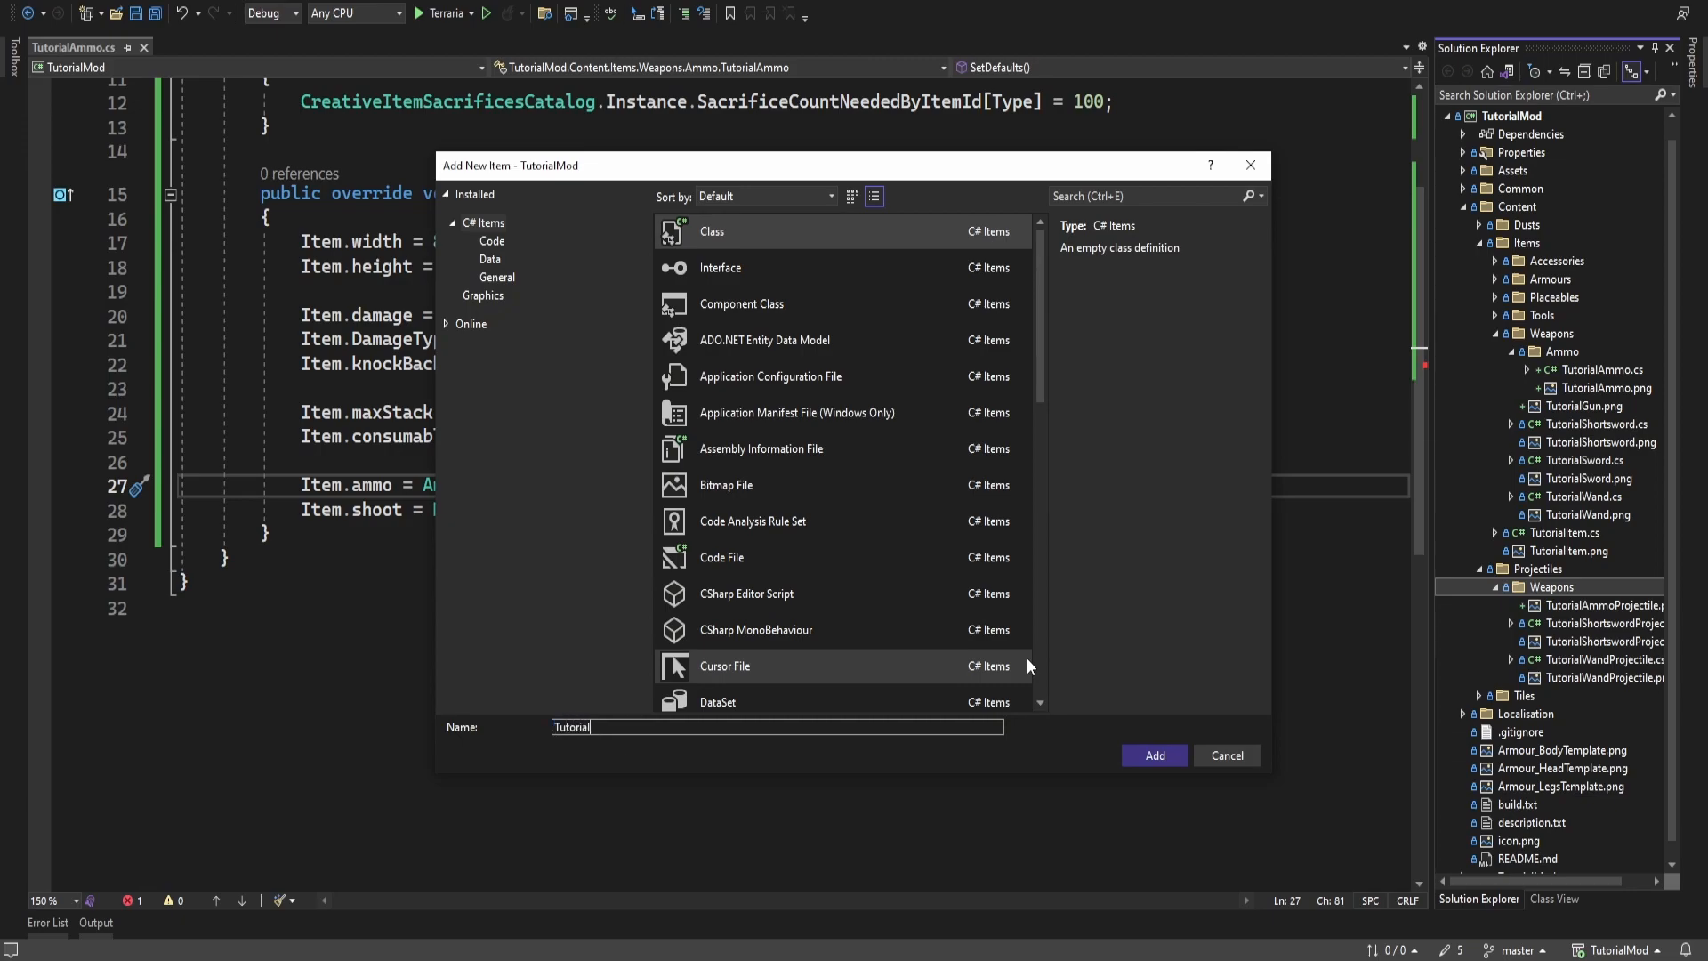
text(Ammo)
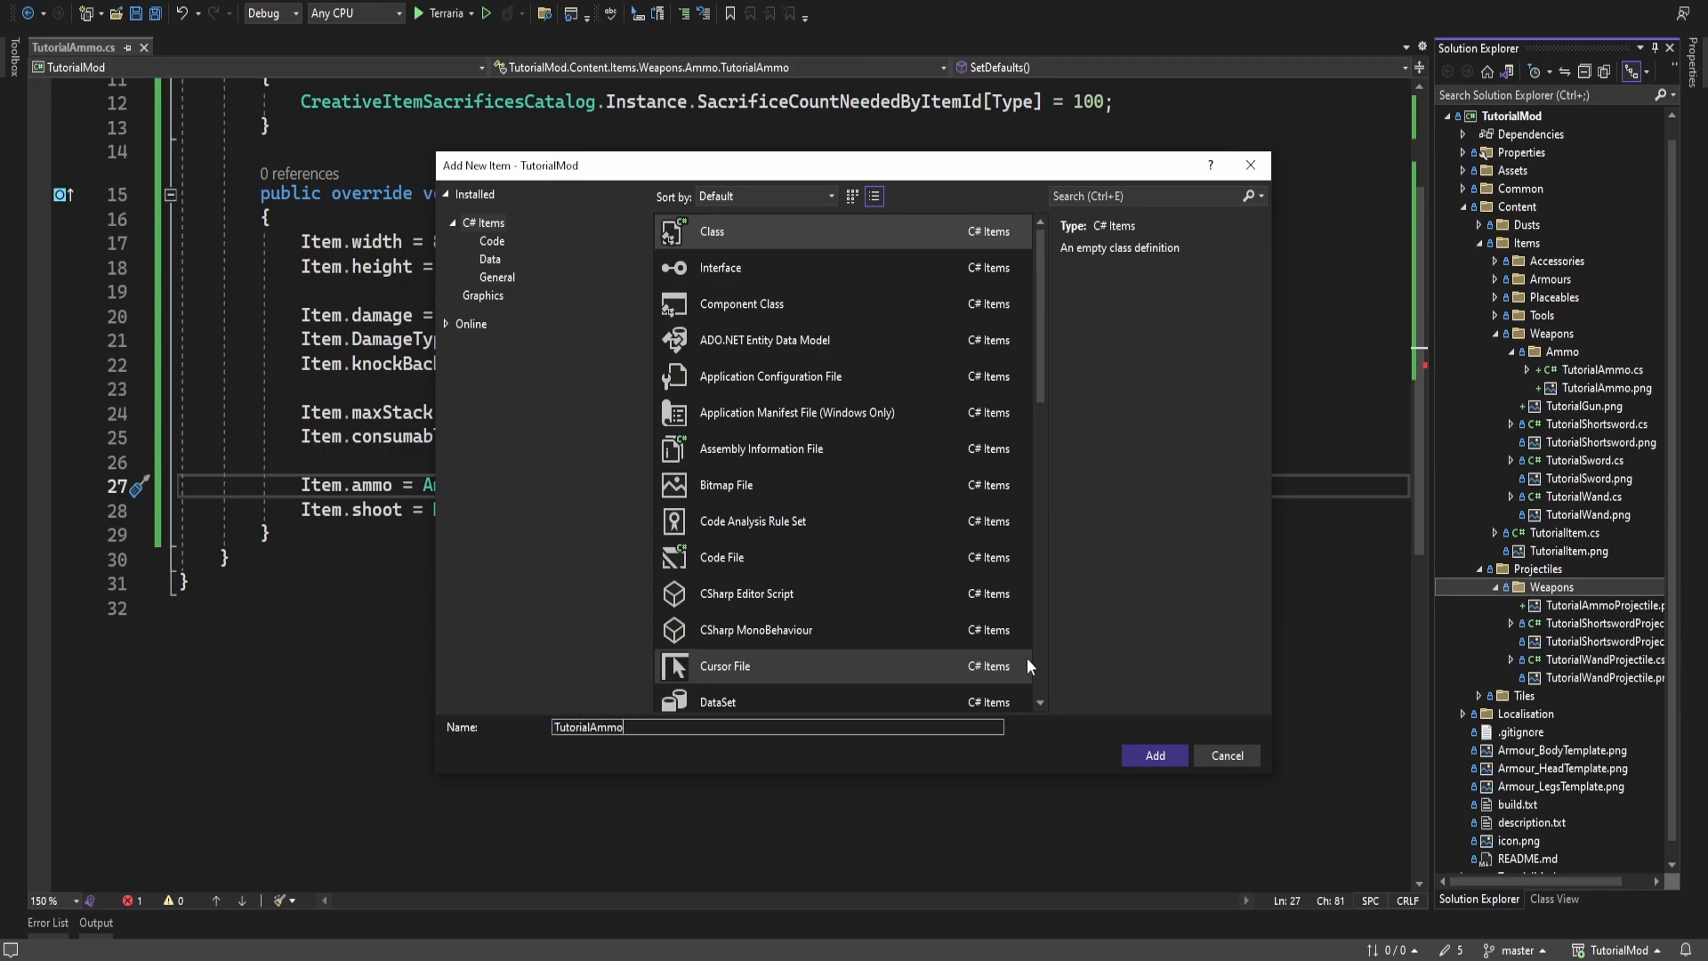
click(1154, 756)
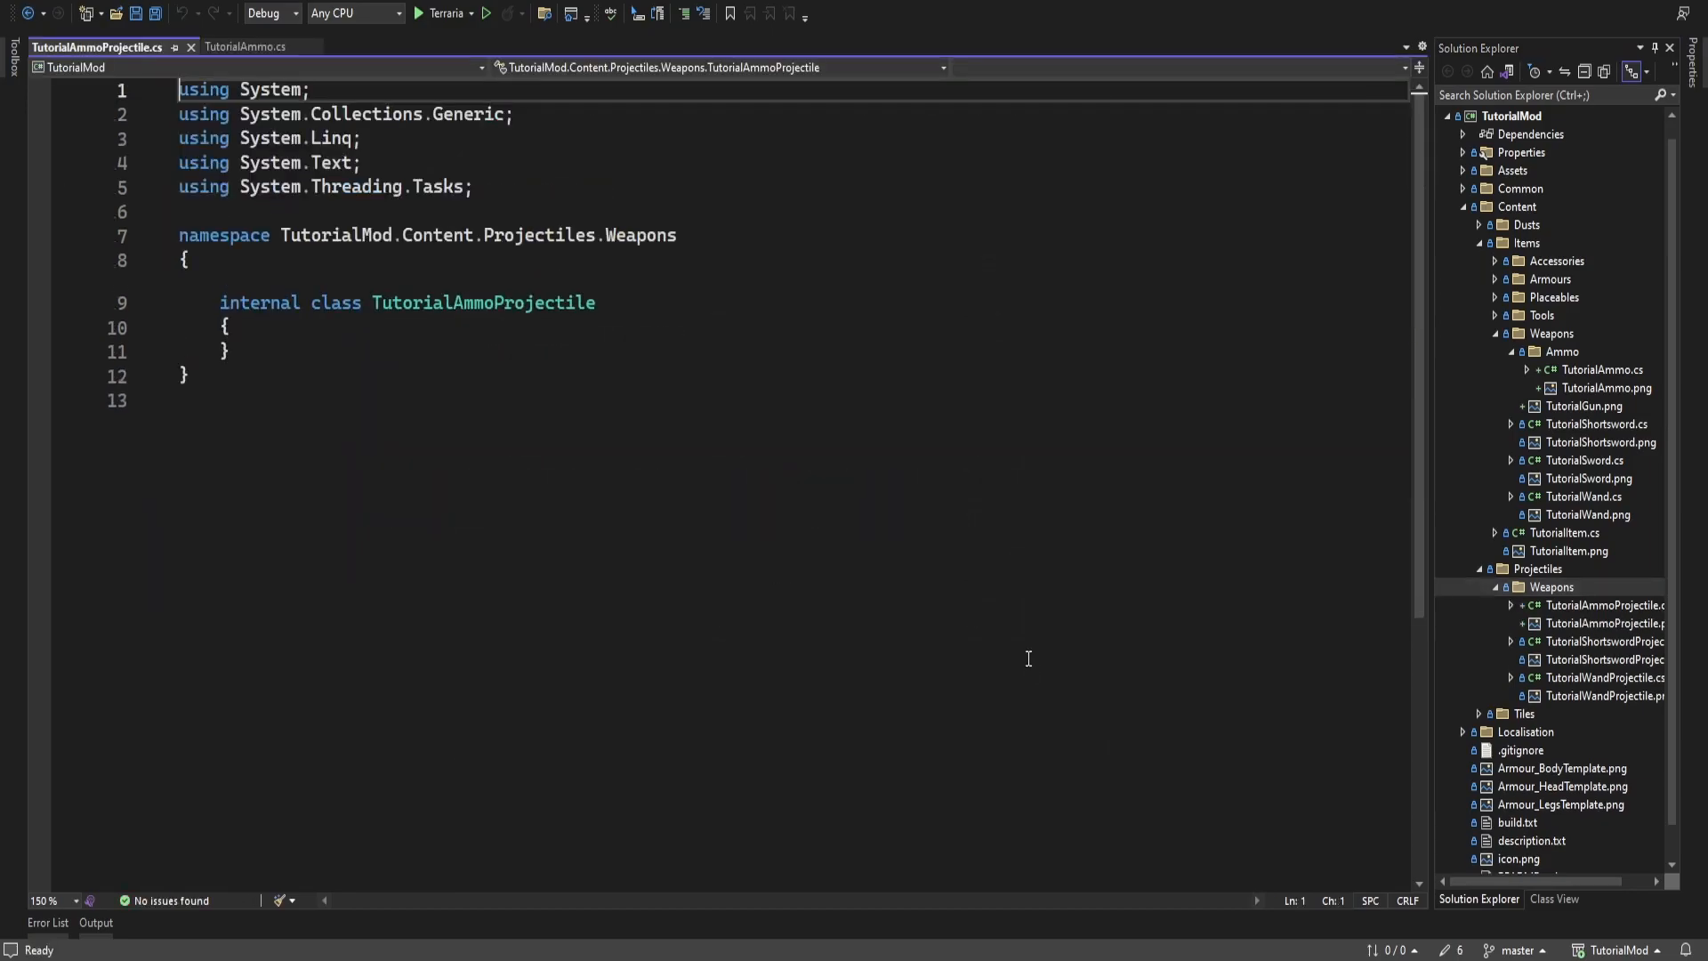
Make TutorialAmmoProjectile inherit ModProjectile, checking the ammo item file for reference
click(246, 47)
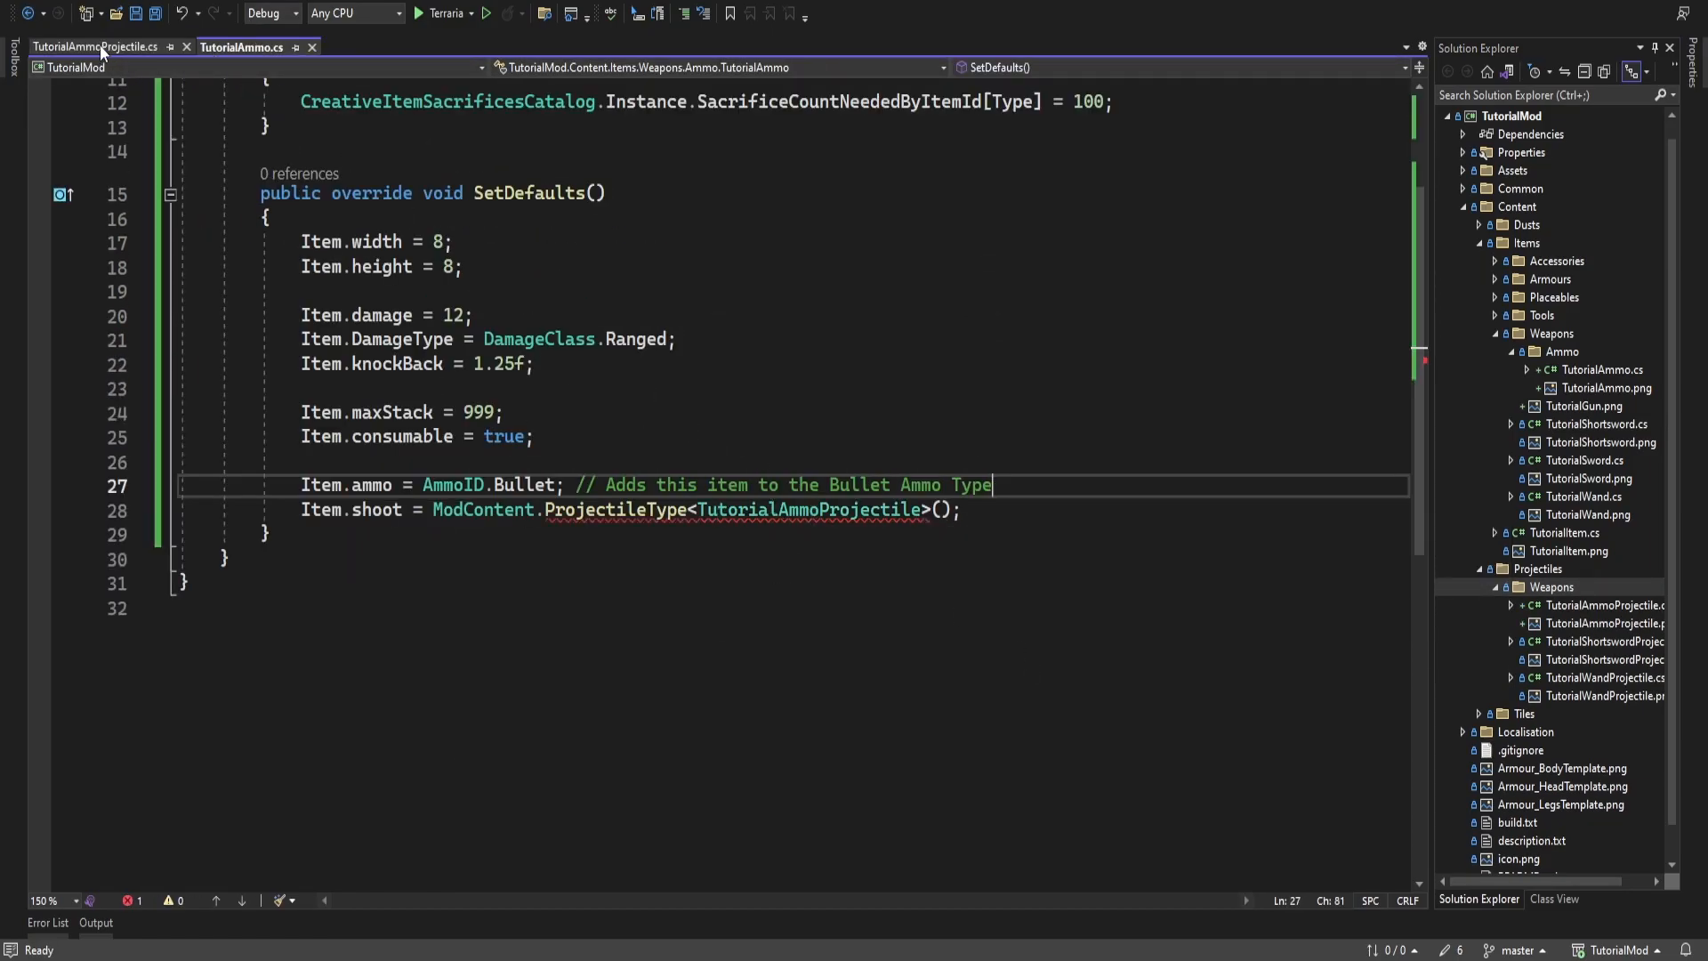
click(96, 47)
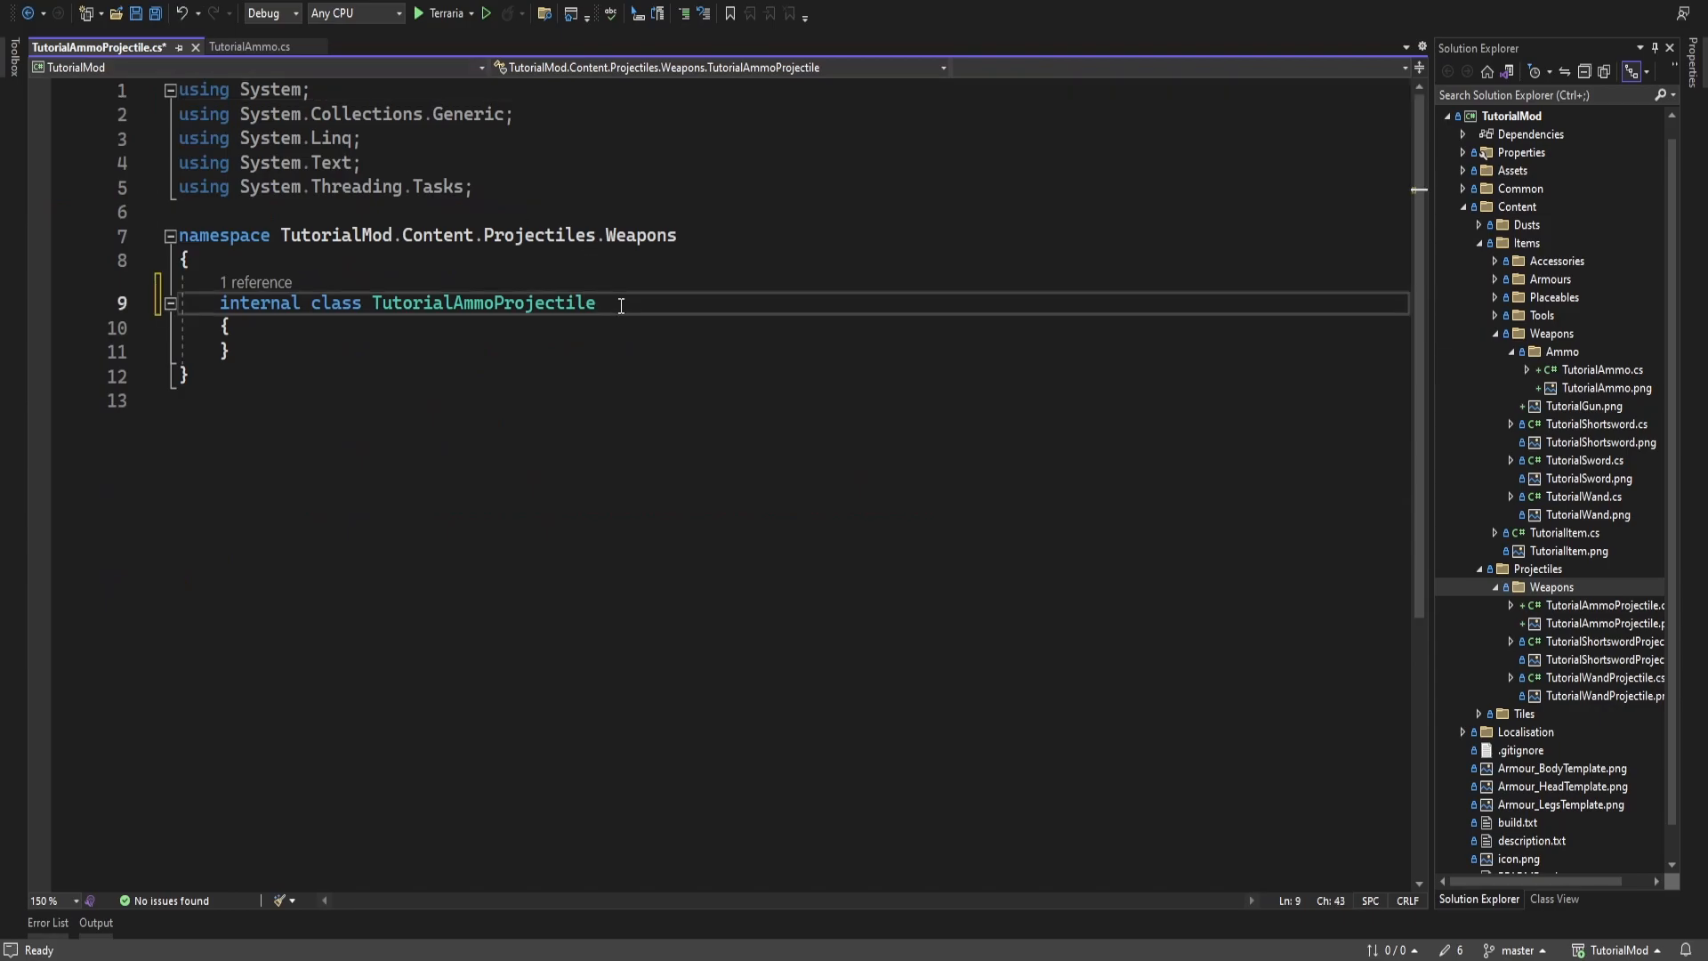
text(: ModProjectile)
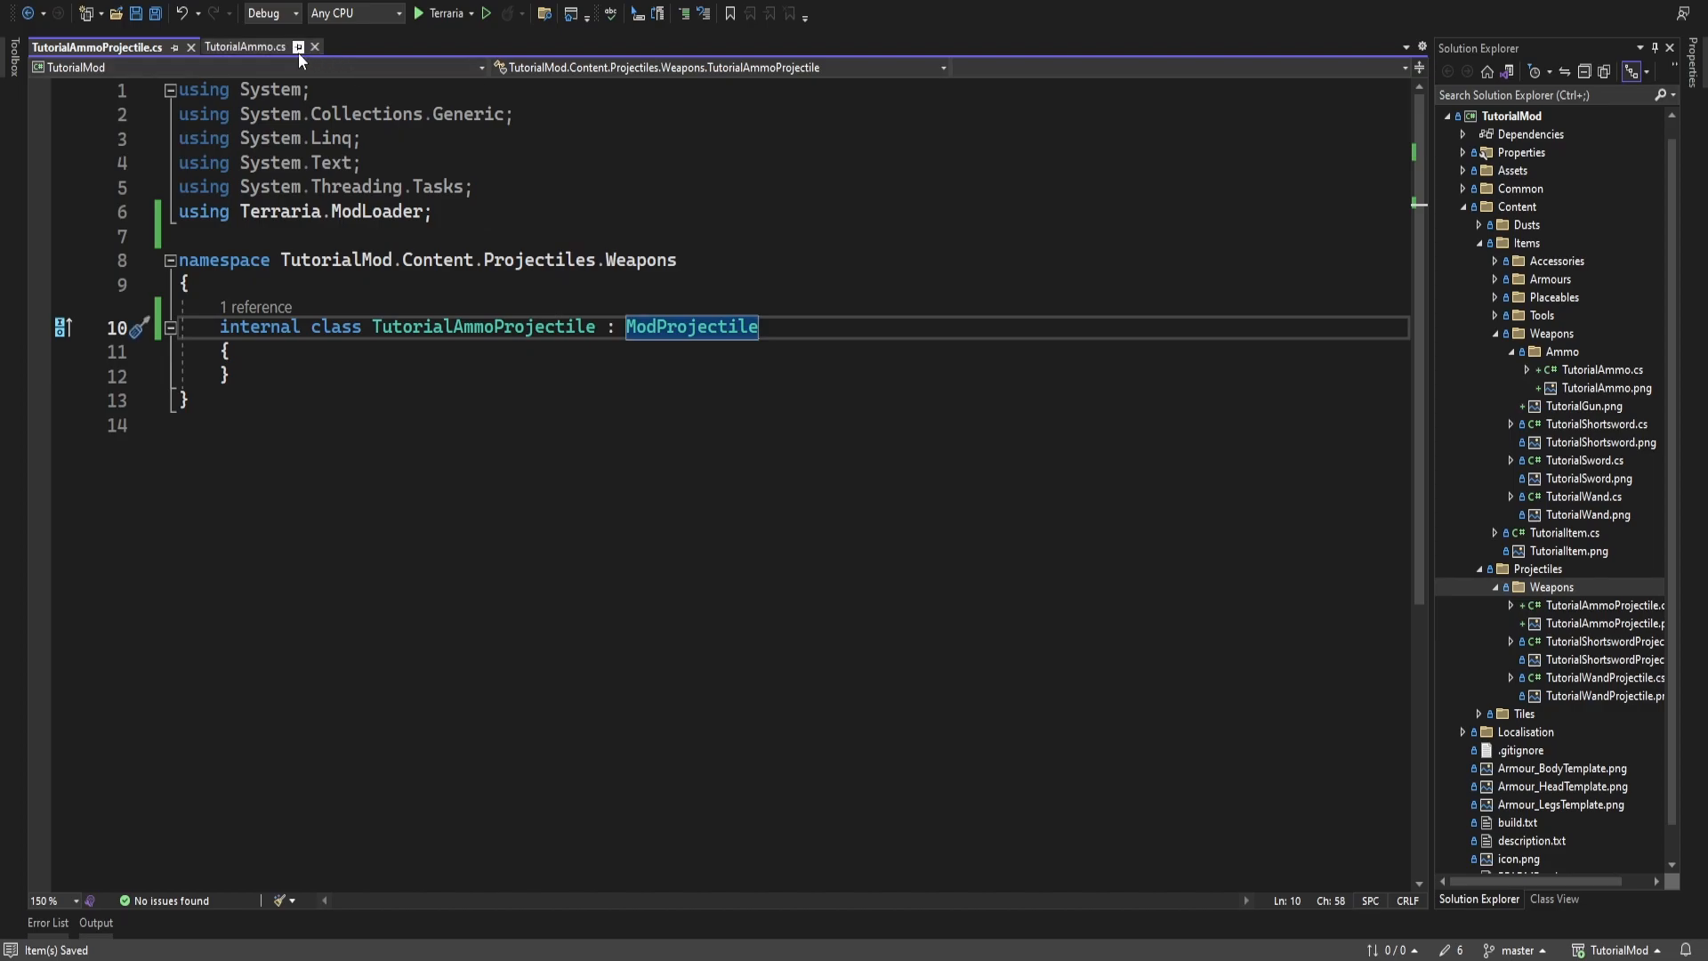
click(243, 47)
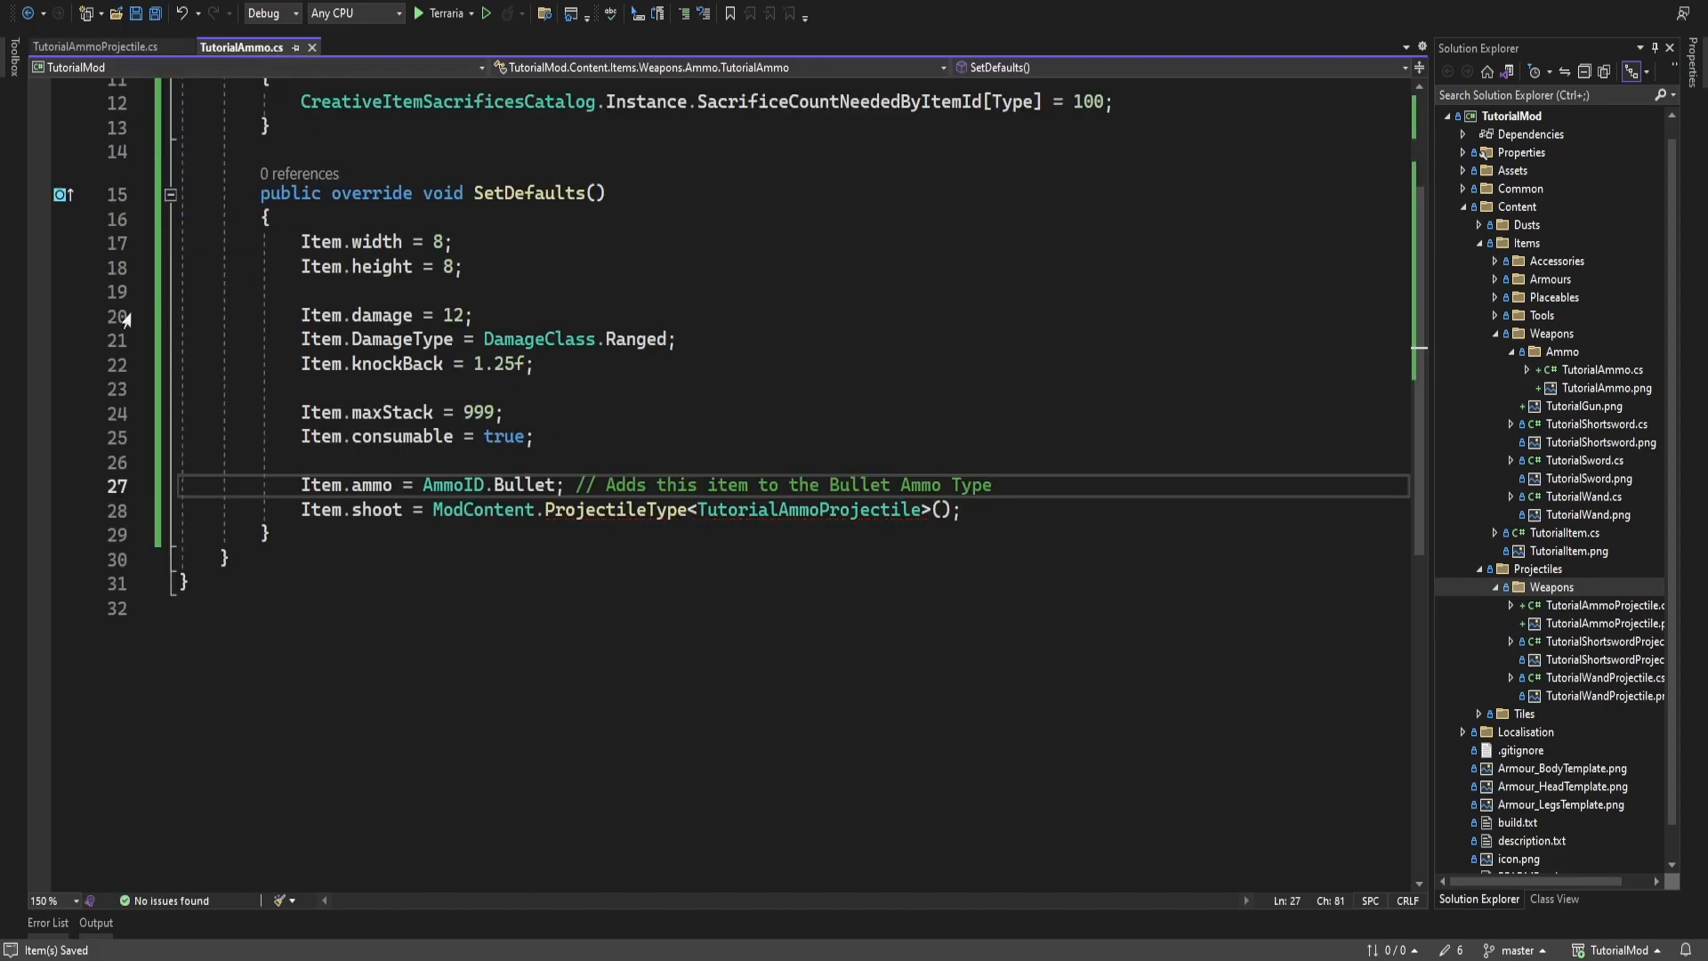
click(97, 47)
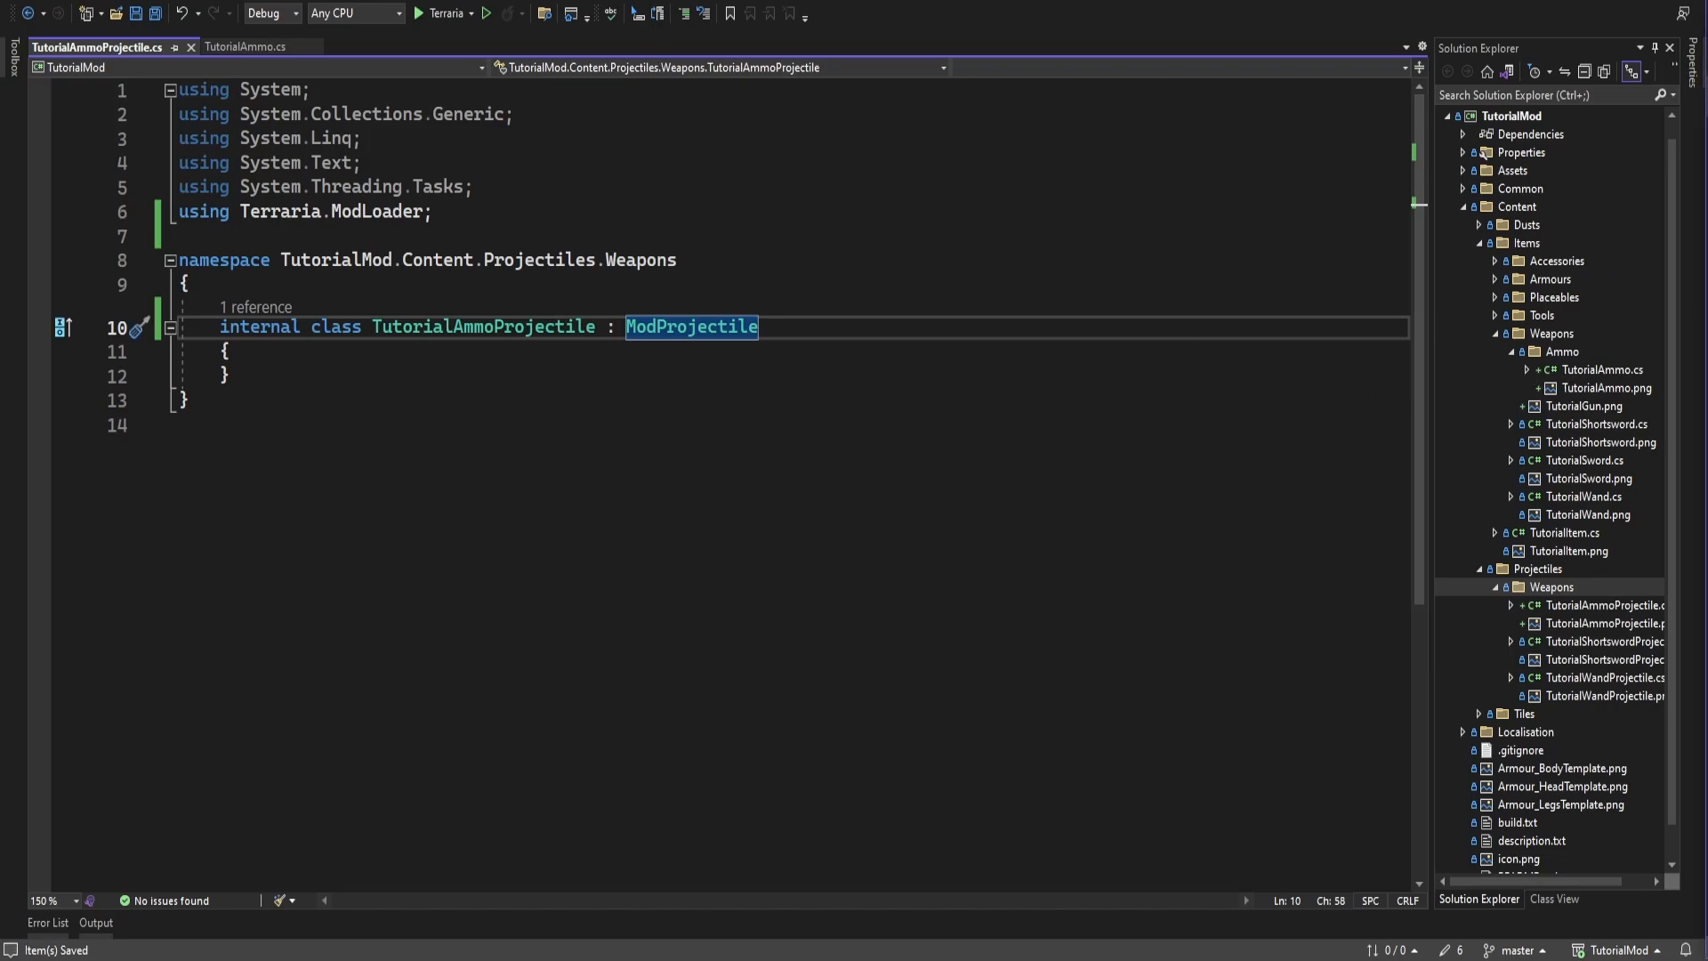
mouse_move(506, 498)
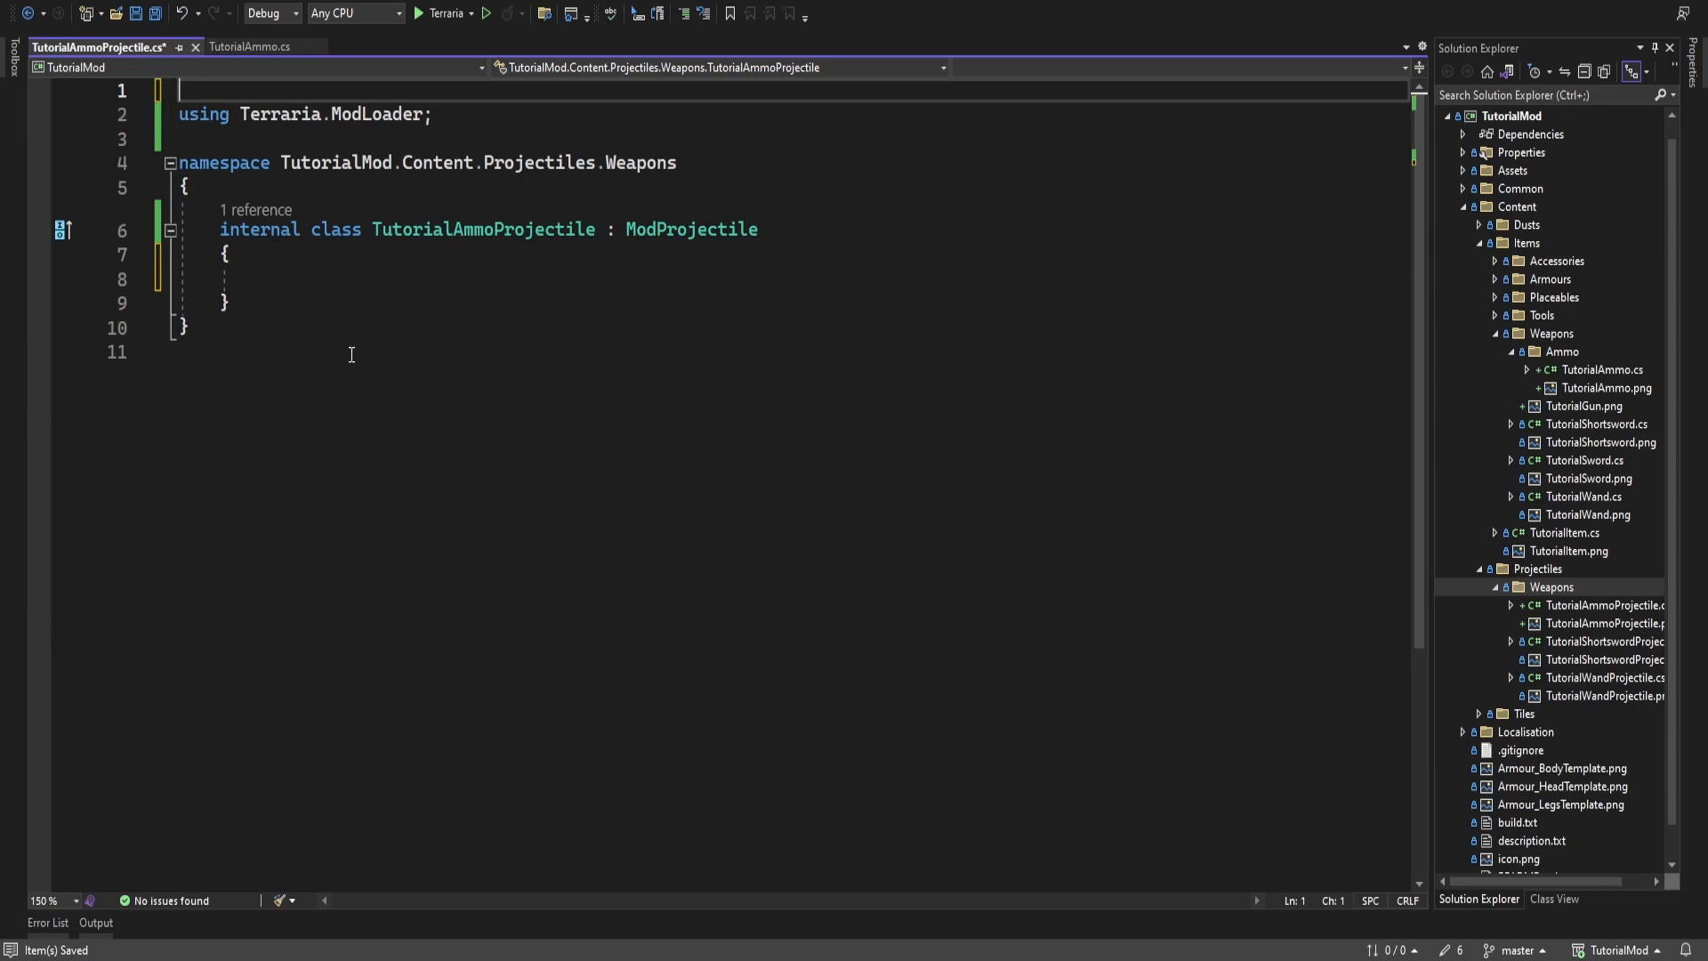
Replace the System usings with using Terraria and using Terraria.ID
text(using Terraria;)
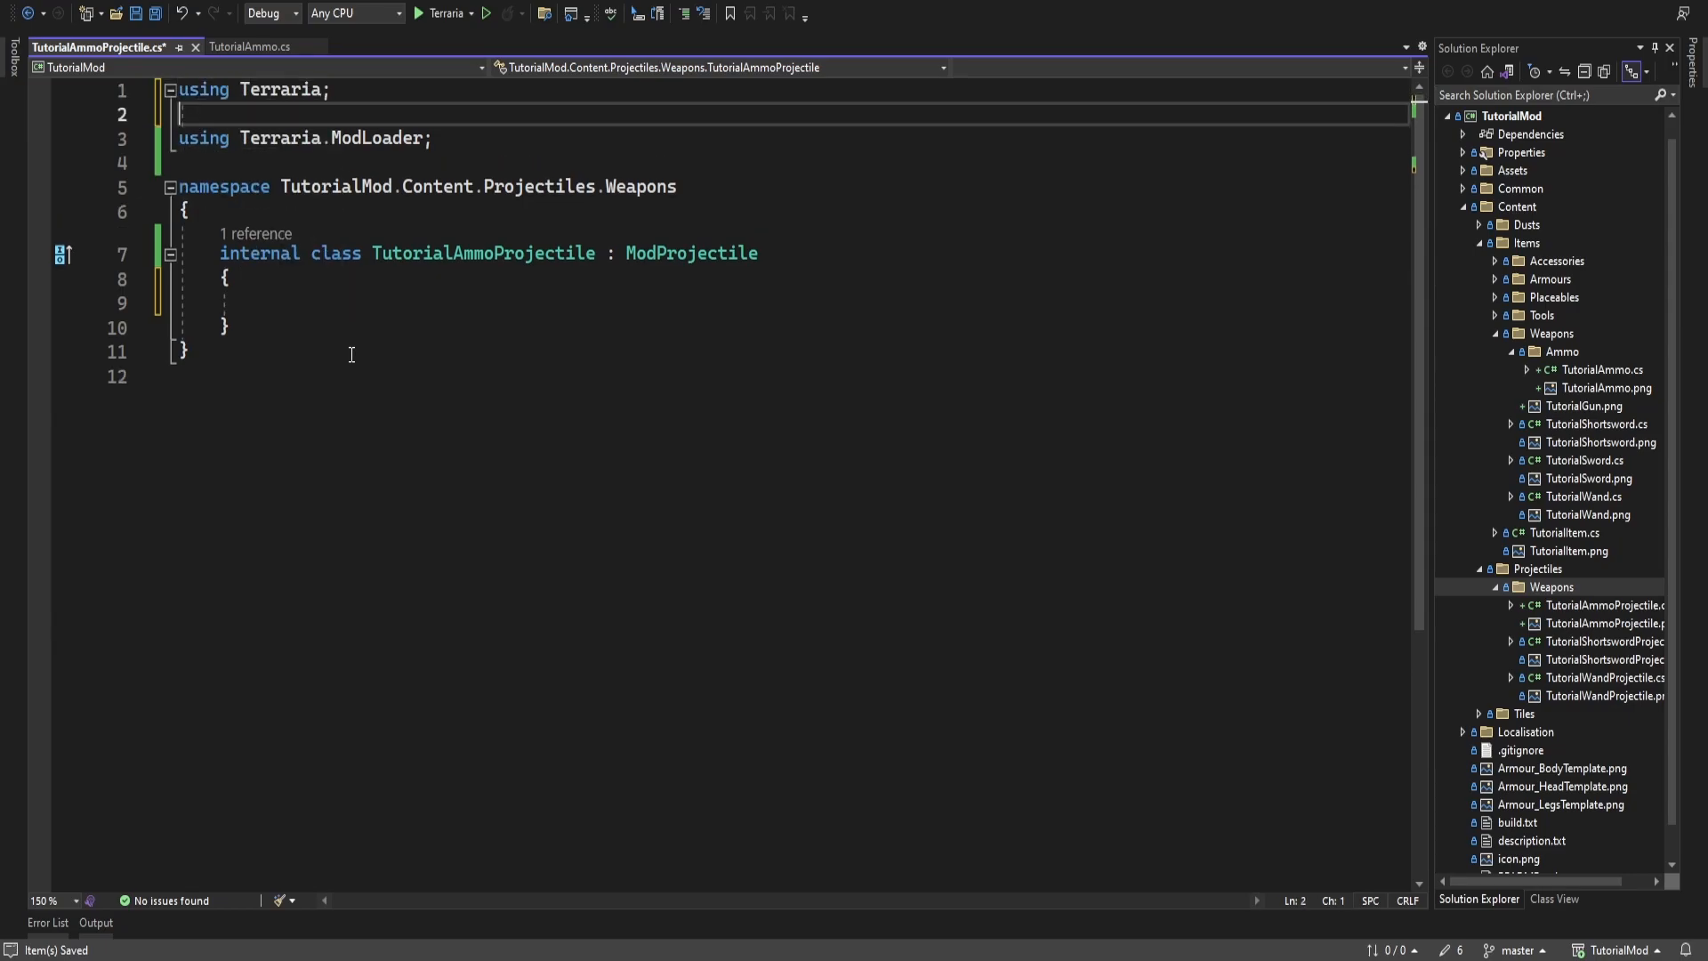
text(using Terraria.ID;)
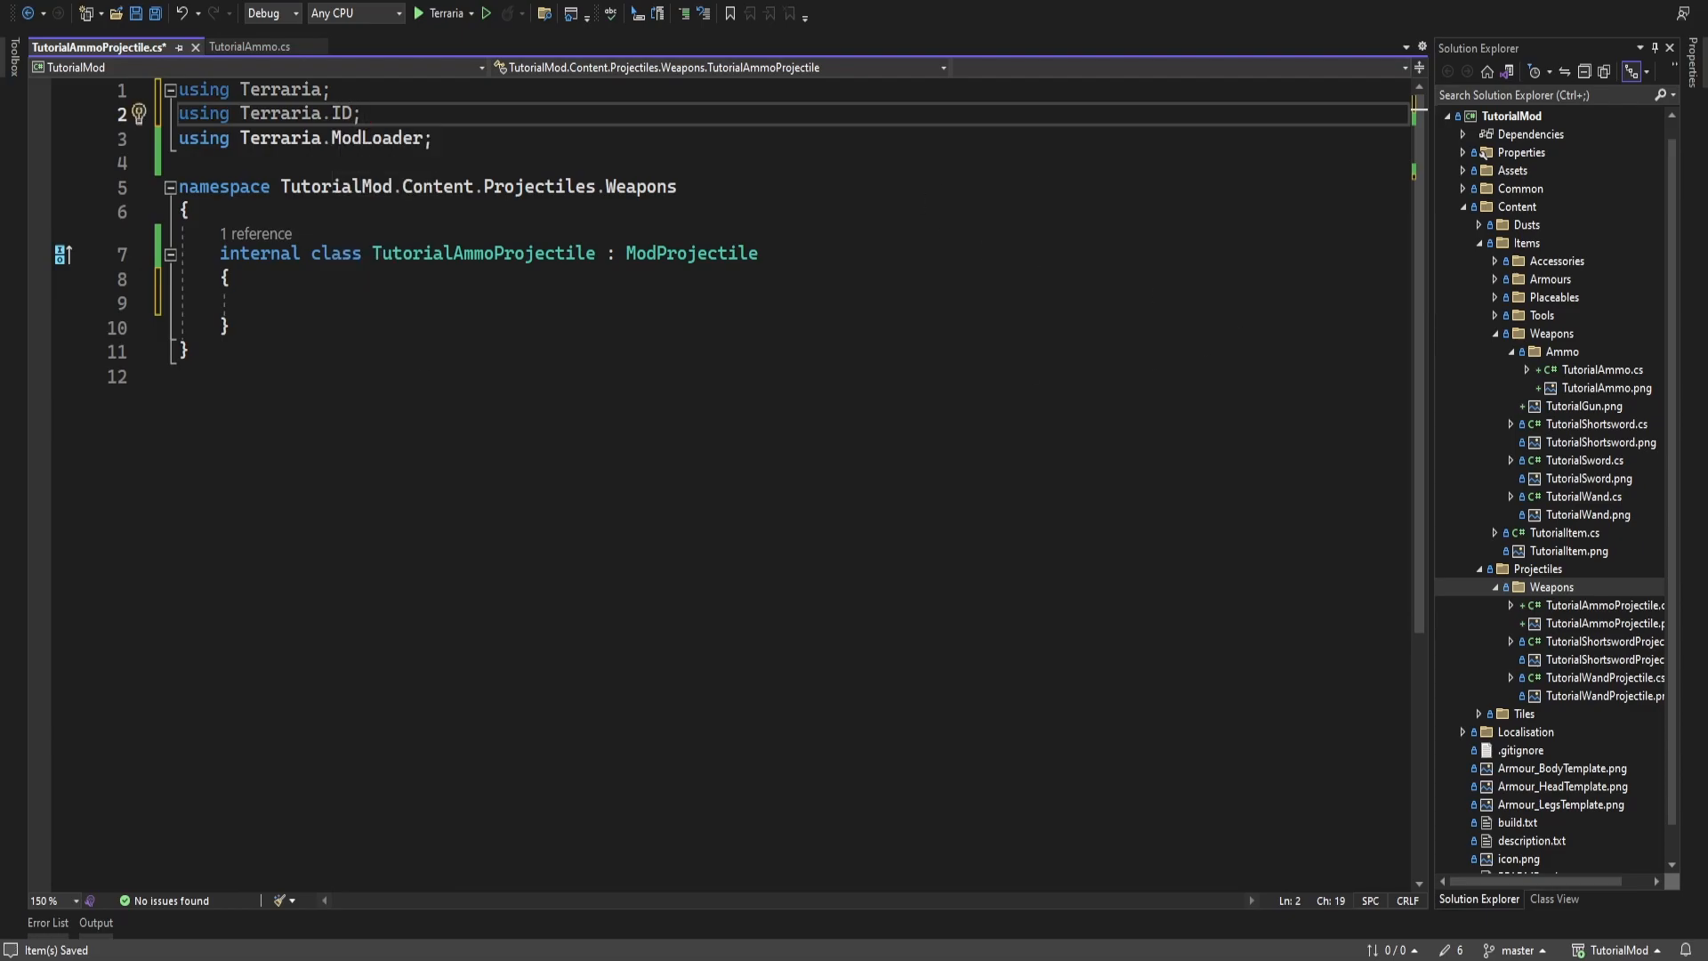
key(enter)
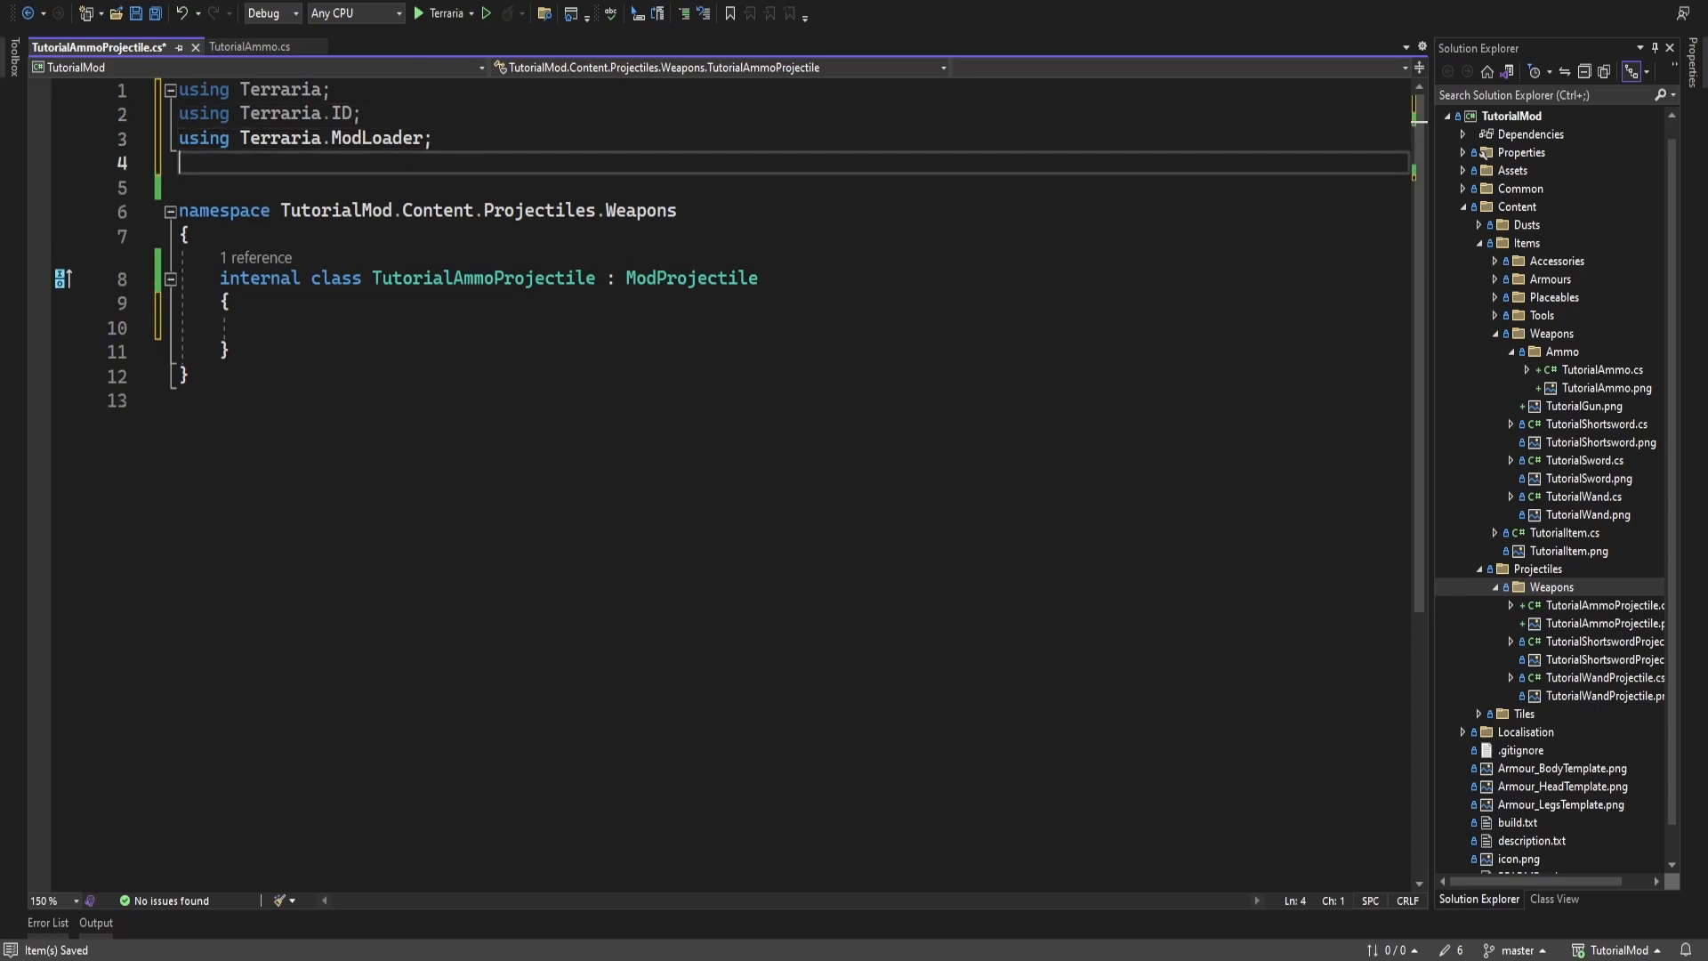
Add using directives for Terraria.Audio and Microsoft.Xna.Framework
text(using Terraria.Au)
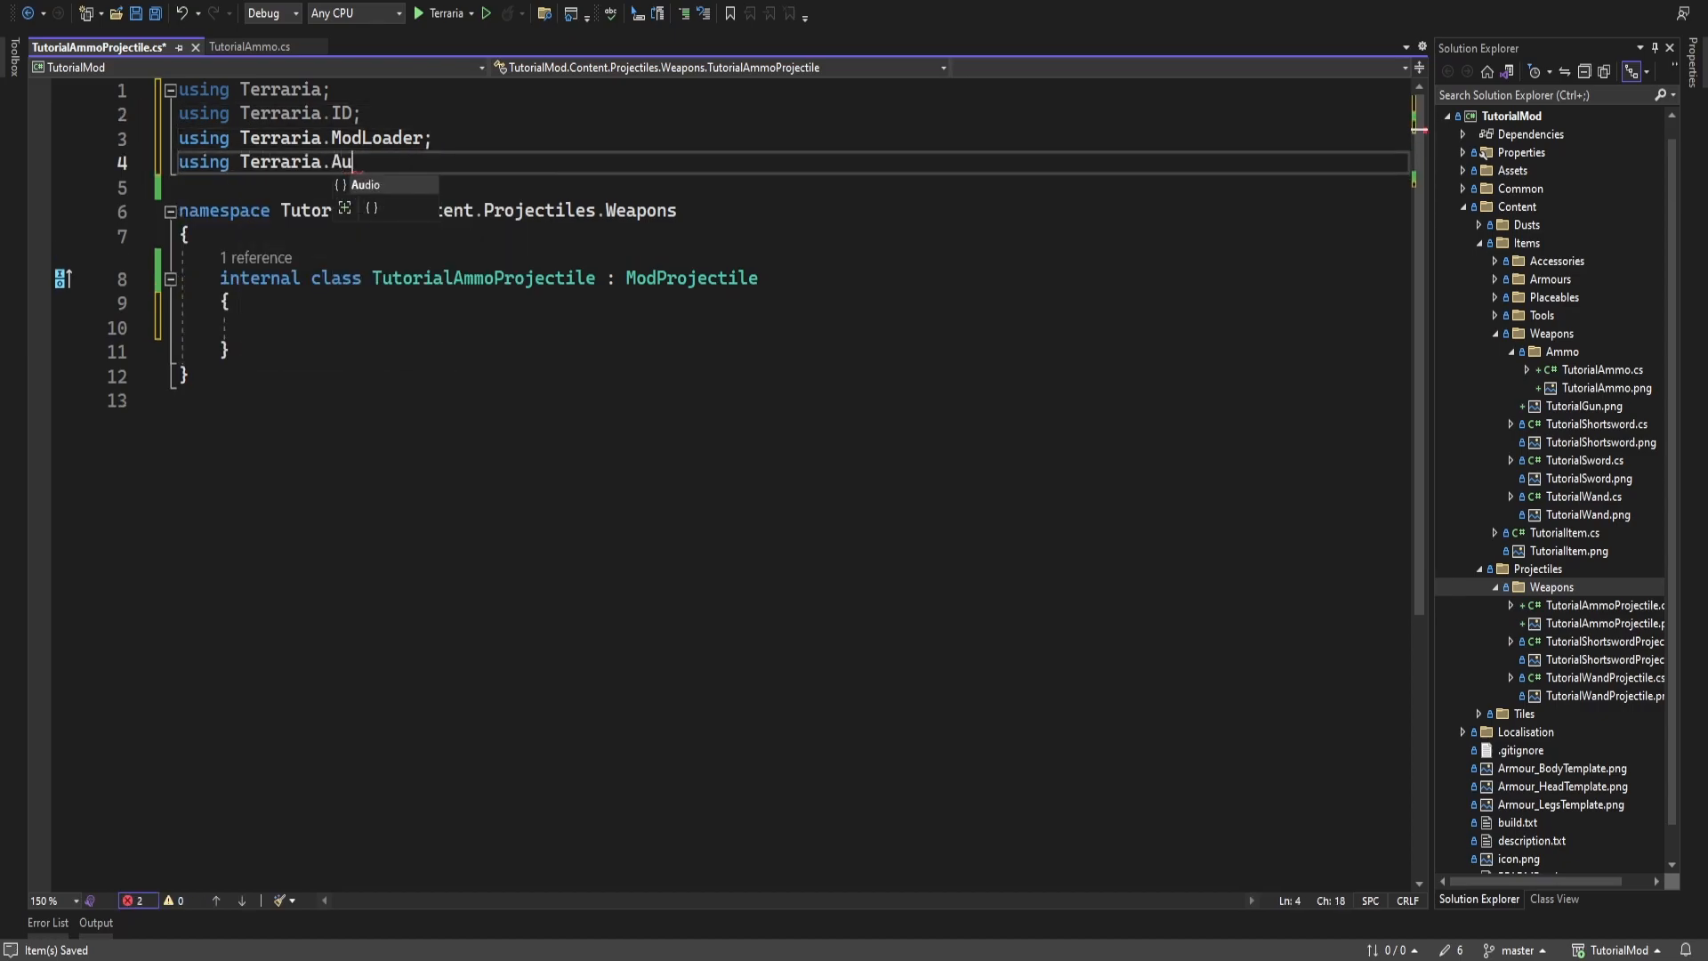
text(;)
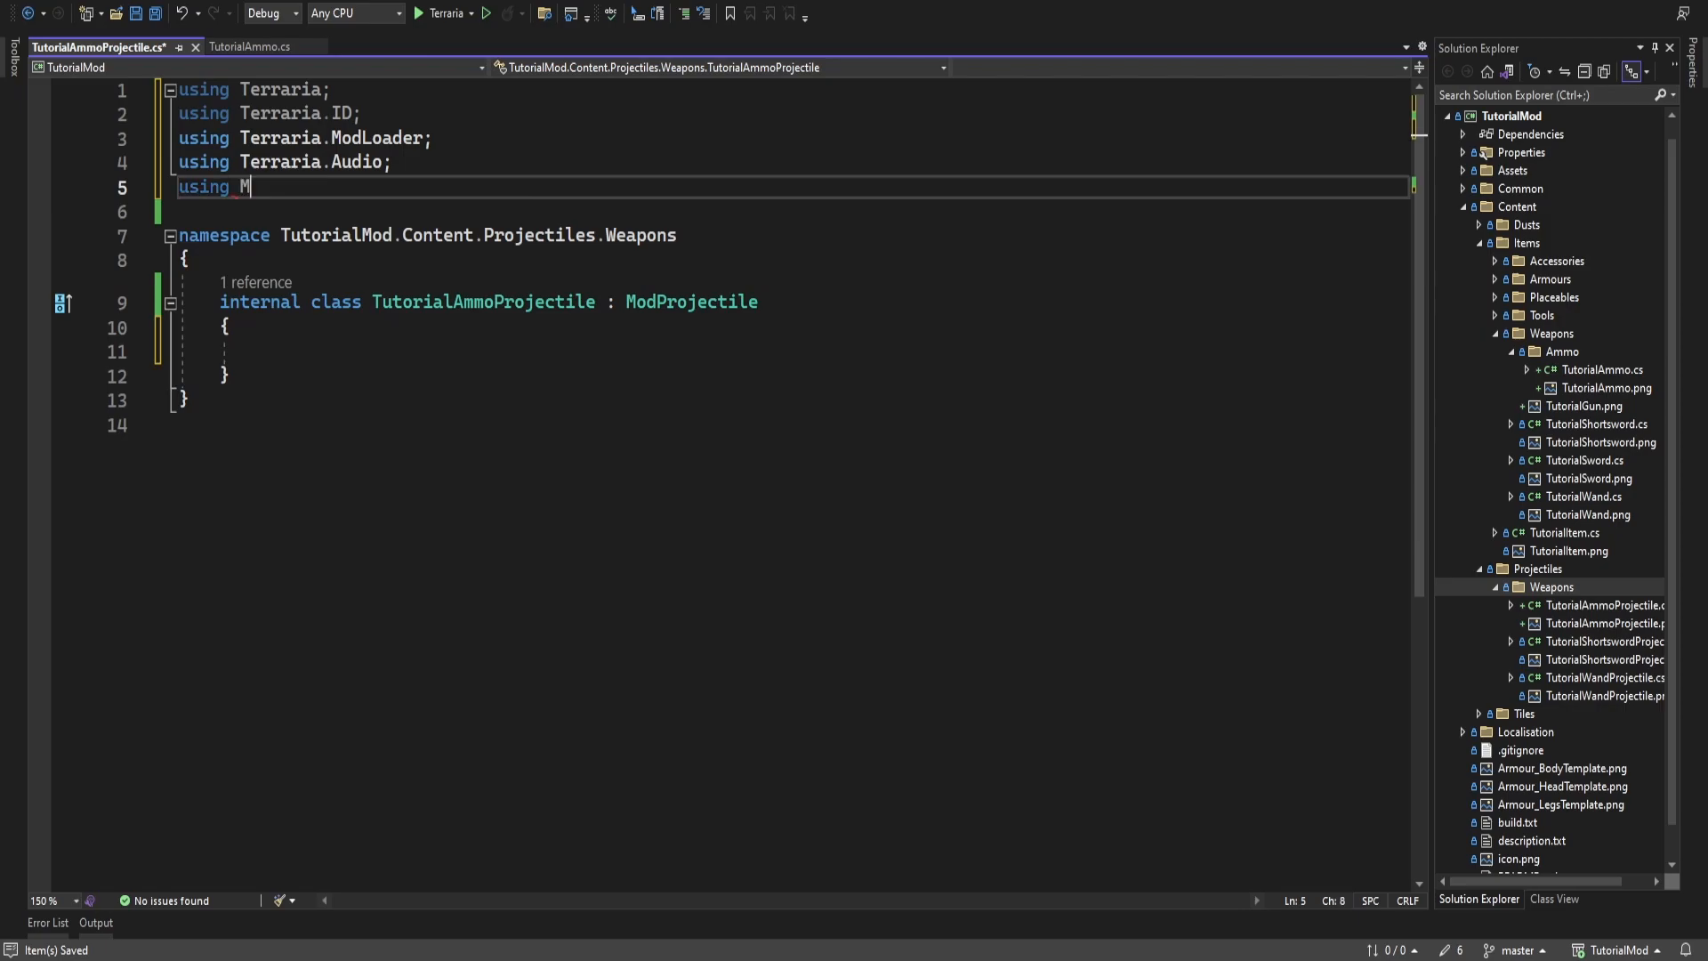
text(icrosoft.Xna.Framework;)
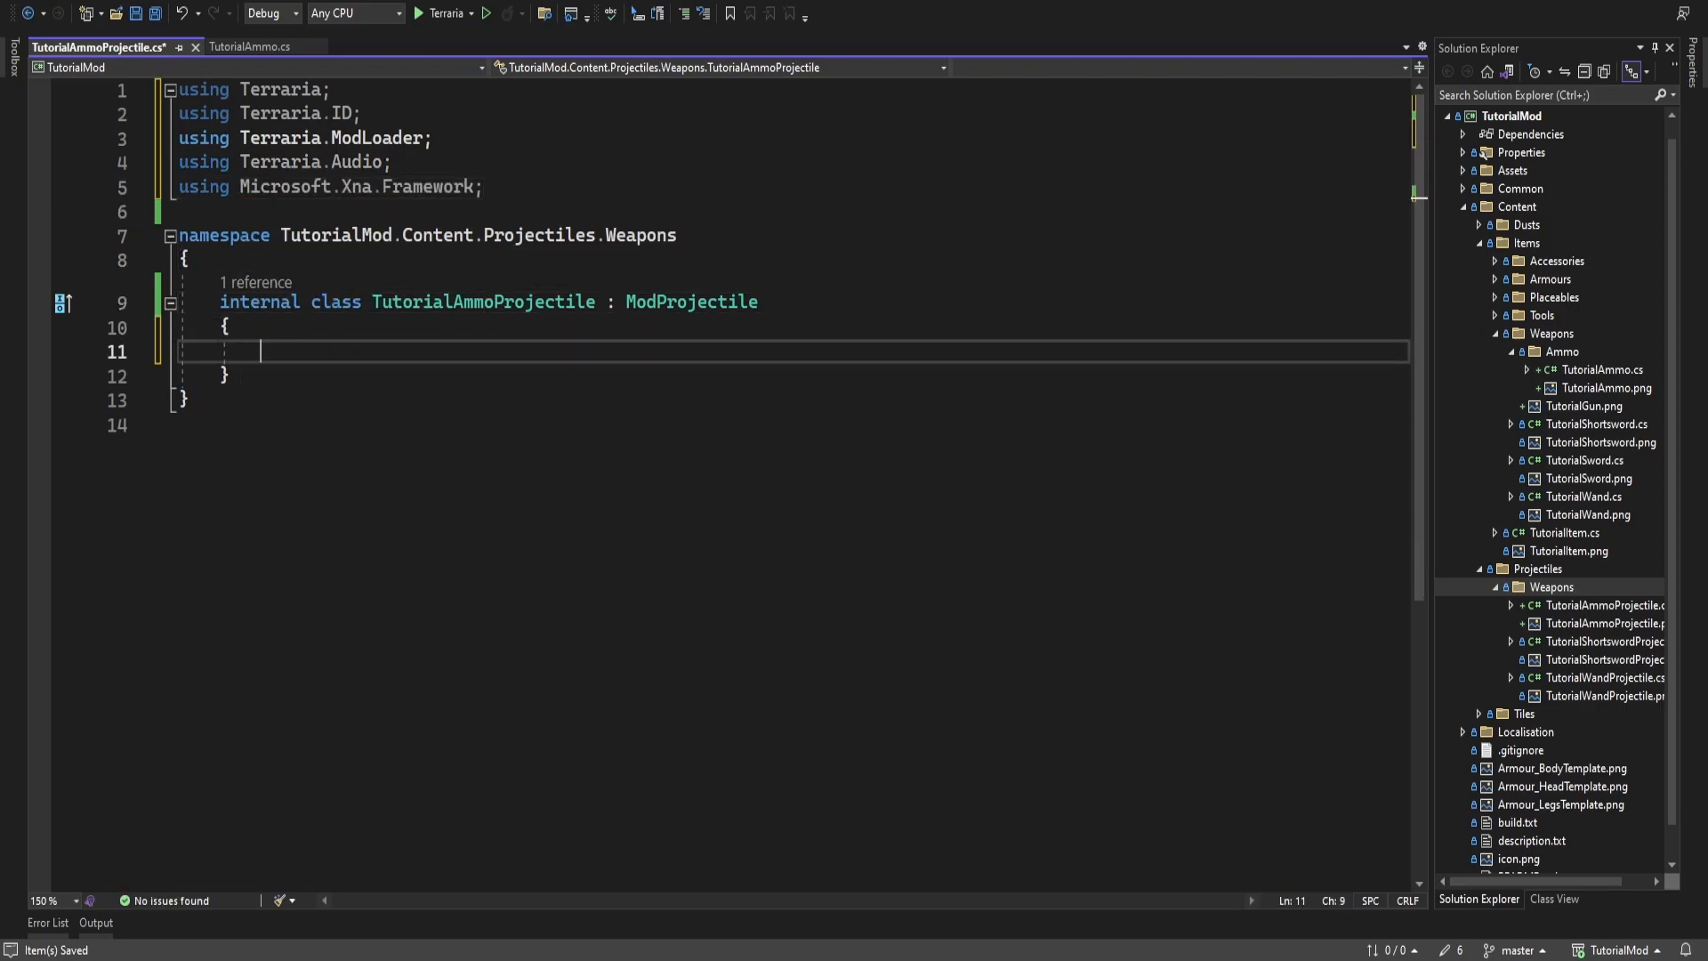
Override SetStaticDefaults and set the projectile's TrailCacheLength to 5
text(override SetS)
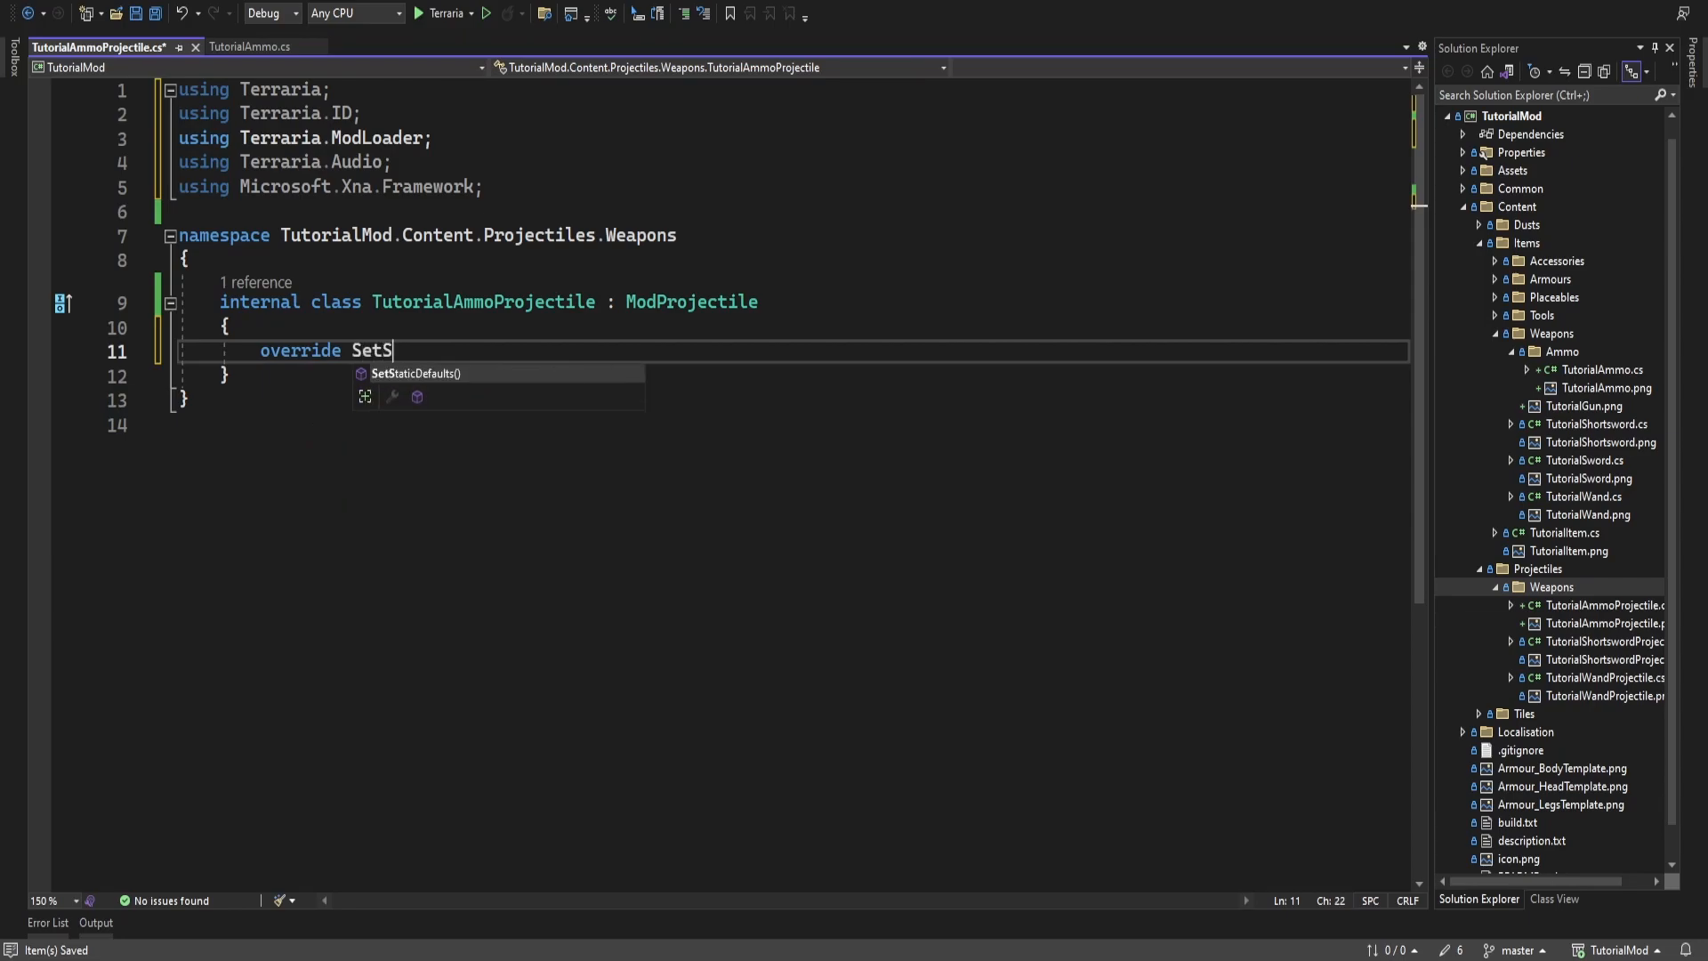
key(Tab)
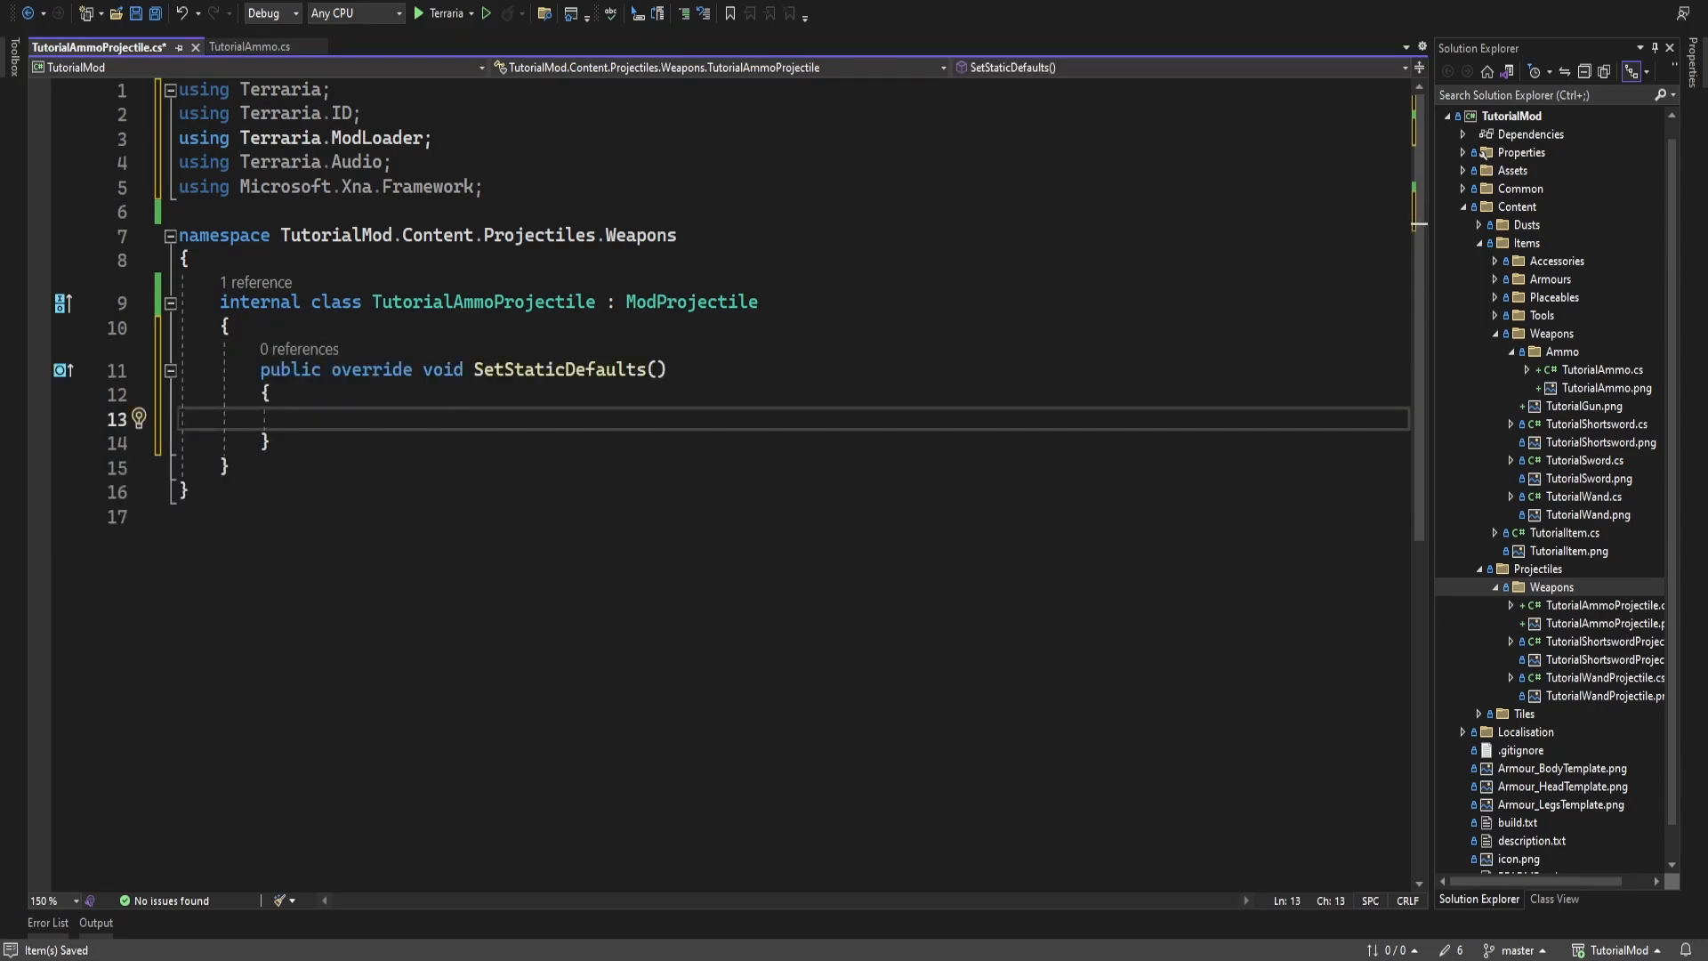
text(ProjectileID.)
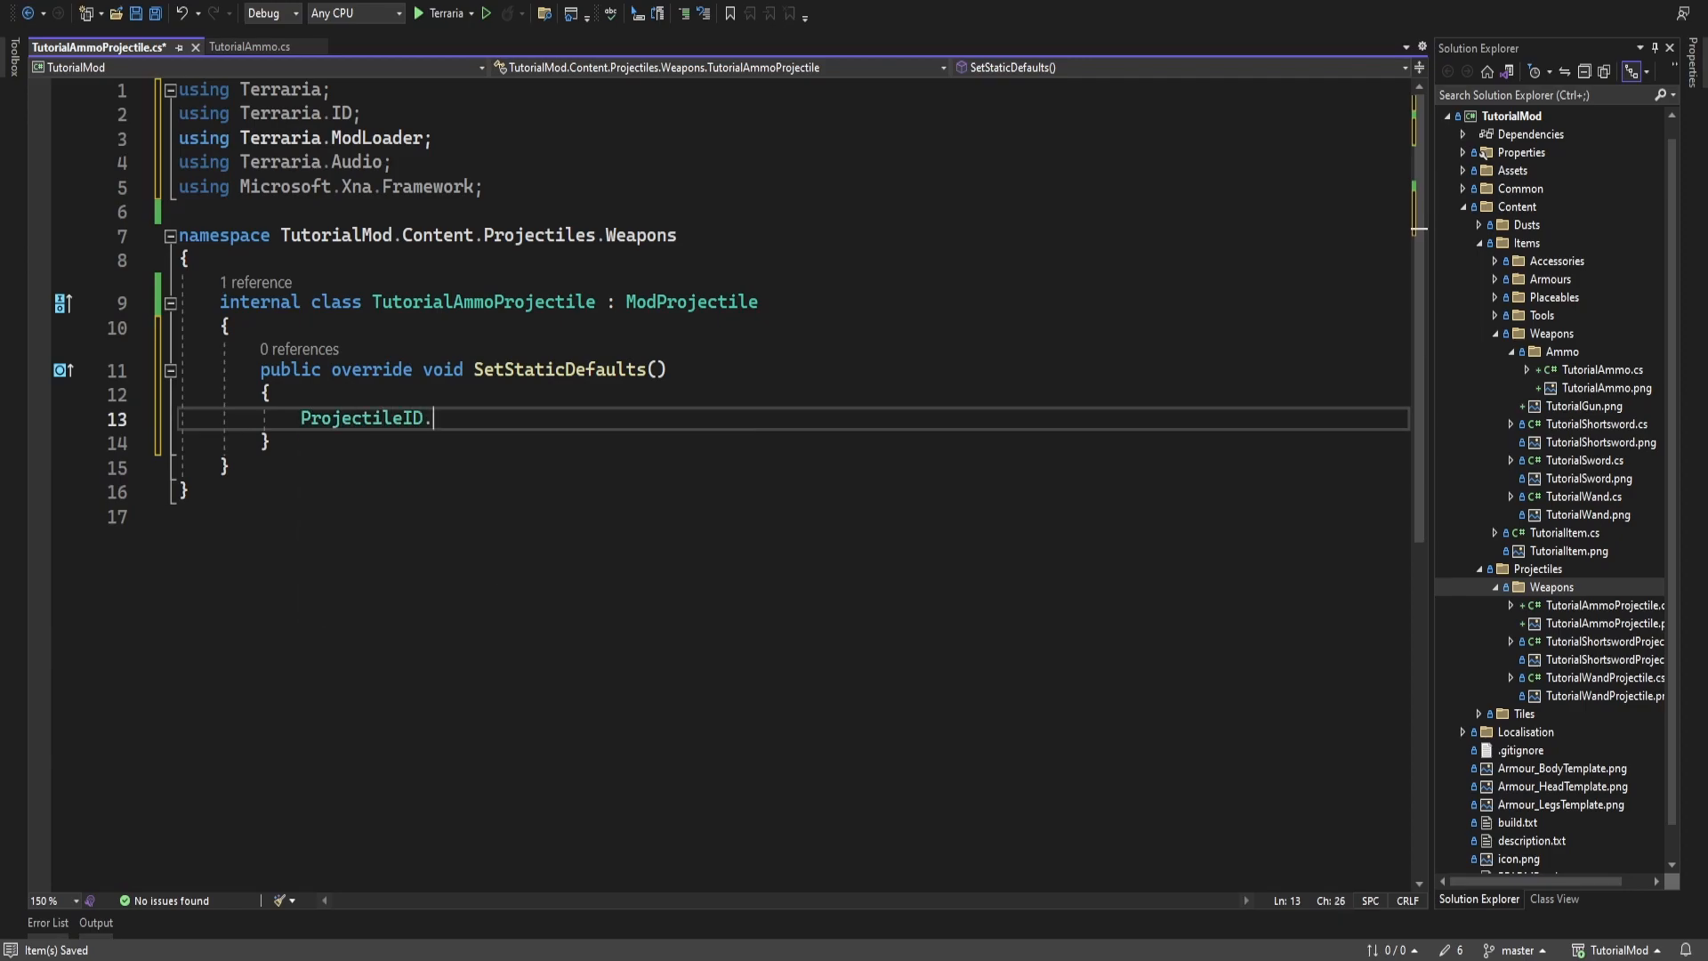
text(Sets.TrailCacheLength[Type)
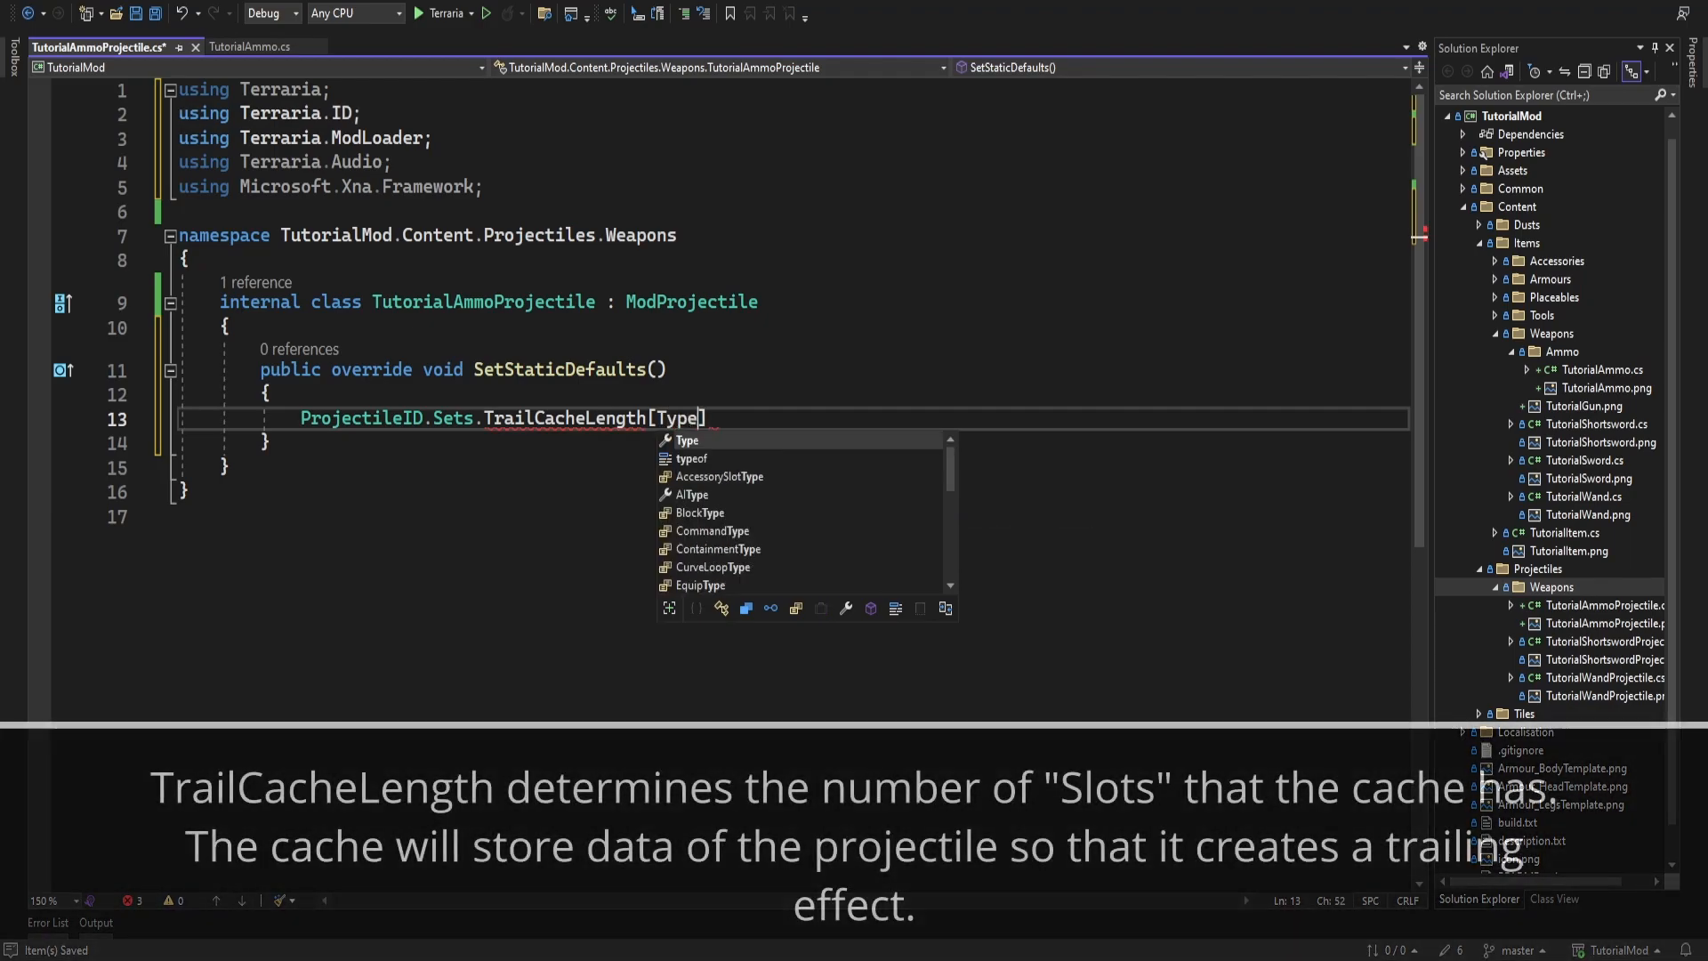
text(Projectile.)
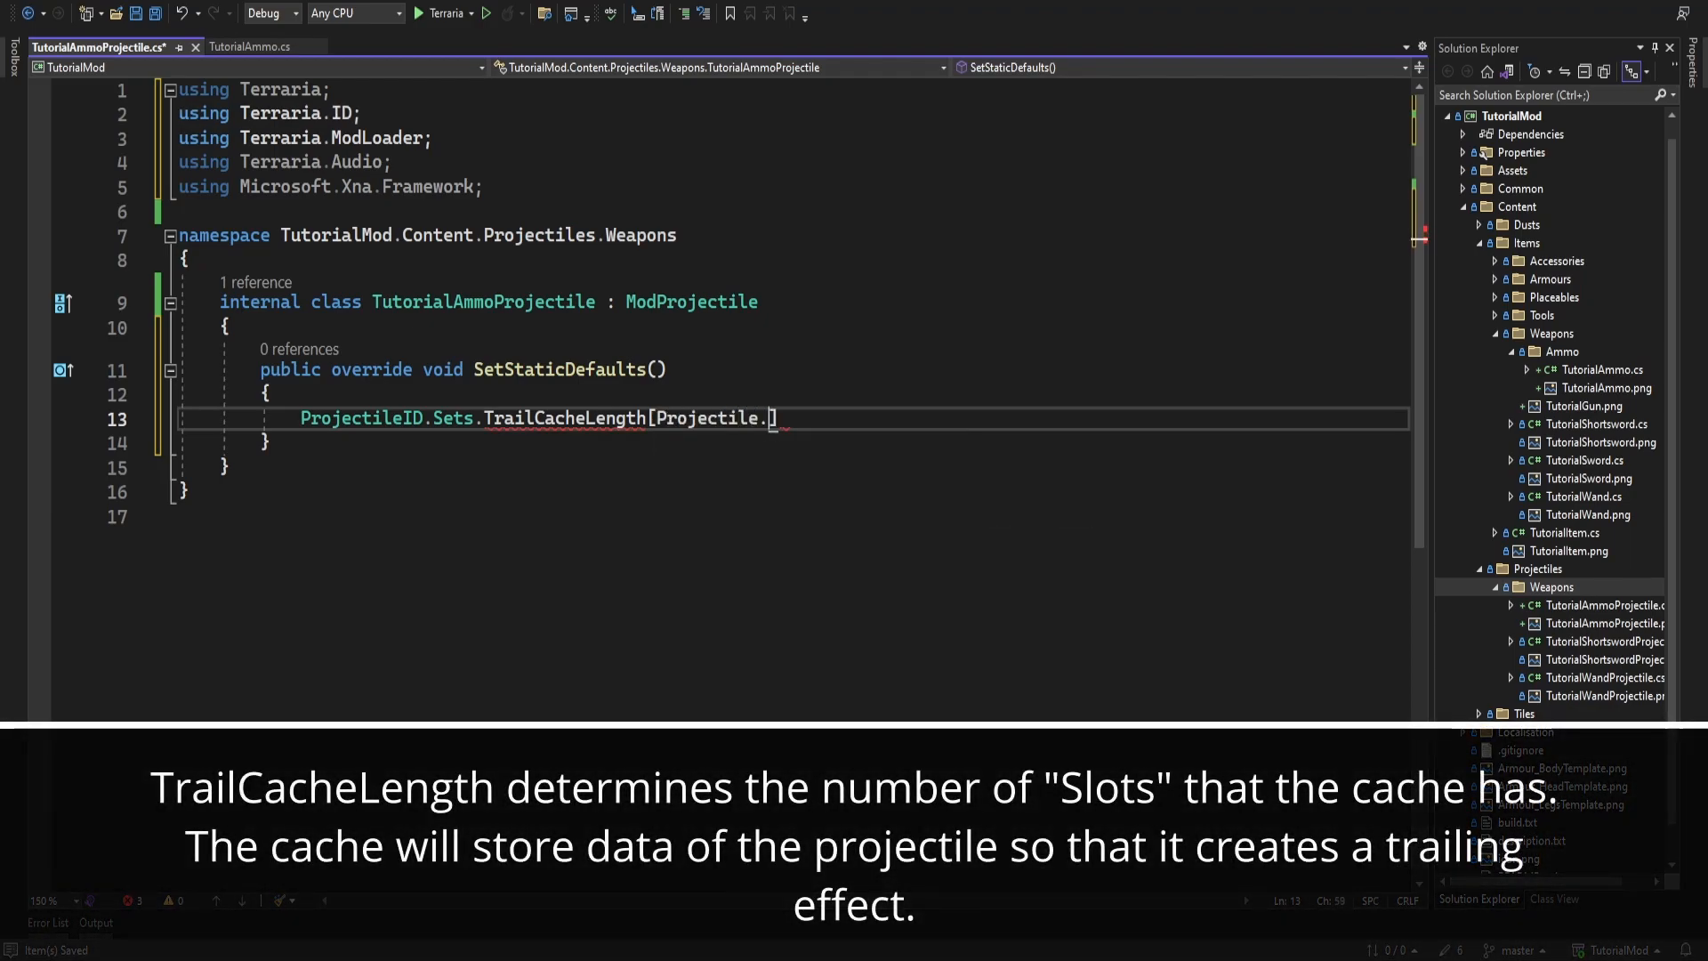
text(type] = 5;)
text(Projecti)
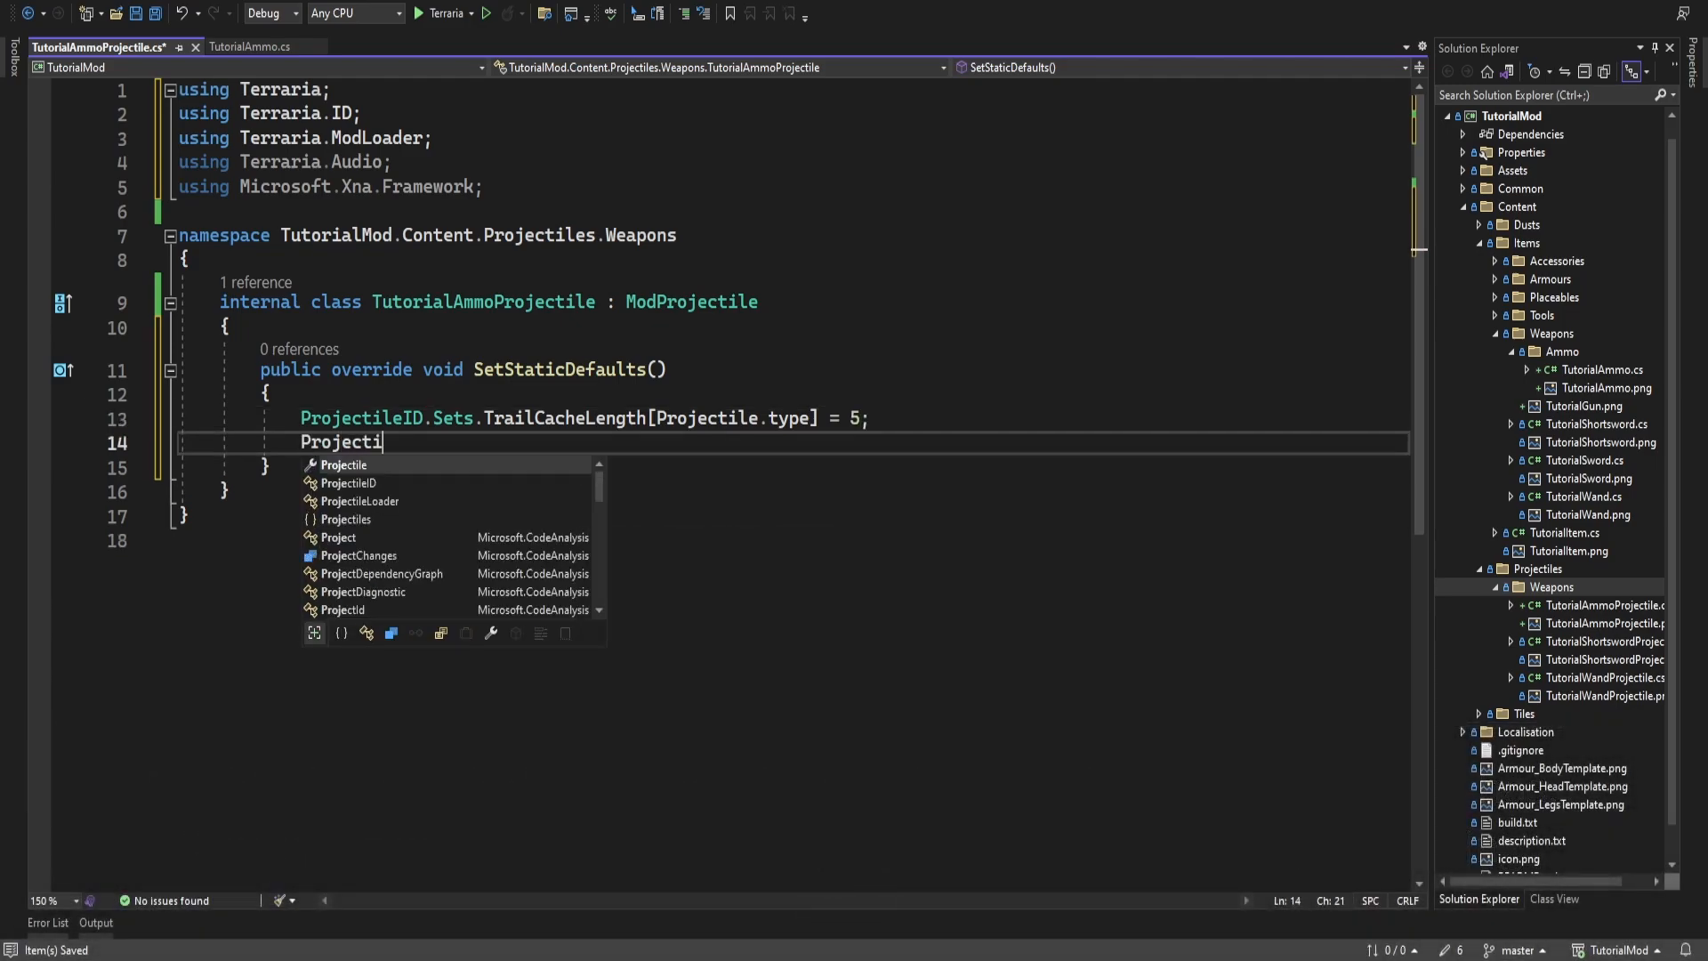
Set TrailingMode to 0 and add a public SetDefaults override
text(leID.Sets.)
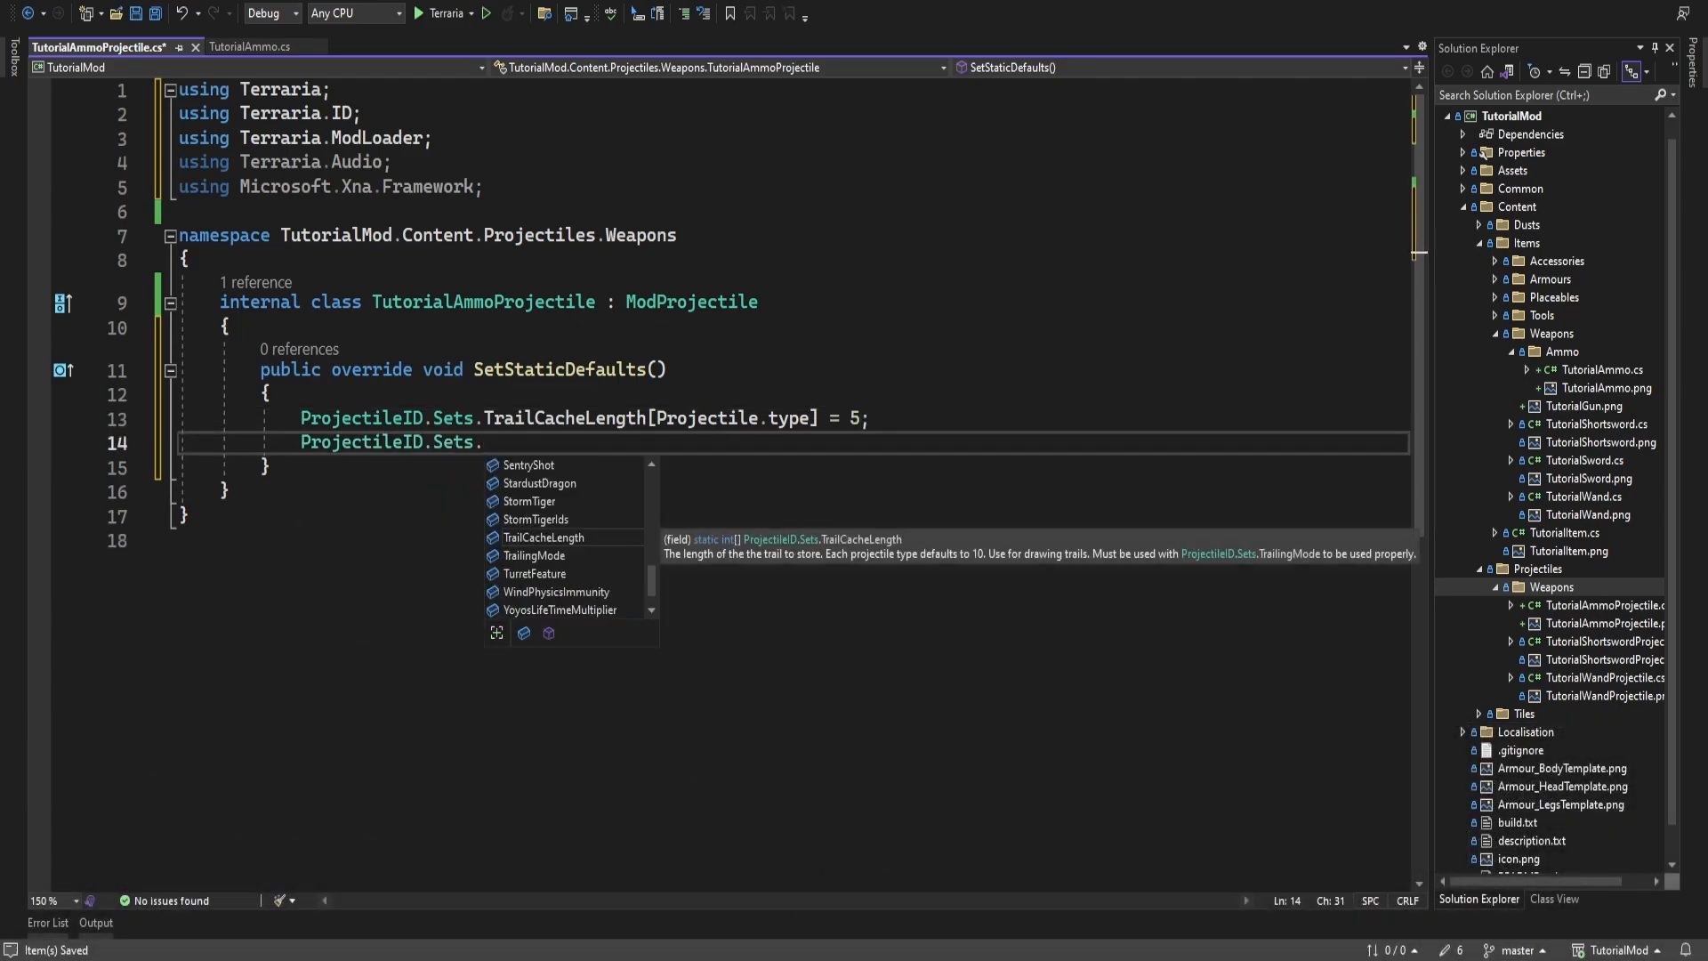
text(TrailingMode[])
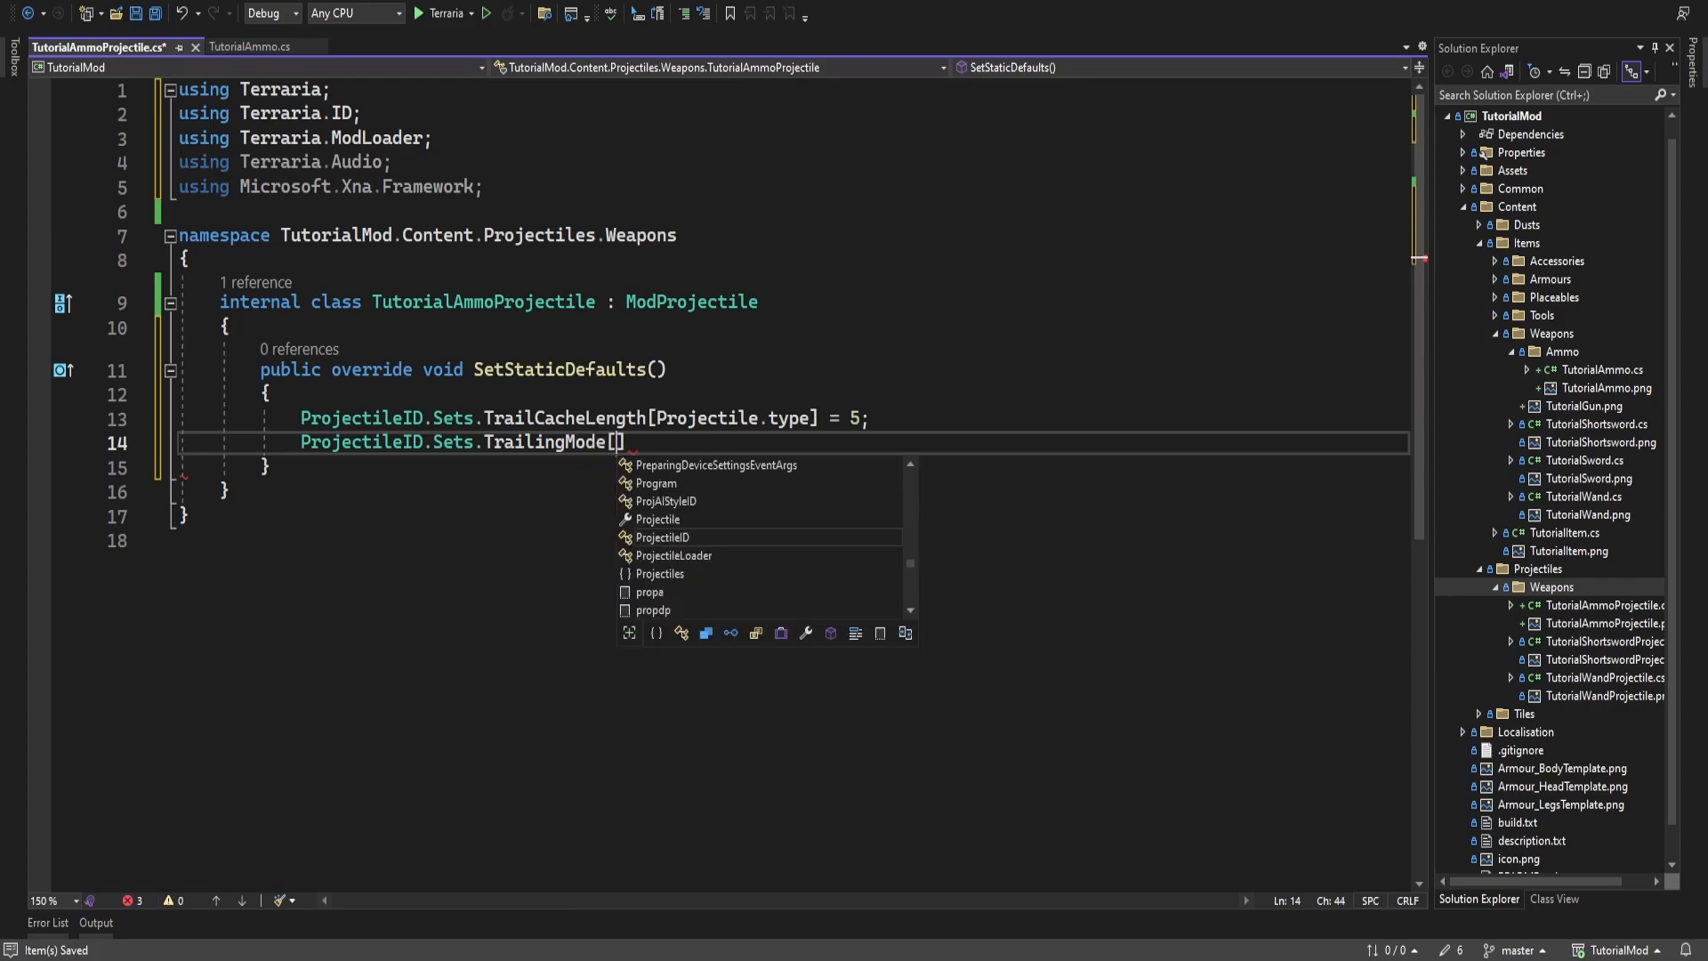
text(Projectile.type)
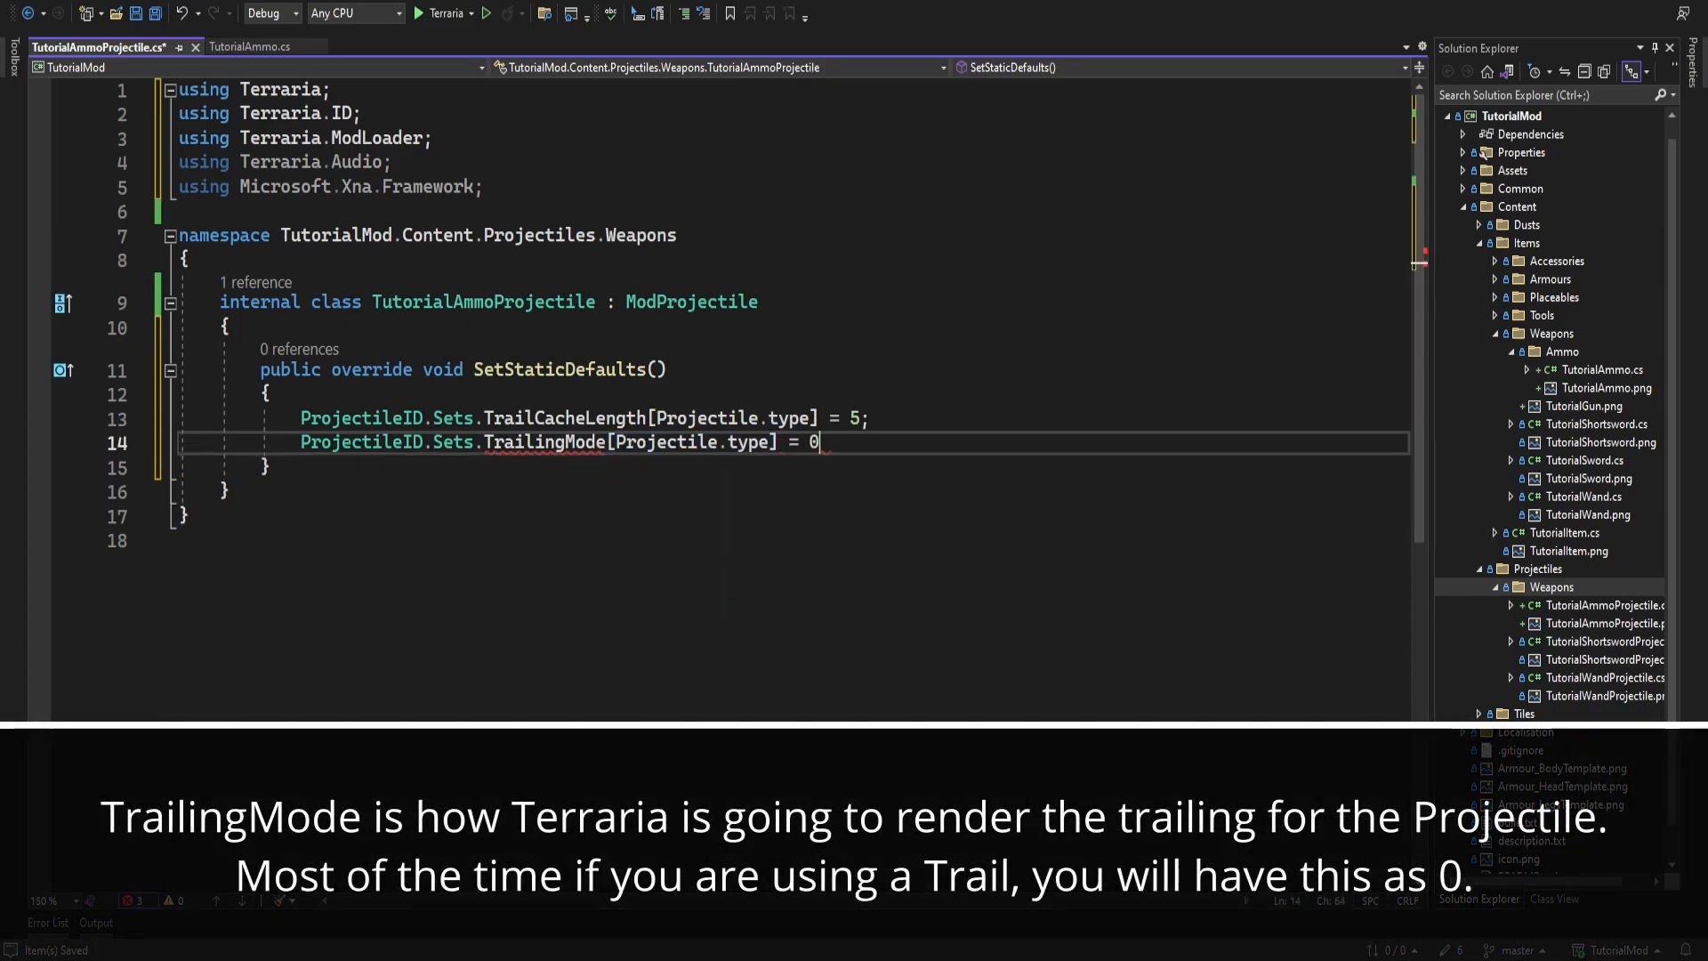
text(;)
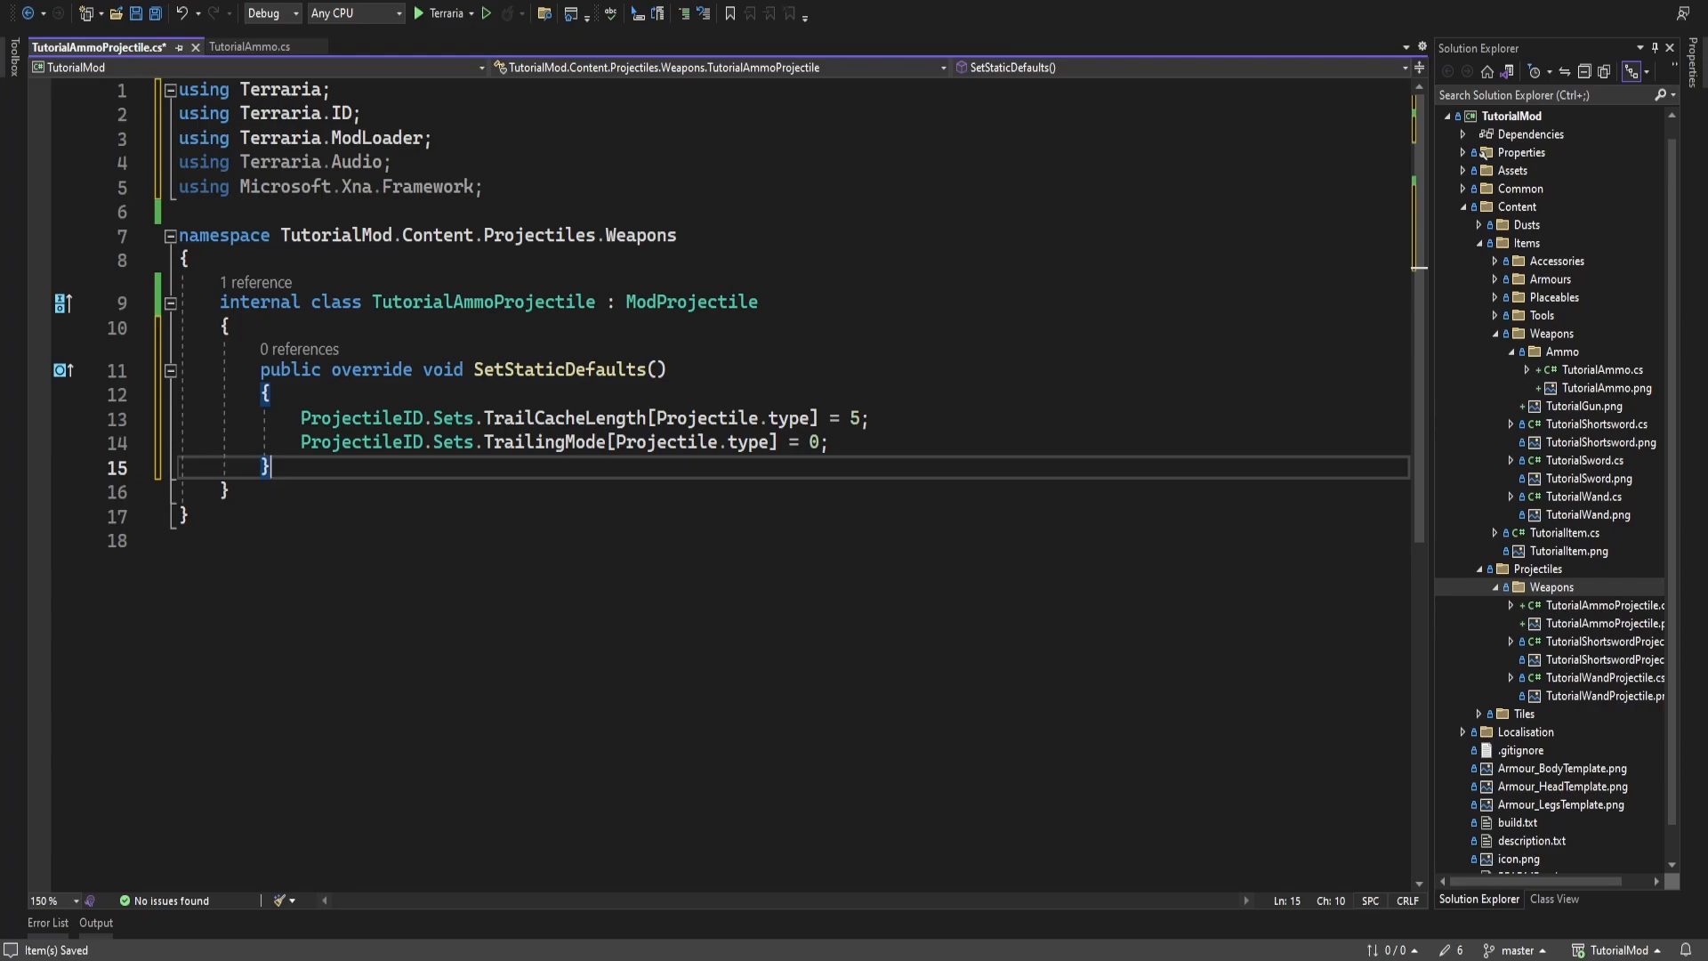
text(public override void SetDefaults() {)
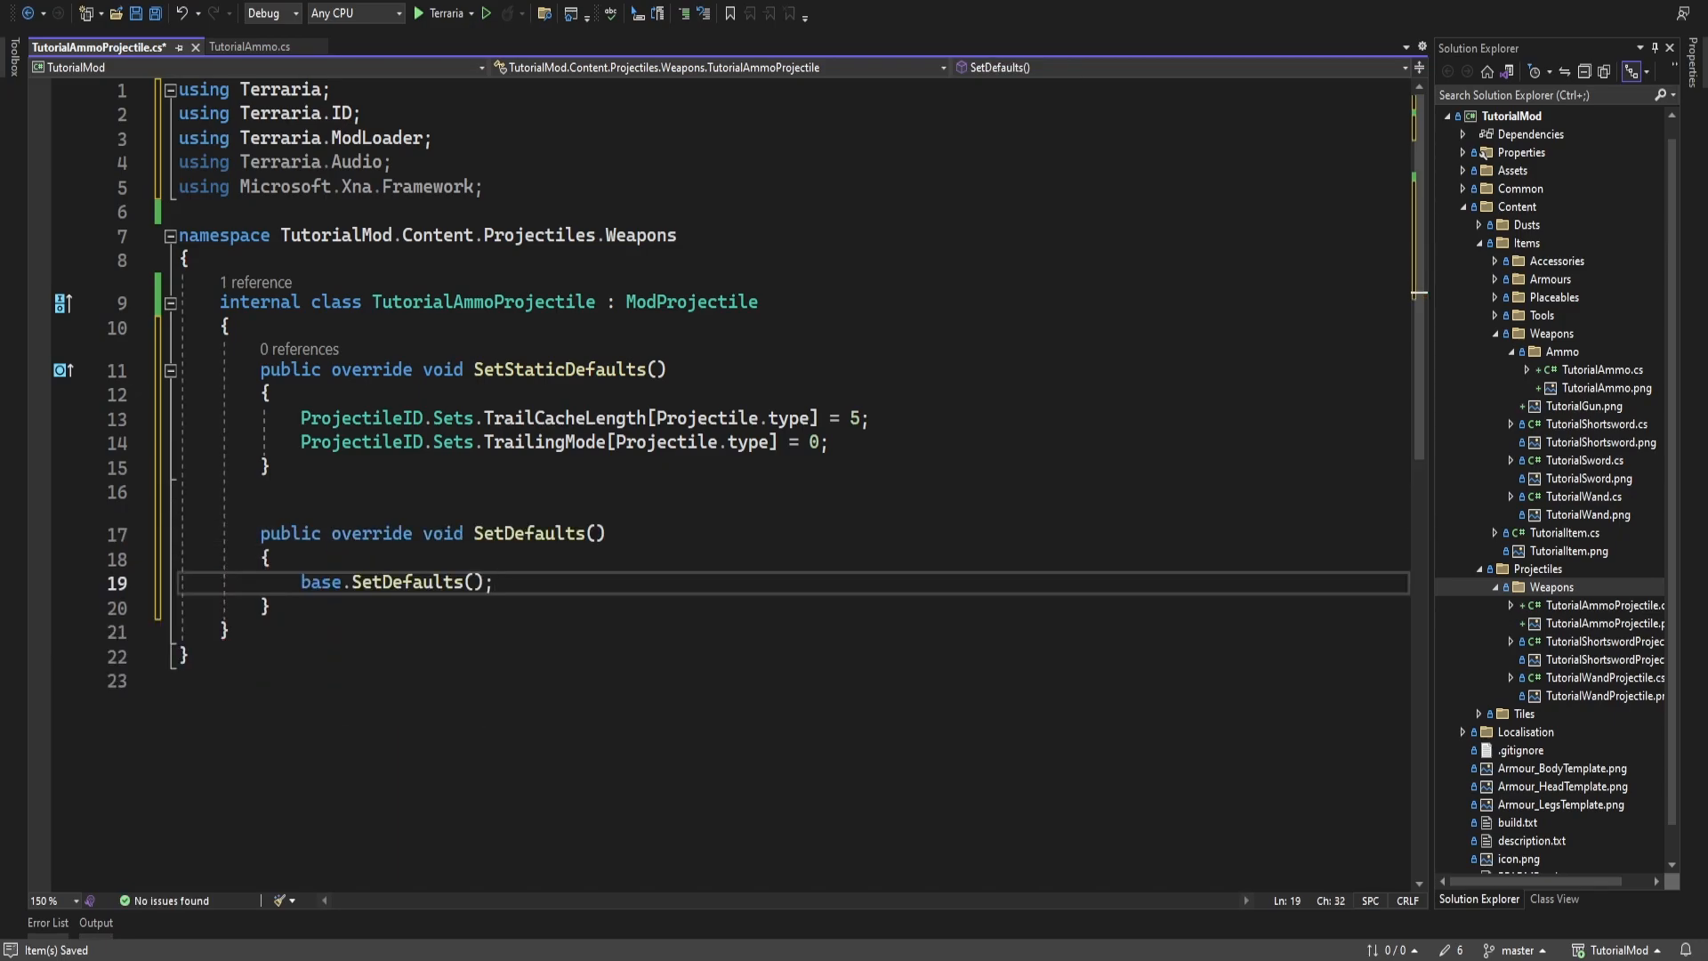
Replace the base call with 8×8 size, aiStyle 1, friendly and penetrate 5
key(Delete)
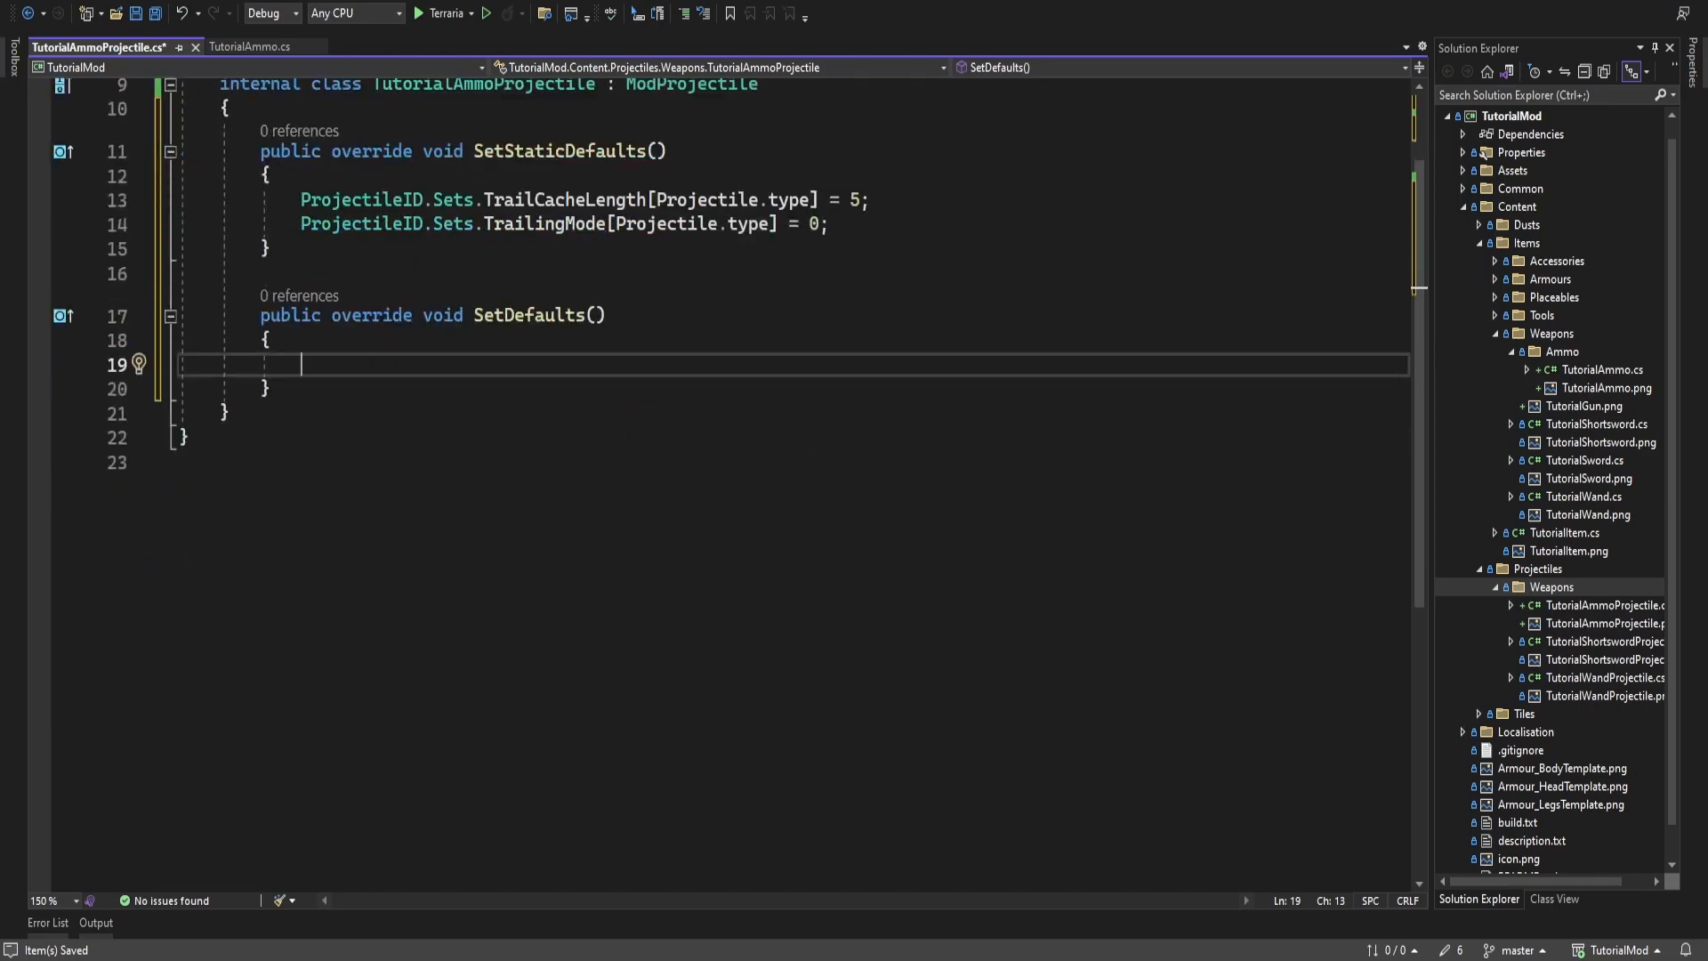
mouse_move(783, 359)
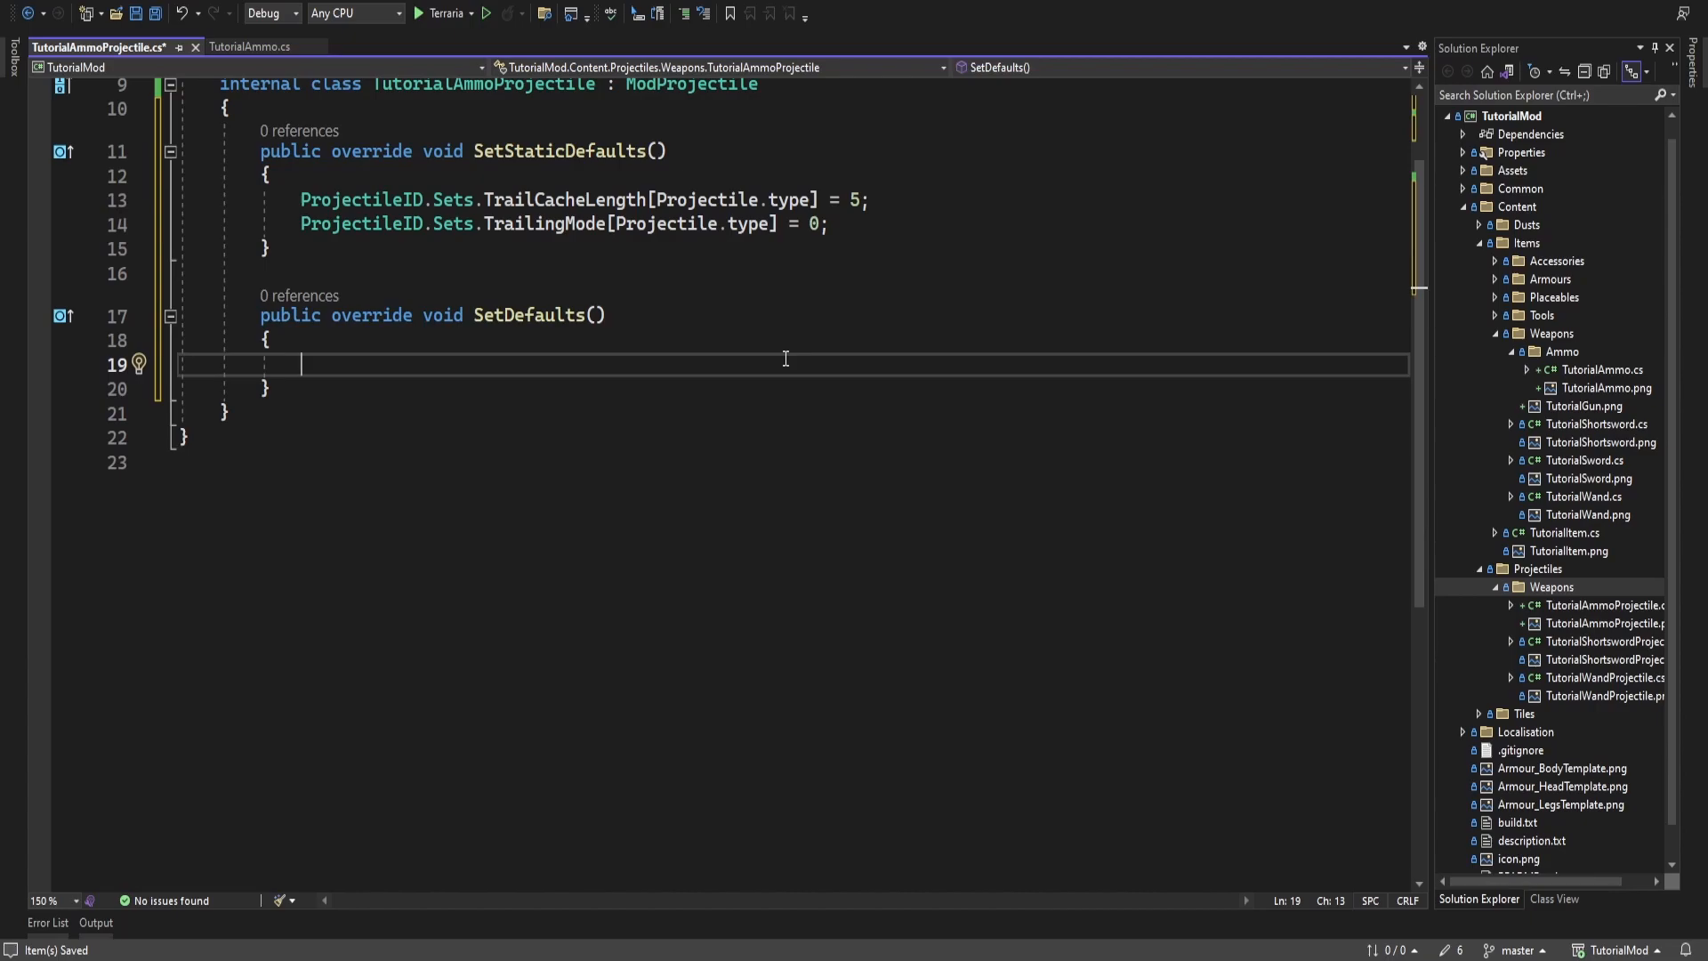
text(Projectile.)
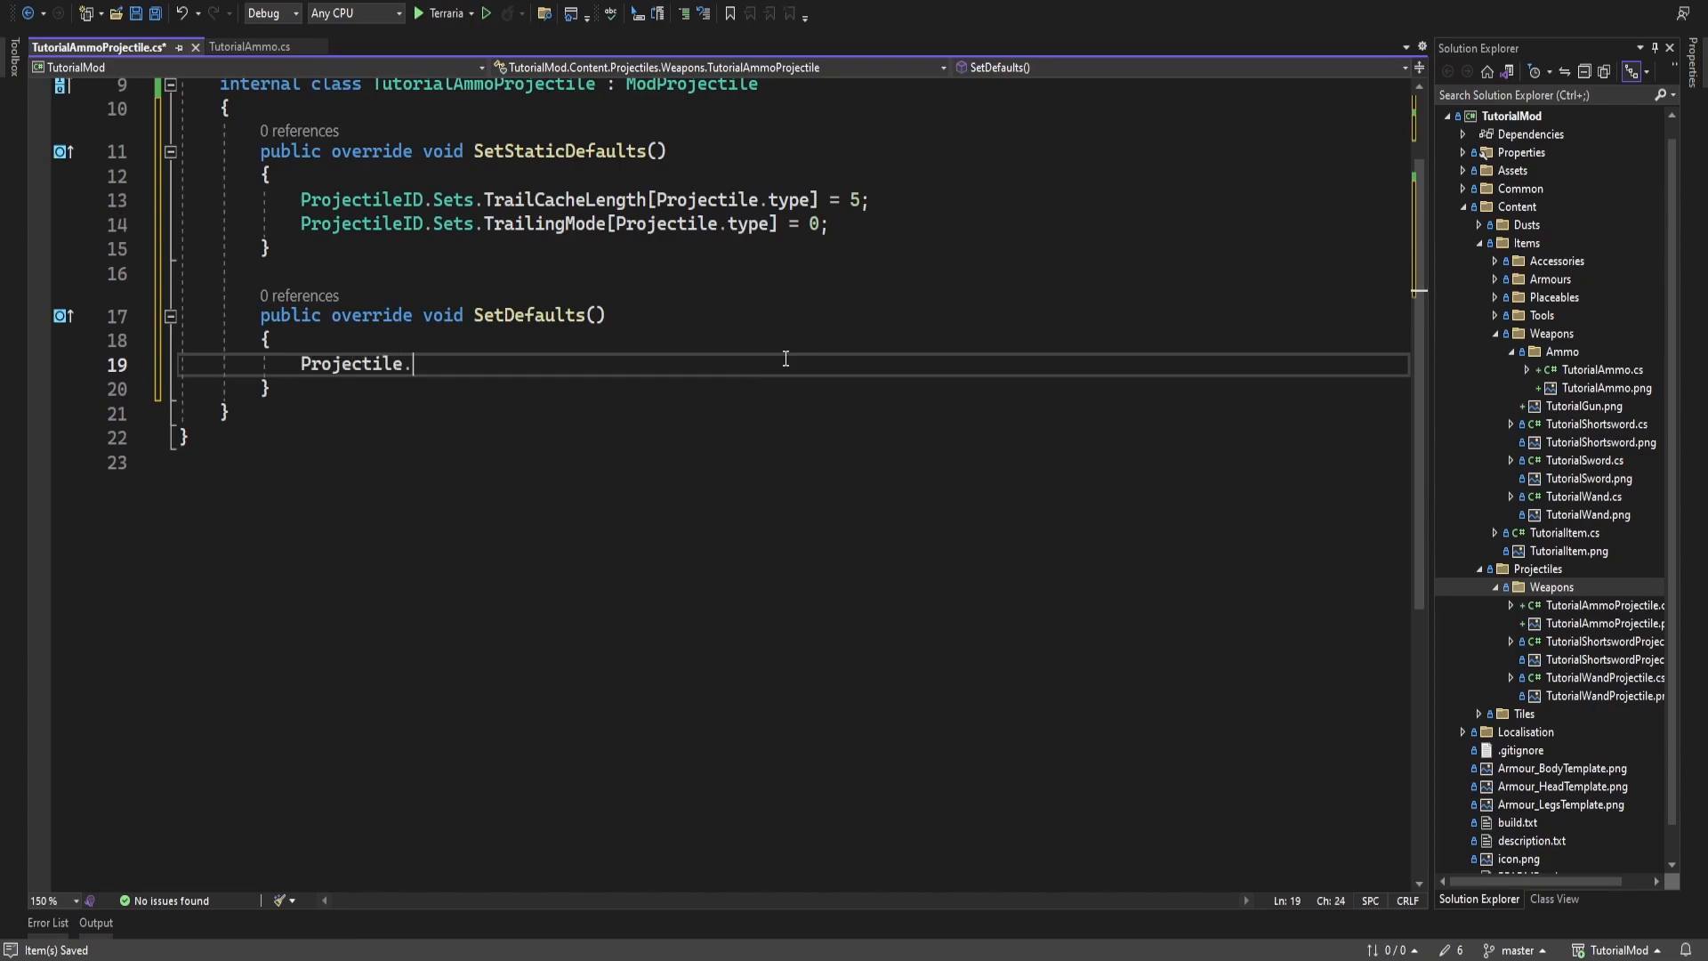
text(width = 8;)
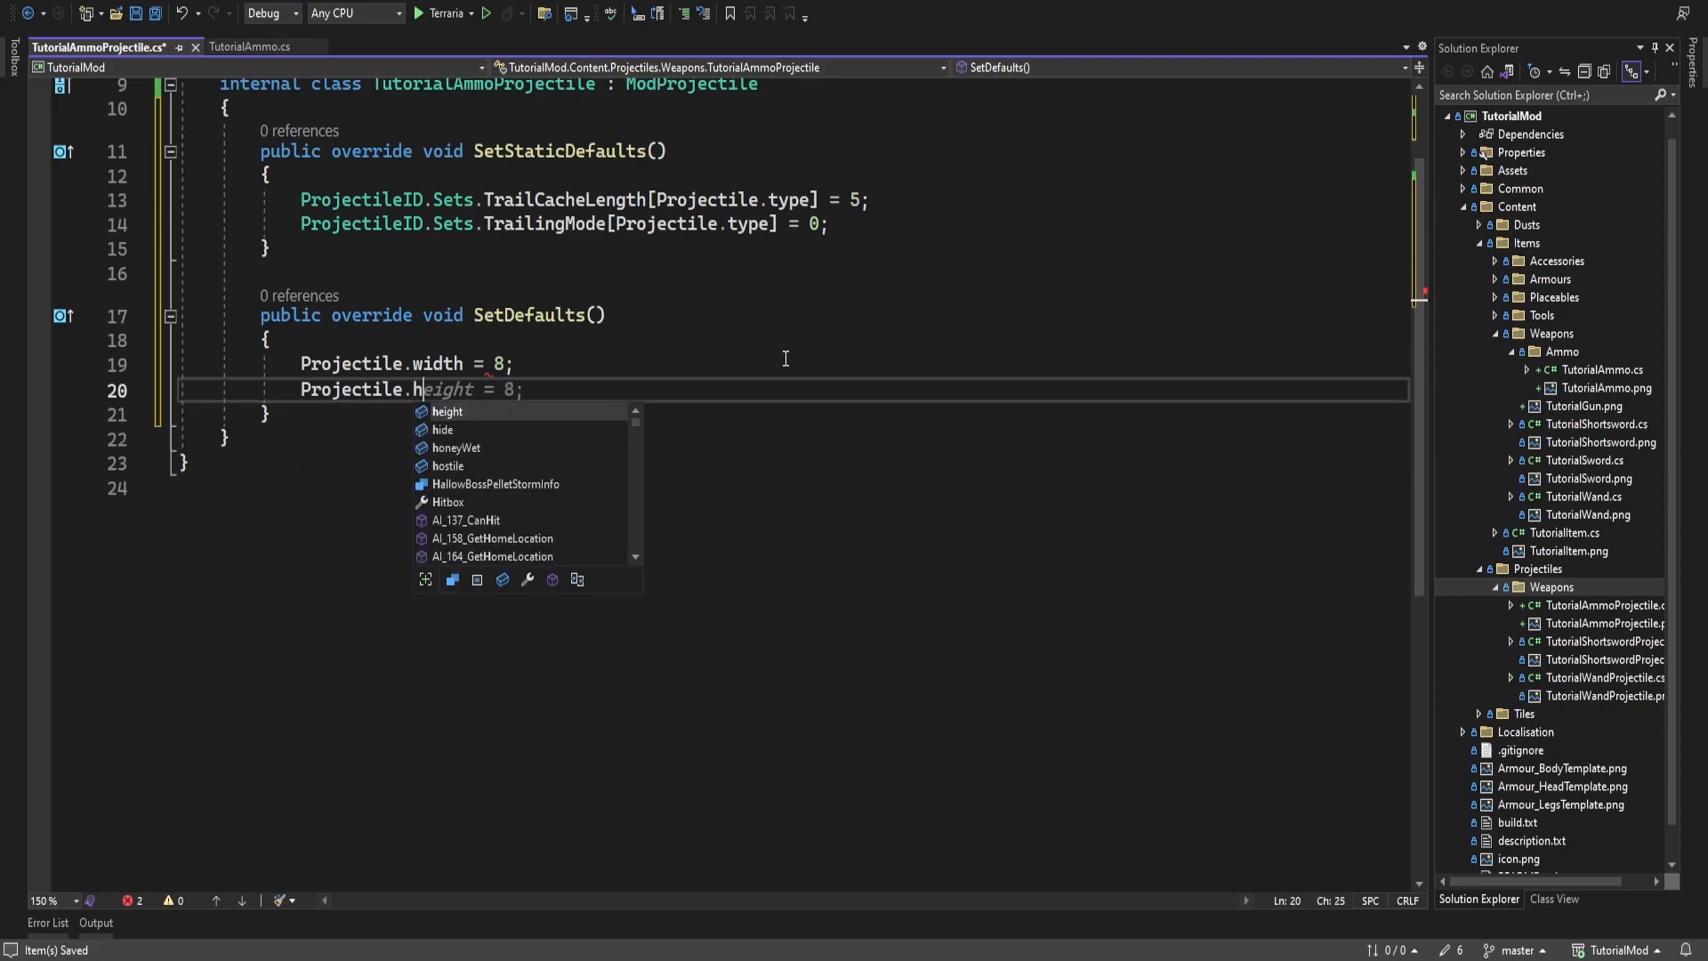
text(Projectile.aiStyle)
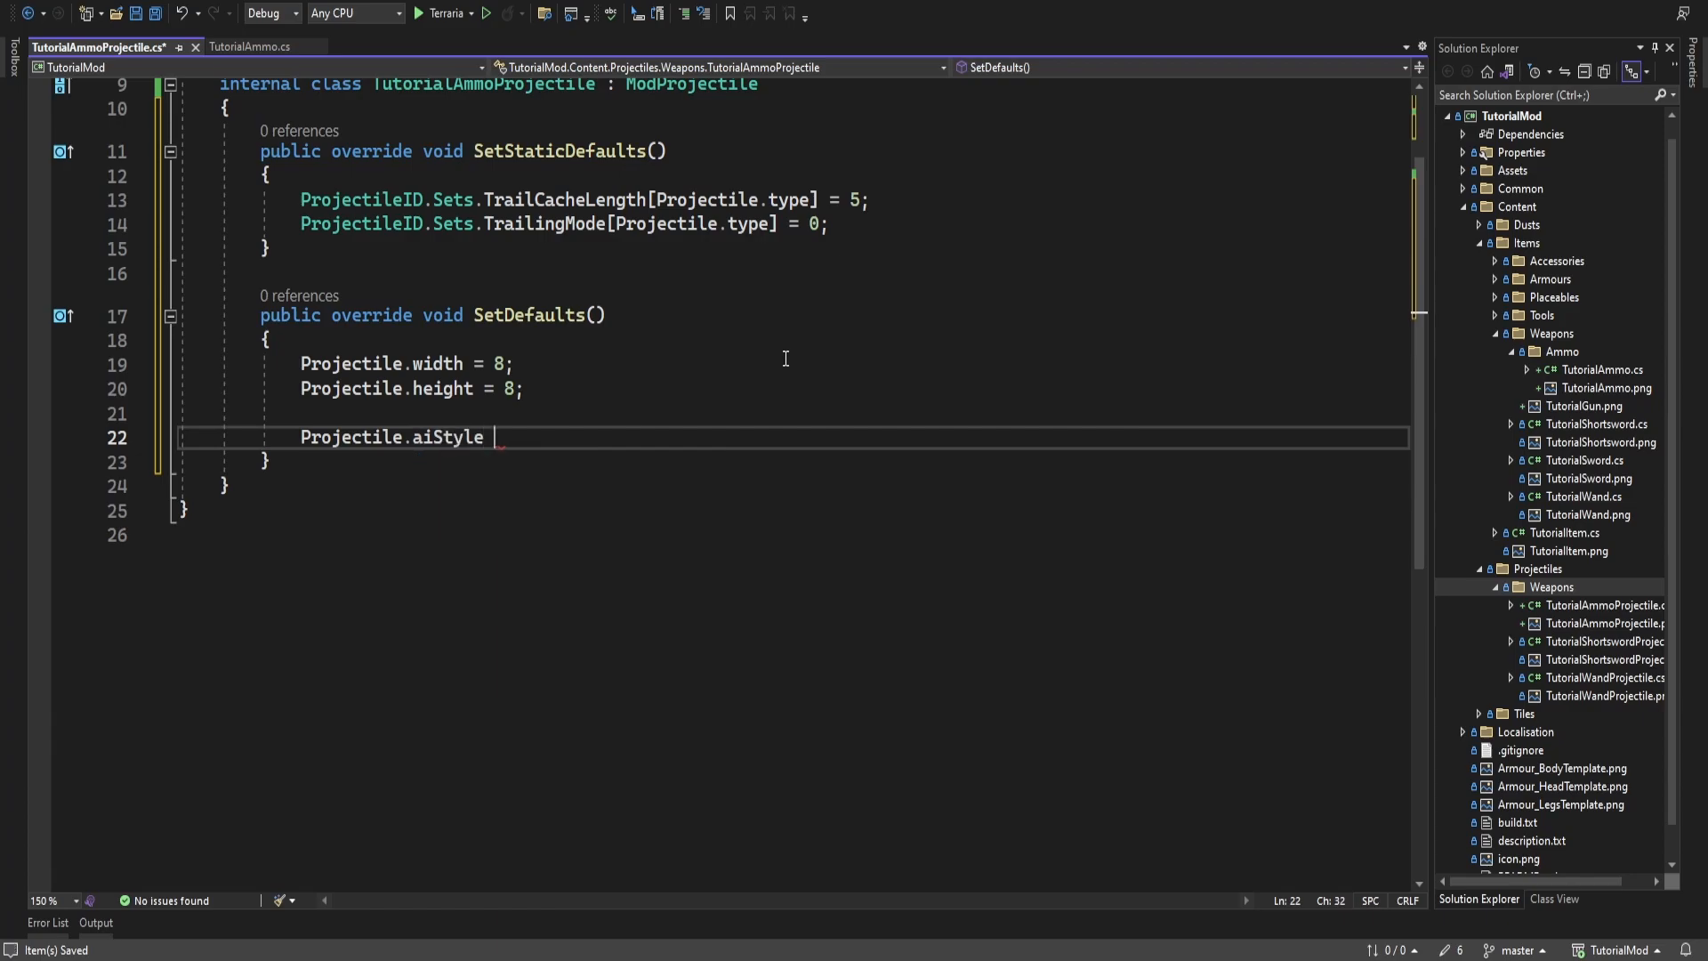
text(= 1;)
text(Projectile.hos)
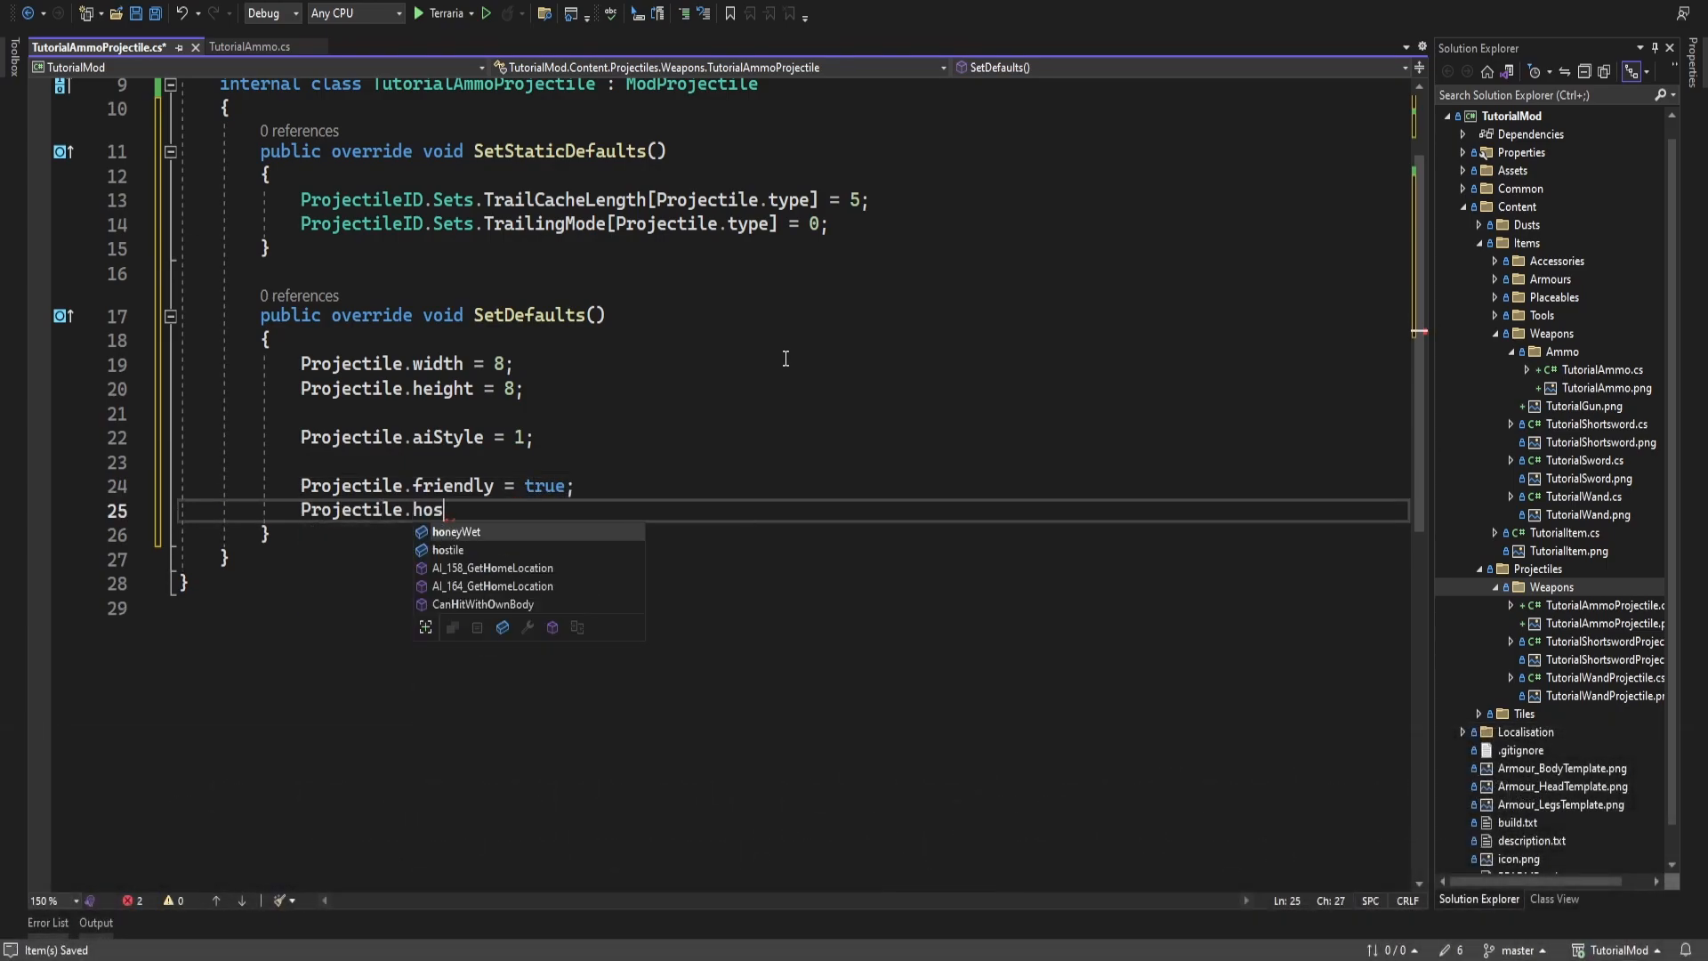
text(tile = false;)
text(P)
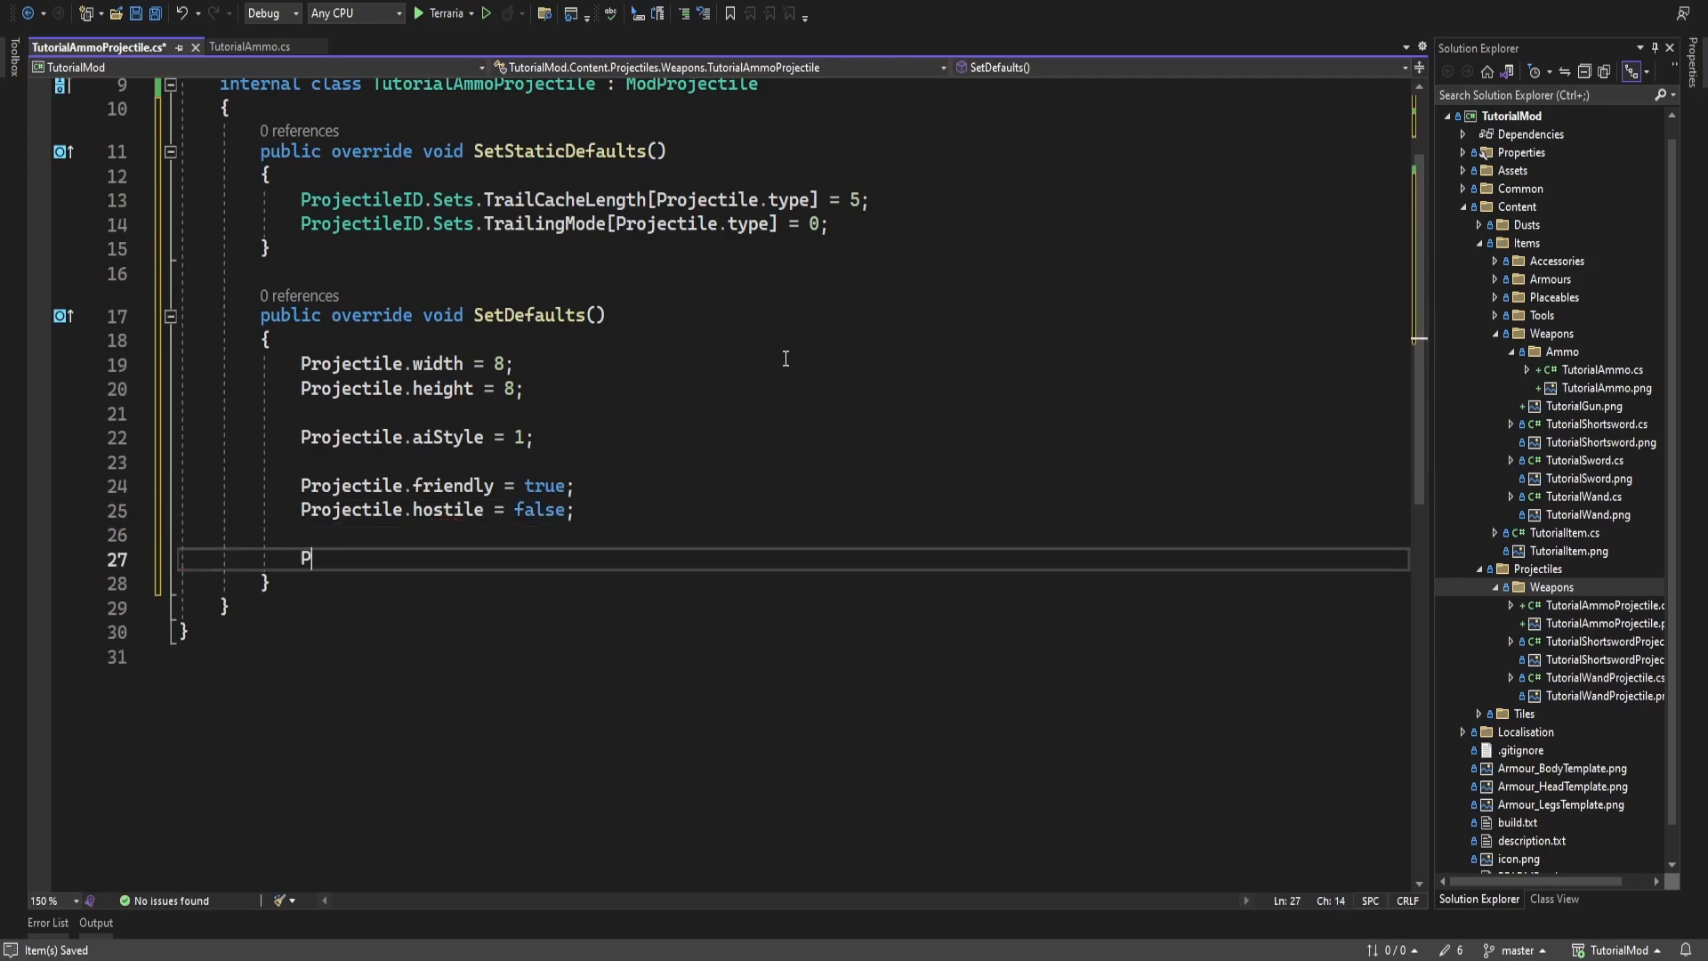
text(rojectile.penetrate = 5;)
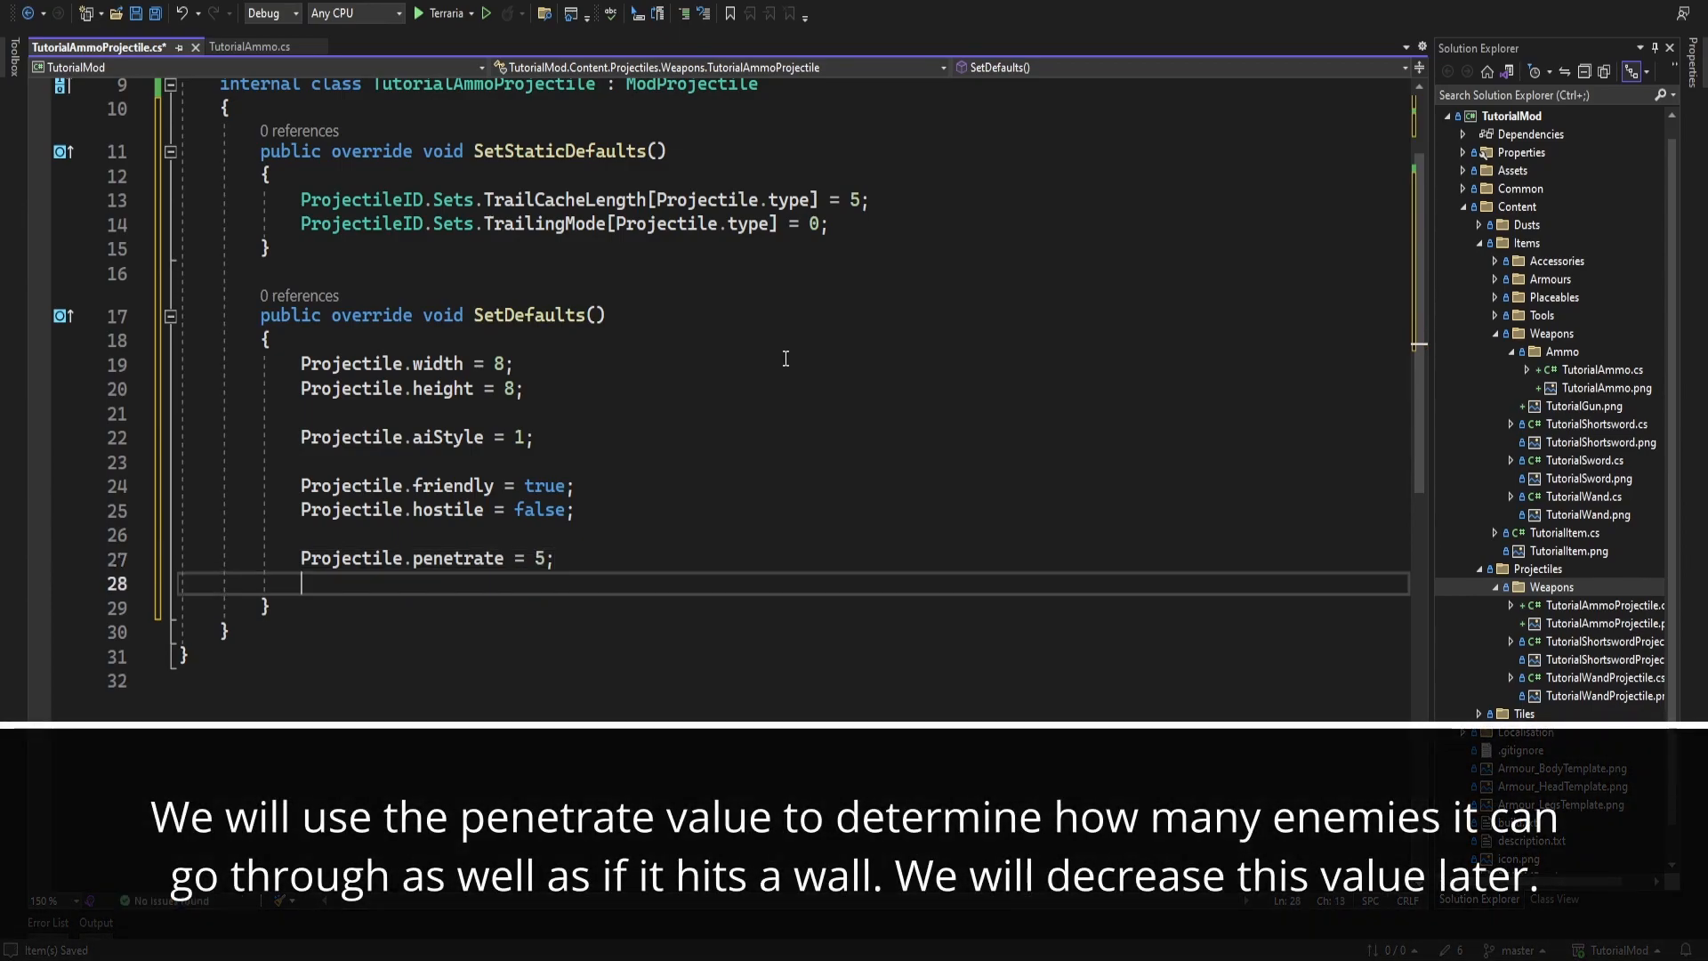
Set timeLeft 600, ignoreWater, tileCollide, extraUpdates 1 and AIType Bullet
text(projectil)
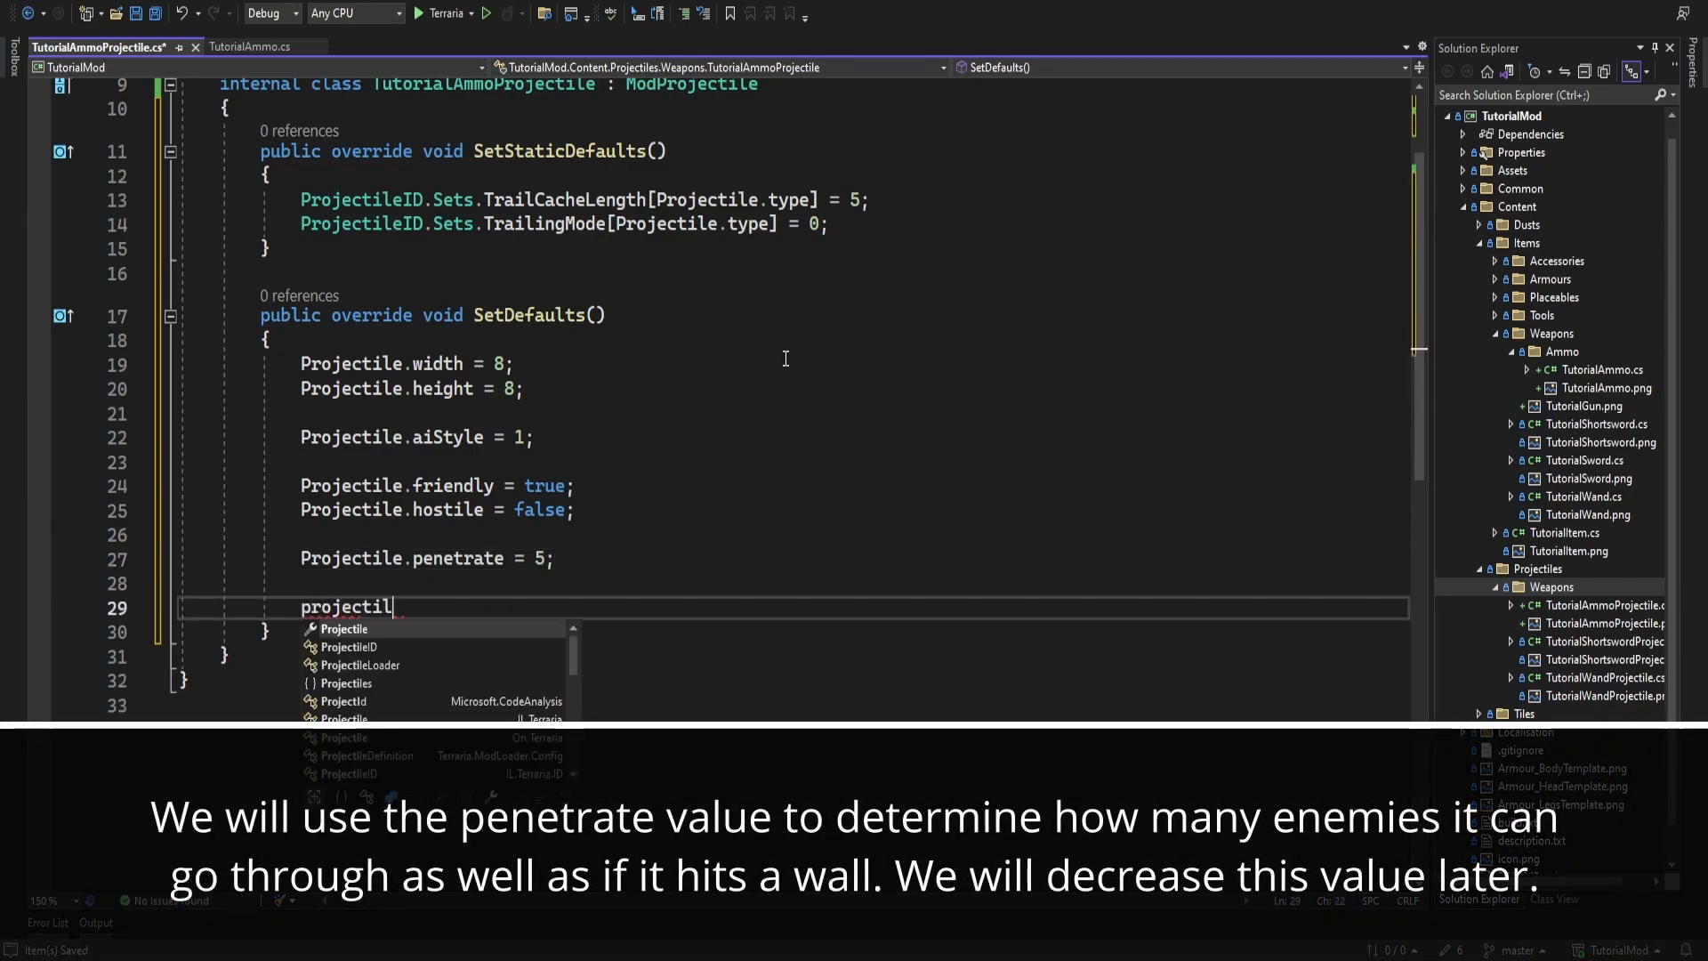
text(Projectile.timeLeft = 600;)
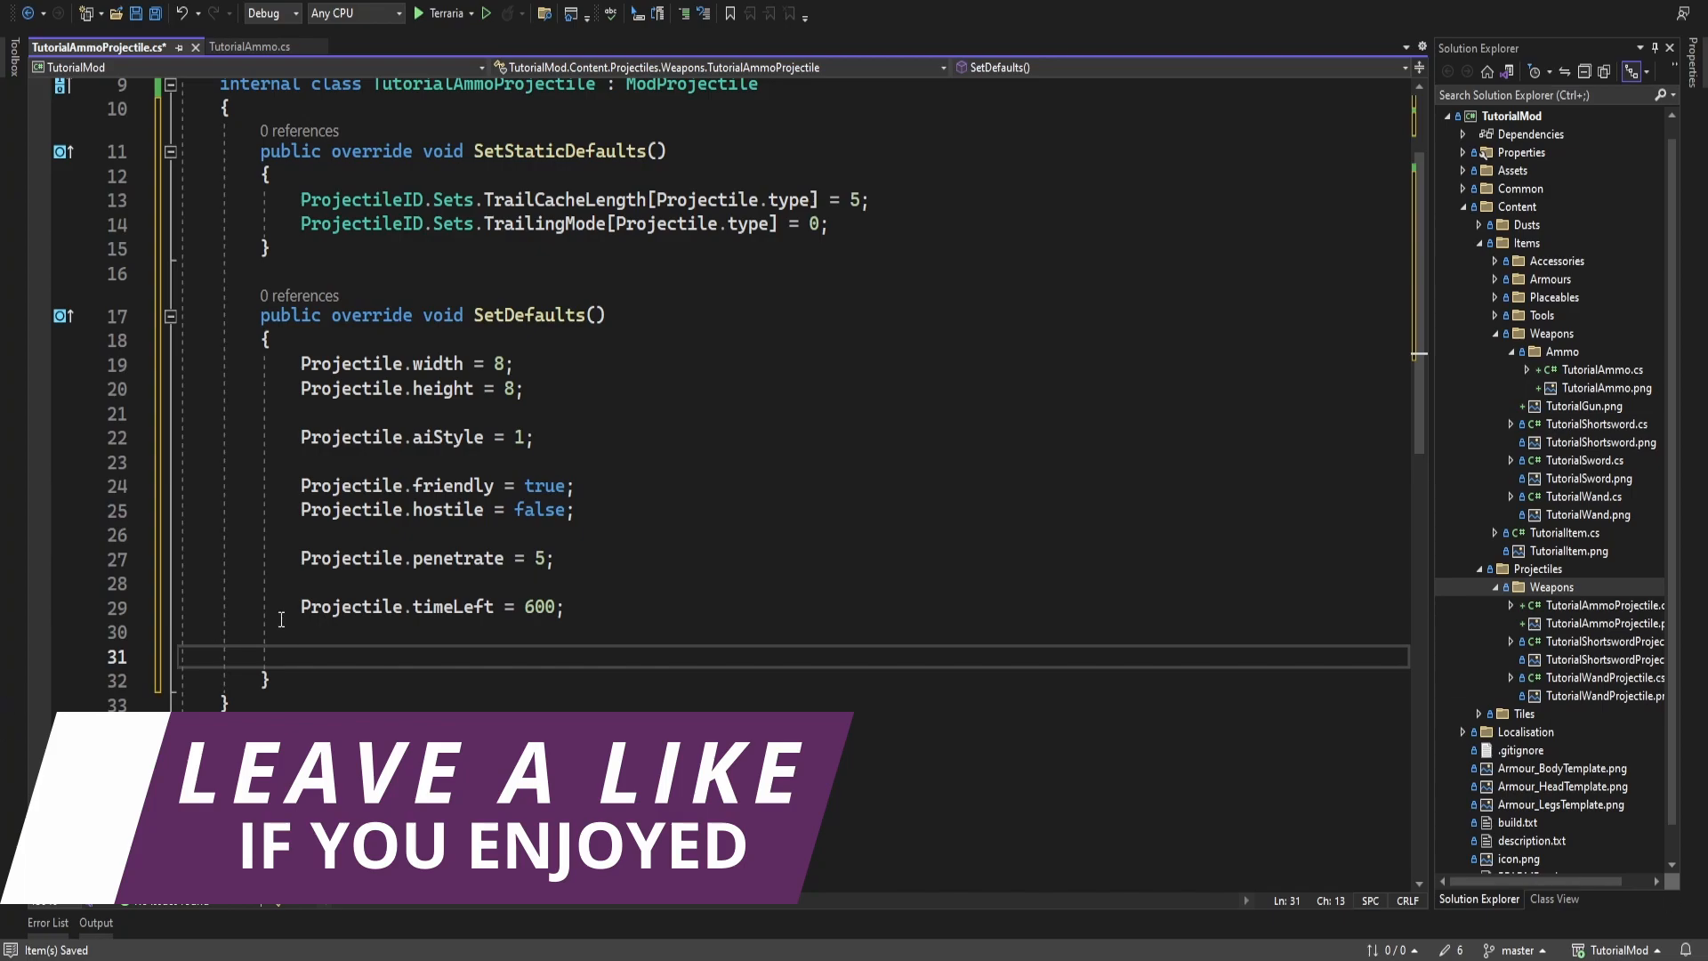
text(Pr)
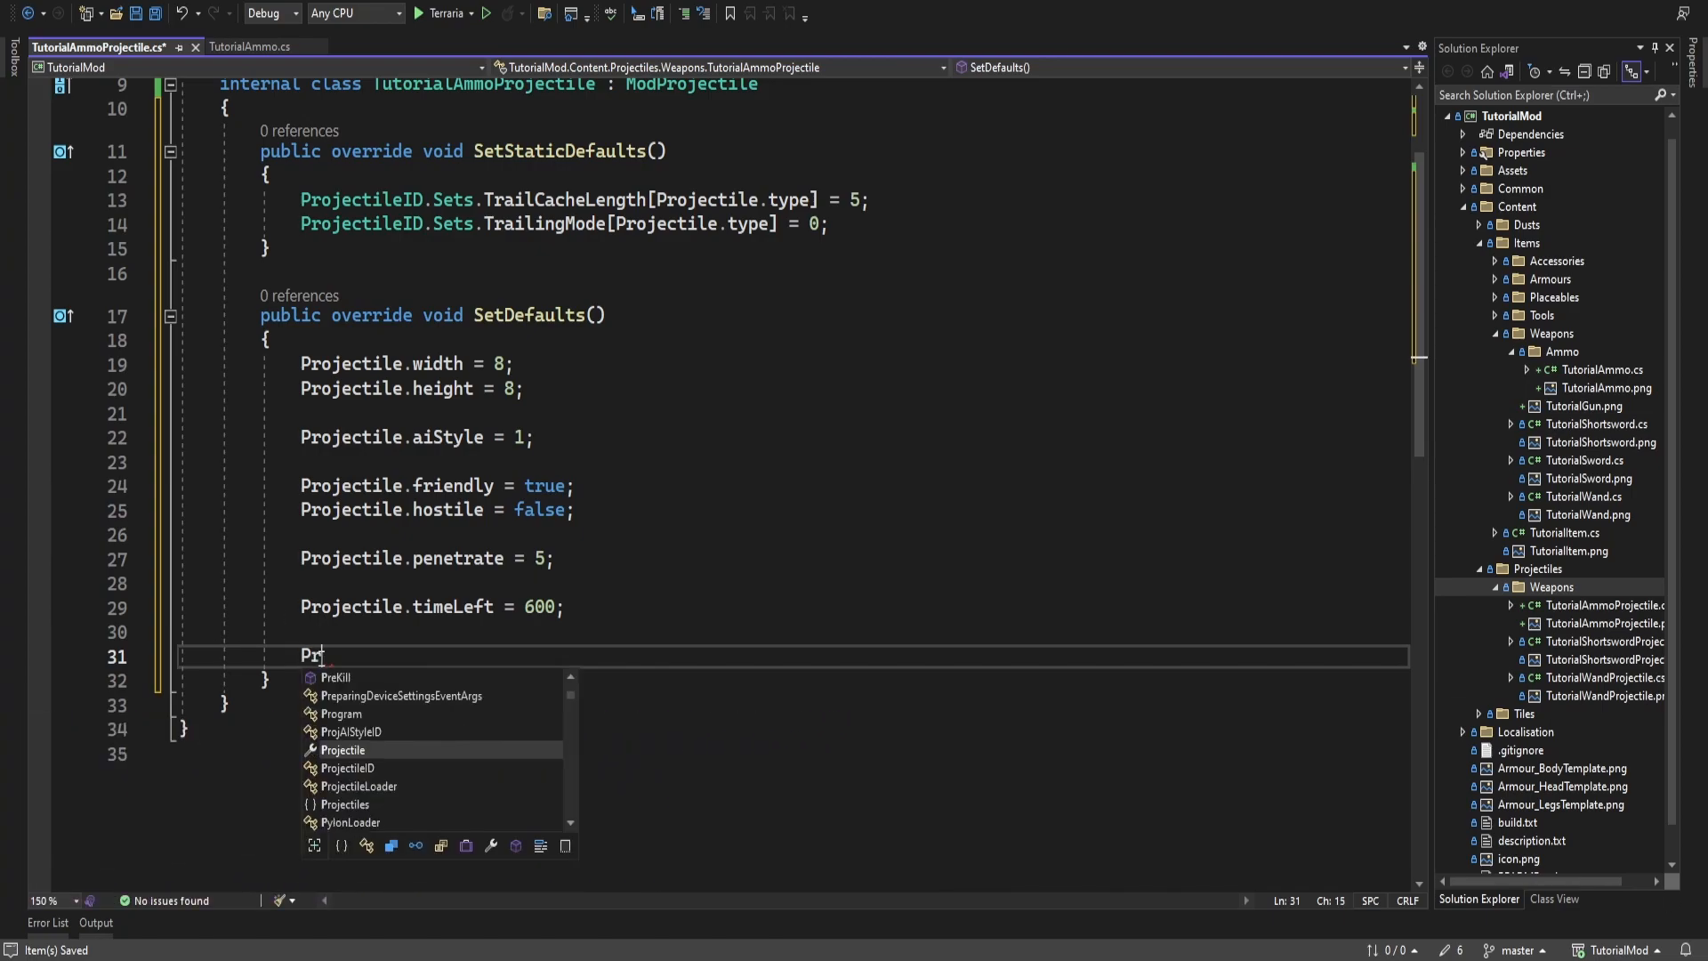
text(ojectile.ignoreWater = true;)
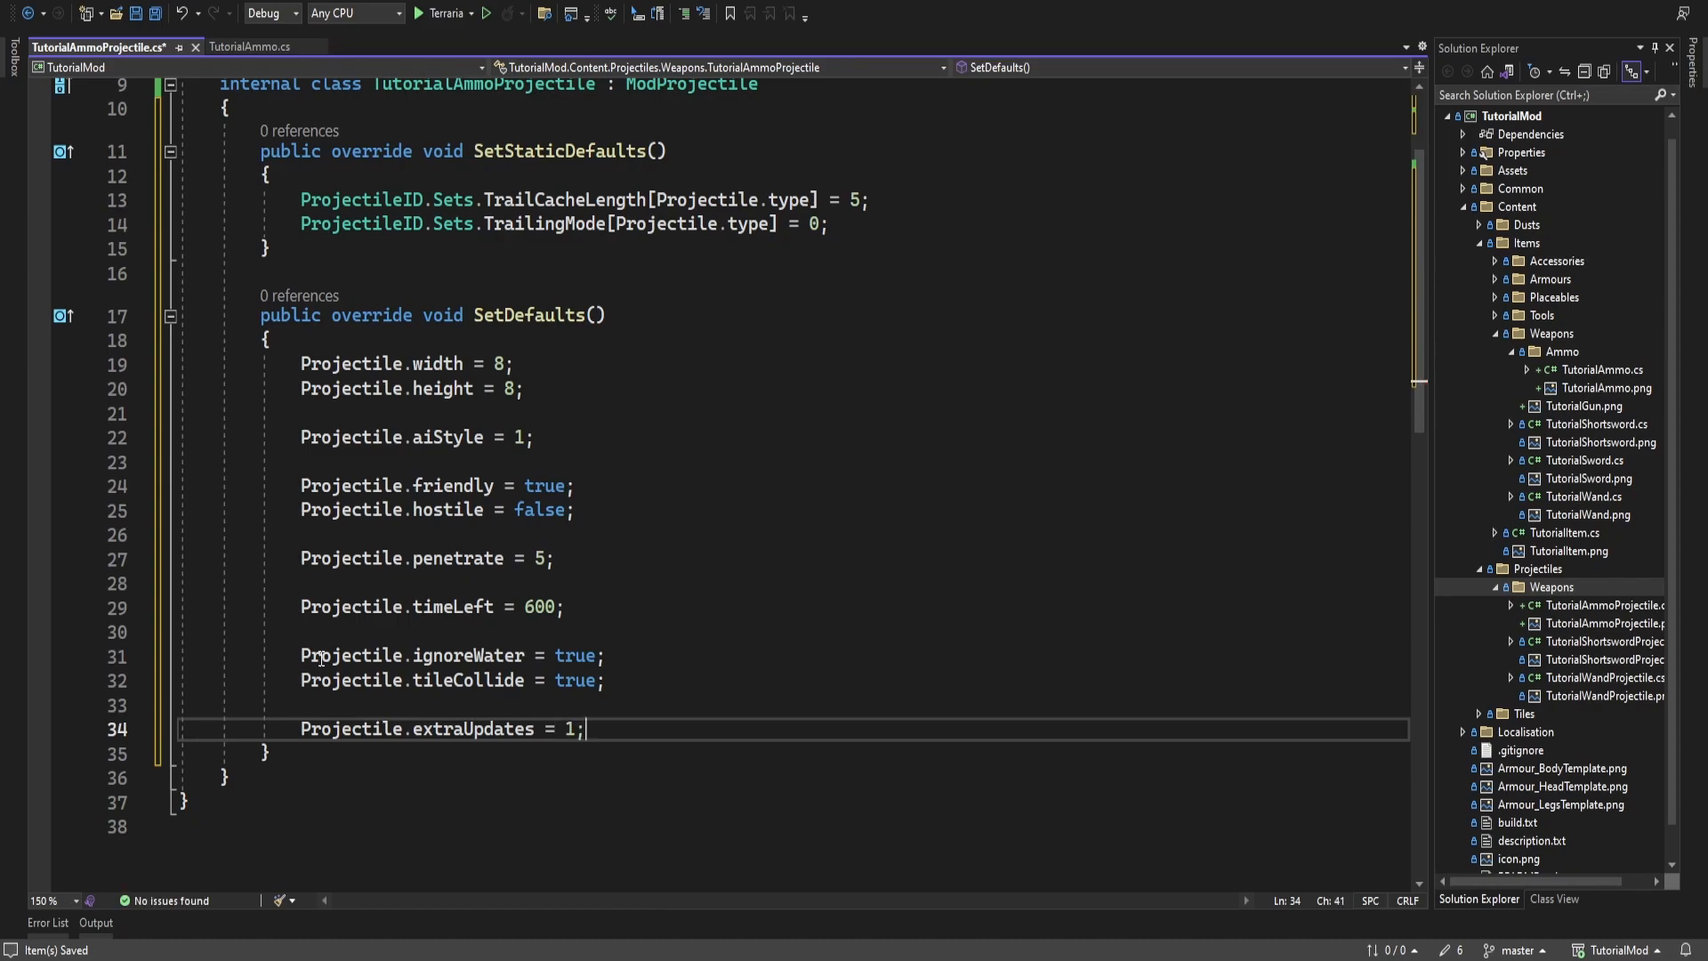
key(enter)
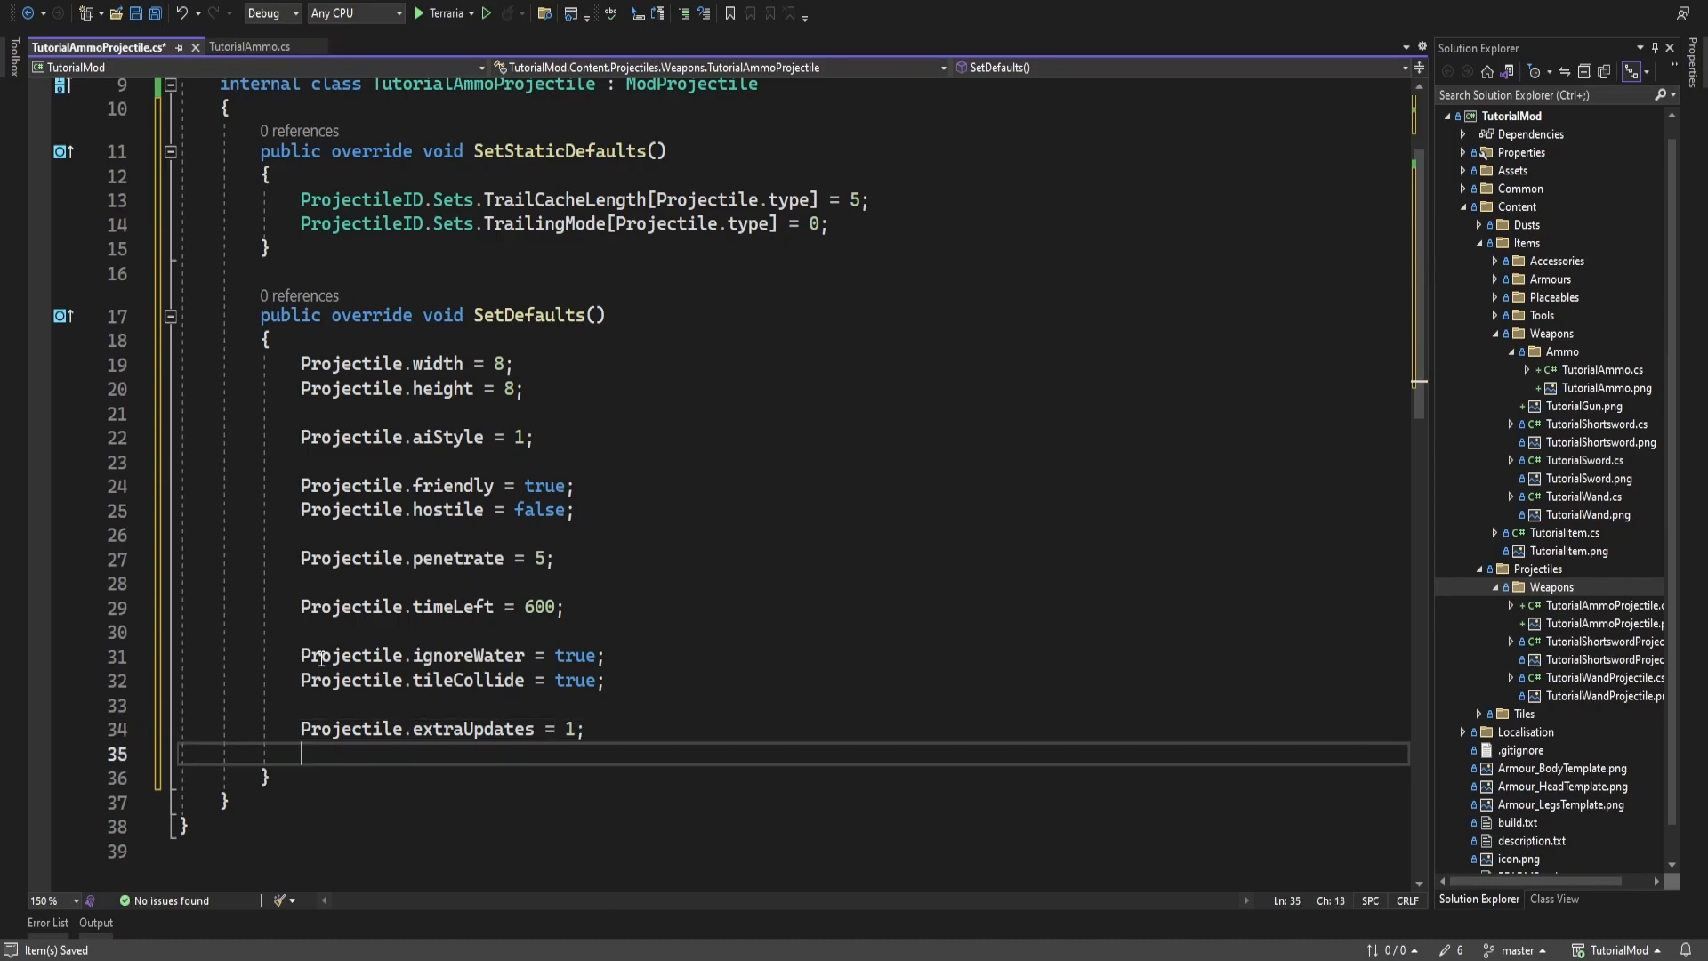
text(AIType = ProjectileID.Bullet;)
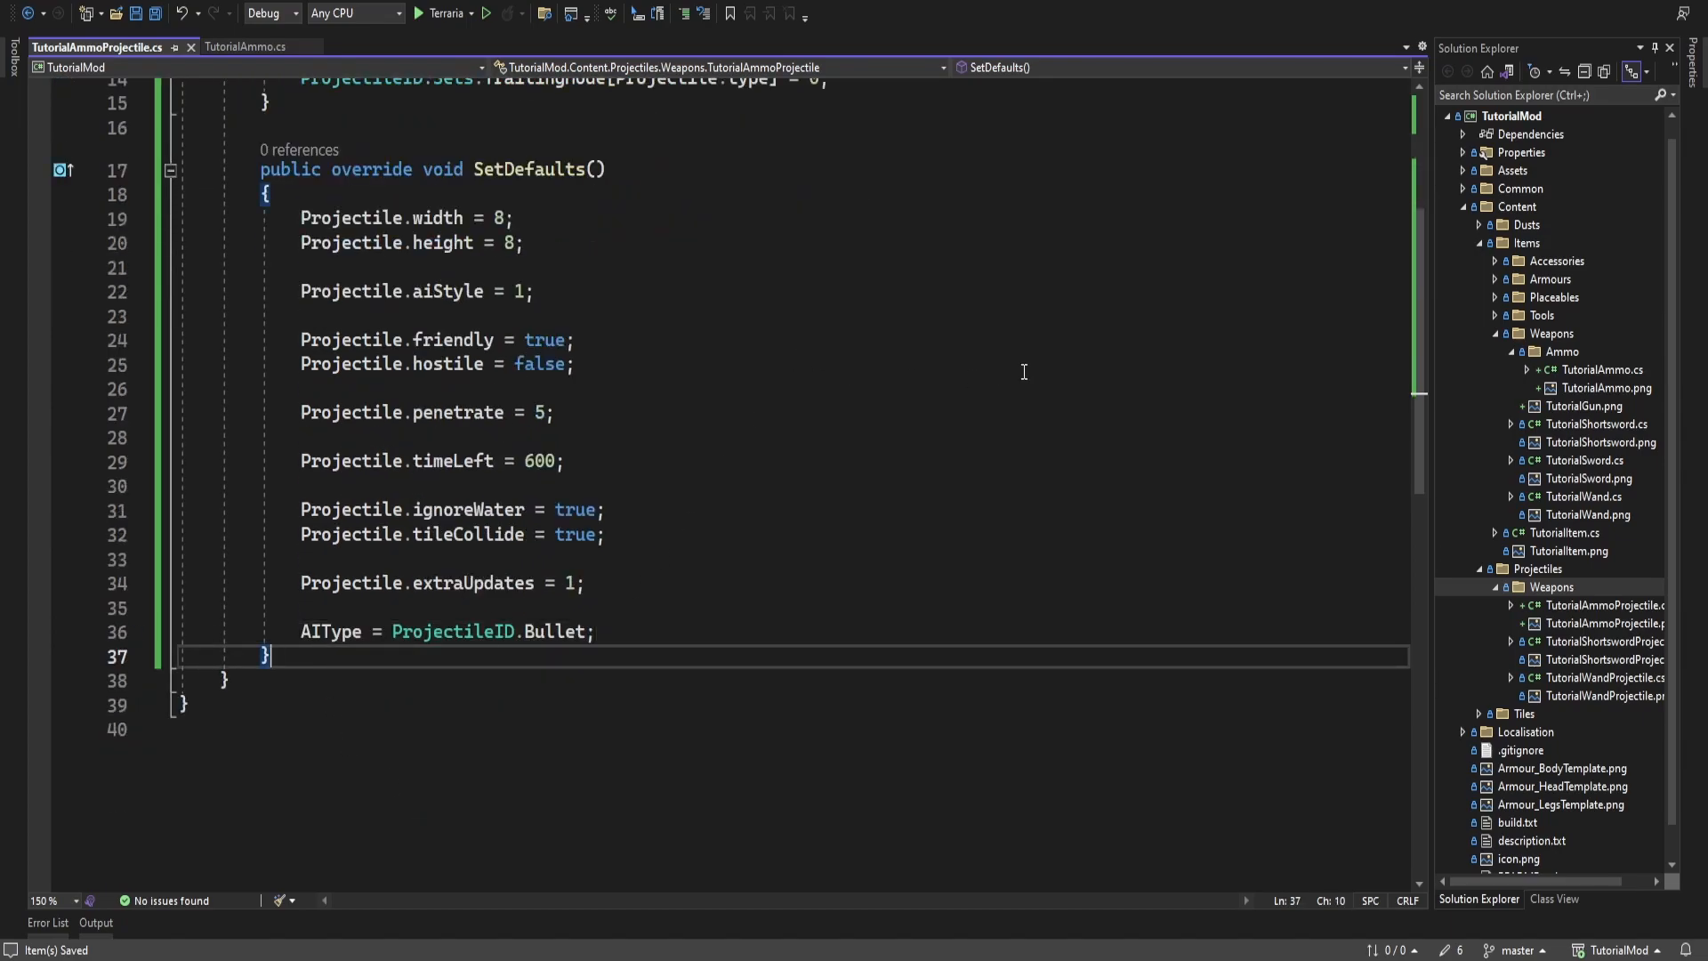
Write OnTileCollide(Vector2 oldVelocity): decrement penetrate, call Kill() at zero, return false
text(public override)
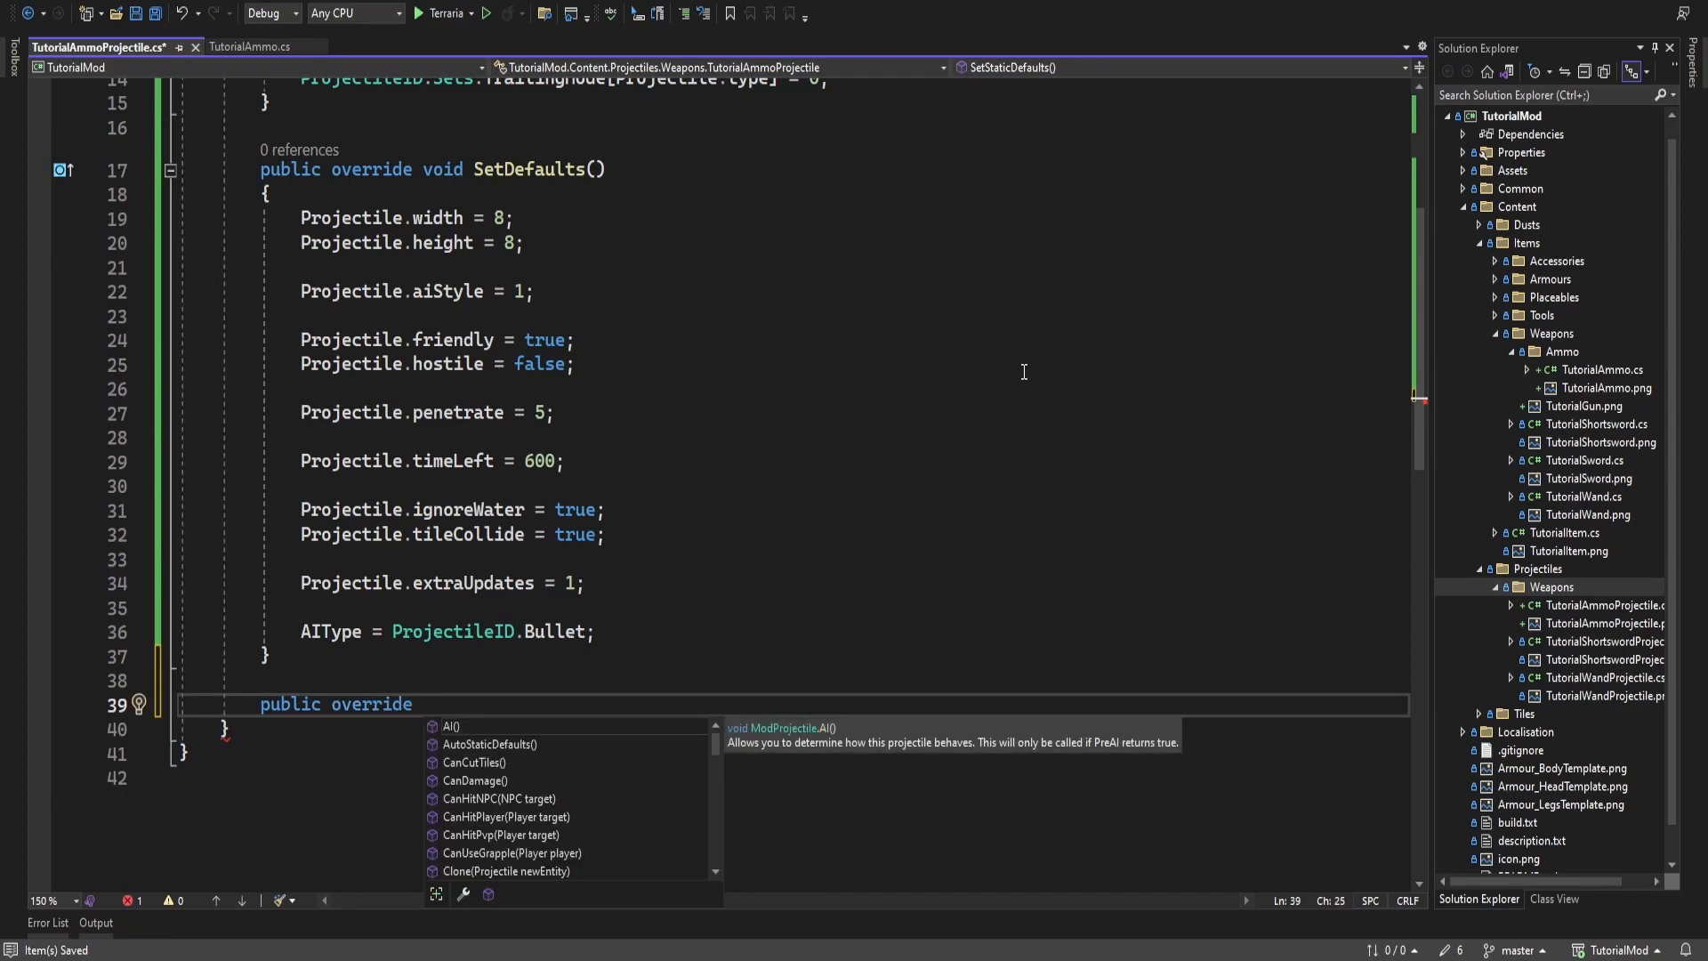
text(OnTileCollide(Vector2 oldVelocity)
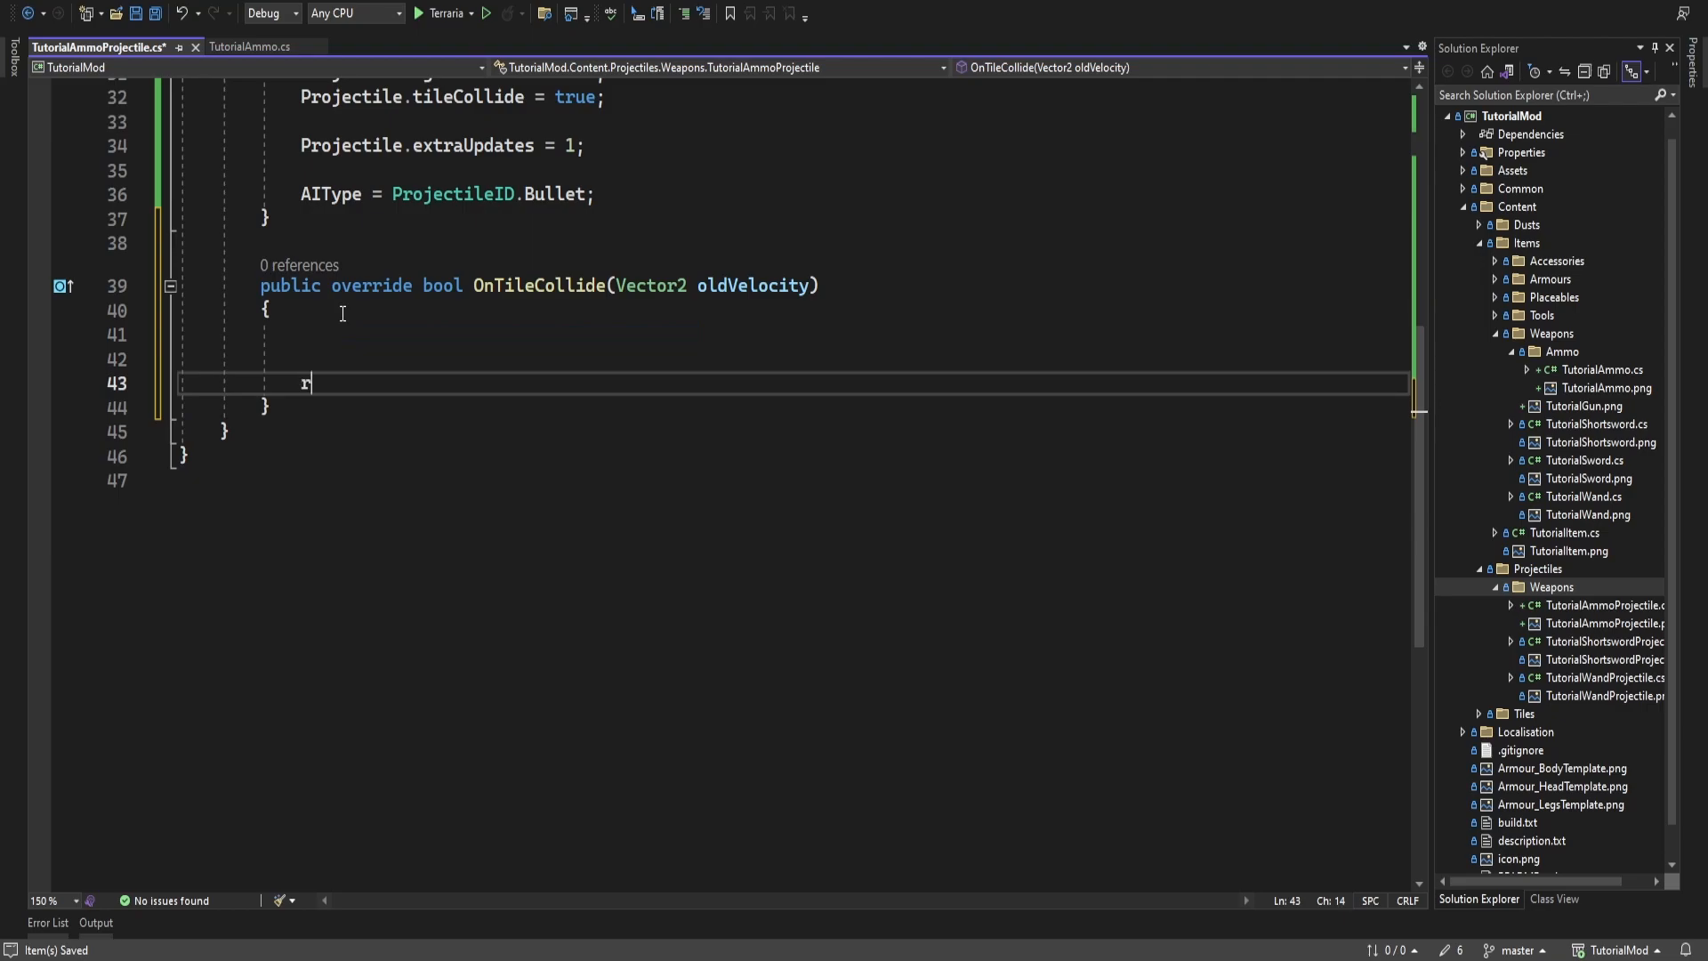
text(eturn false;)
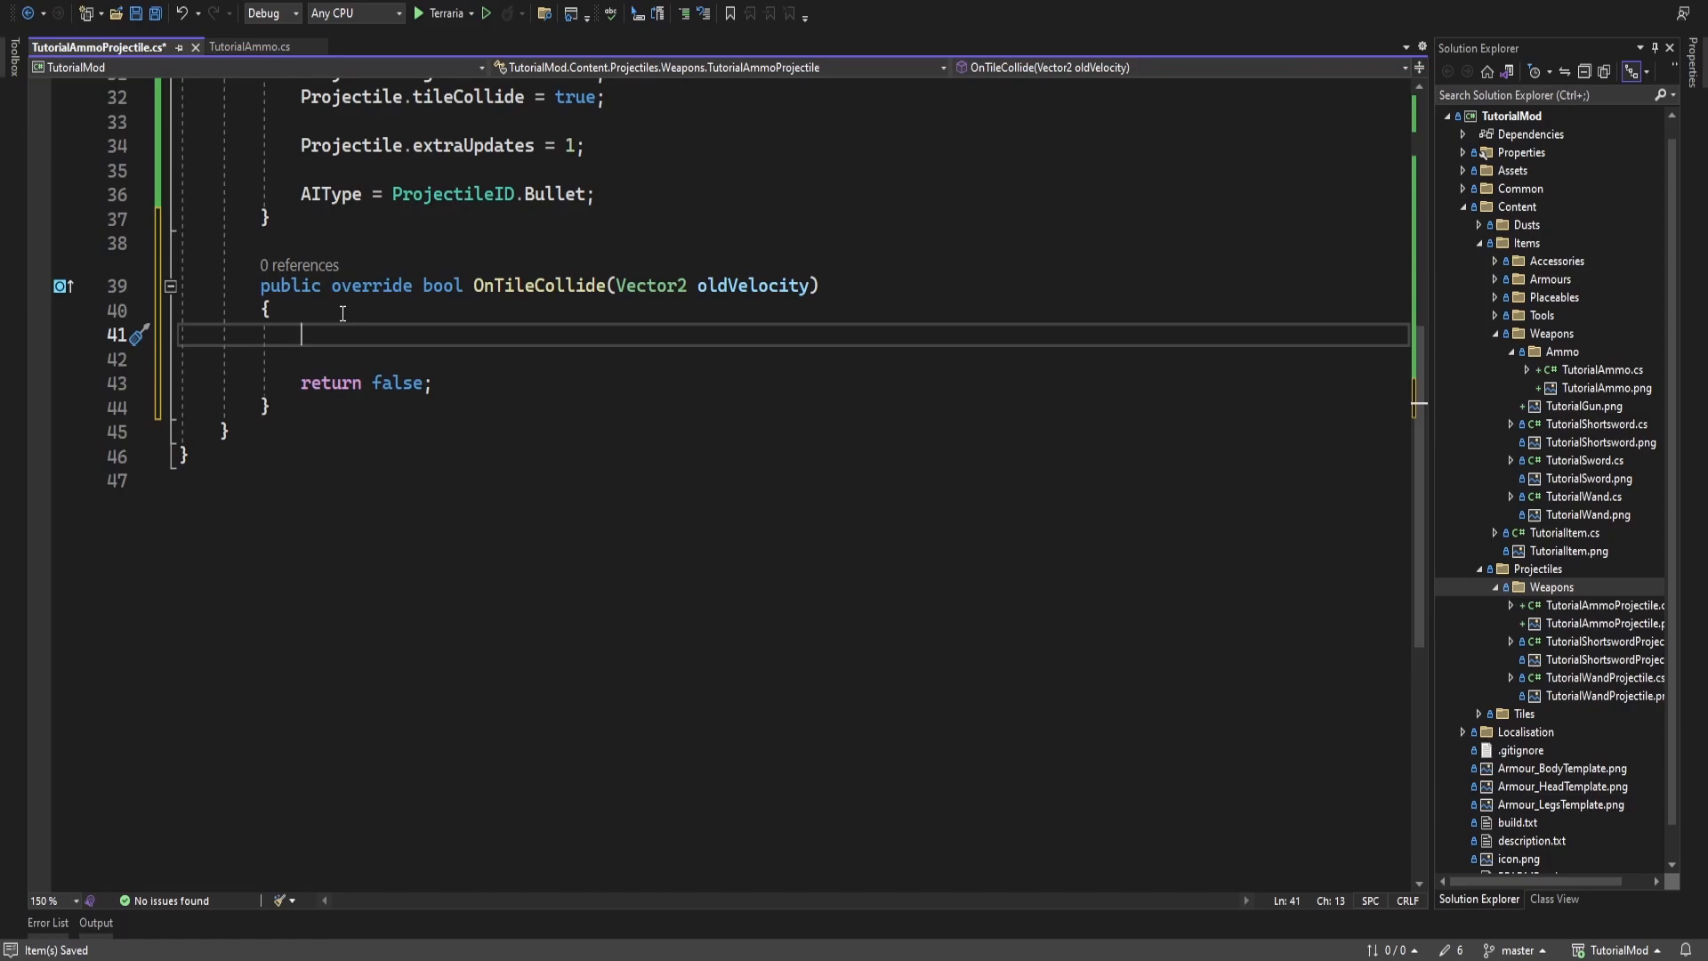
text(Projectile.))
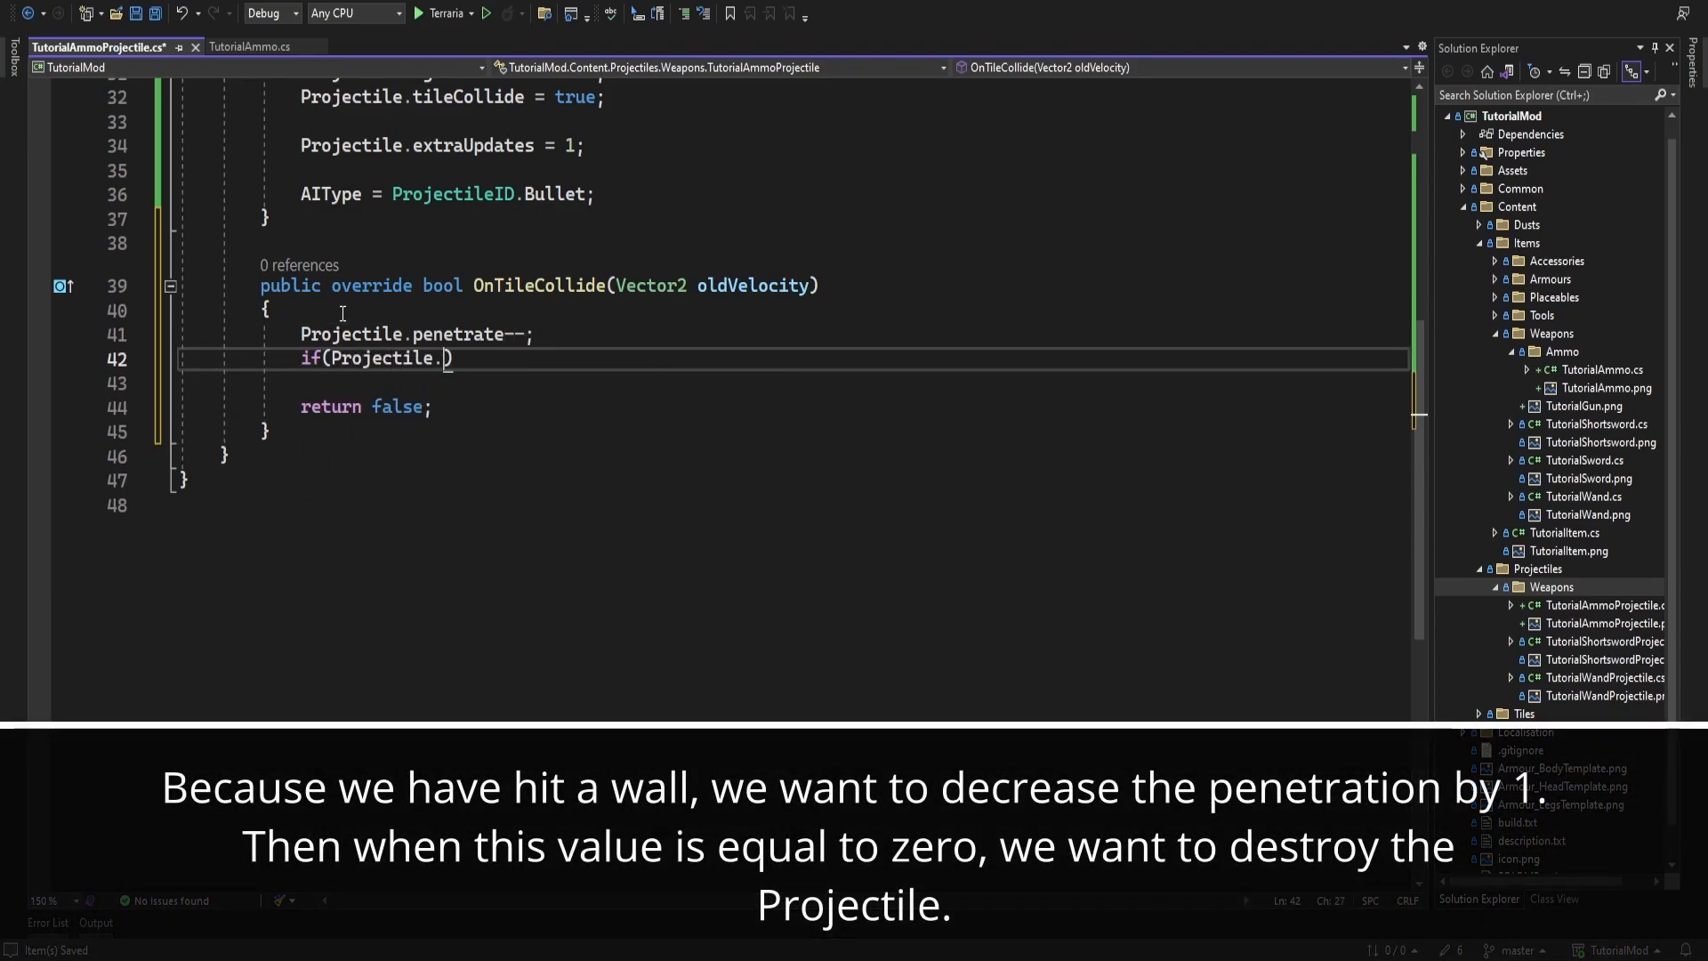
text(penetrate <= 0)
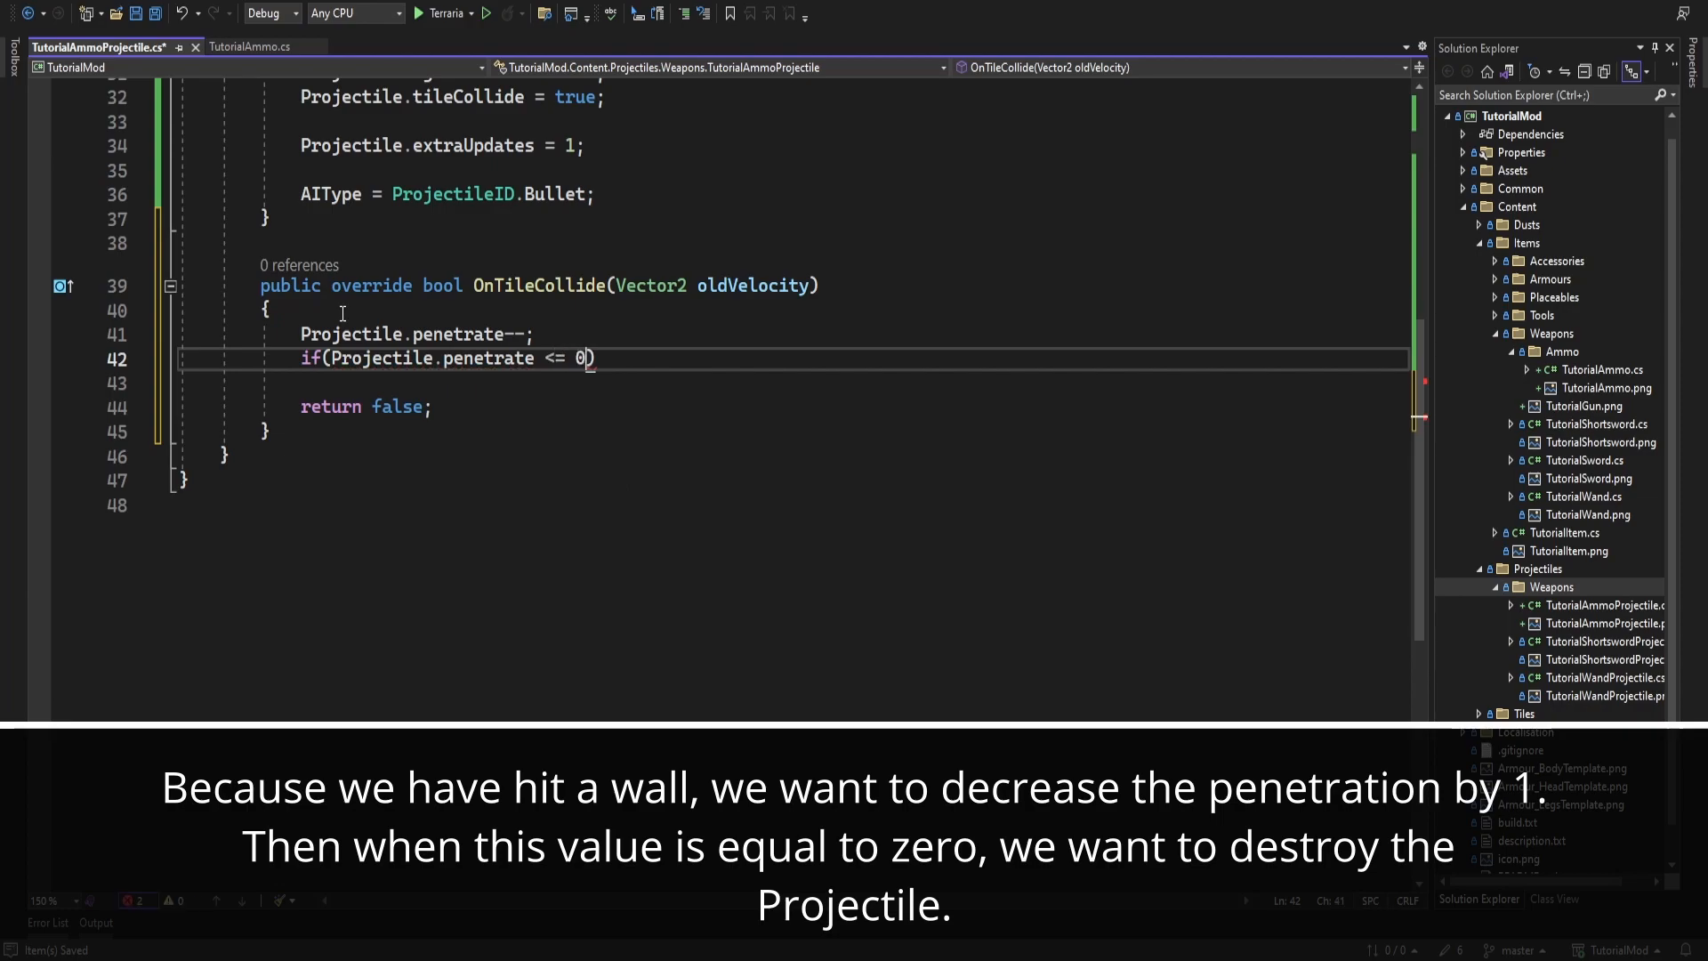
text({)
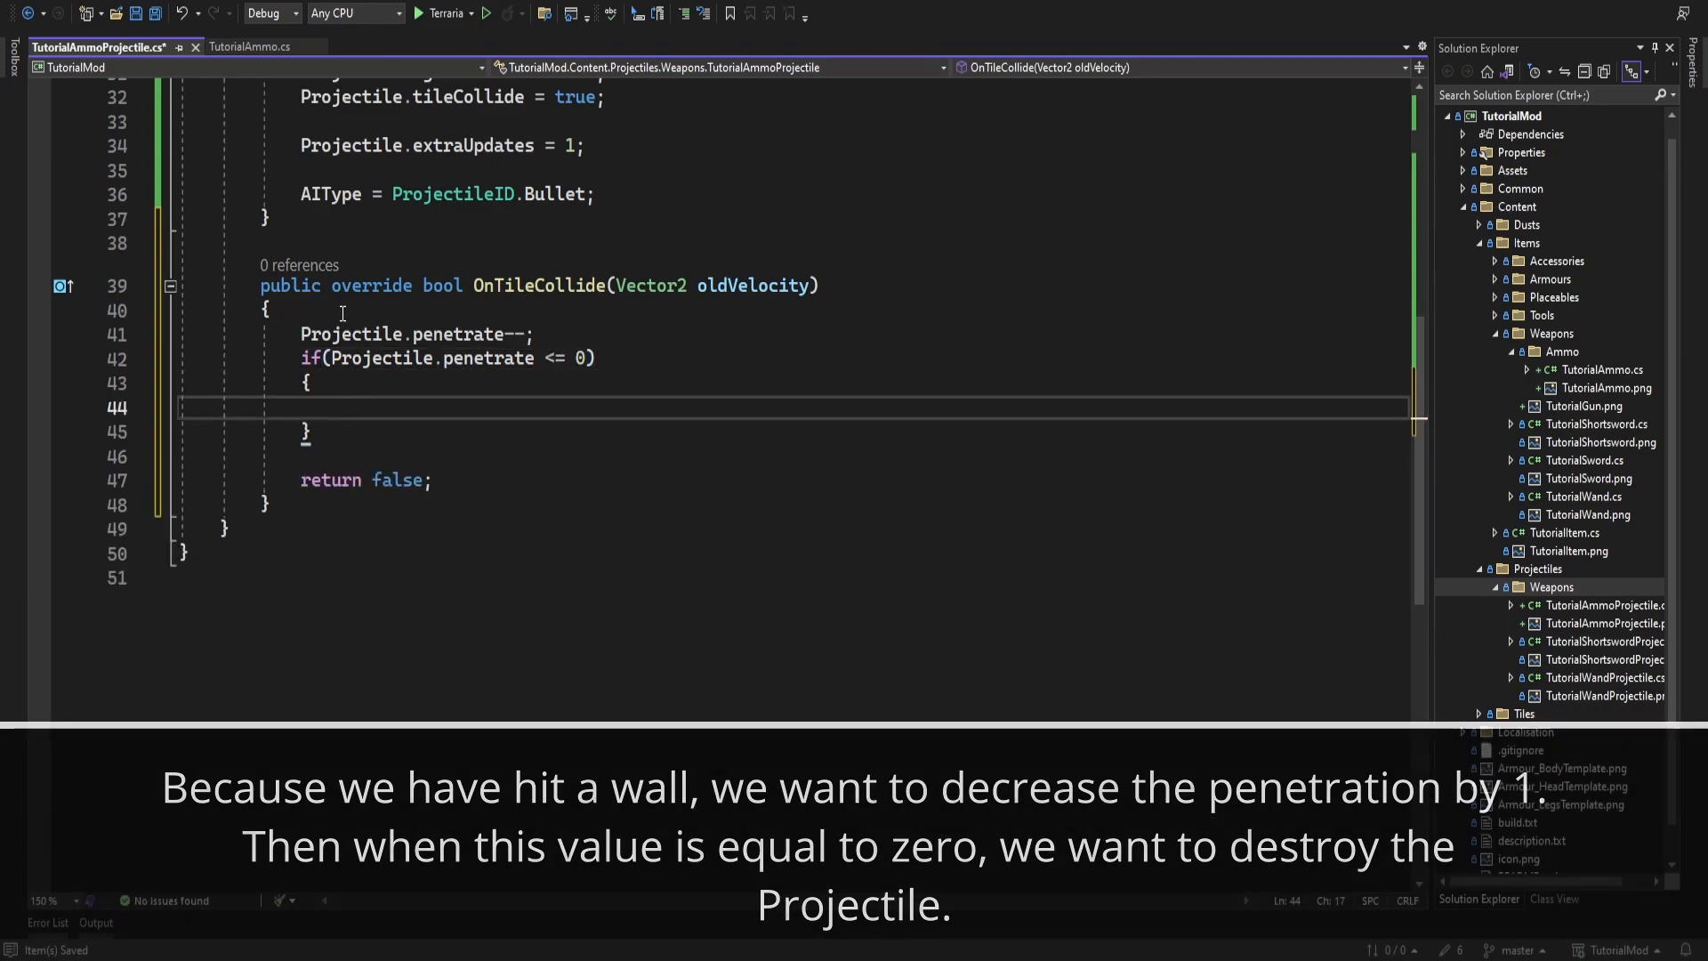
text(Projectile.Kill();)
text(re)
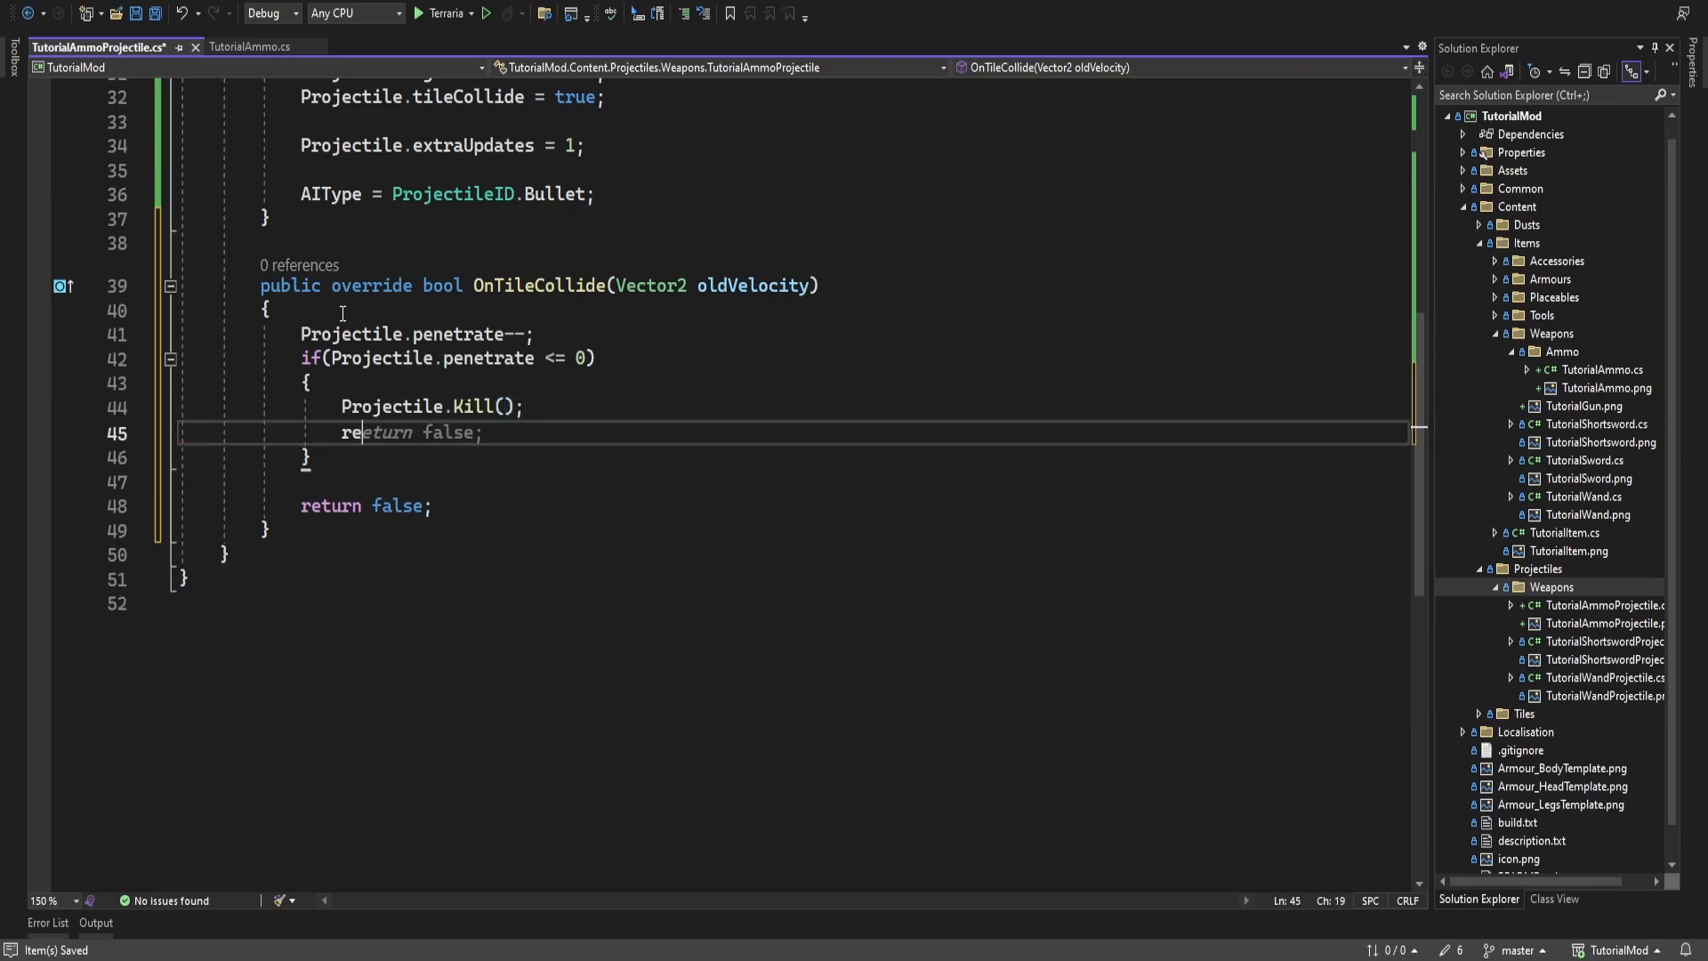
click(470, 359)
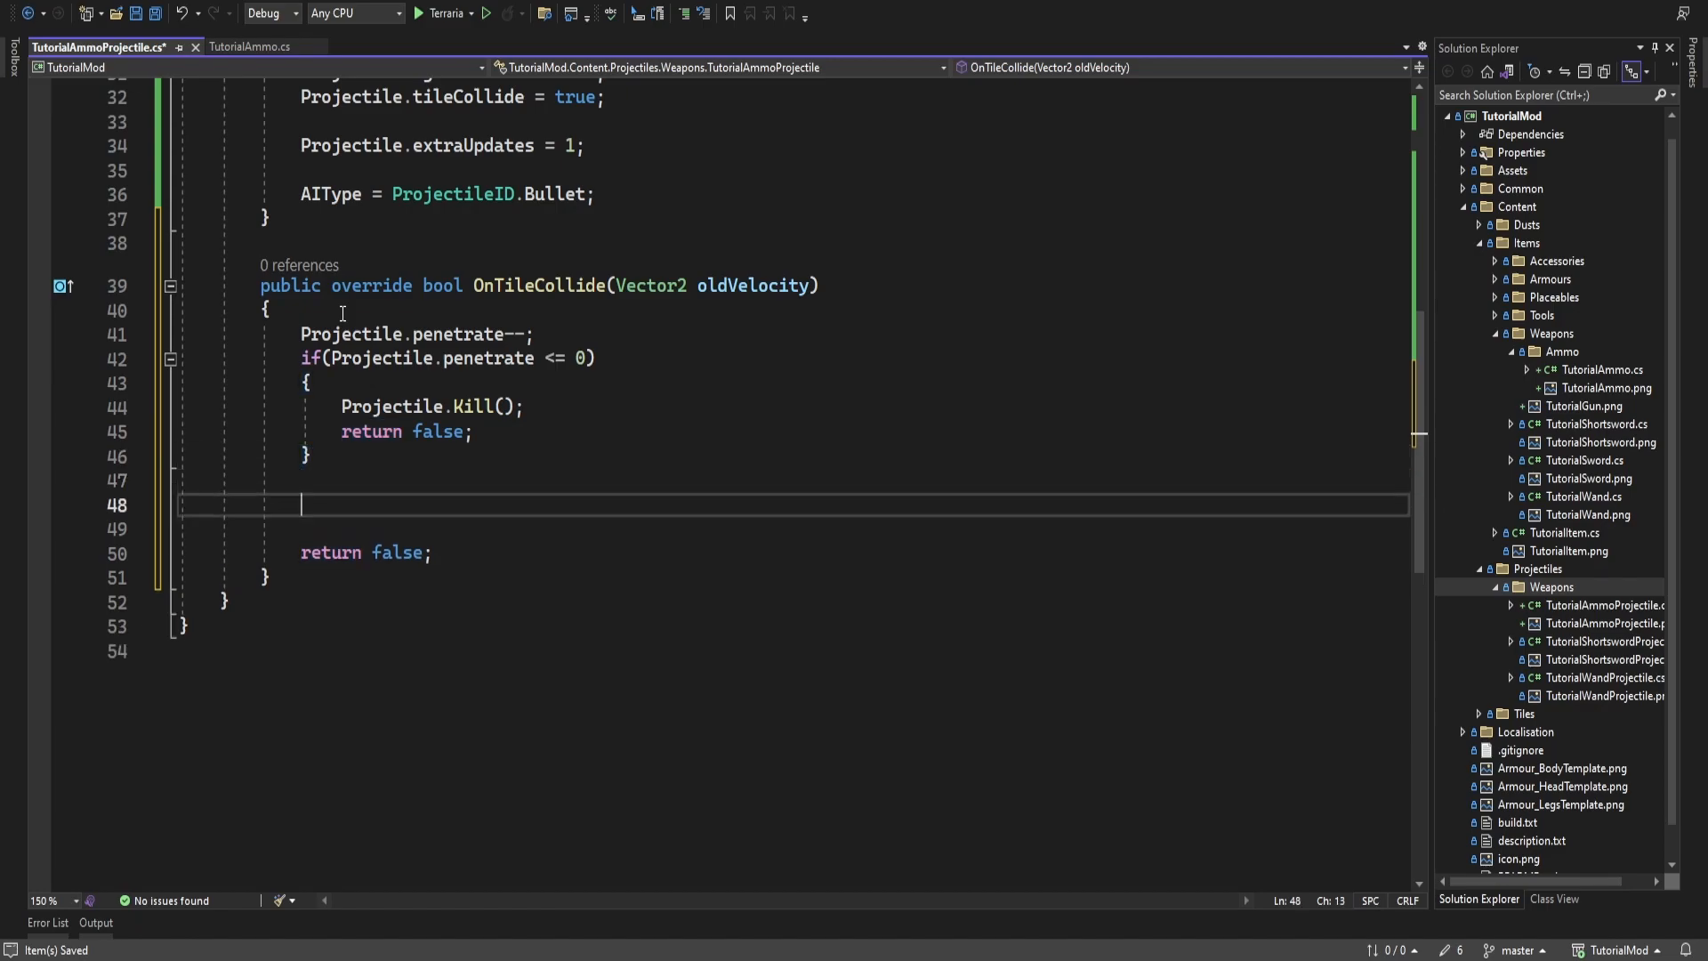
Call Collision.HitTiles with position, velocity, width and height, then play SoundID.Tink at Projectile.position
text(Collision.)
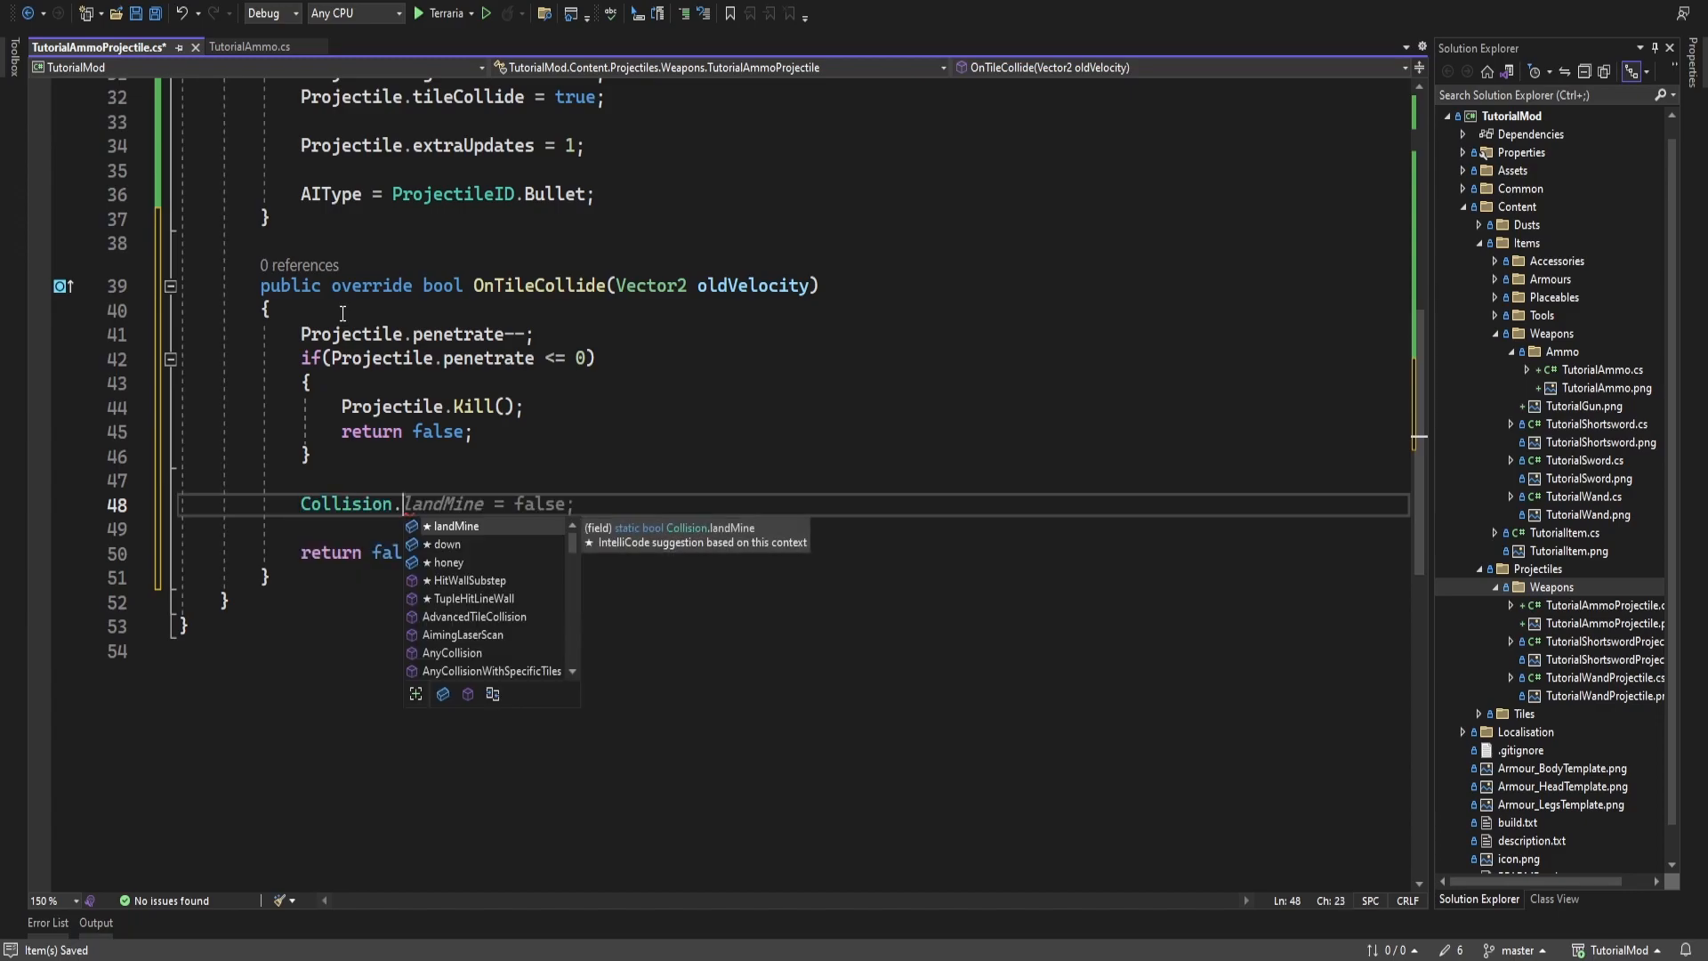
text(HitTile)
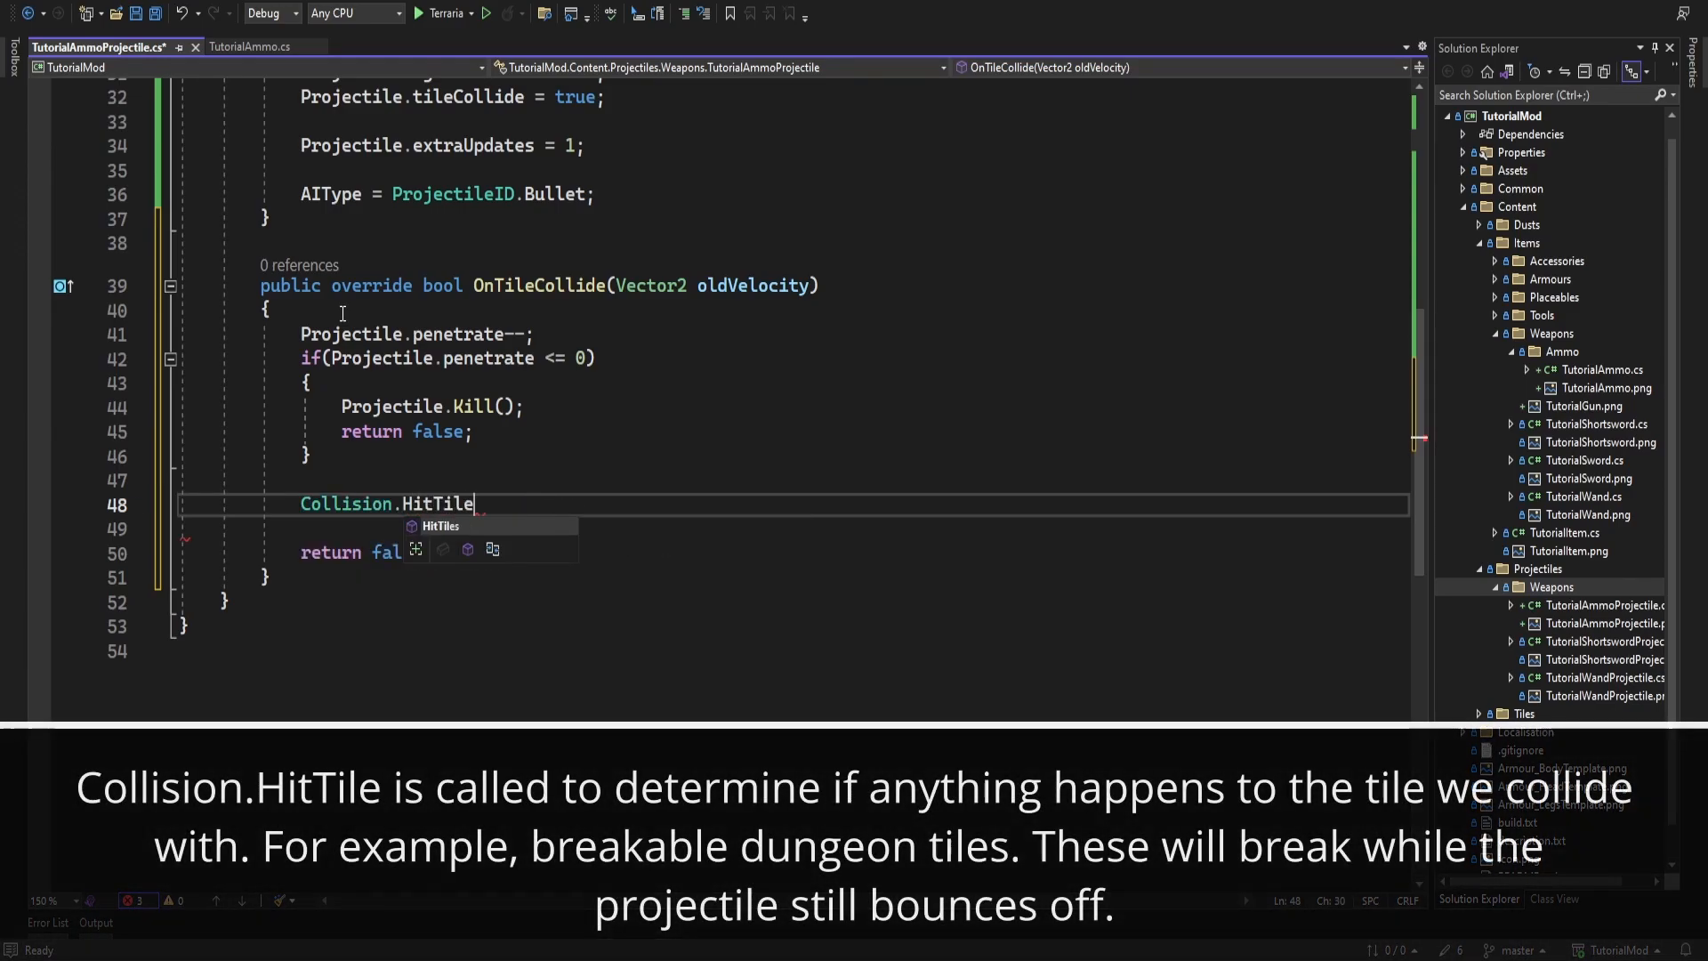
text(s(Proje)
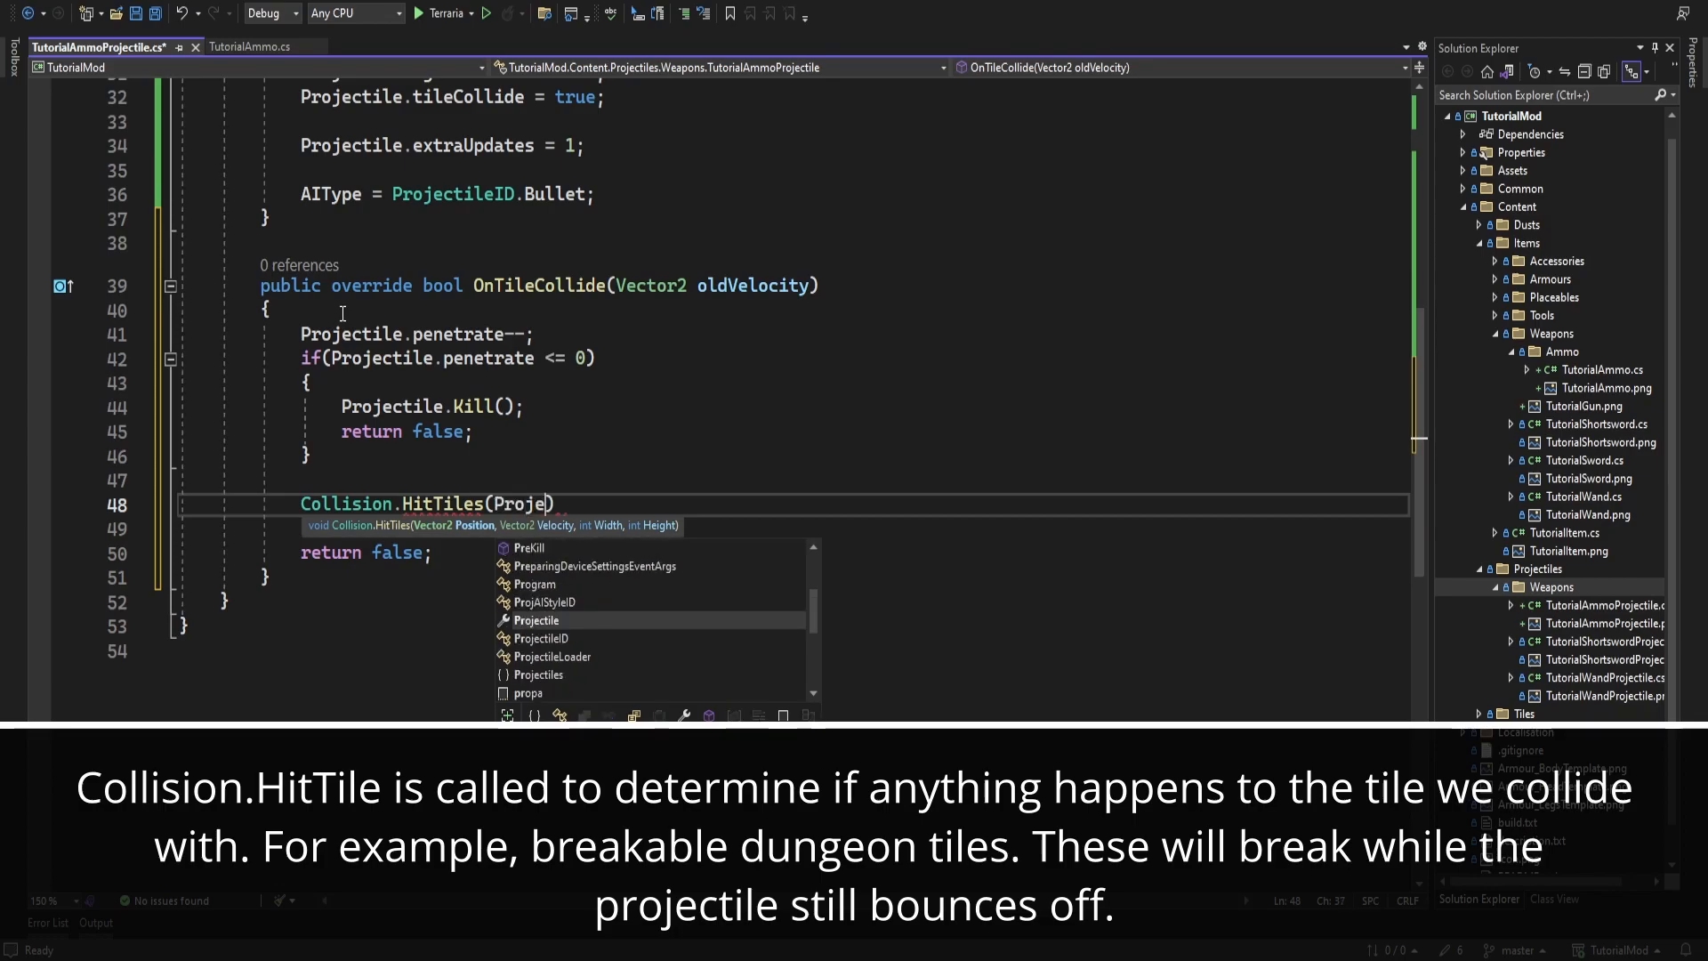
text(.position,)
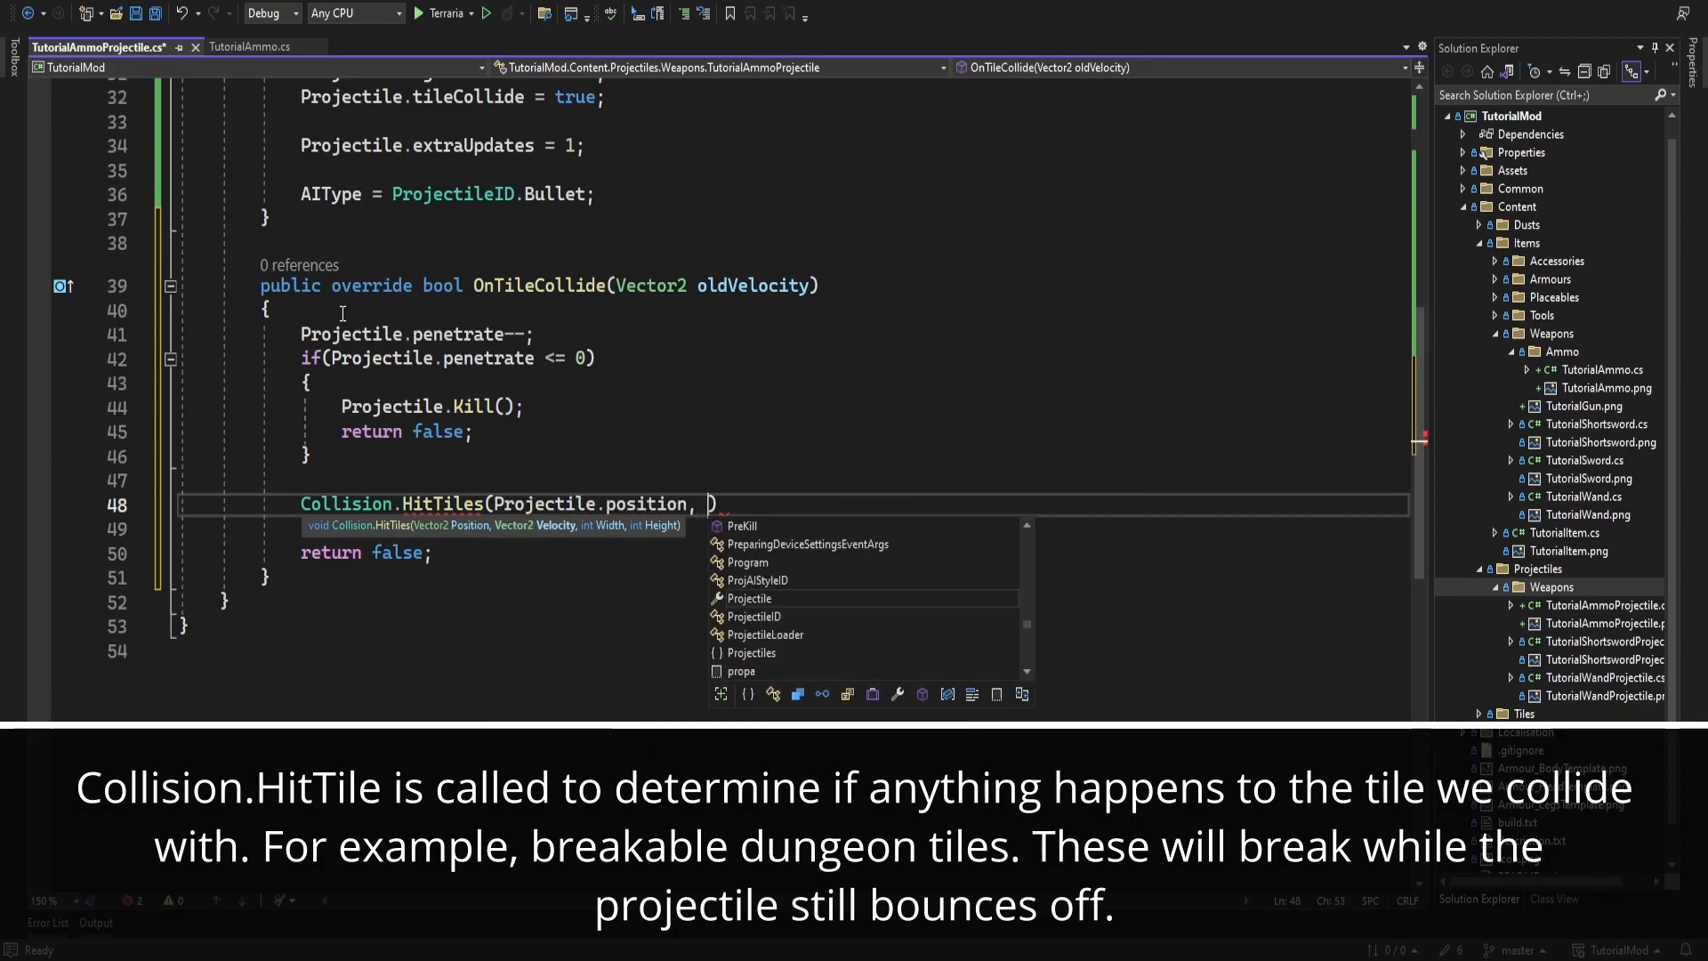
text(Projectile.velocity, Projectile.width, Projectile.height)
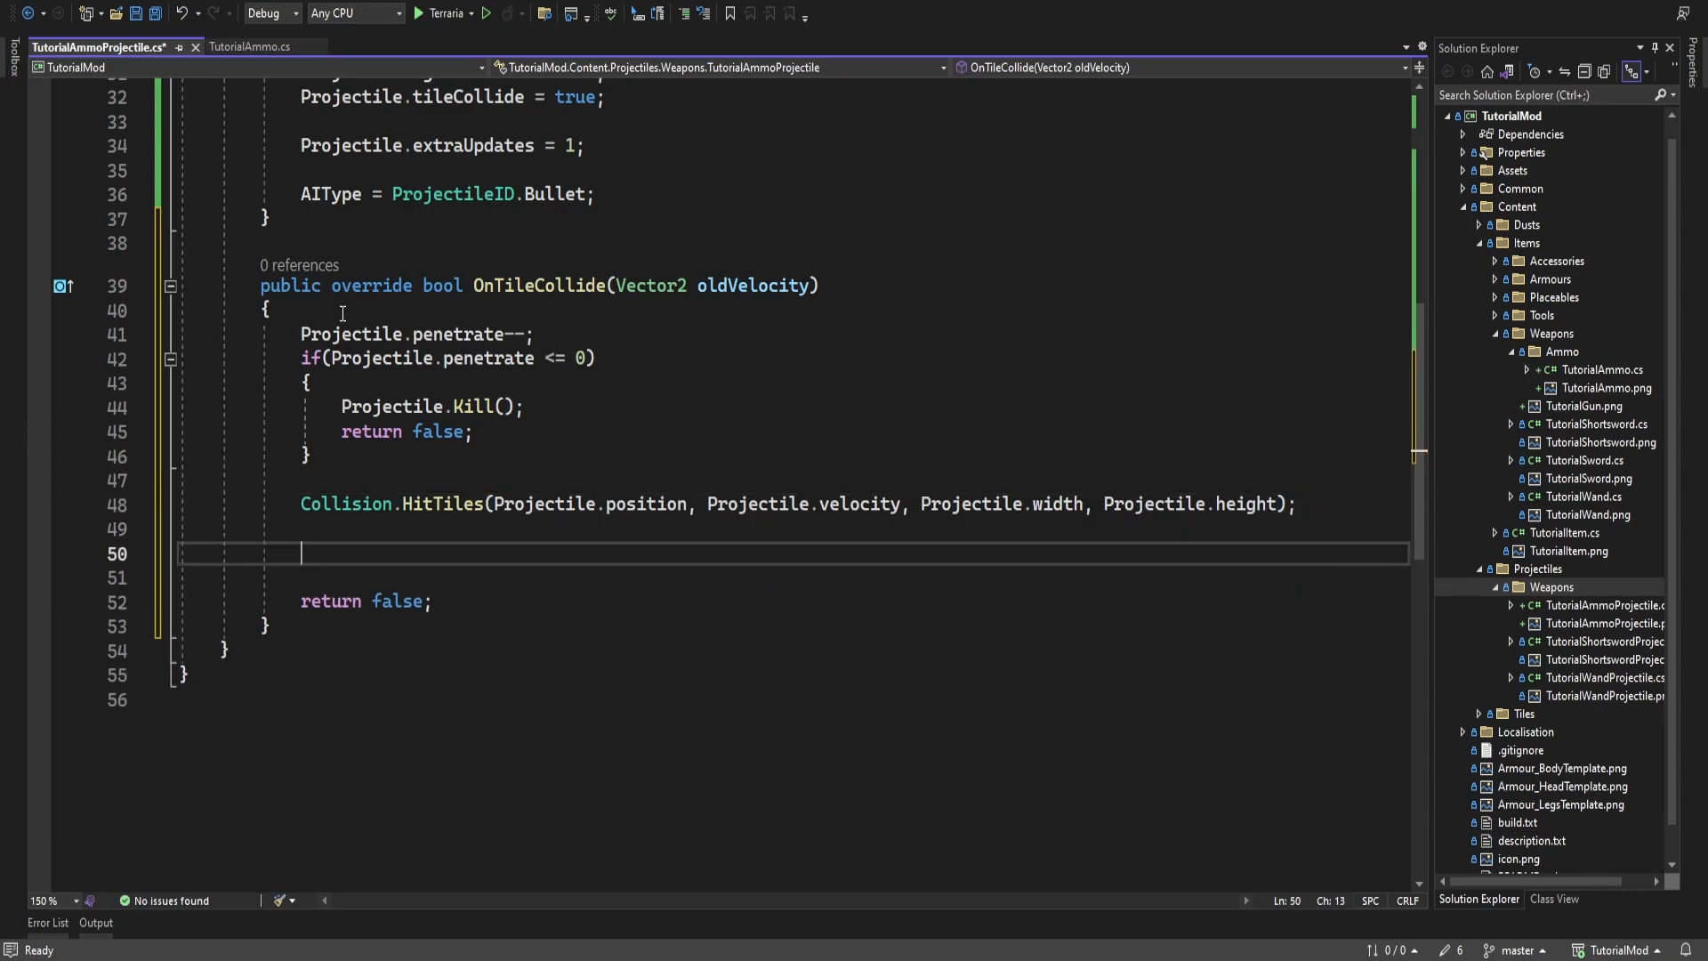
text(SoundEngine.Pl)
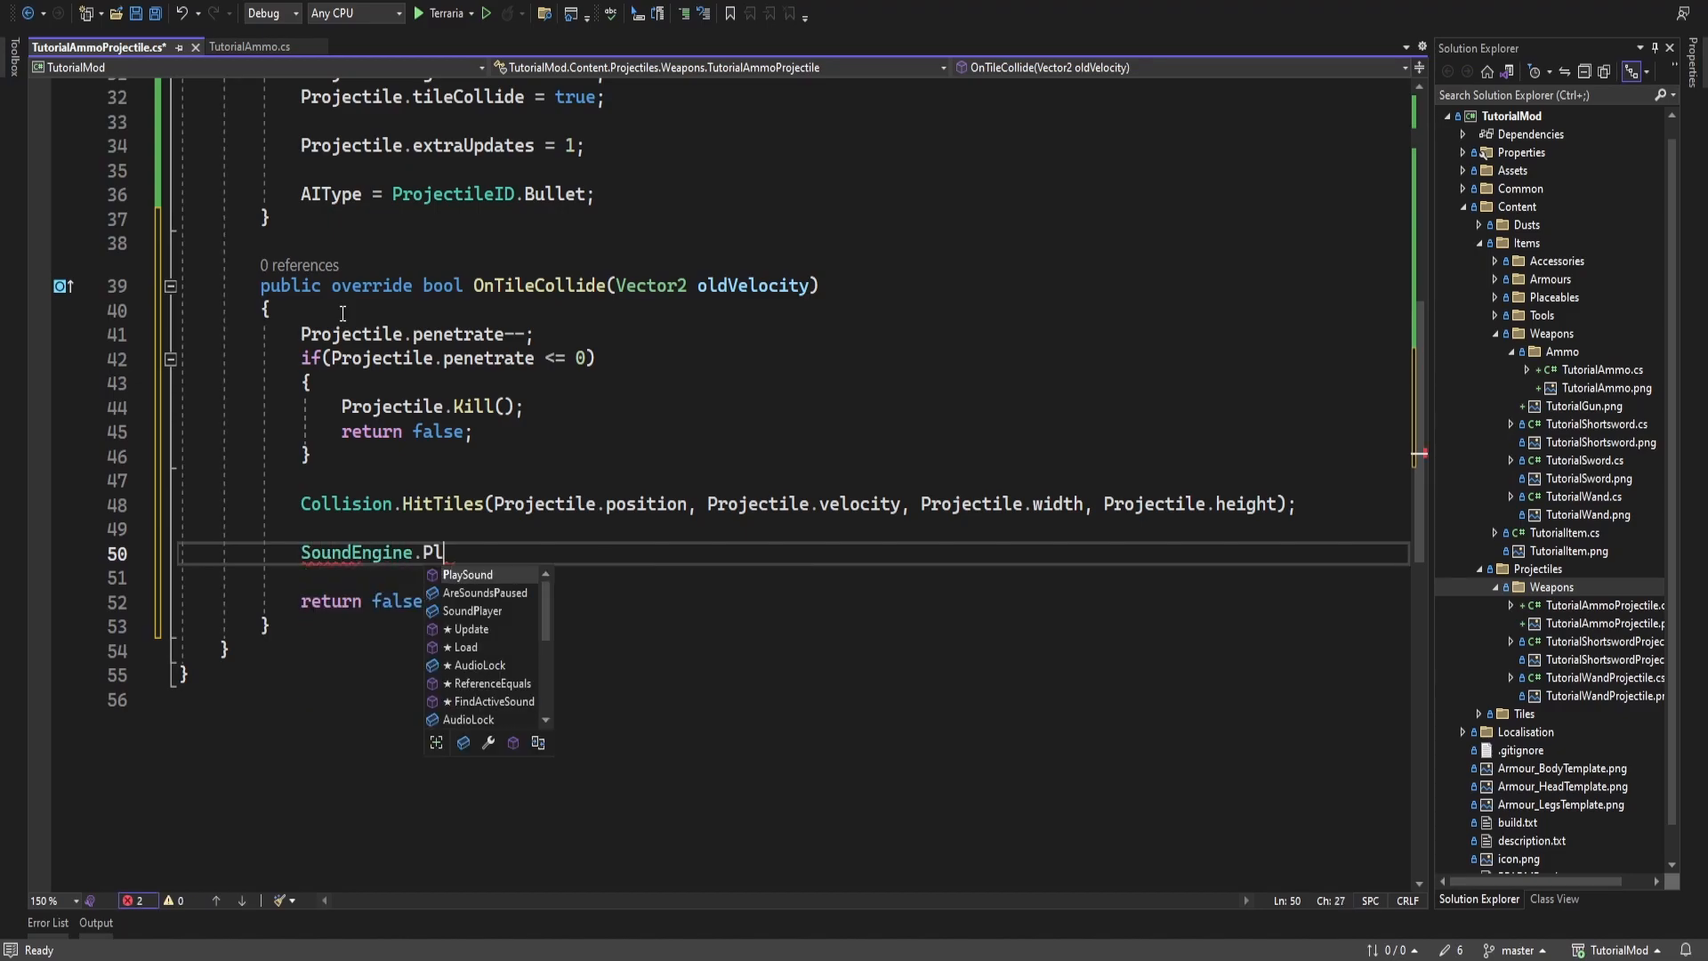
text(aySound(SoundID.Tink)
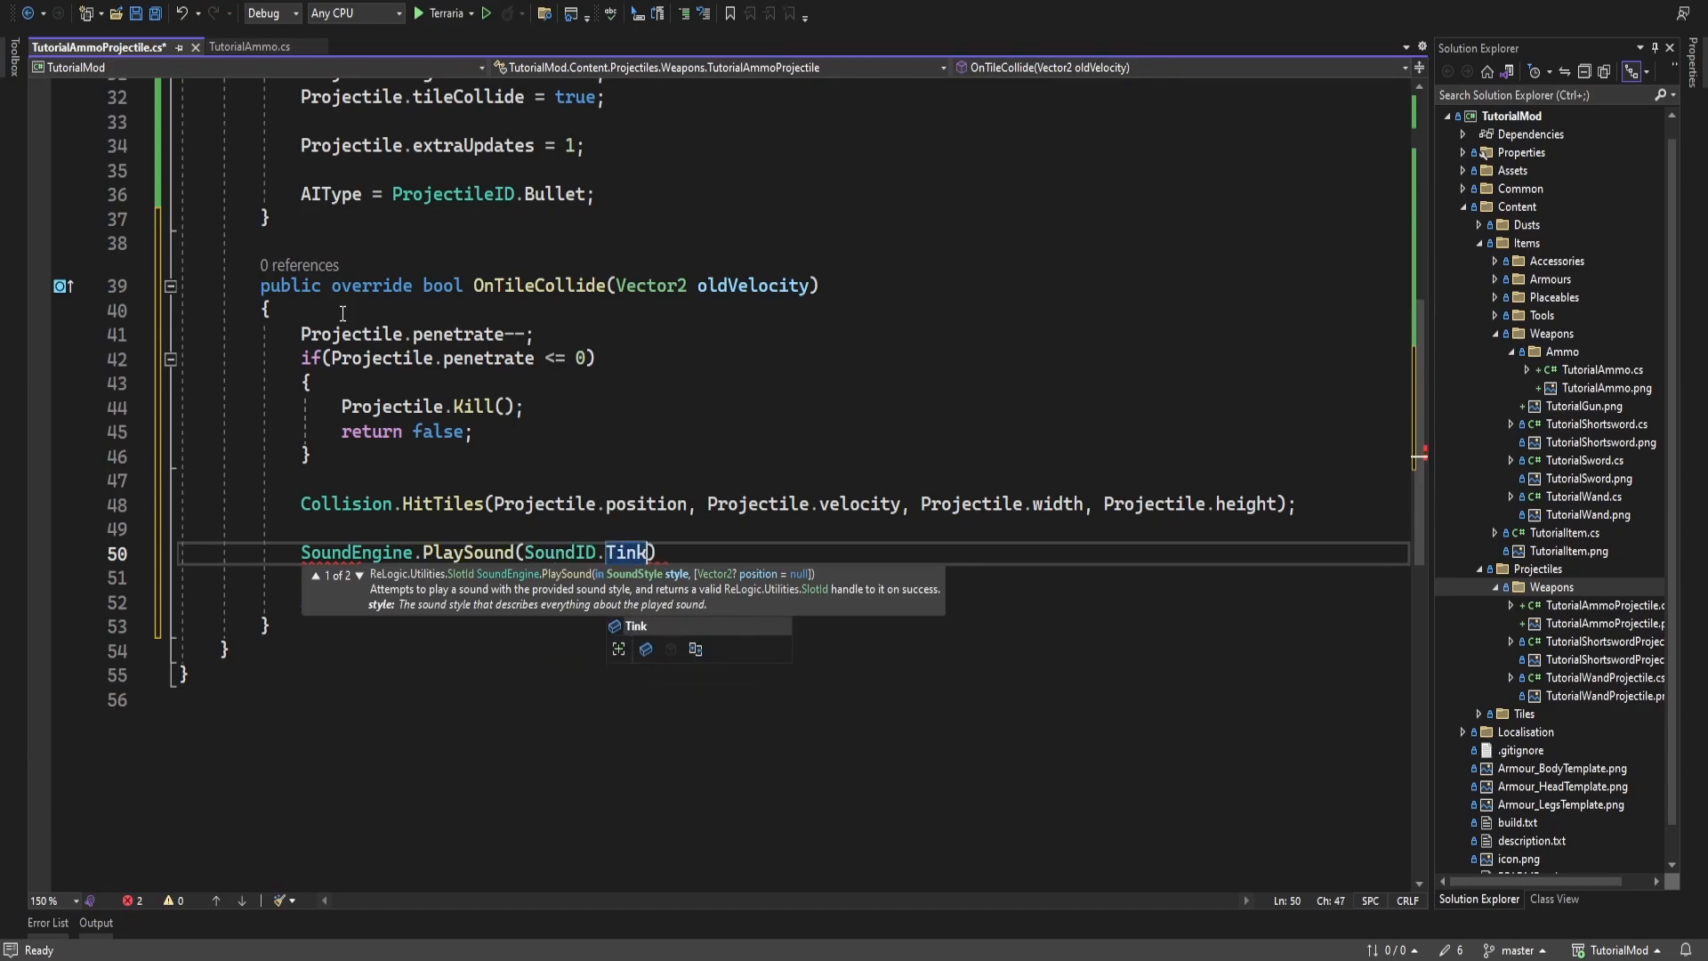
text(, Projectile.position)
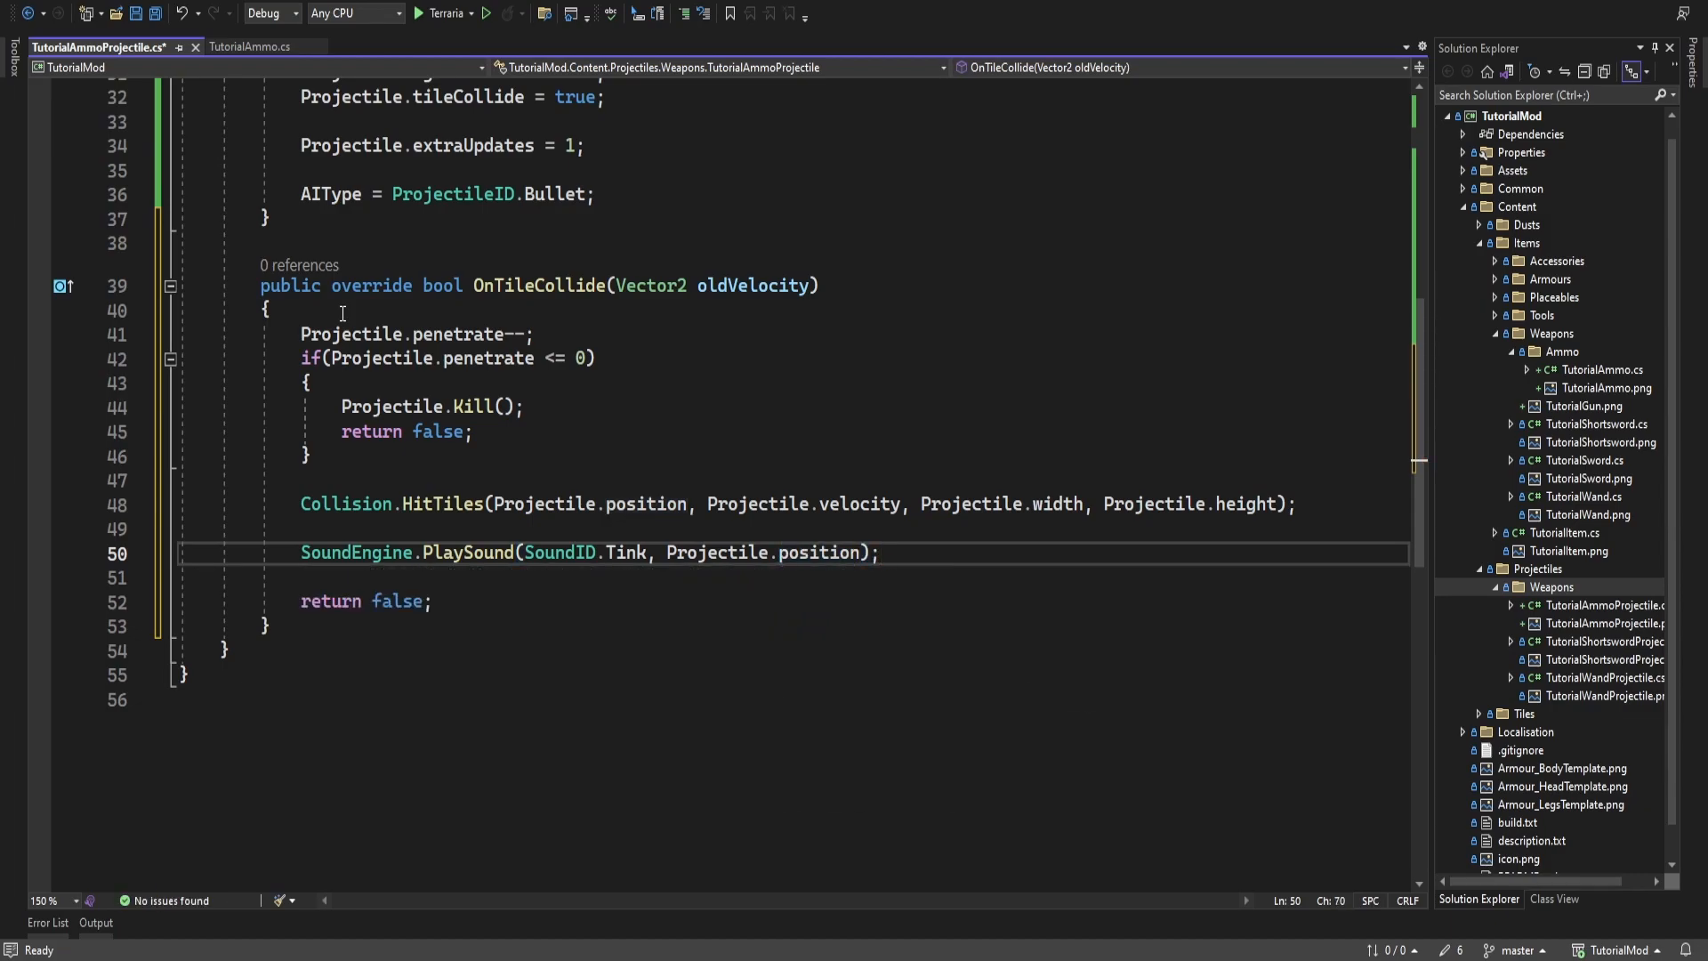
key(enter)
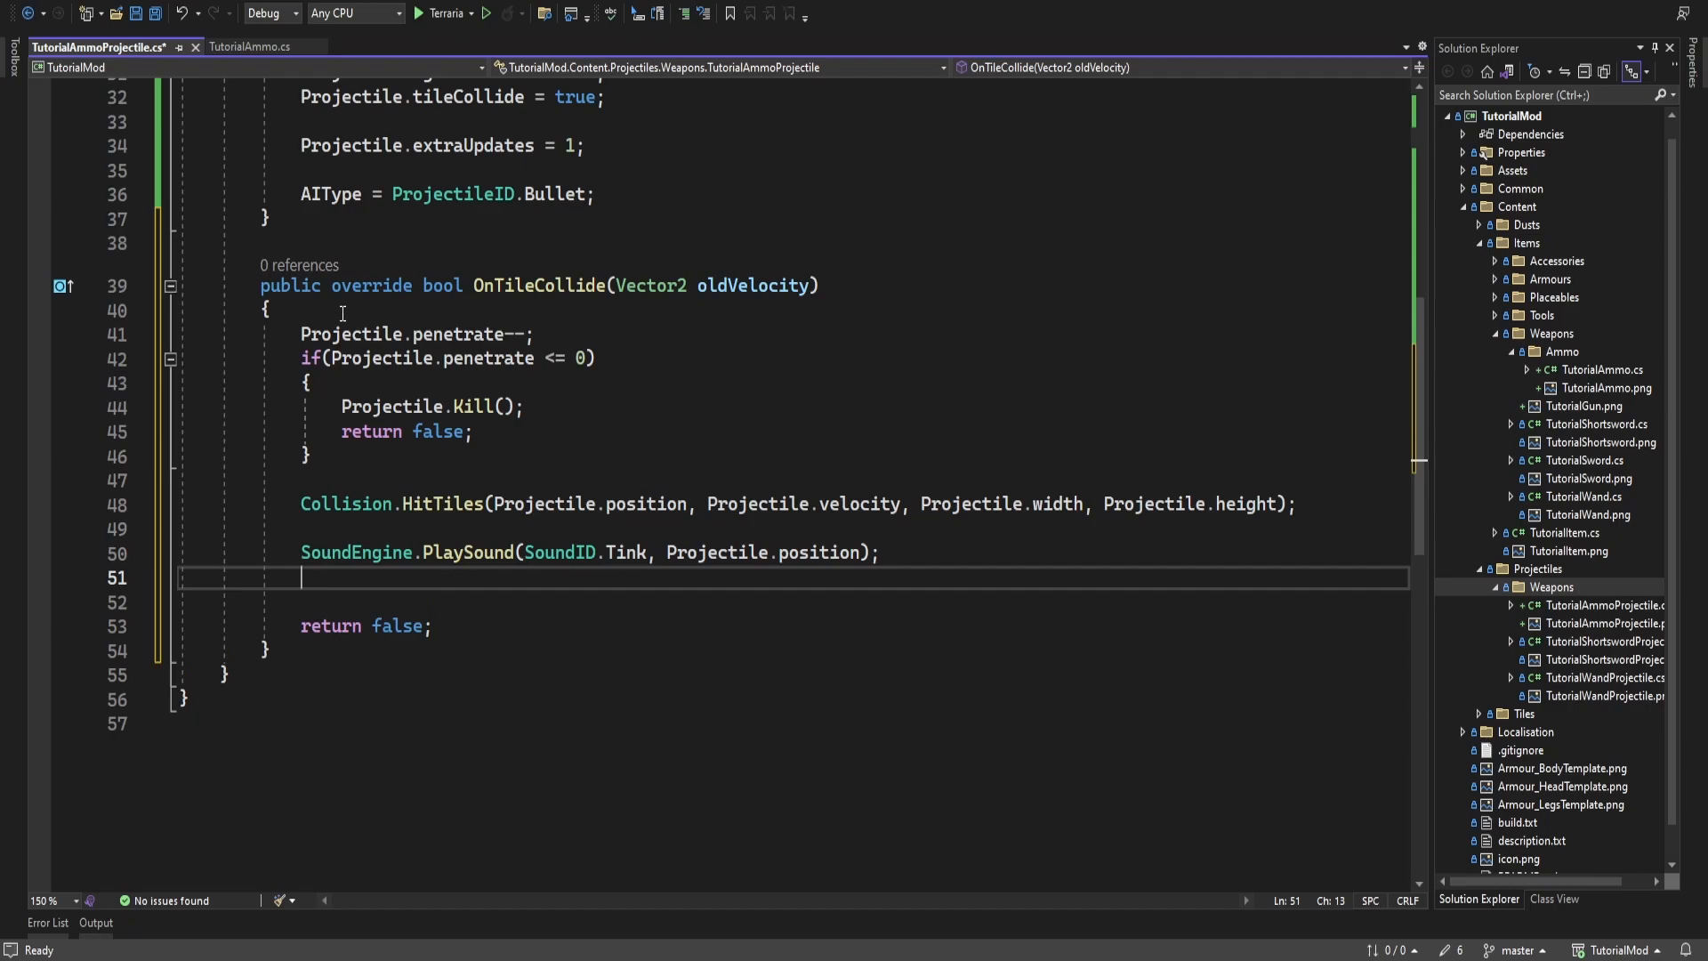
Set X velocity to -oldVelocity.X when Math.Abs of the X change exceeds float.Epsilon
key(enter)
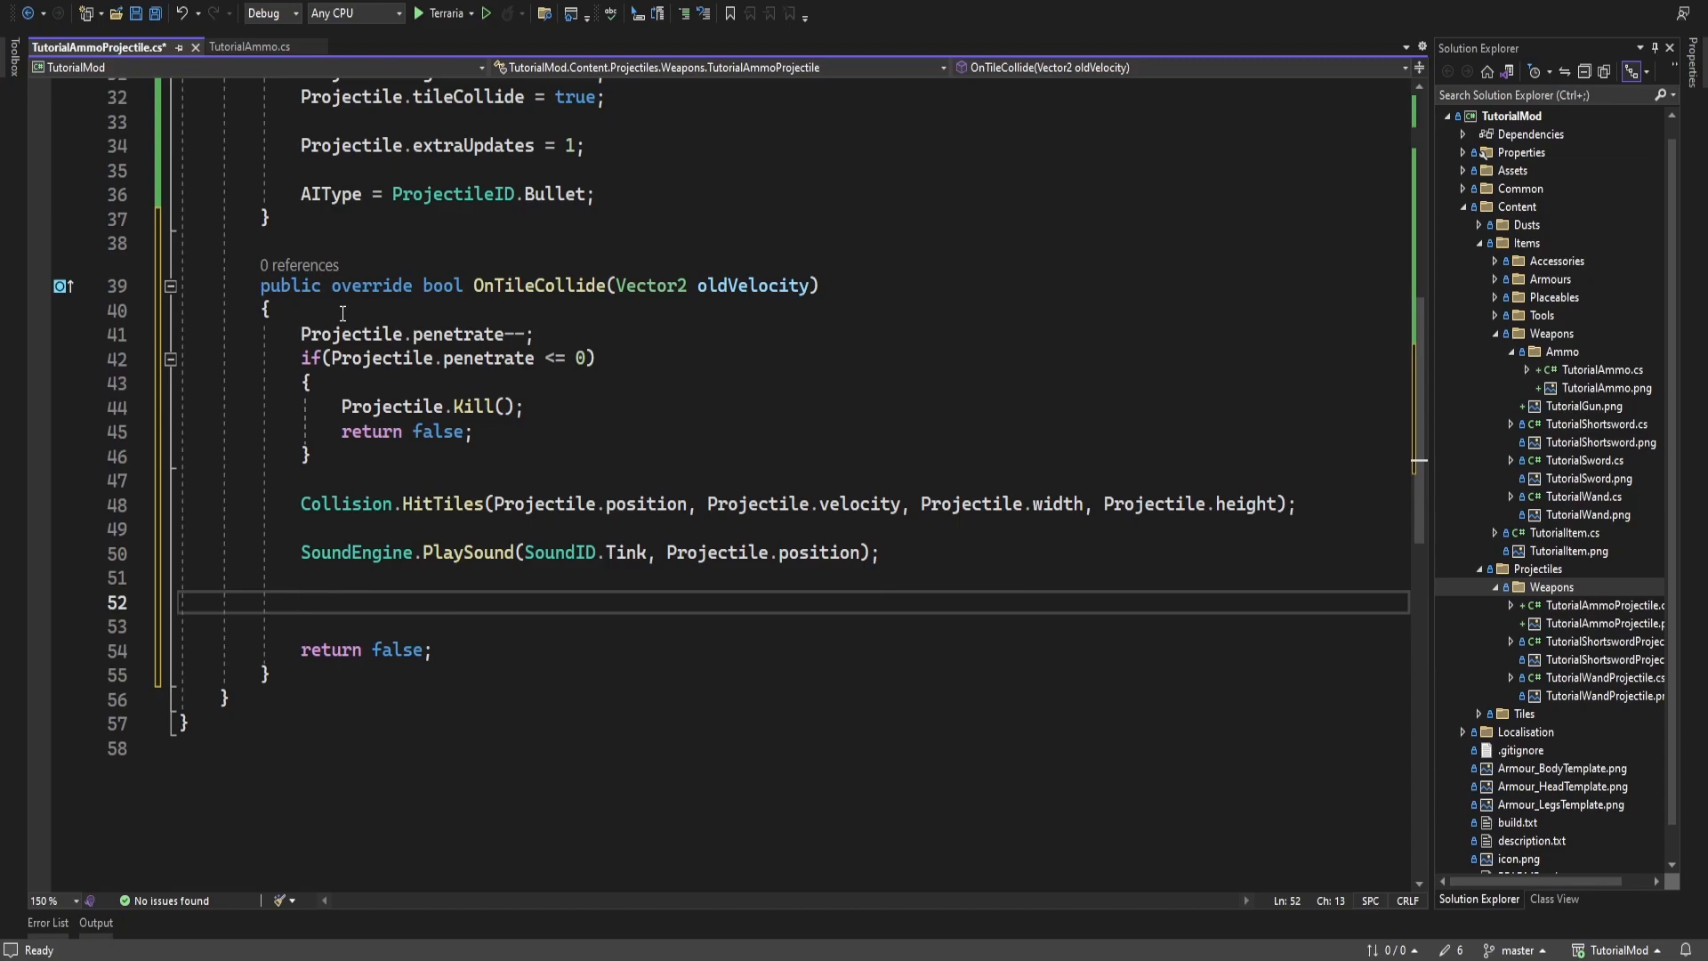
text(if(ma)
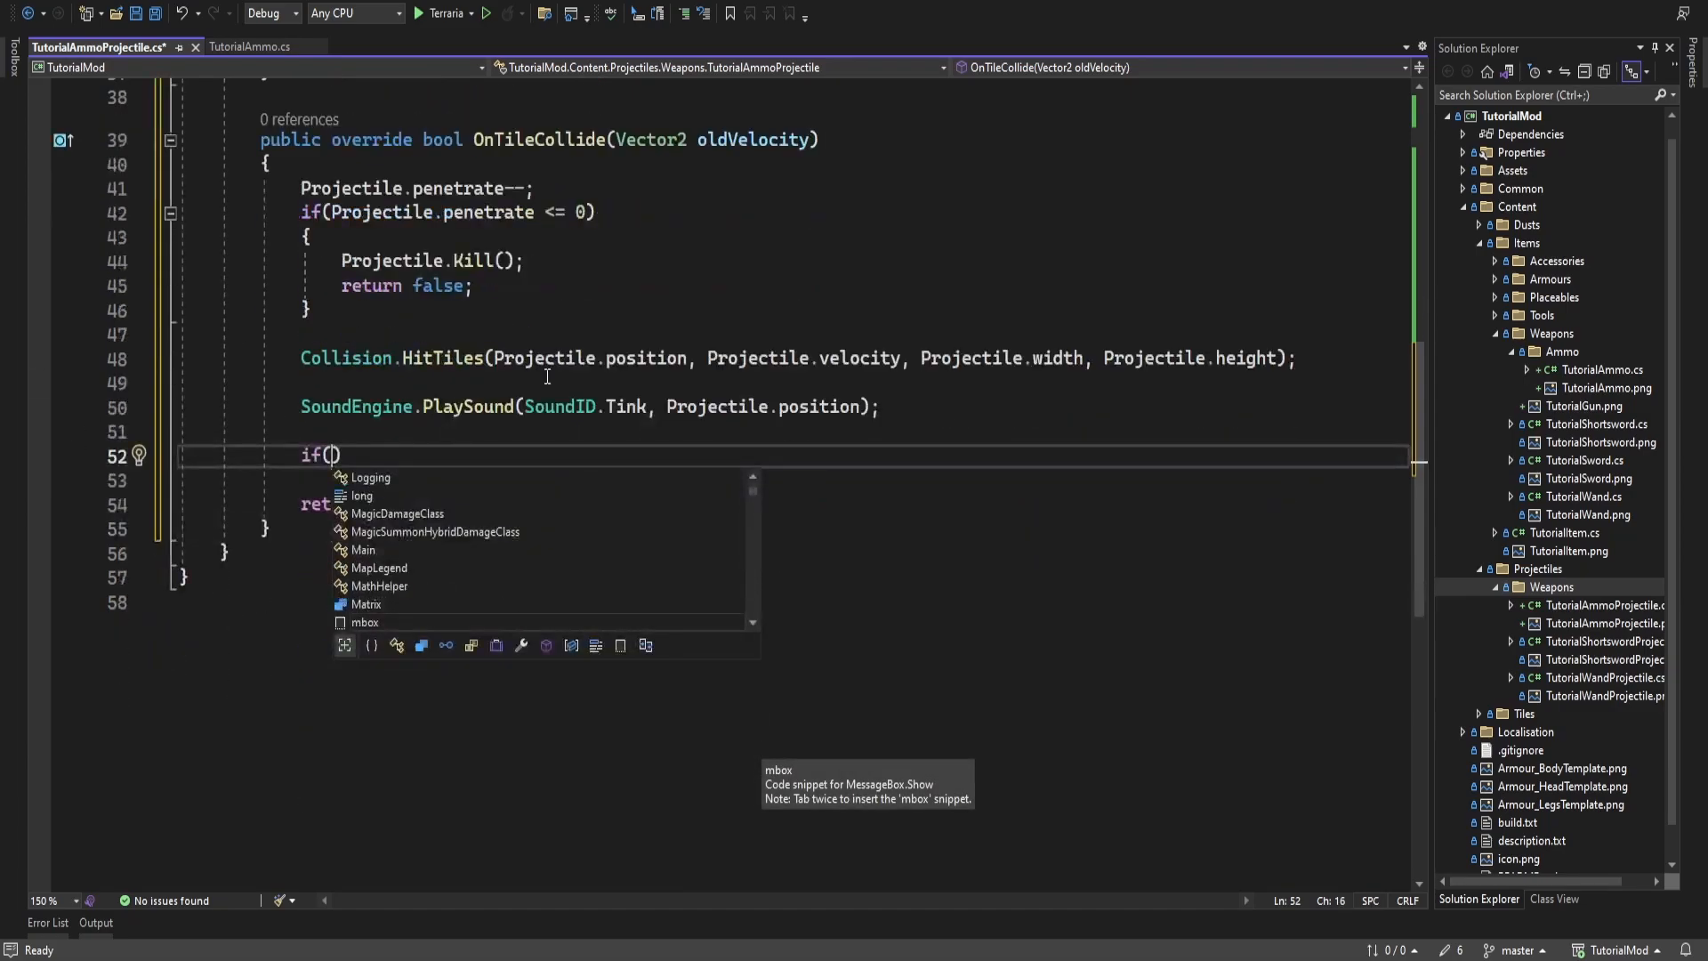
text(Math)
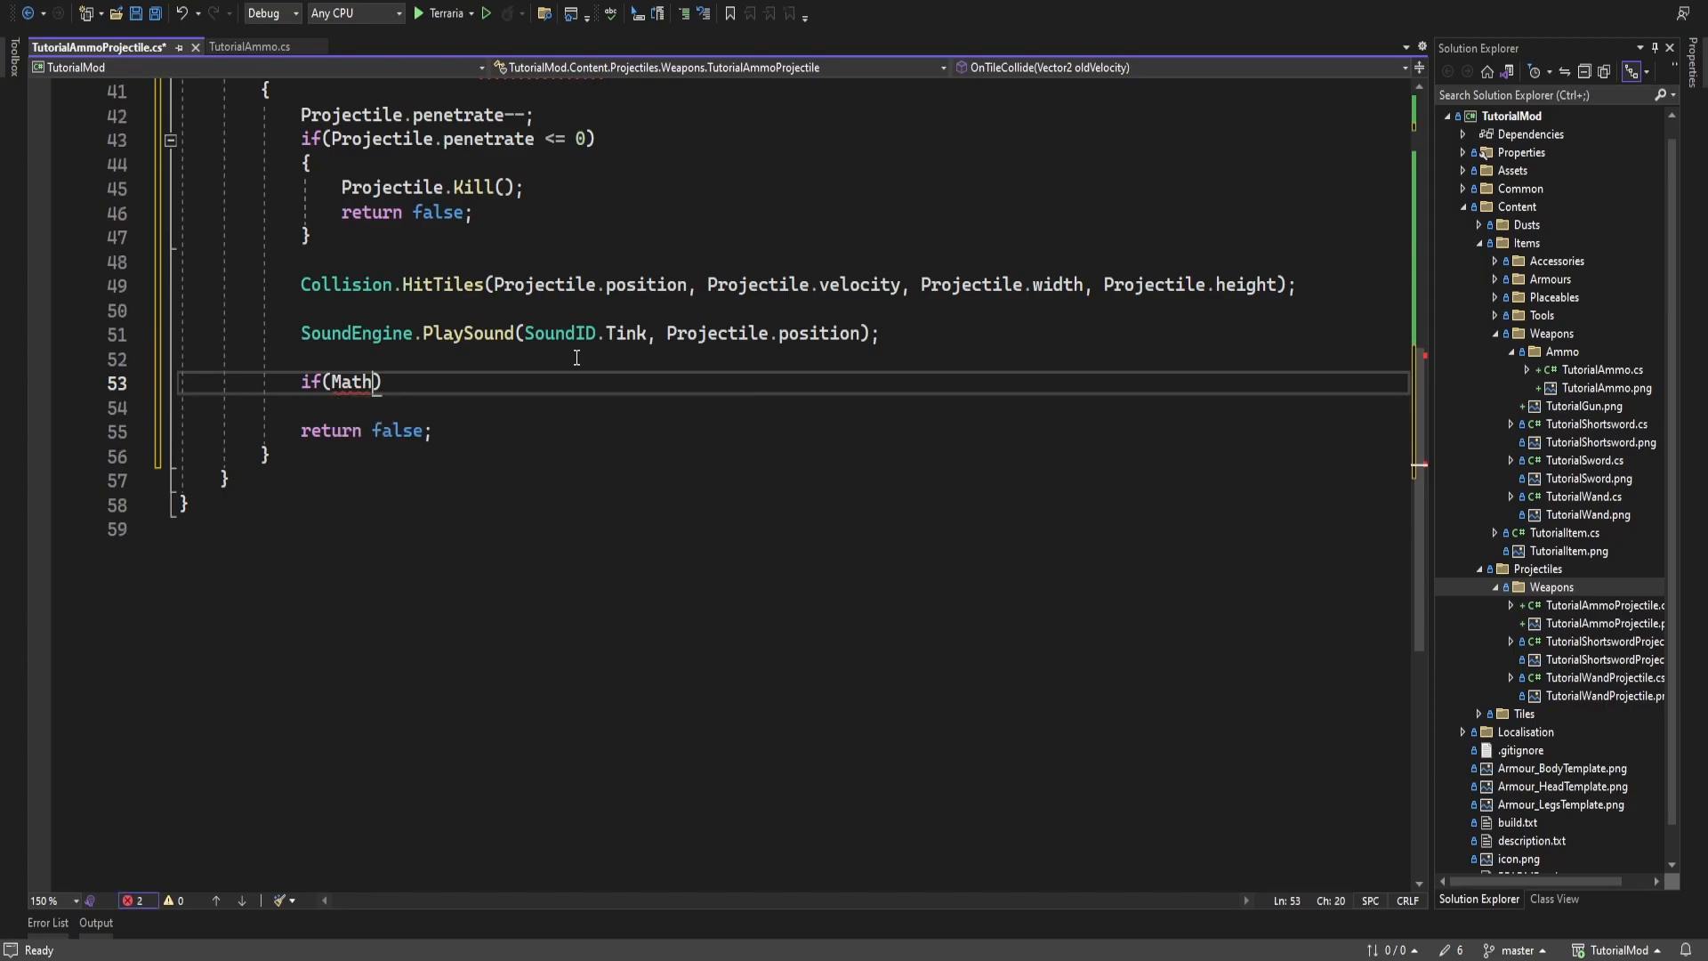
text(.Abs()
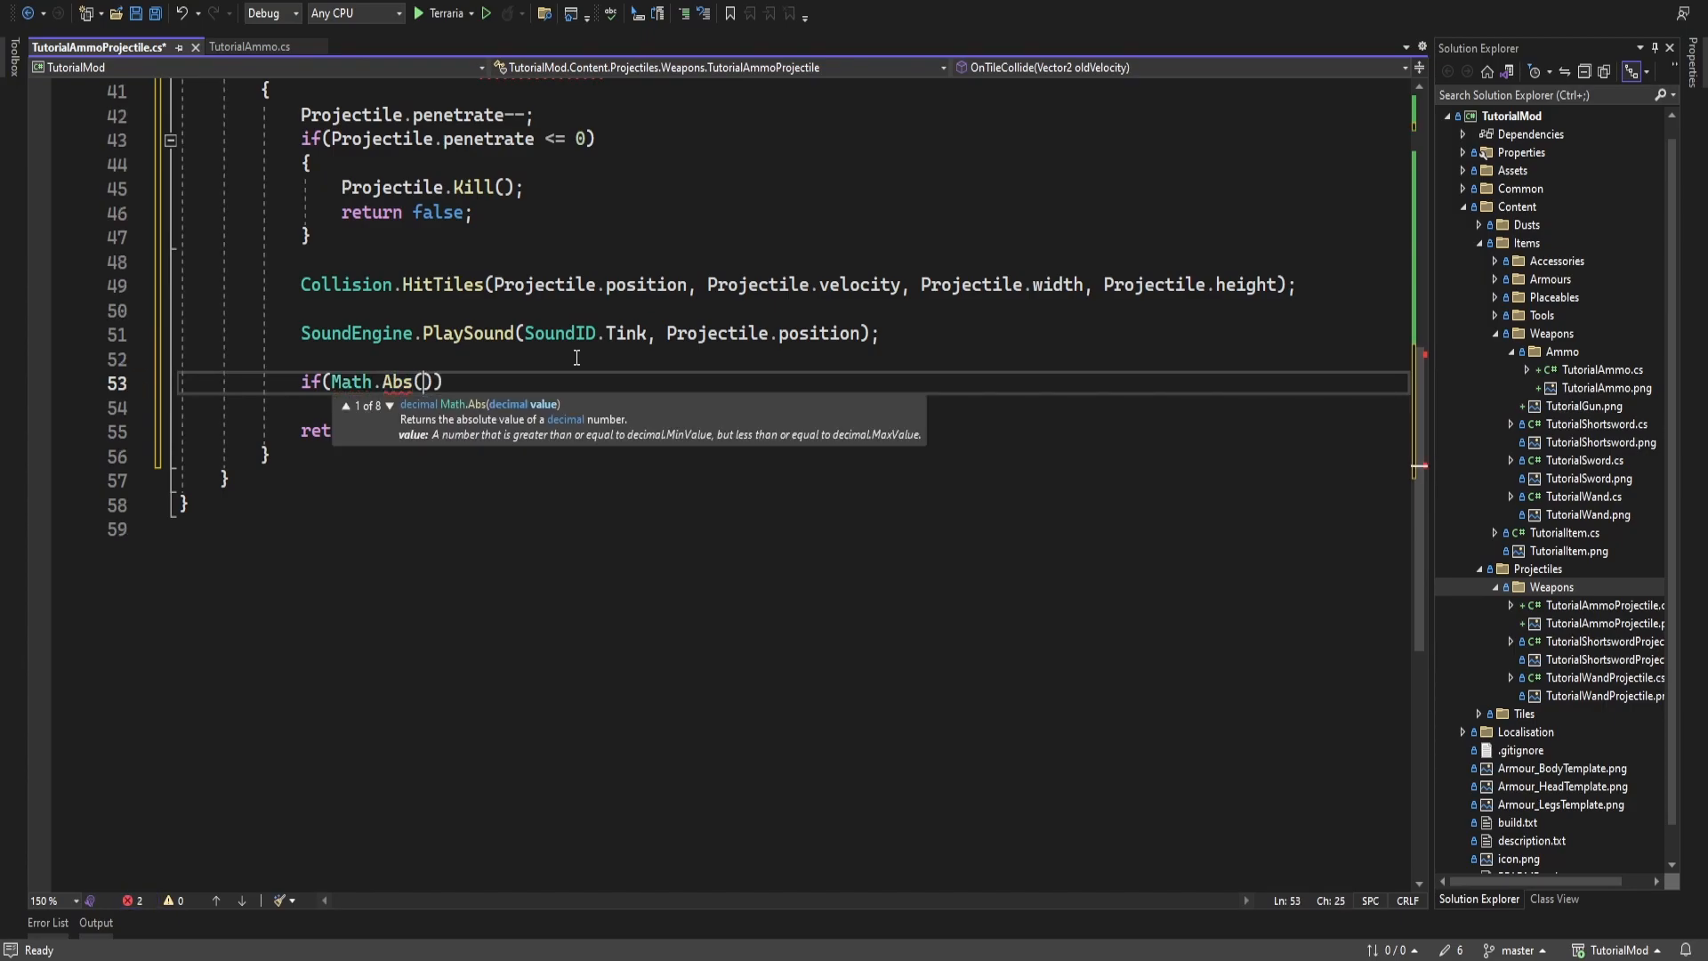
text(Projectile.velocity.)
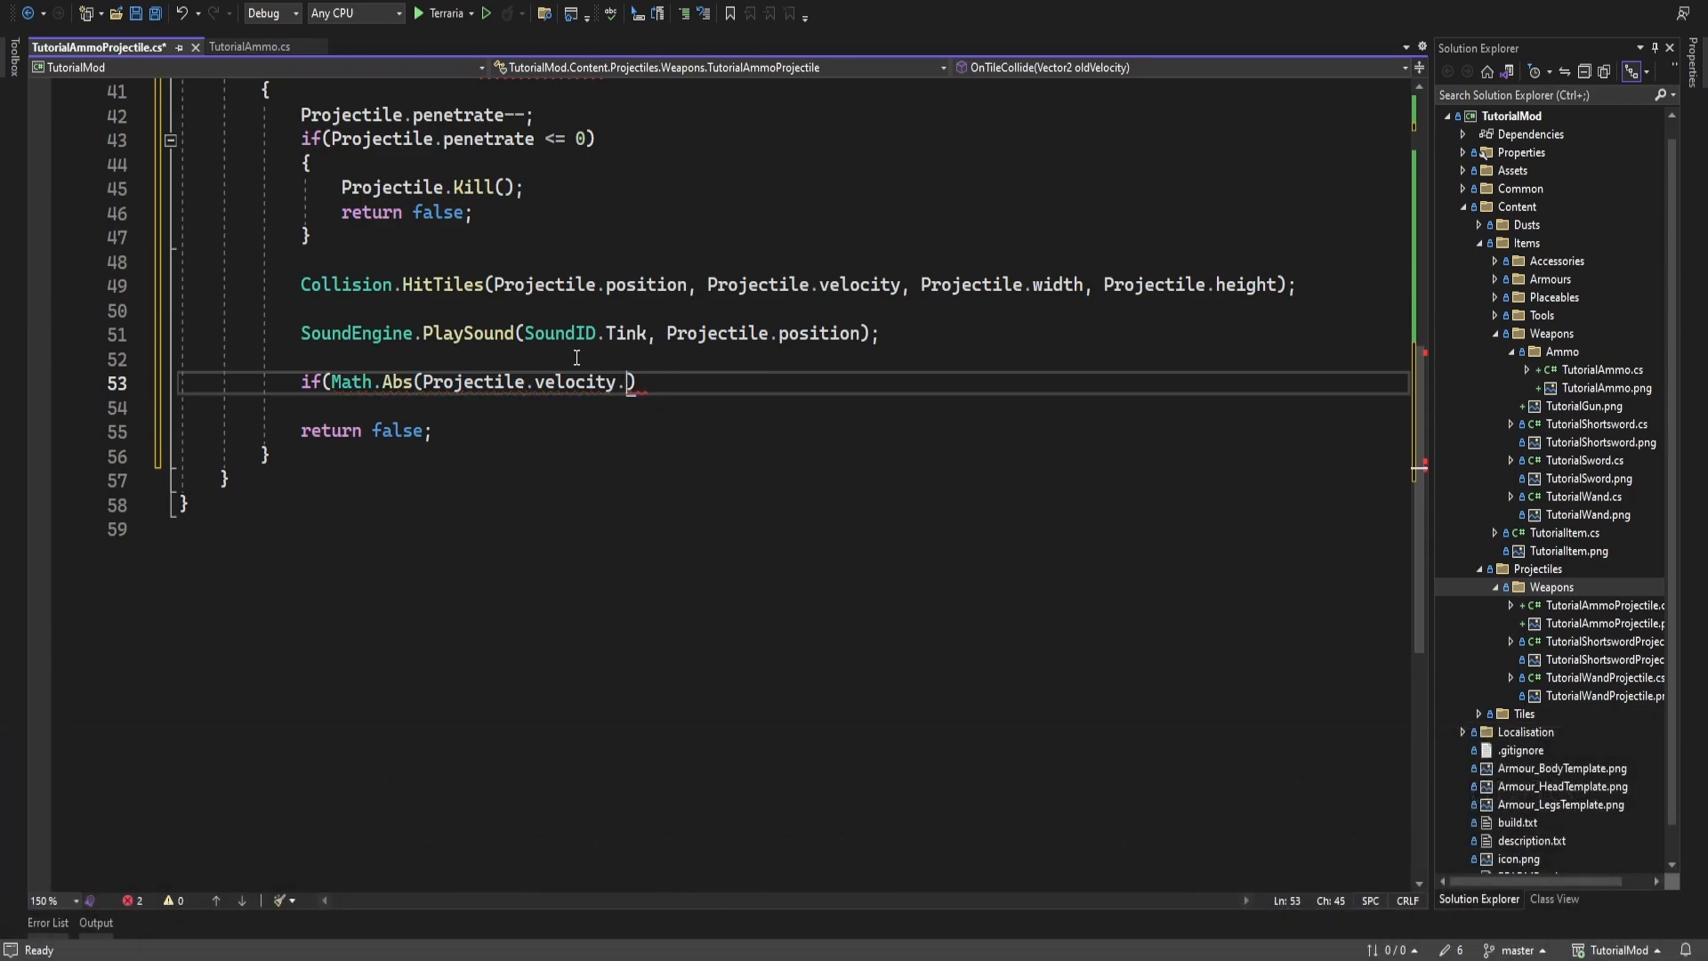
text(X - oldVelocity.X) <)
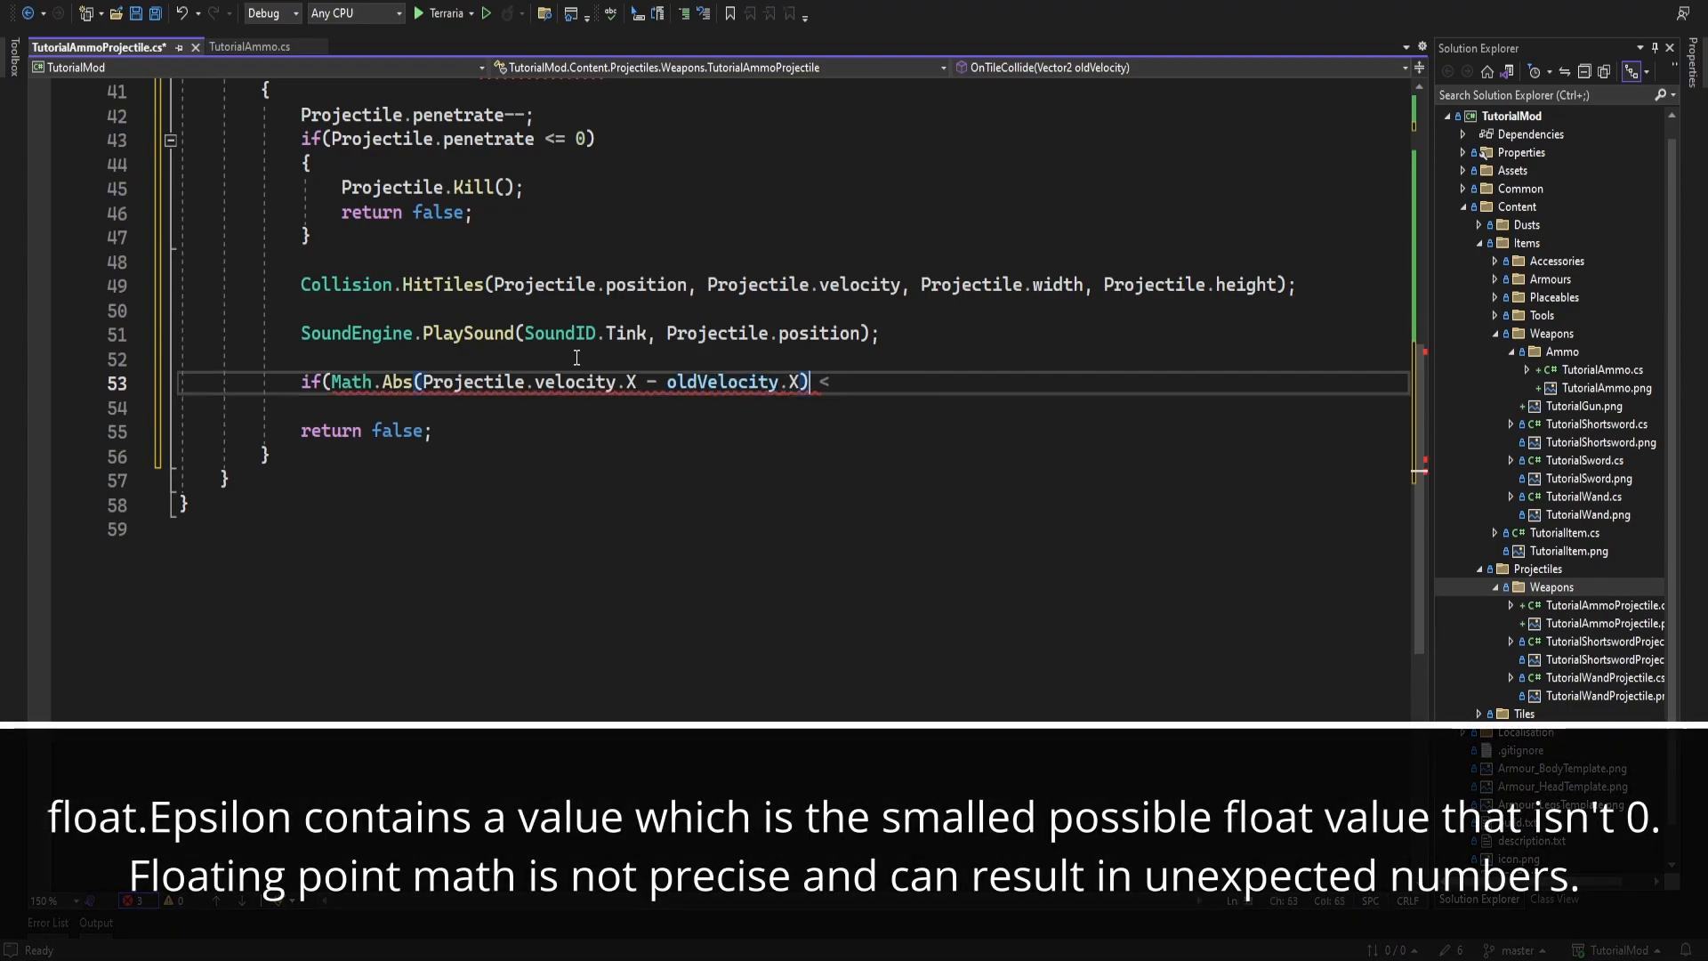
text(> floa)
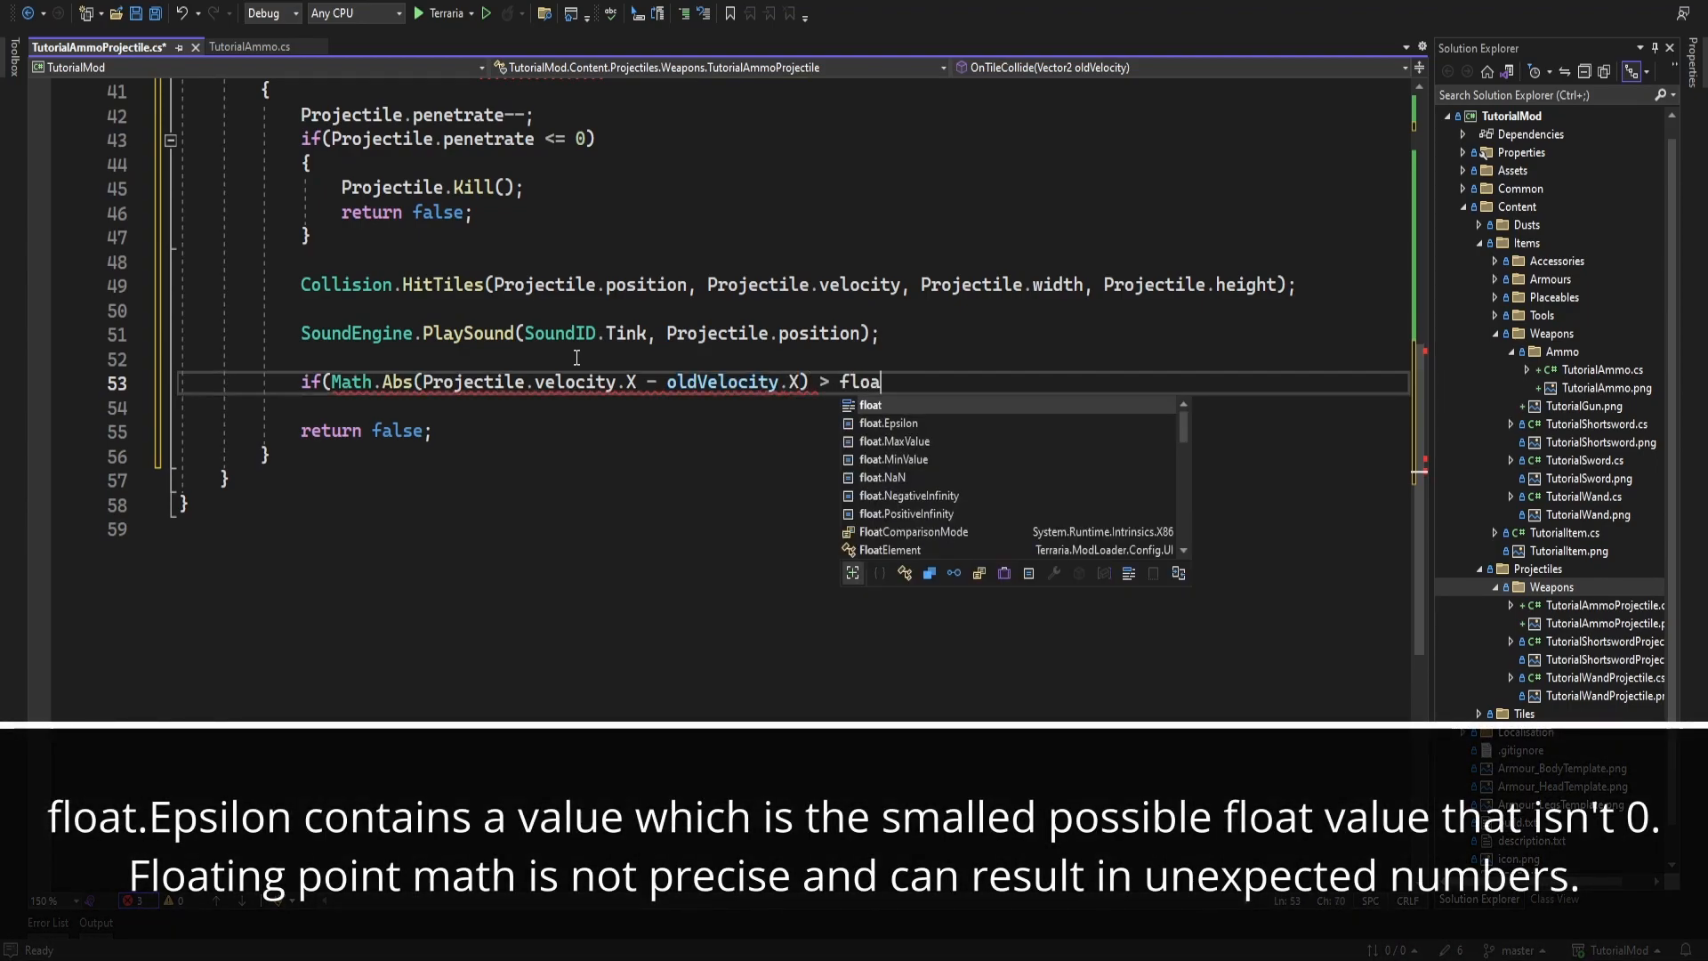
text(.Epsilon)
text(Projectile.velocity.X = -)
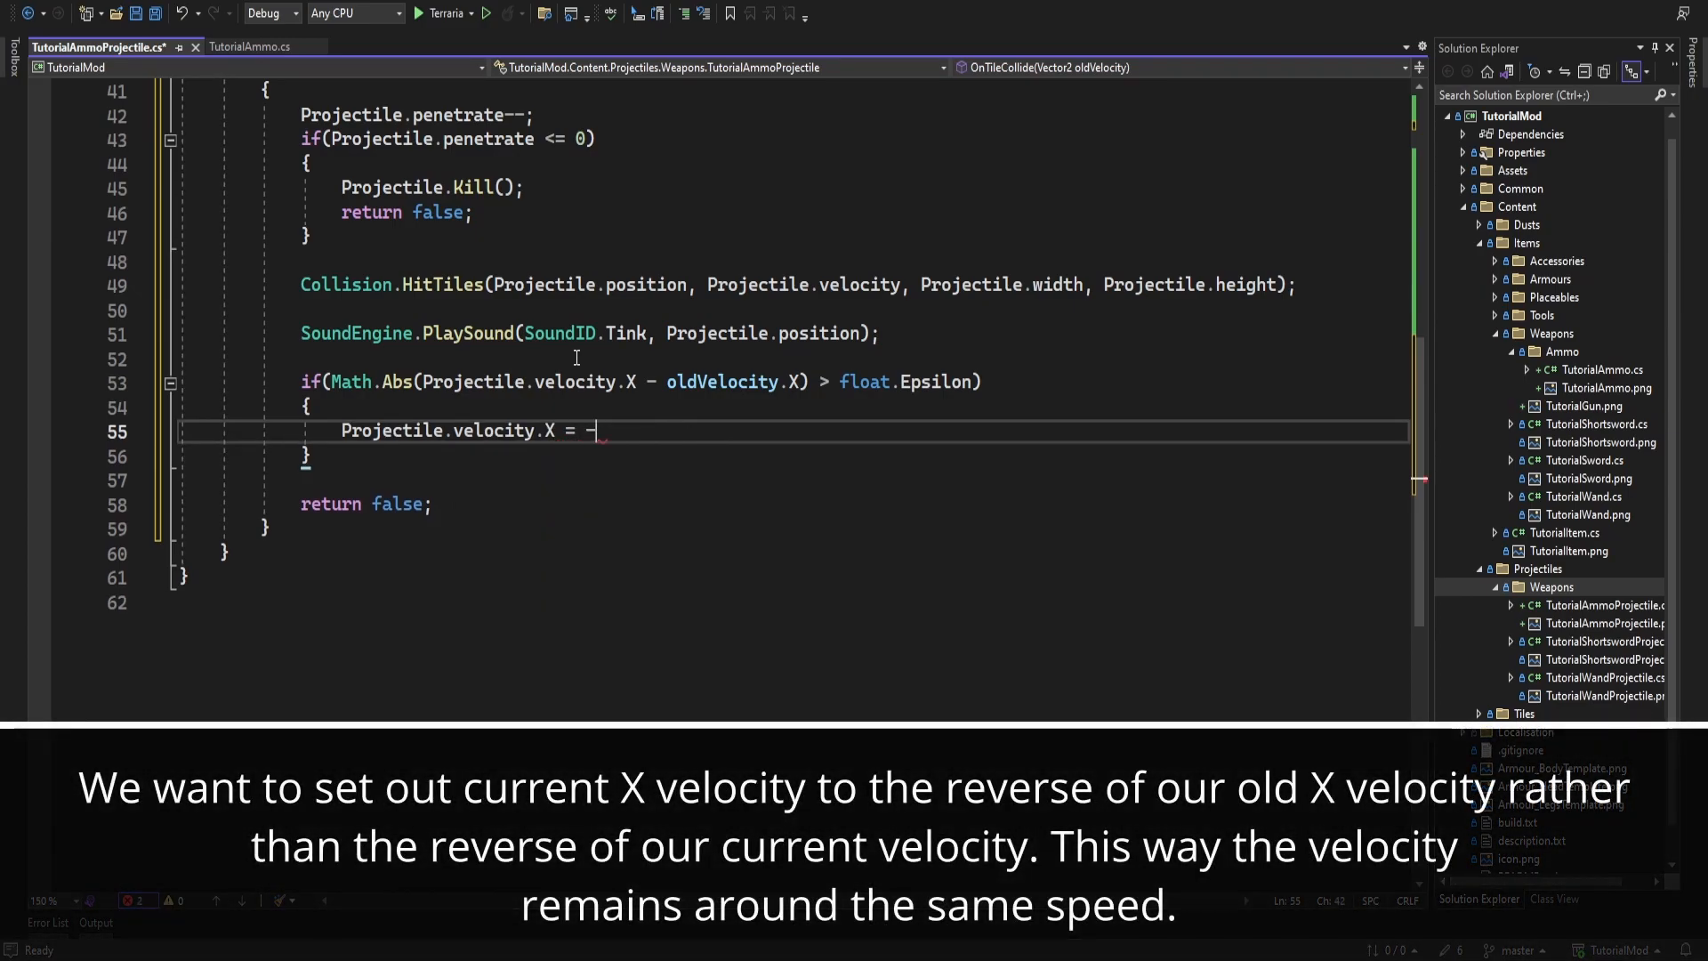
text(oldVelocity.X;)
text(if(Math)
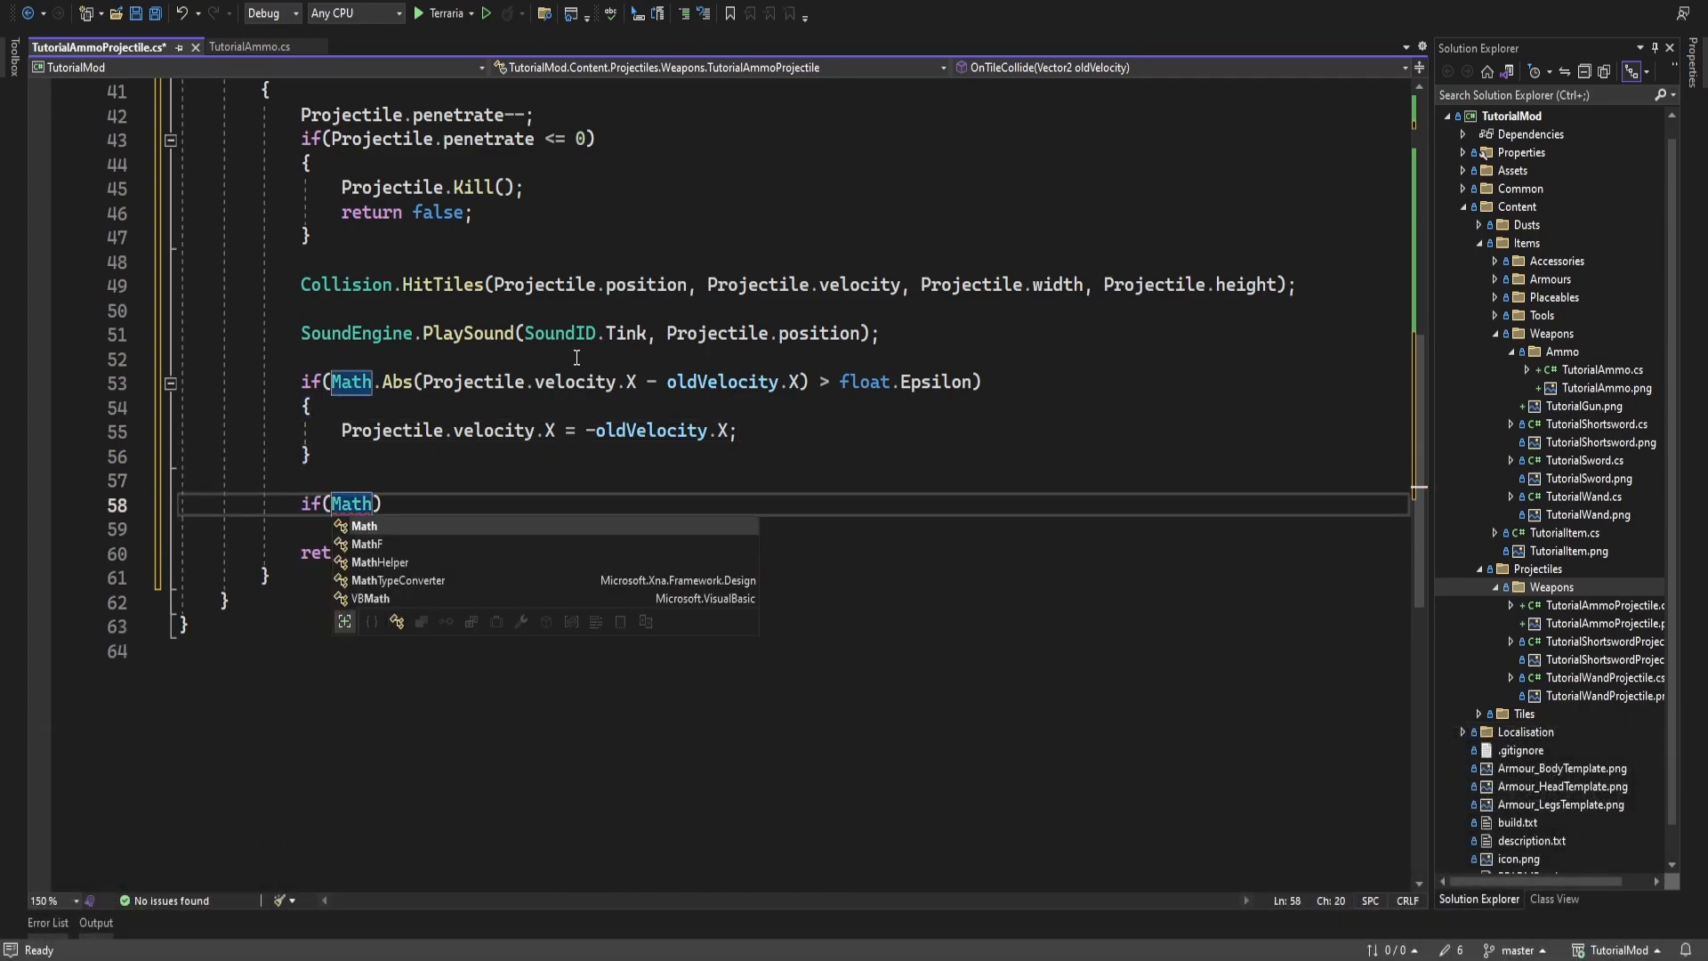
Add the matching Y check setting velocity.Y to -oldVelocity.Y, and save the file
text(.Abs(Projectile.)
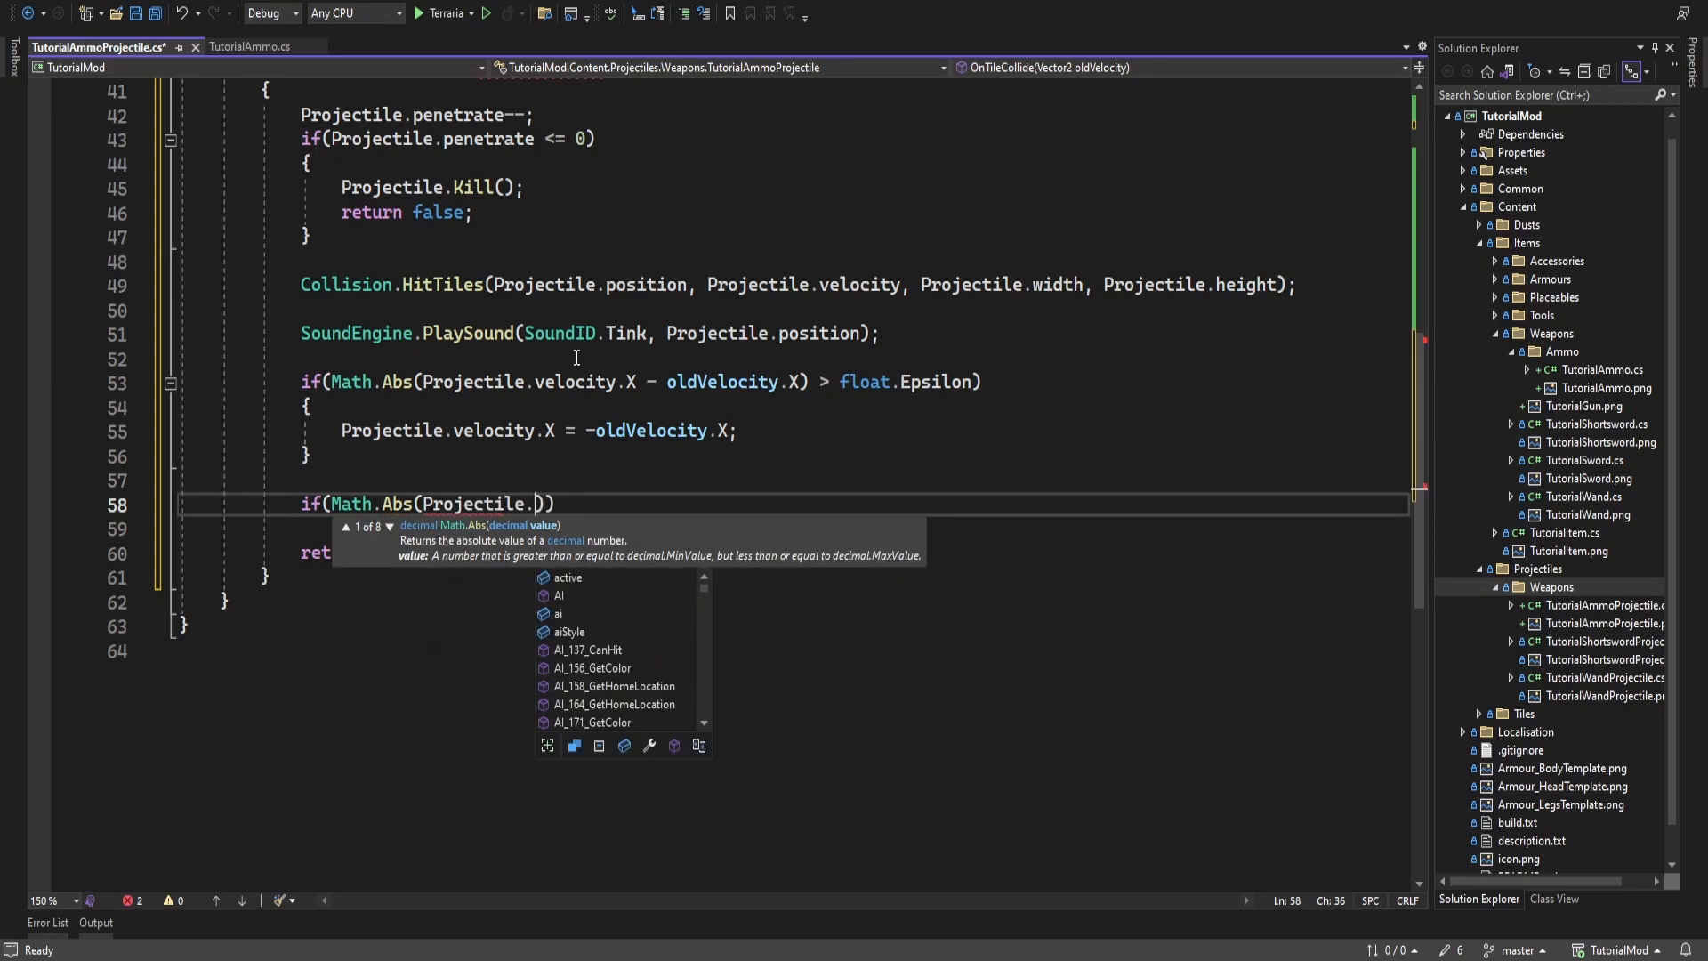
text(velocity.Y - oldVelocity.Y) > float.Epsilon)
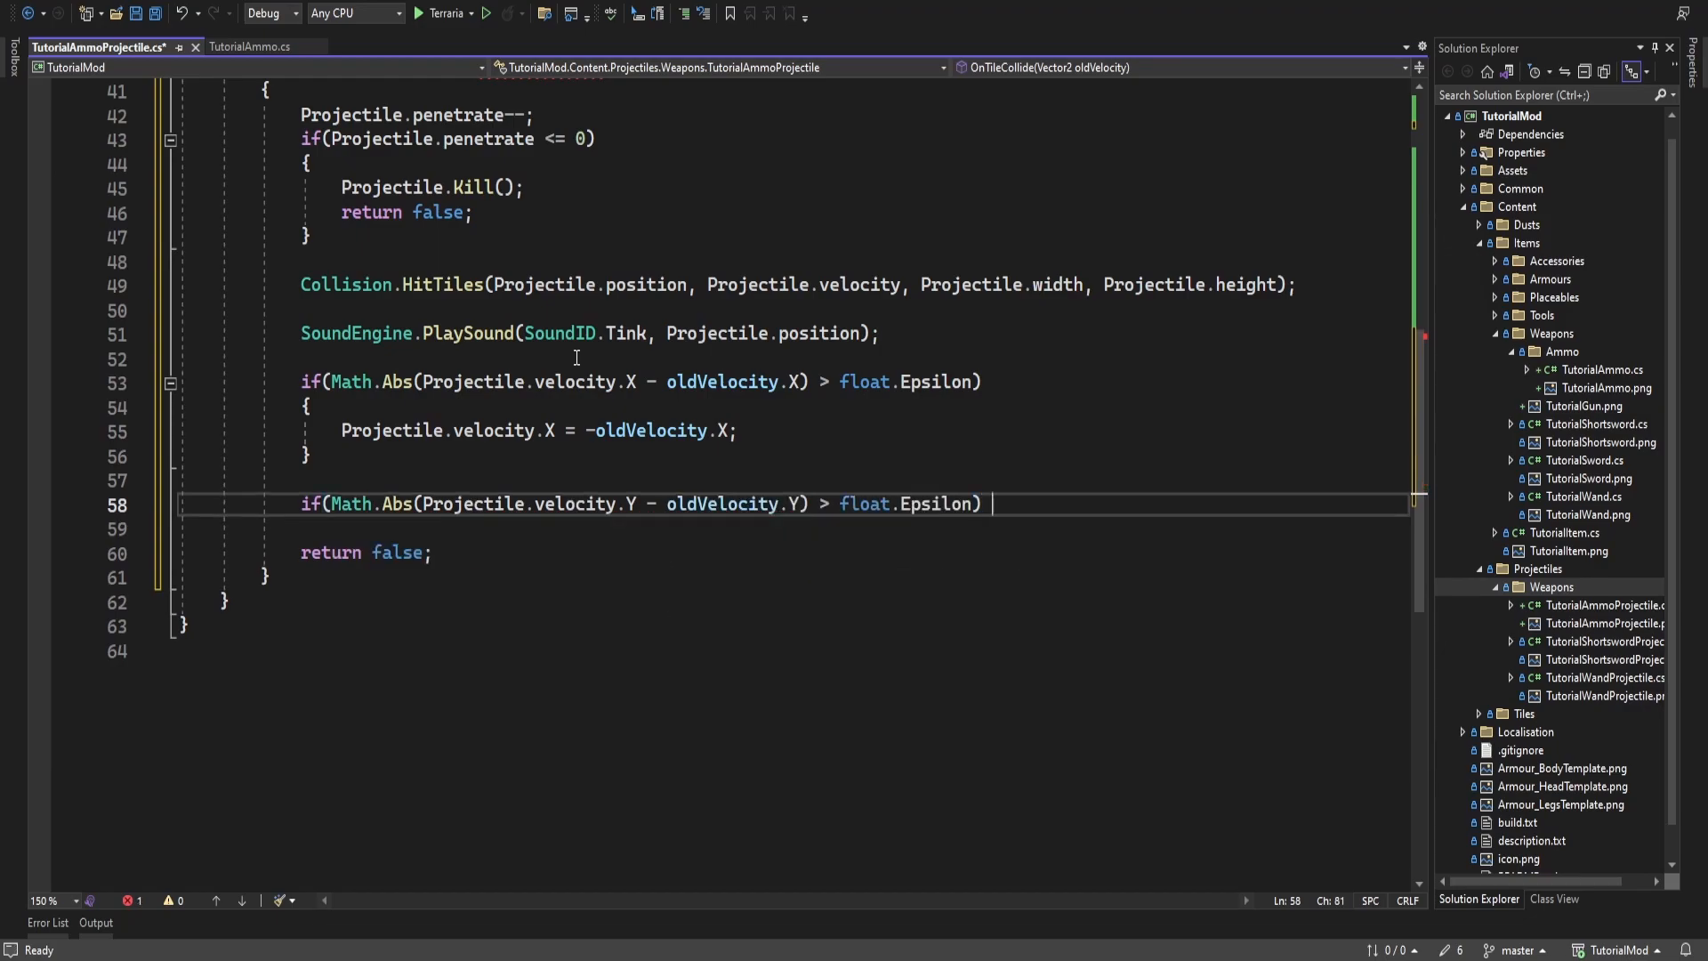
text(Projectile.velocity.Y = -old)
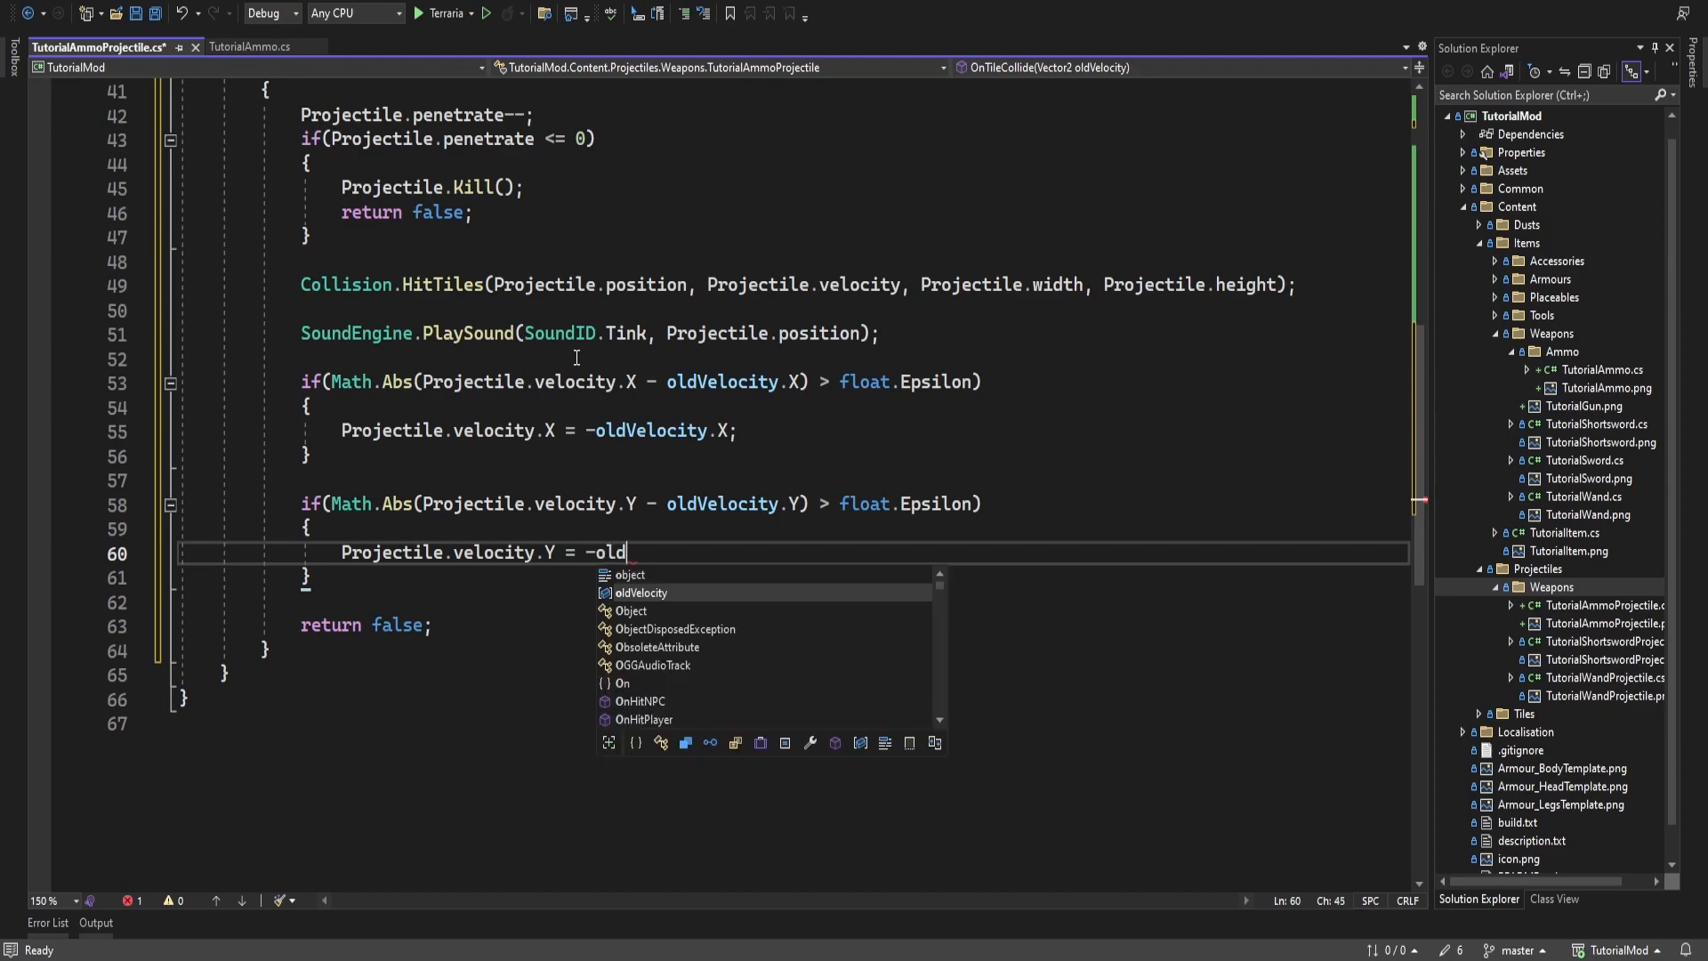
text(Velocity.Y;)
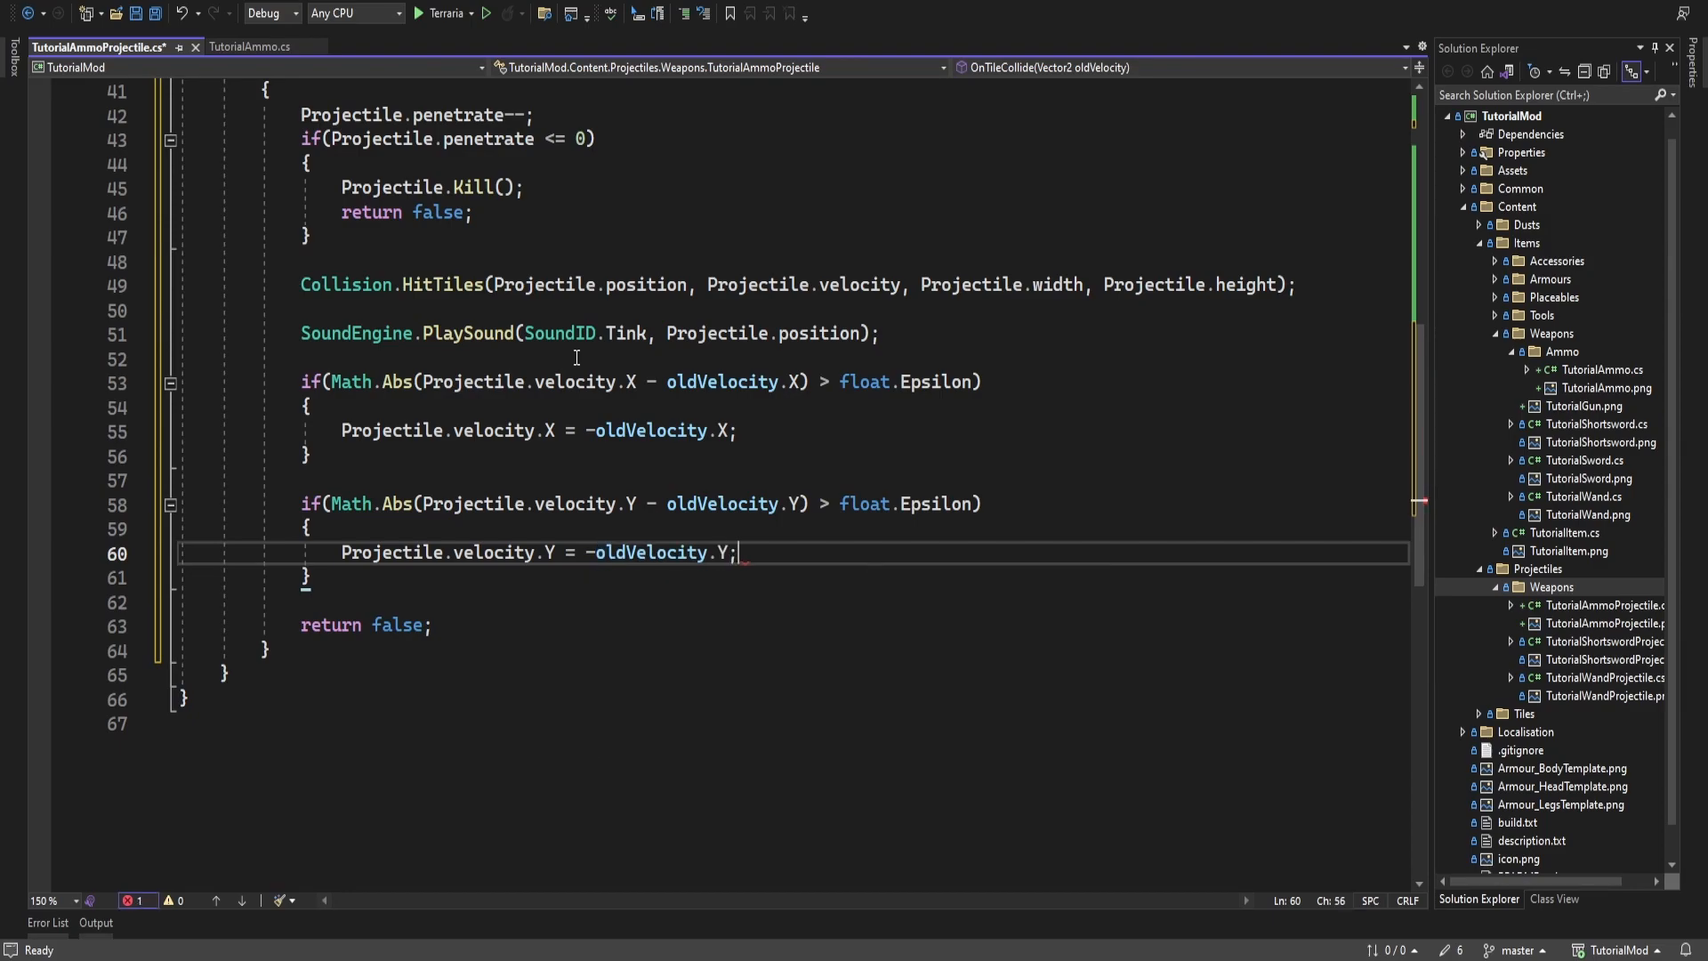
key(ctrl+s)
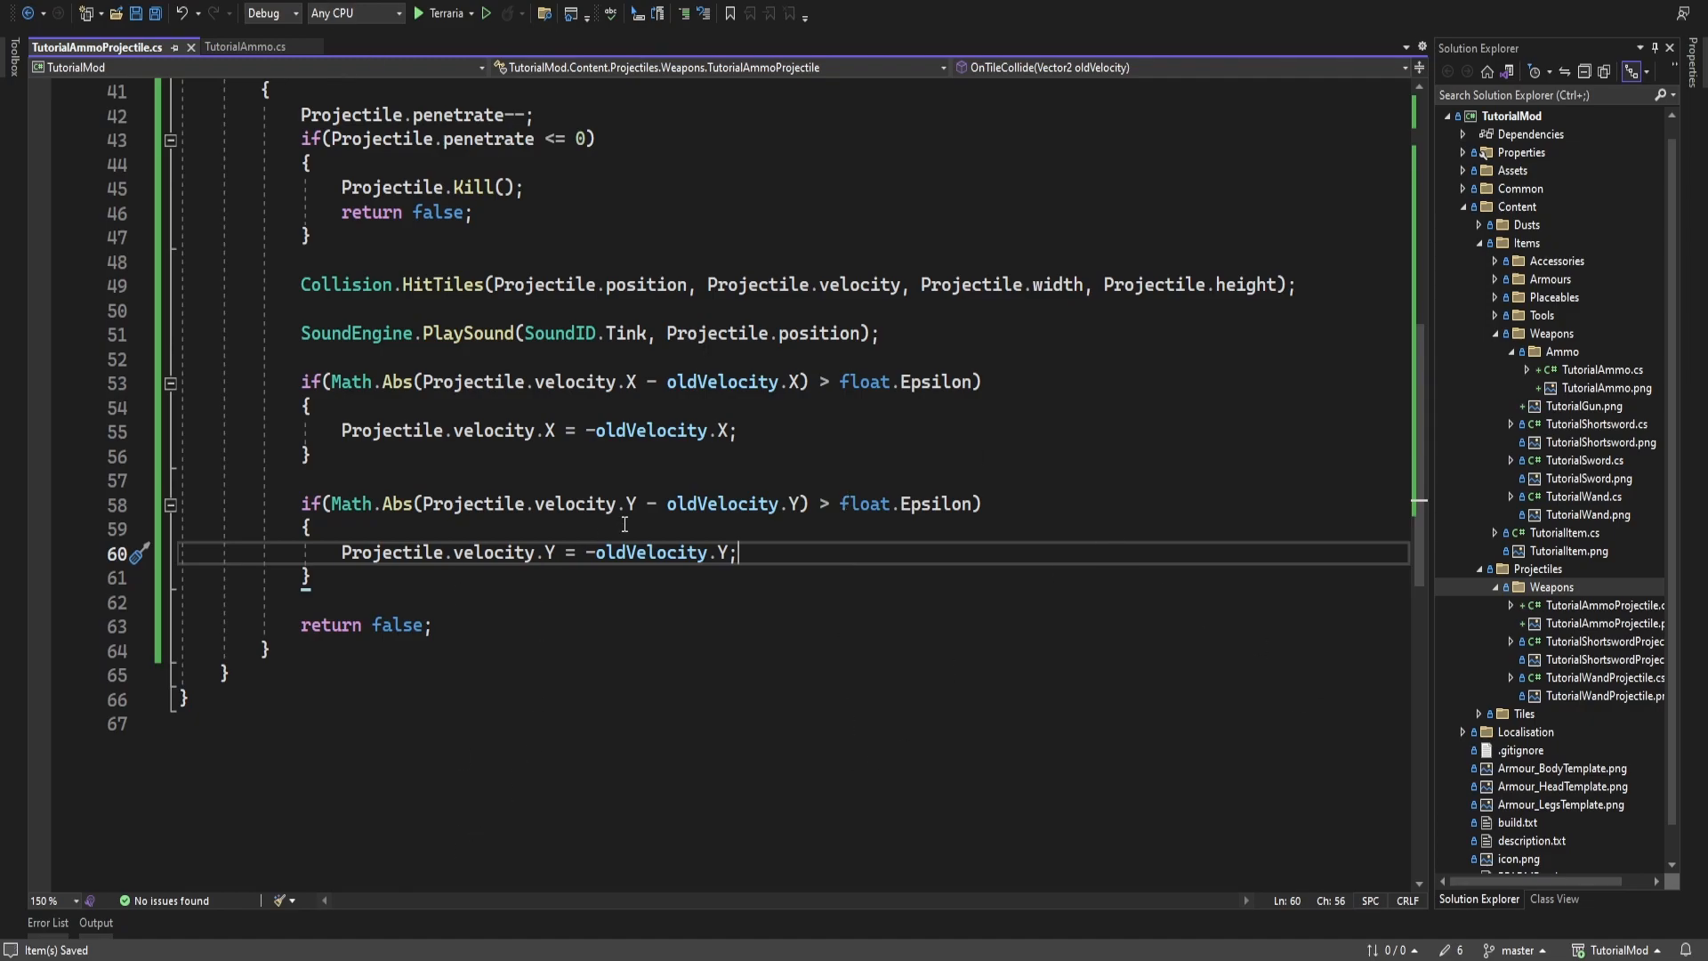
mouse_move(1144, 461)
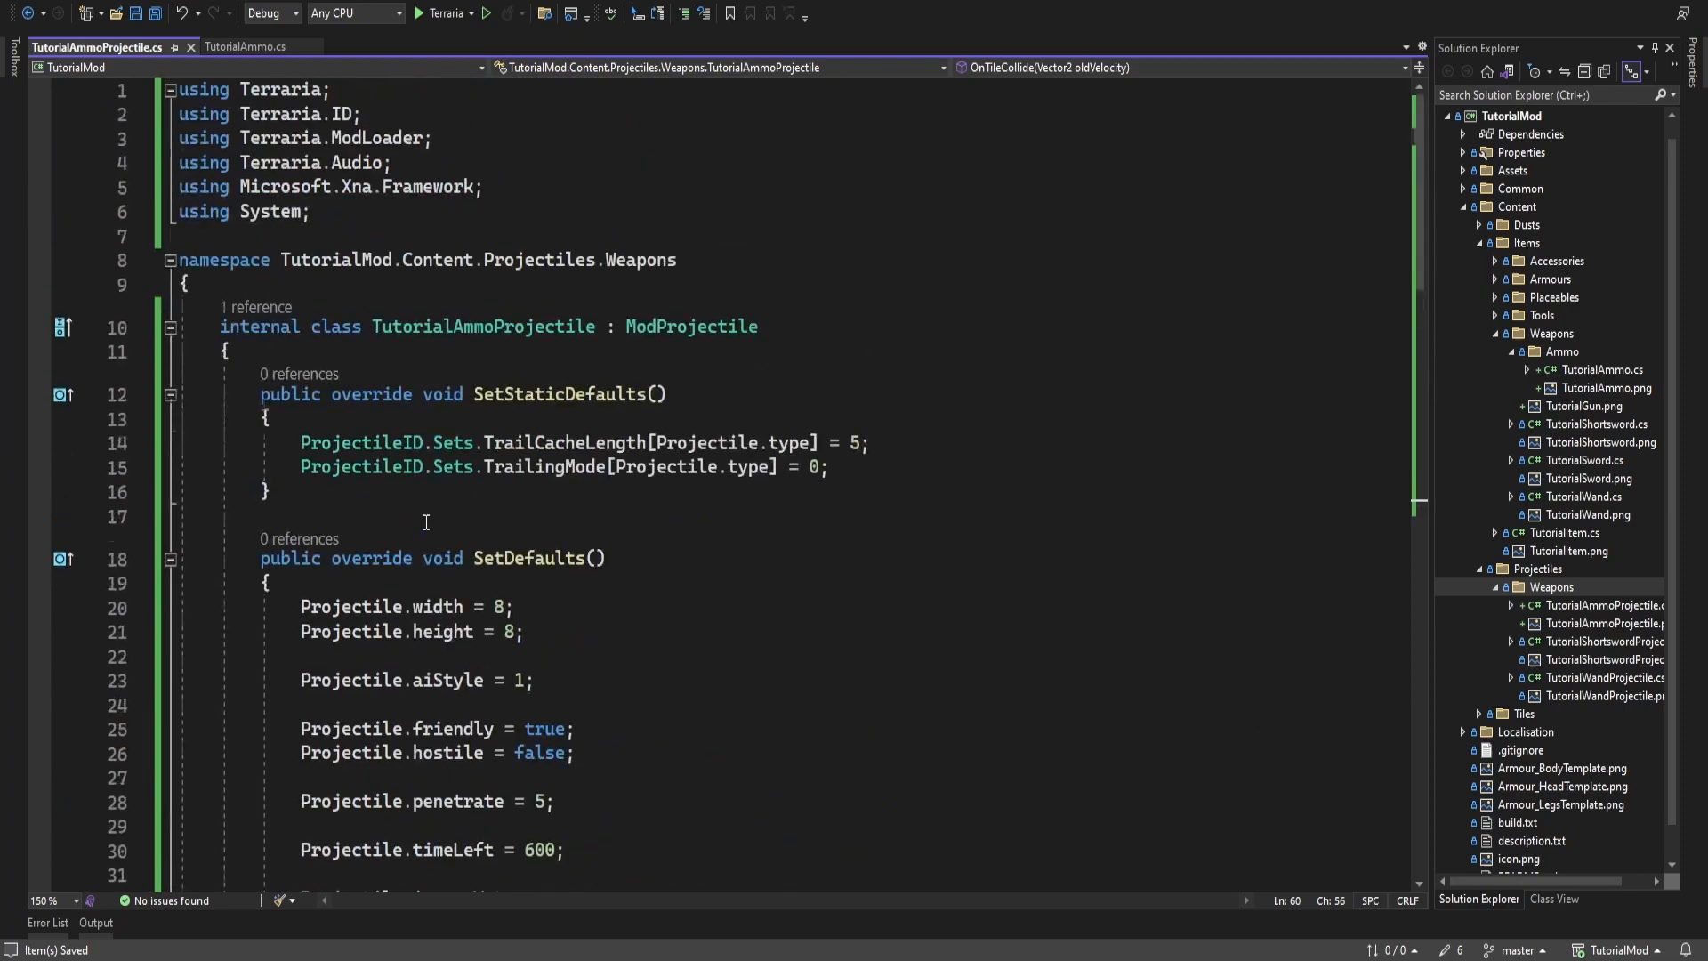
Add a new class TutorialGun.cs to the Content/Items/Weapons folder
scroll(down, 3)
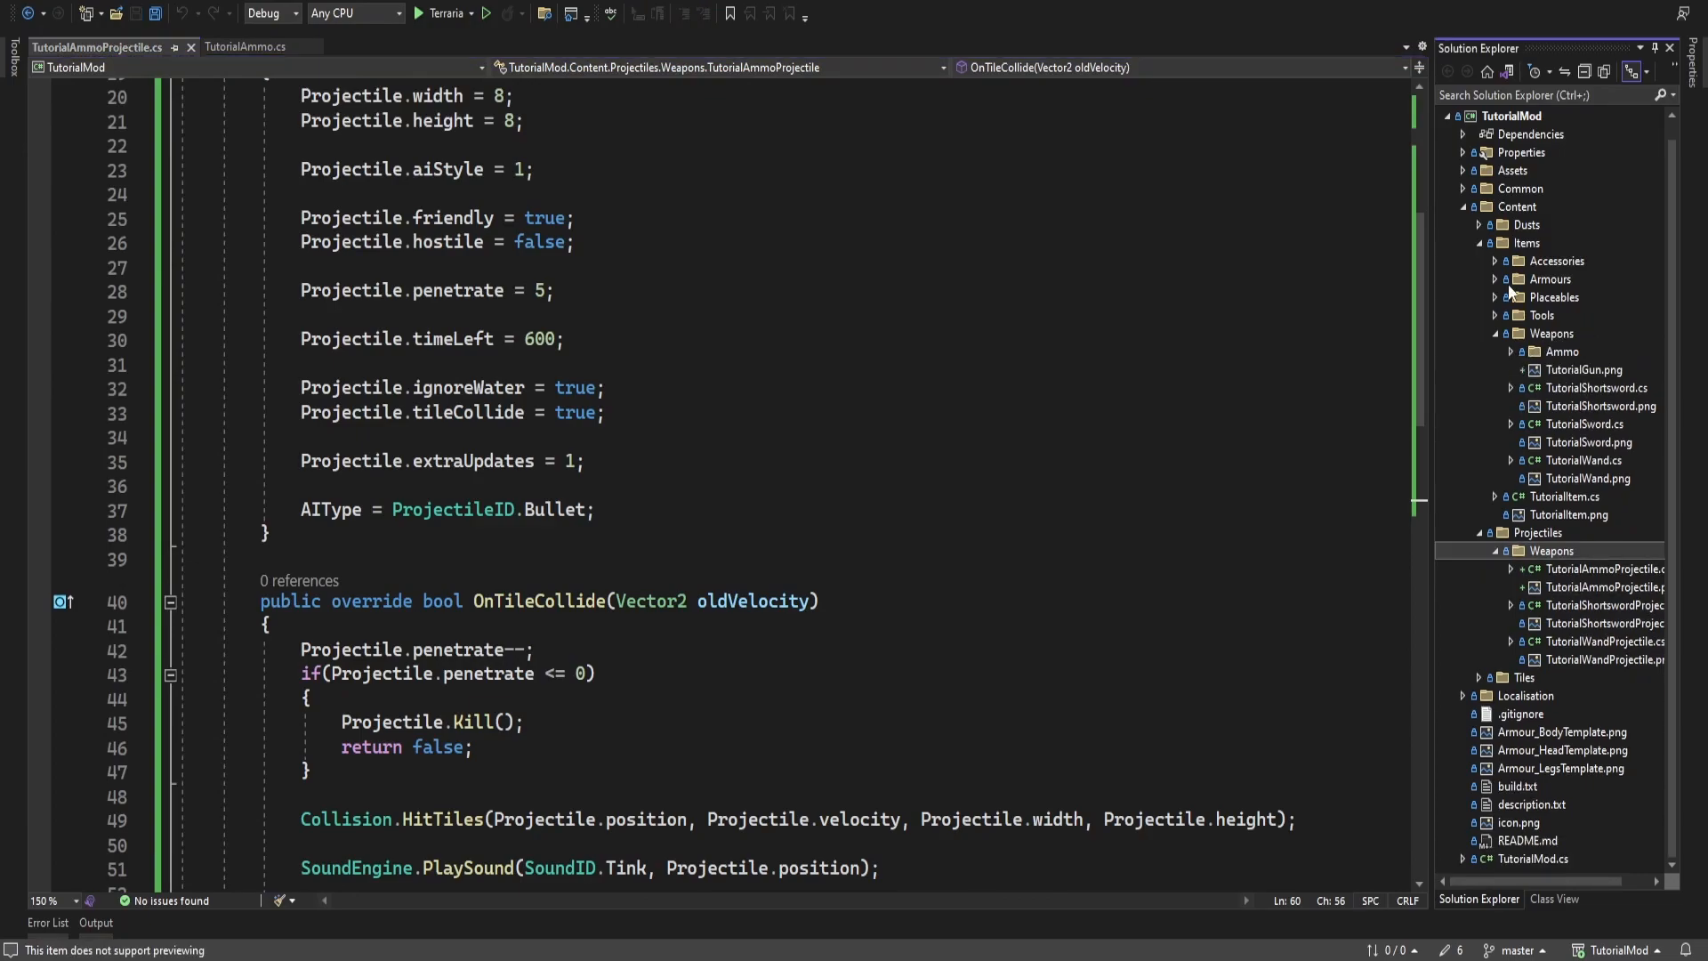
right_click(1548, 334)
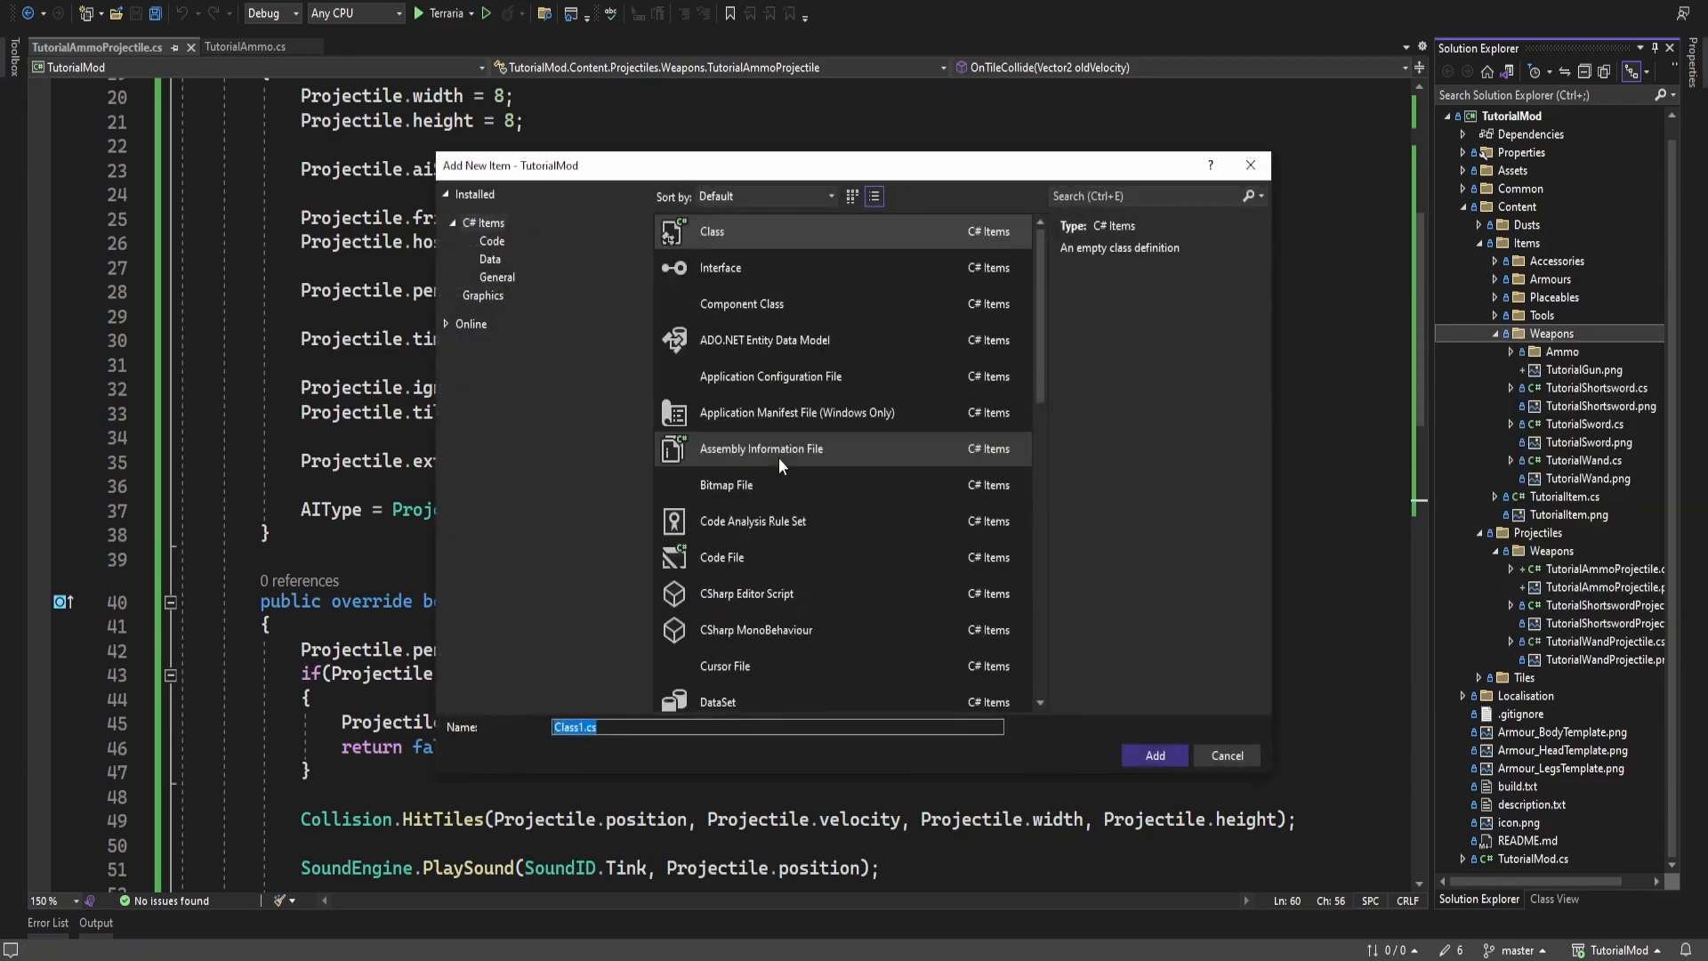
text(Tutorial)
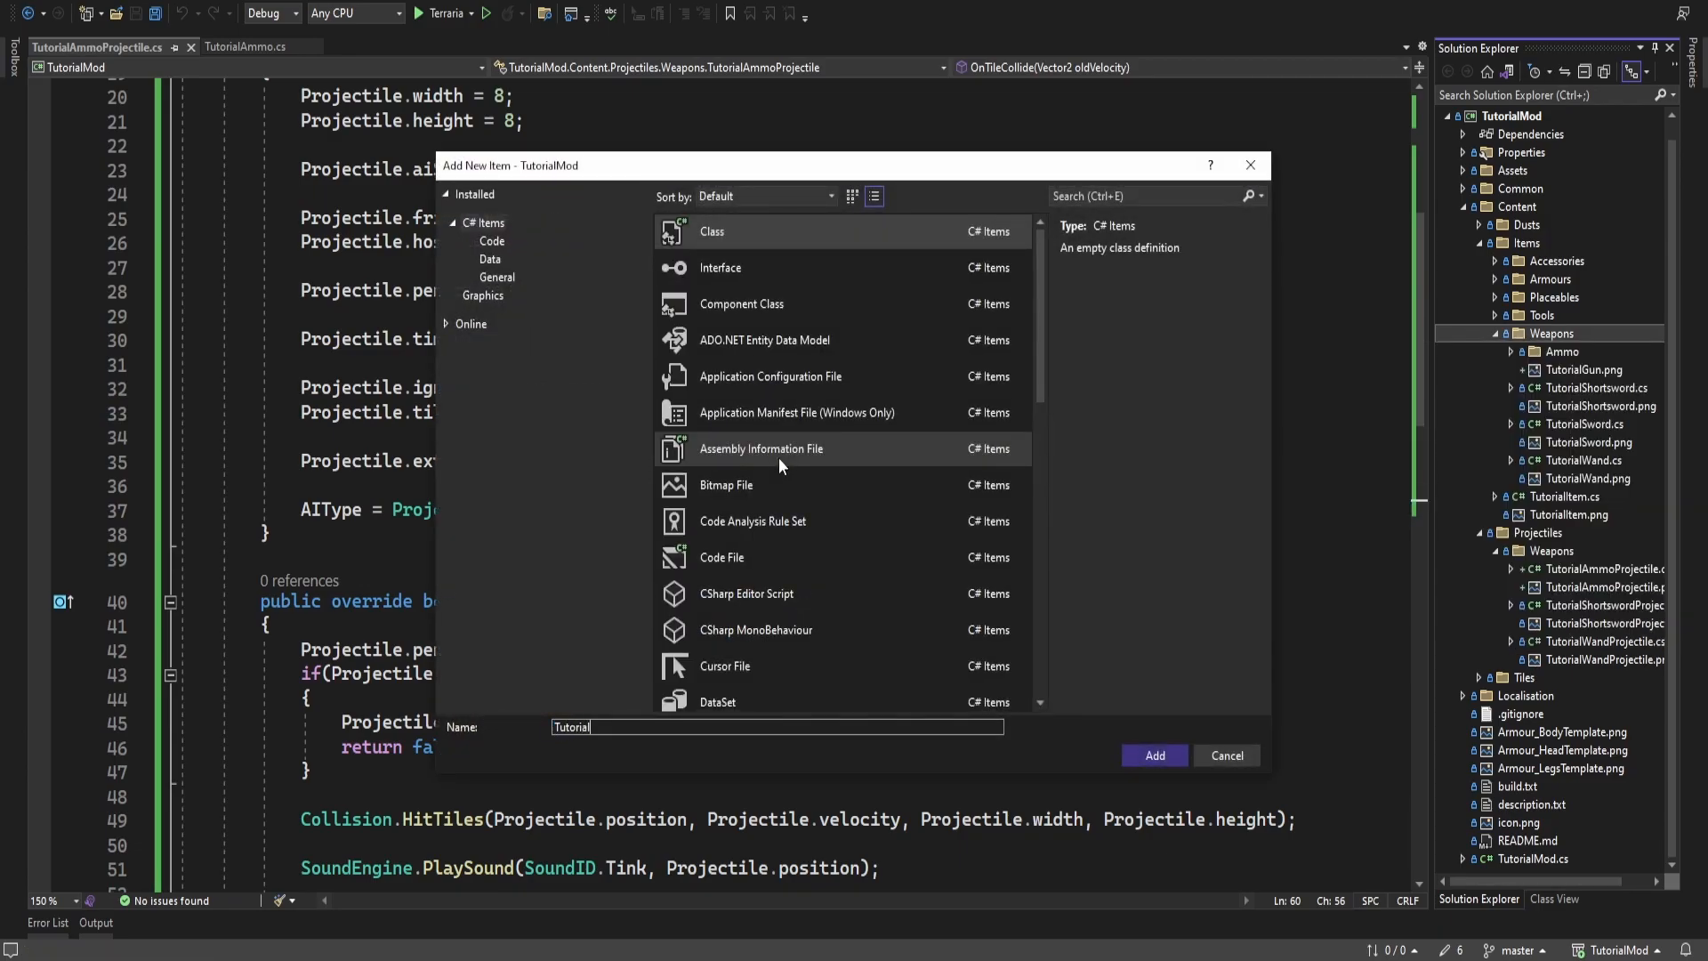
click(1153, 756)
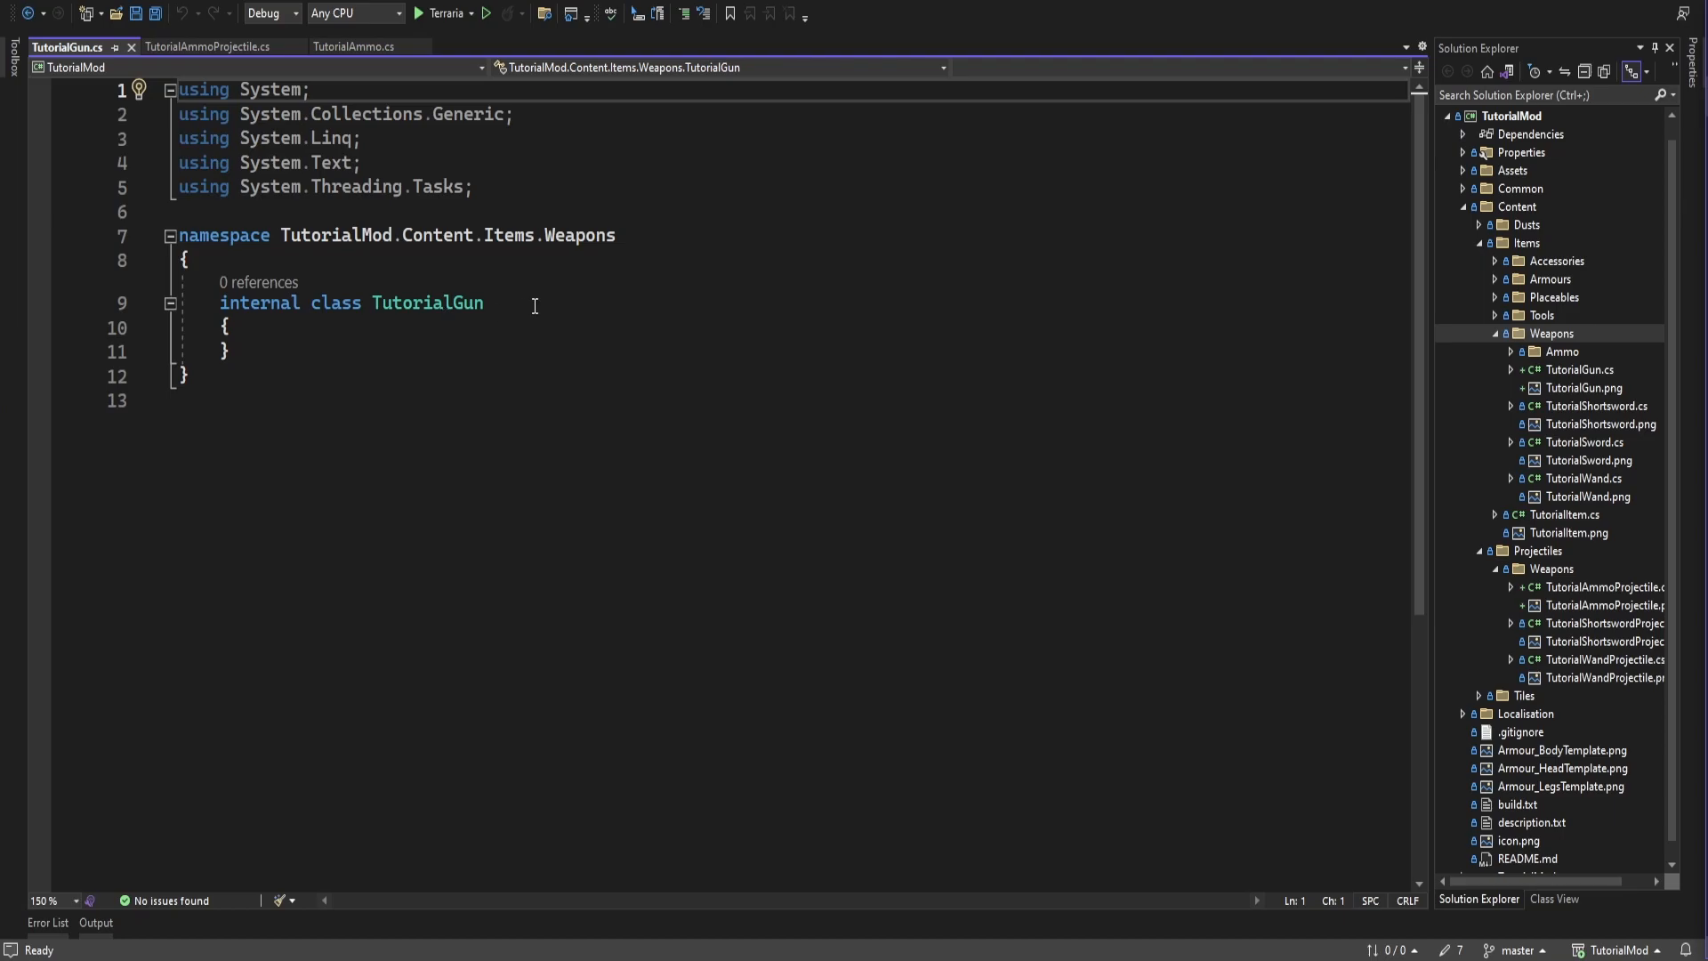
Make TutorialGun inherit ModItem, replacing System usings with Terraria.GameContent.Creative and Terraria.ID
text(: ModItem)
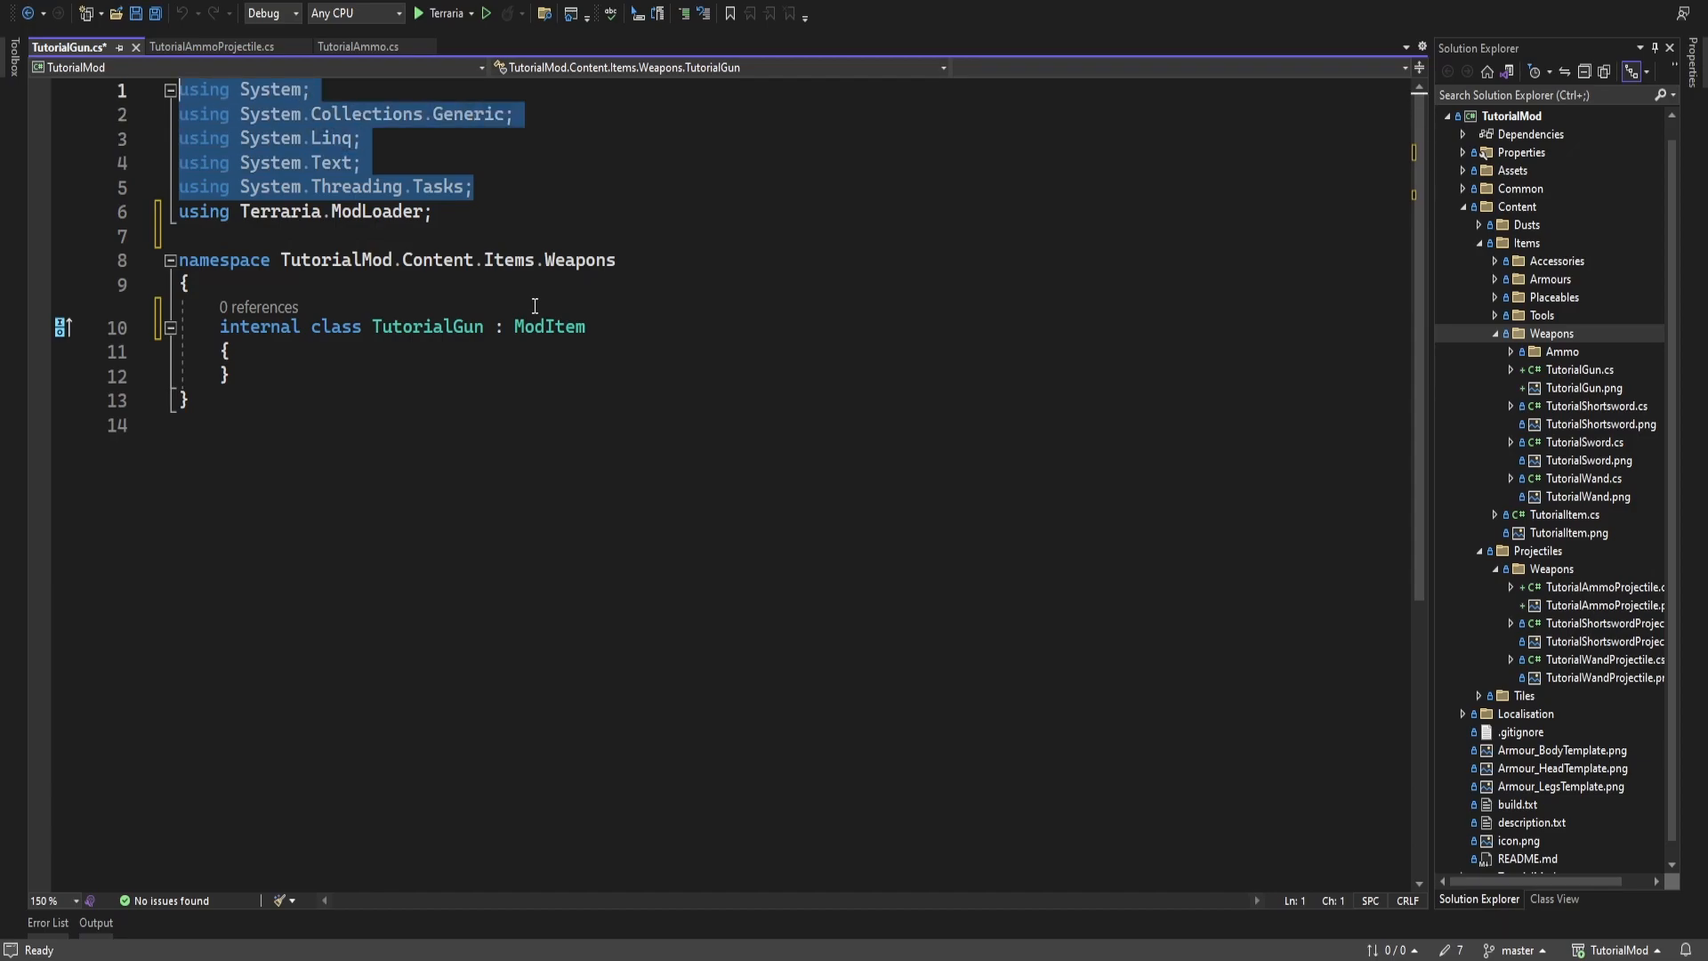
key(Delete)
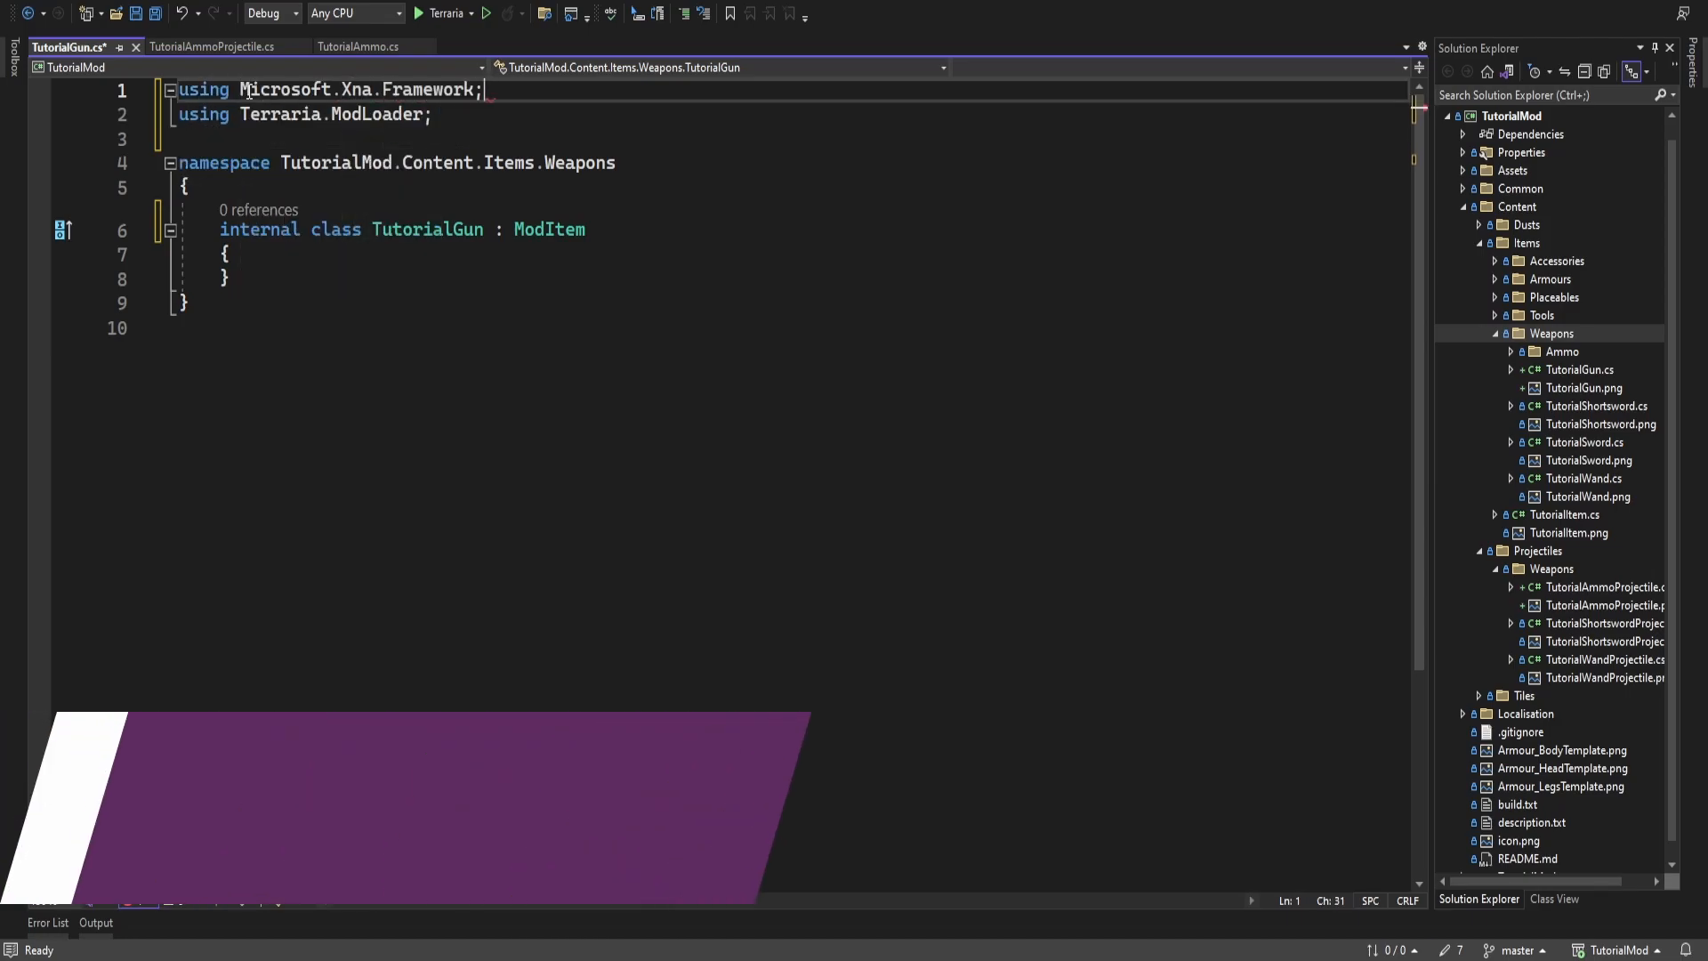
text(using Terraria)
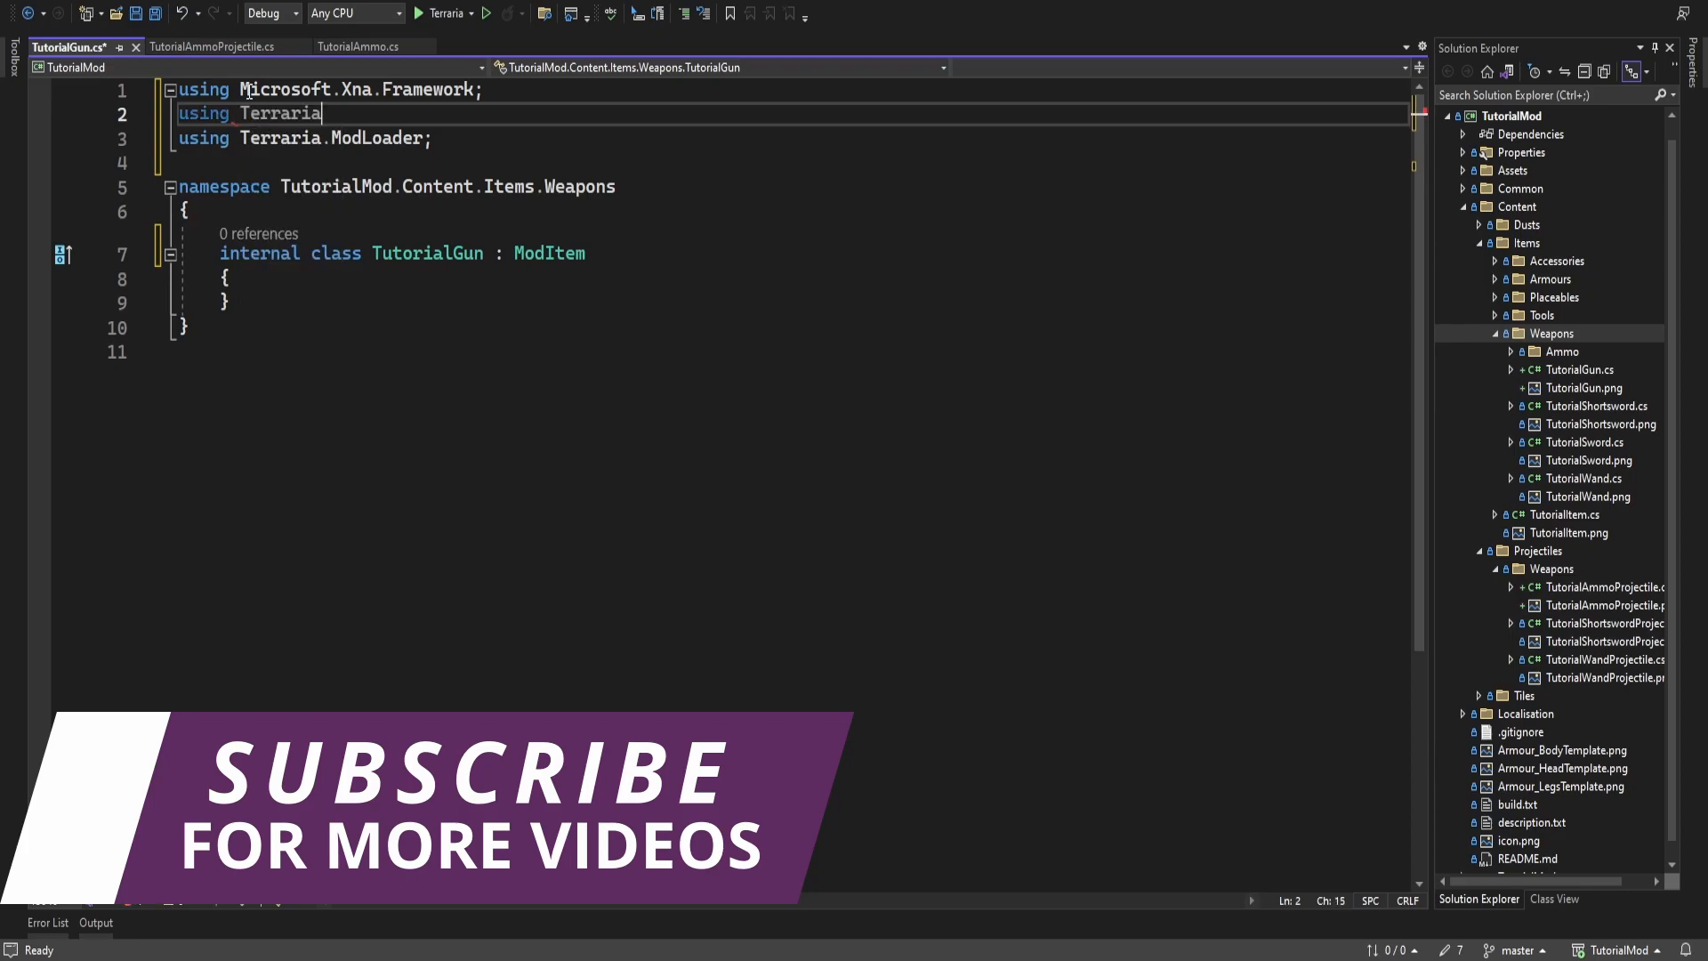
text(.GameContent.Cr)
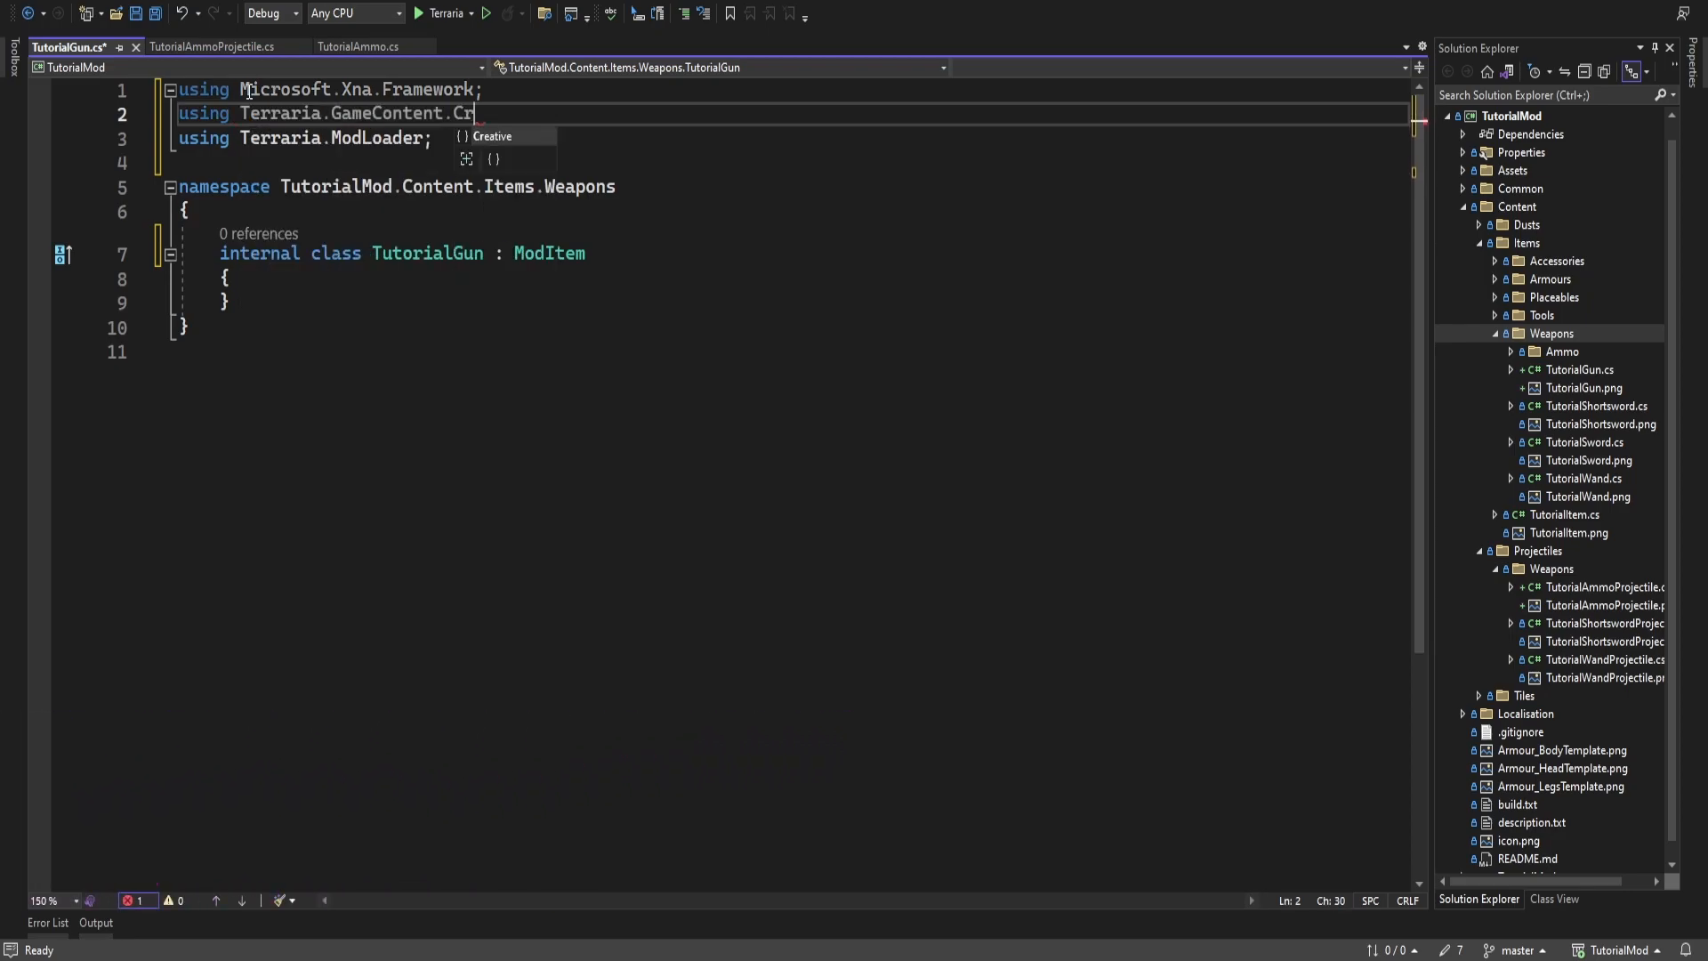
text(;)
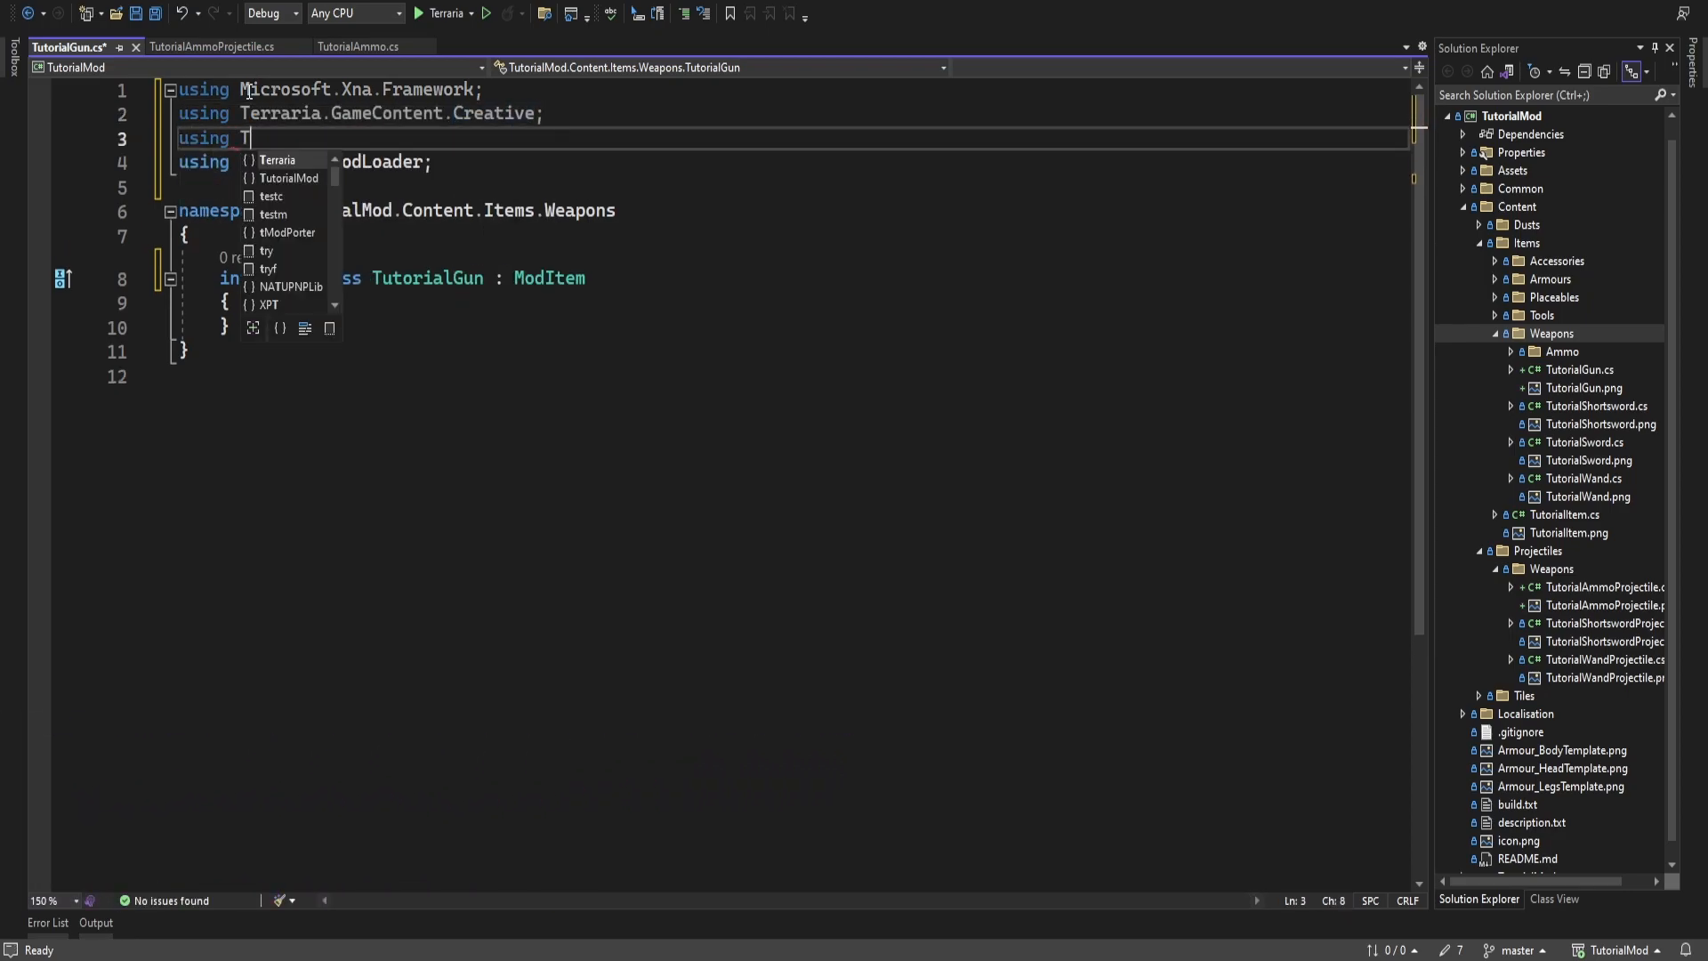
text(erraria.ID;)
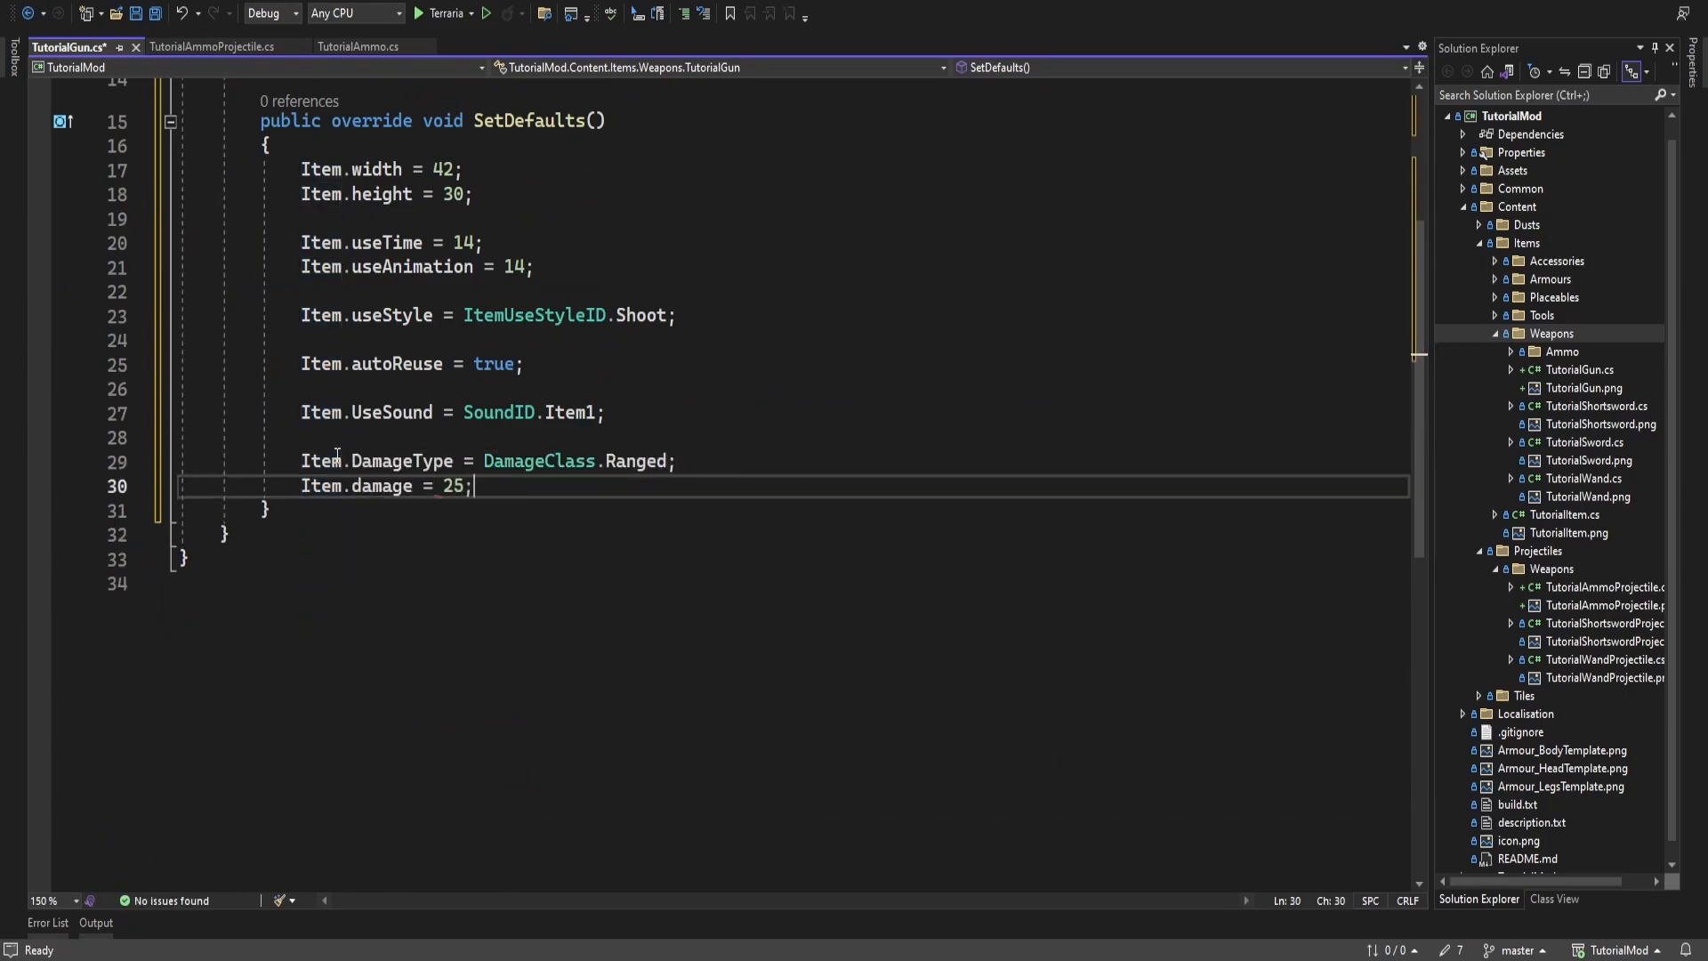
Add knockback 3f, shoot ProjectileID.Bullet, shootSpeed 5f and useAmmo AmmoID.Bullet to SetDefaults
text(Item.knockBack = 3f;)
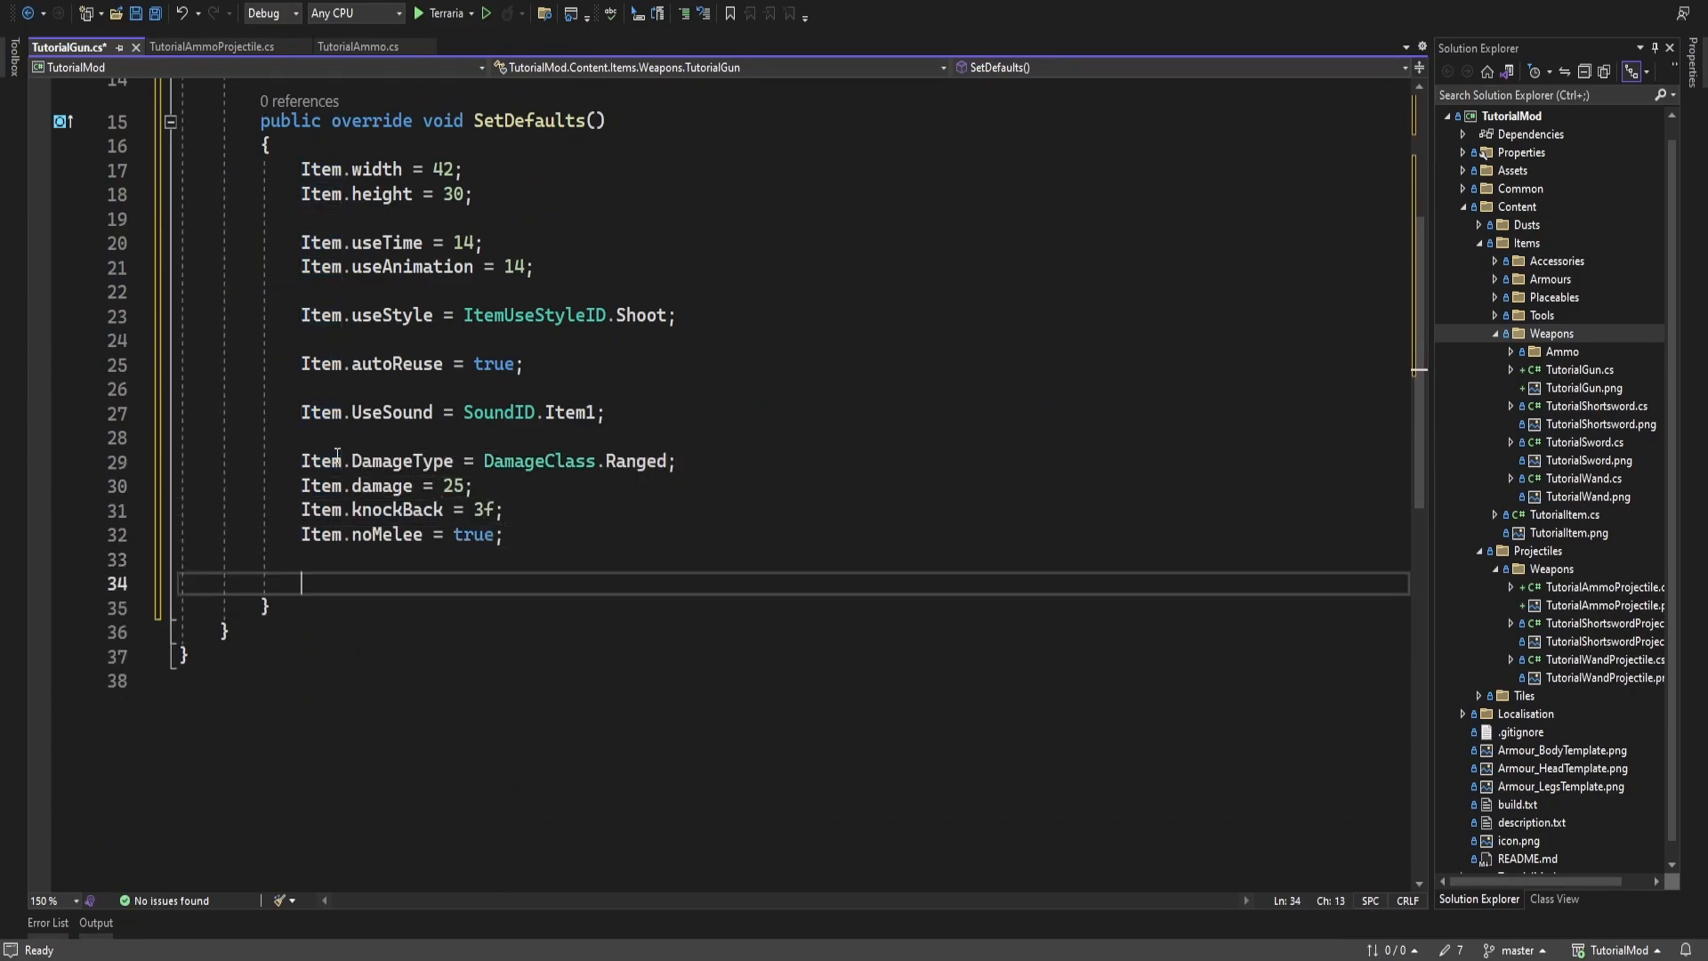
text(Item.sh)
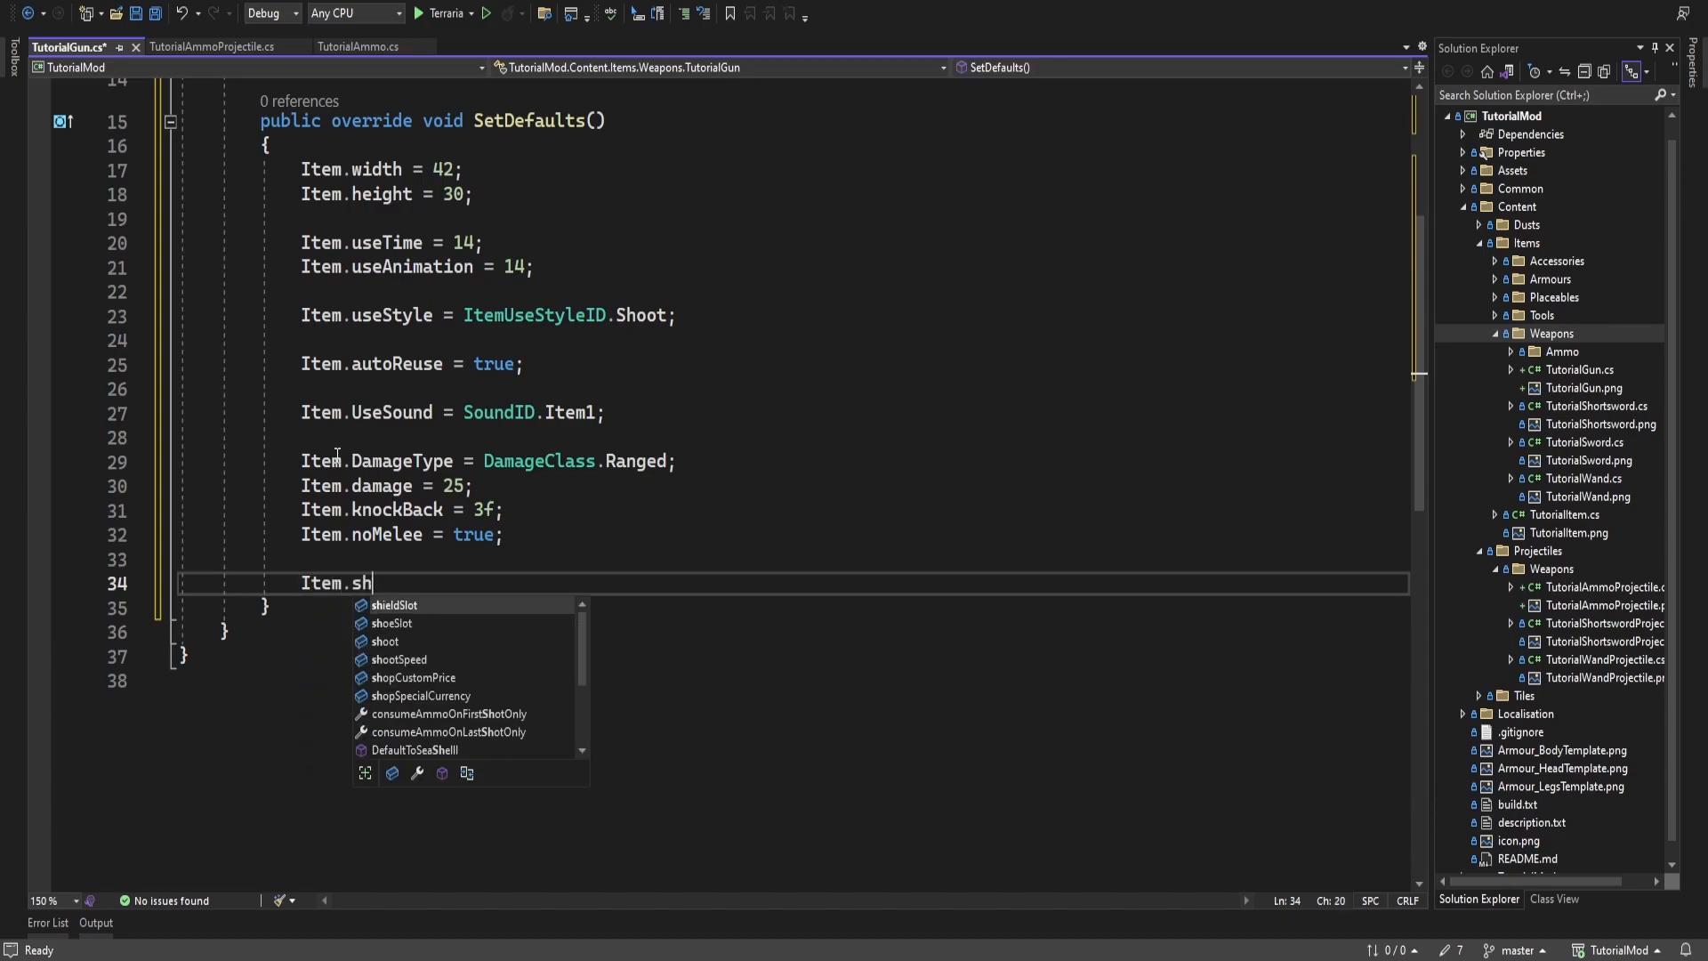
text(oot = Projec)
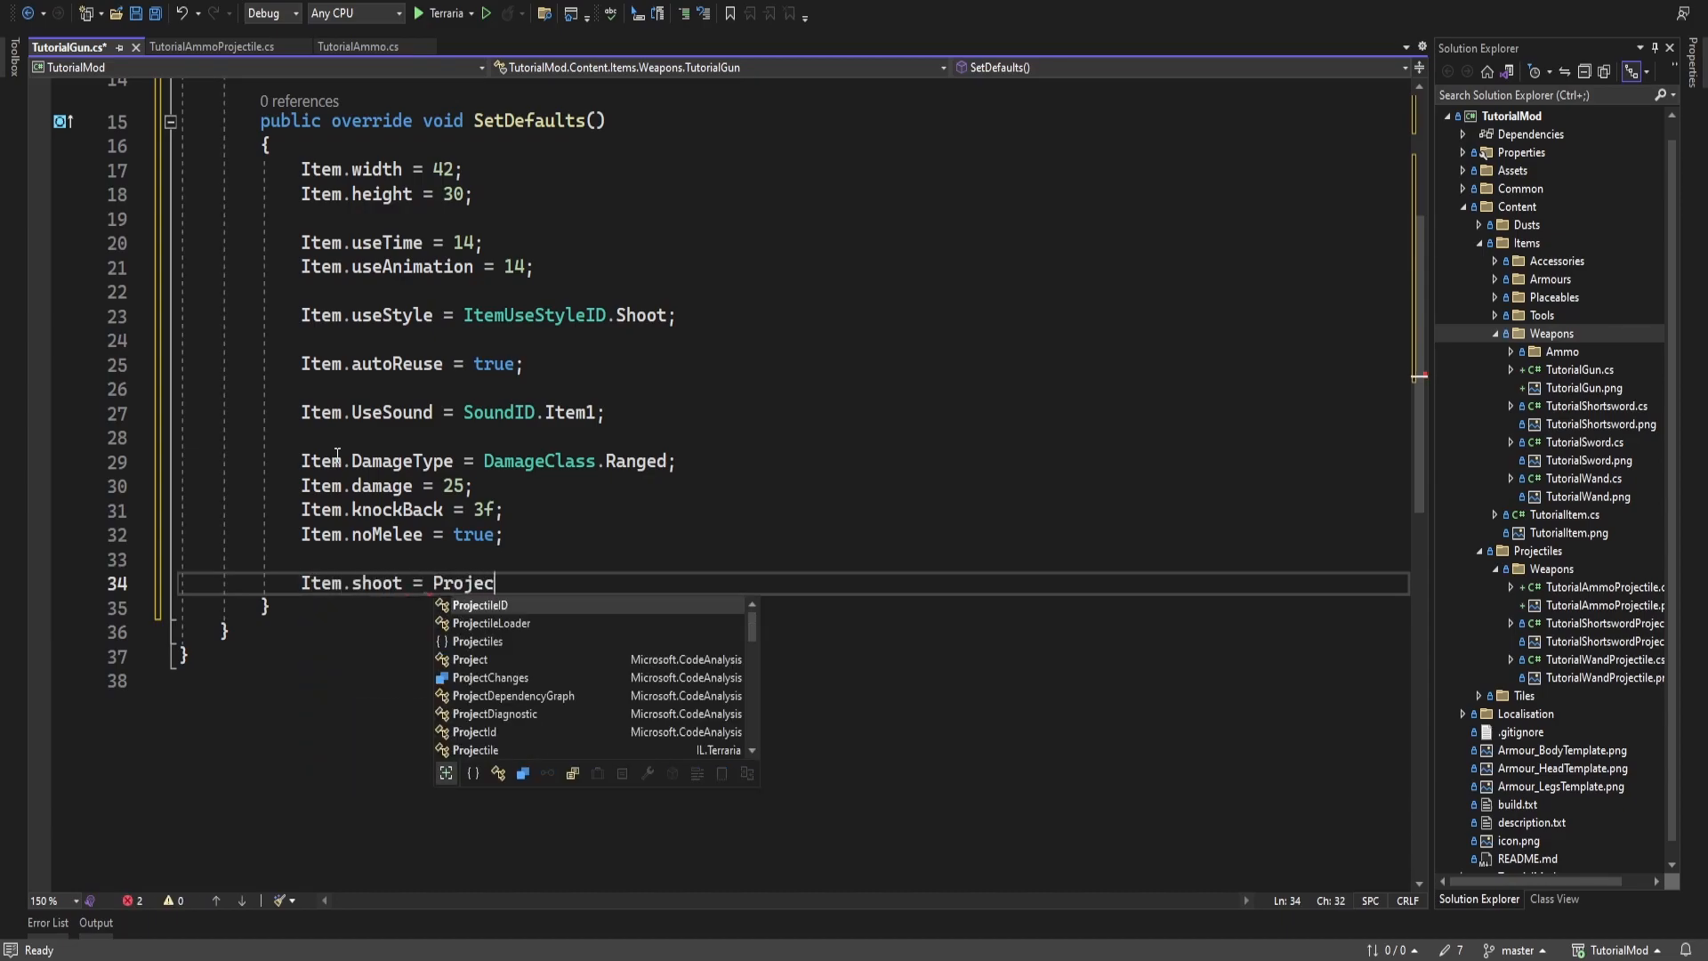
text(tileID.Bullet;)
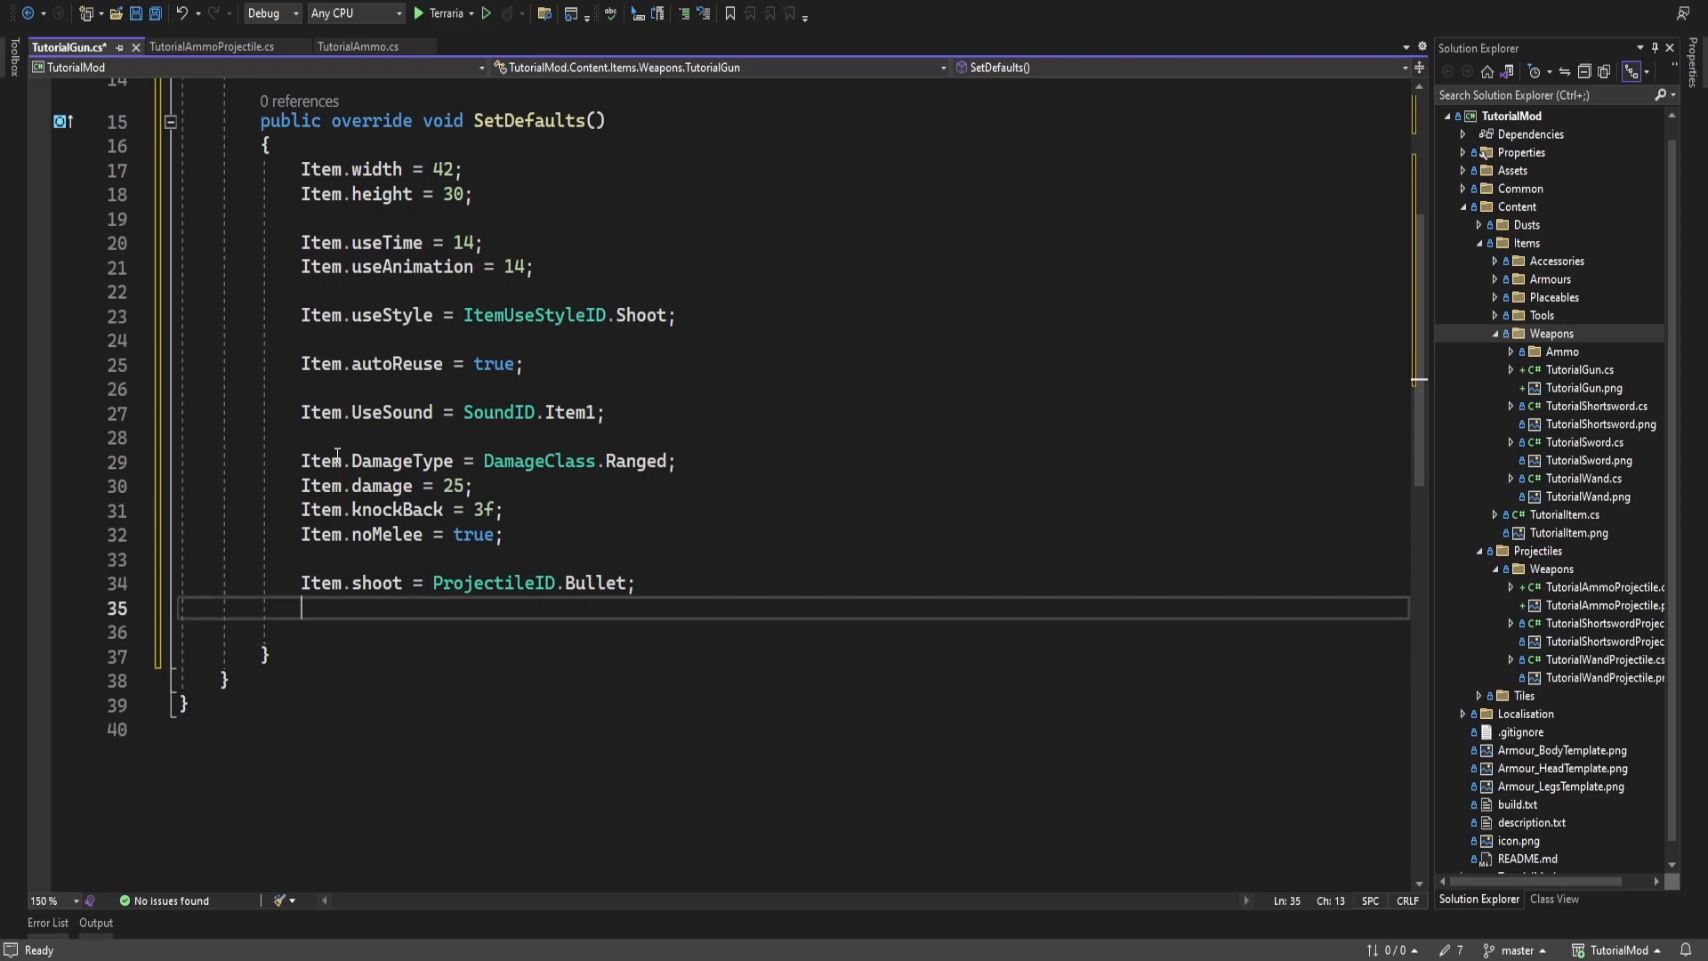
text(Item.shootS)
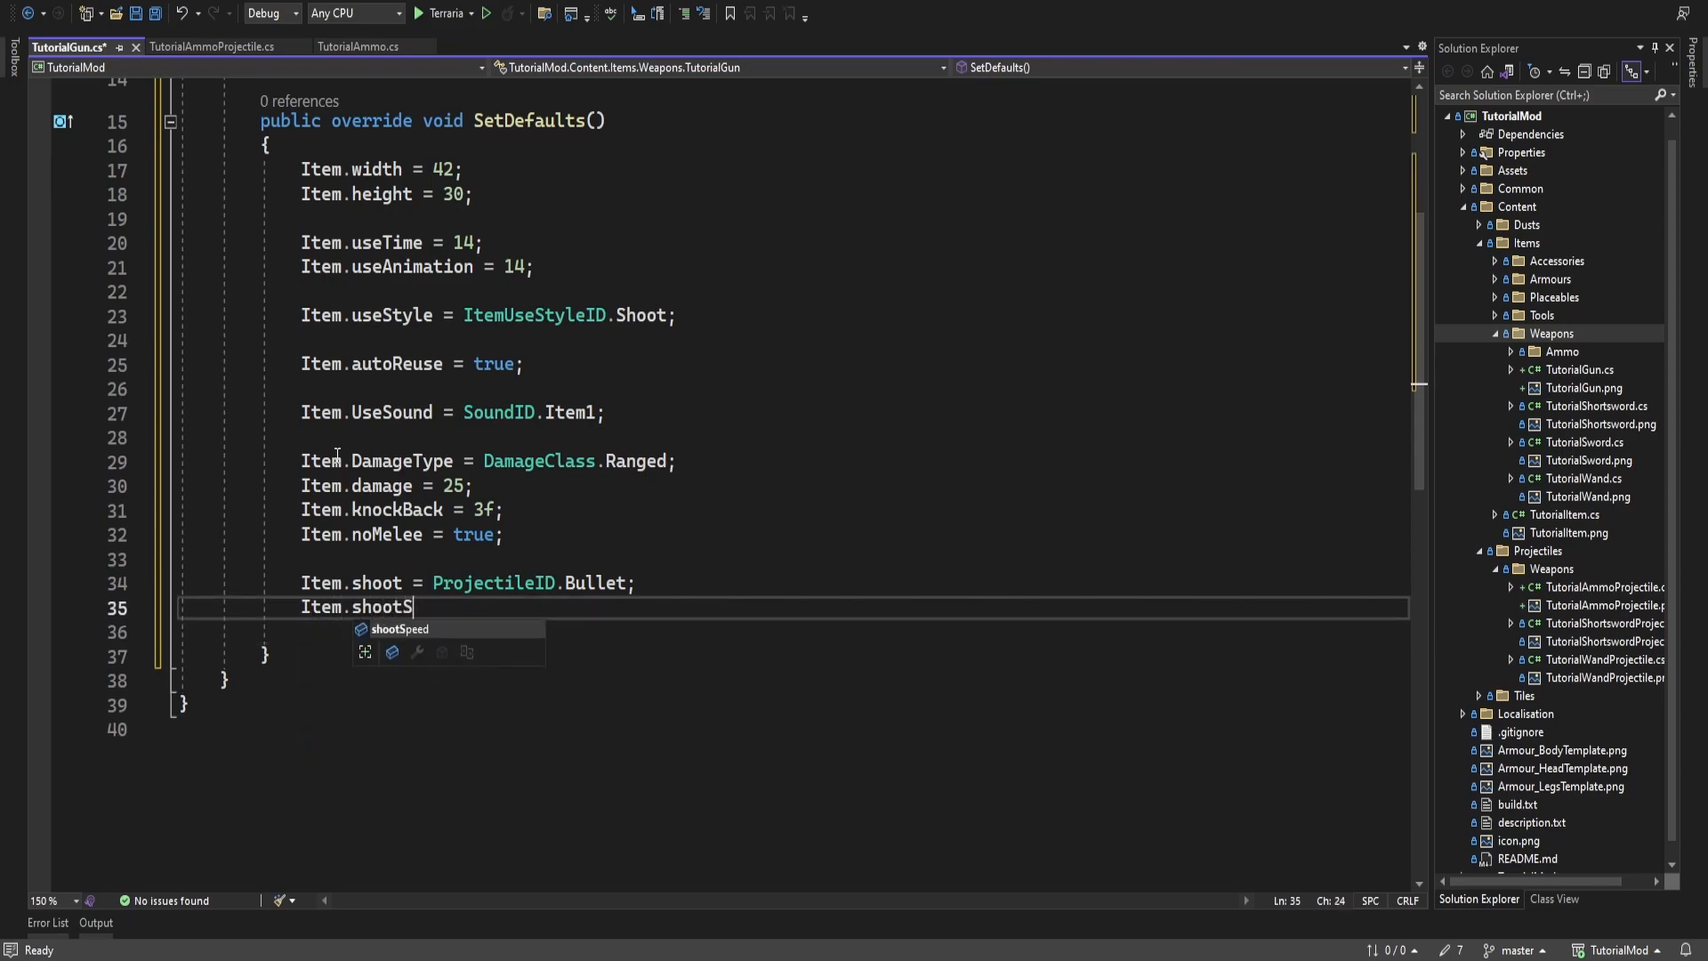
text(peed = 5f;)
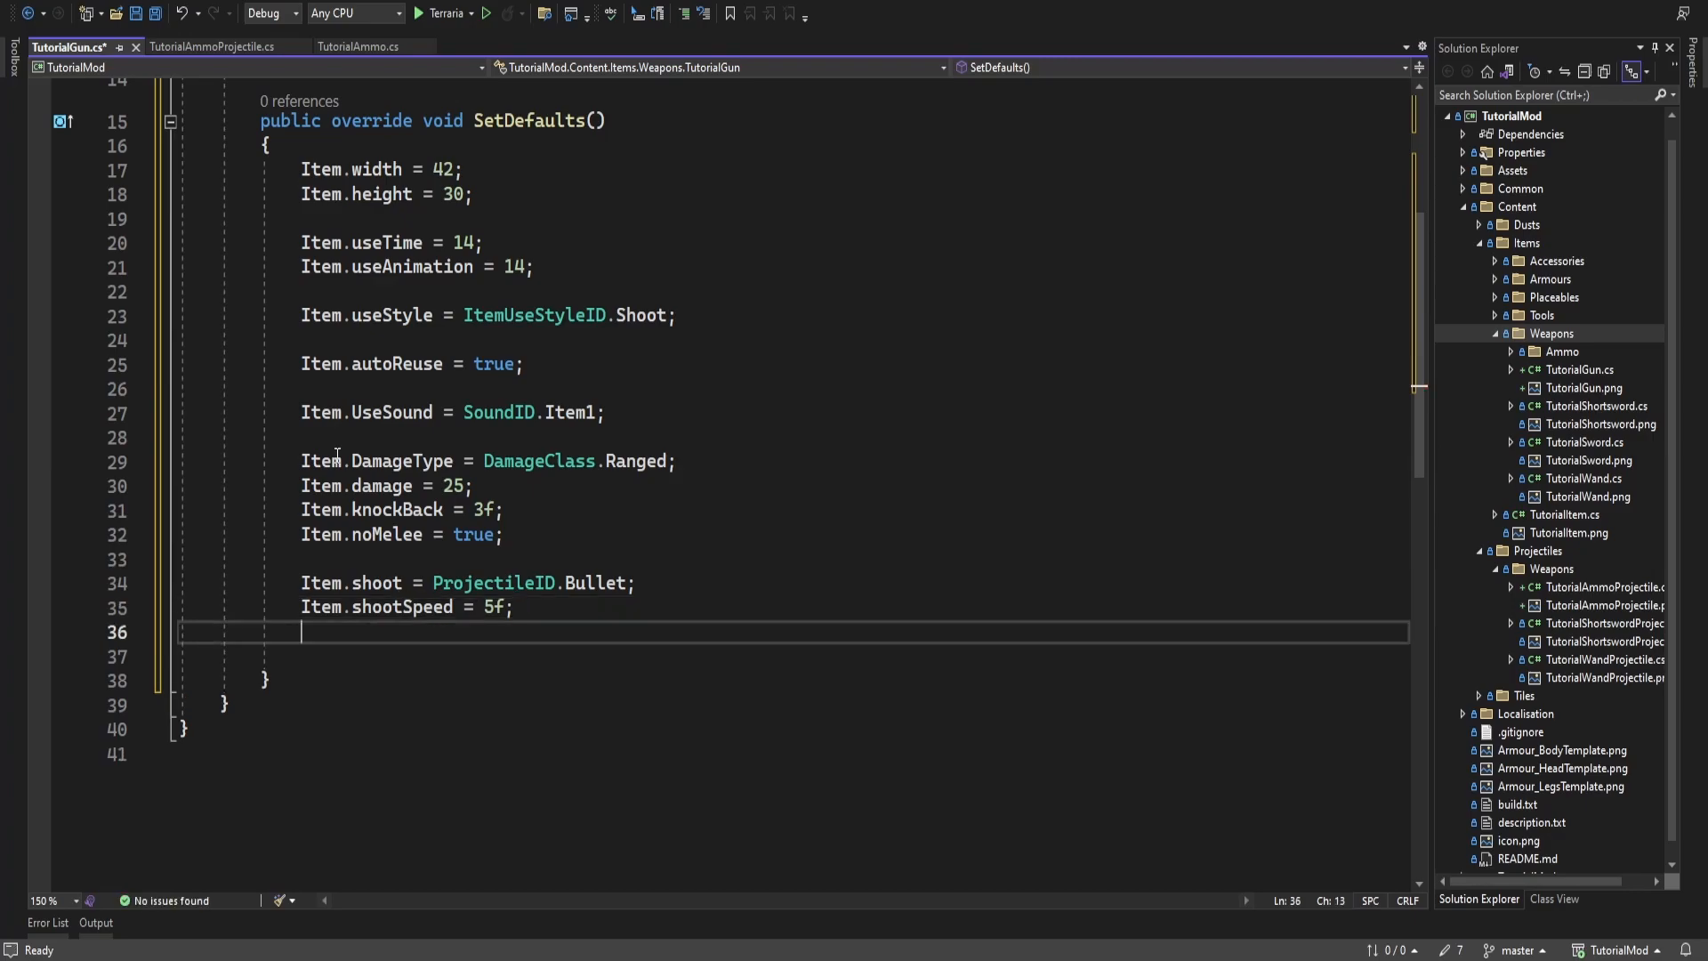
text(Item.u)
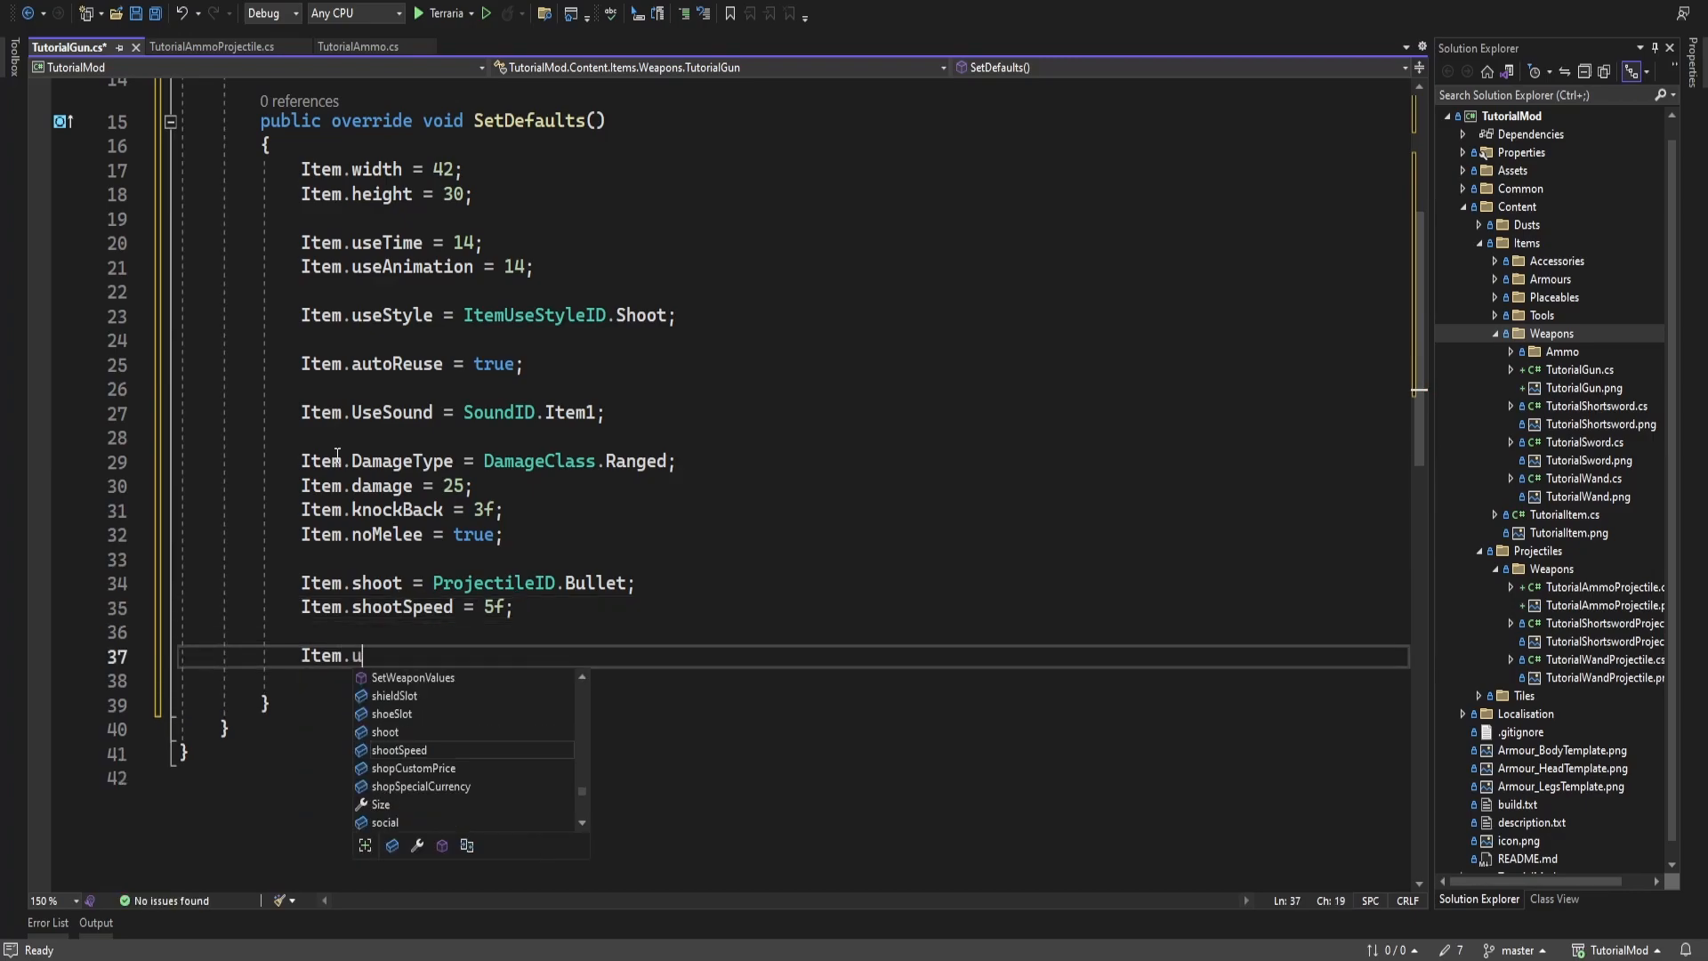
text(seAmmo = A)
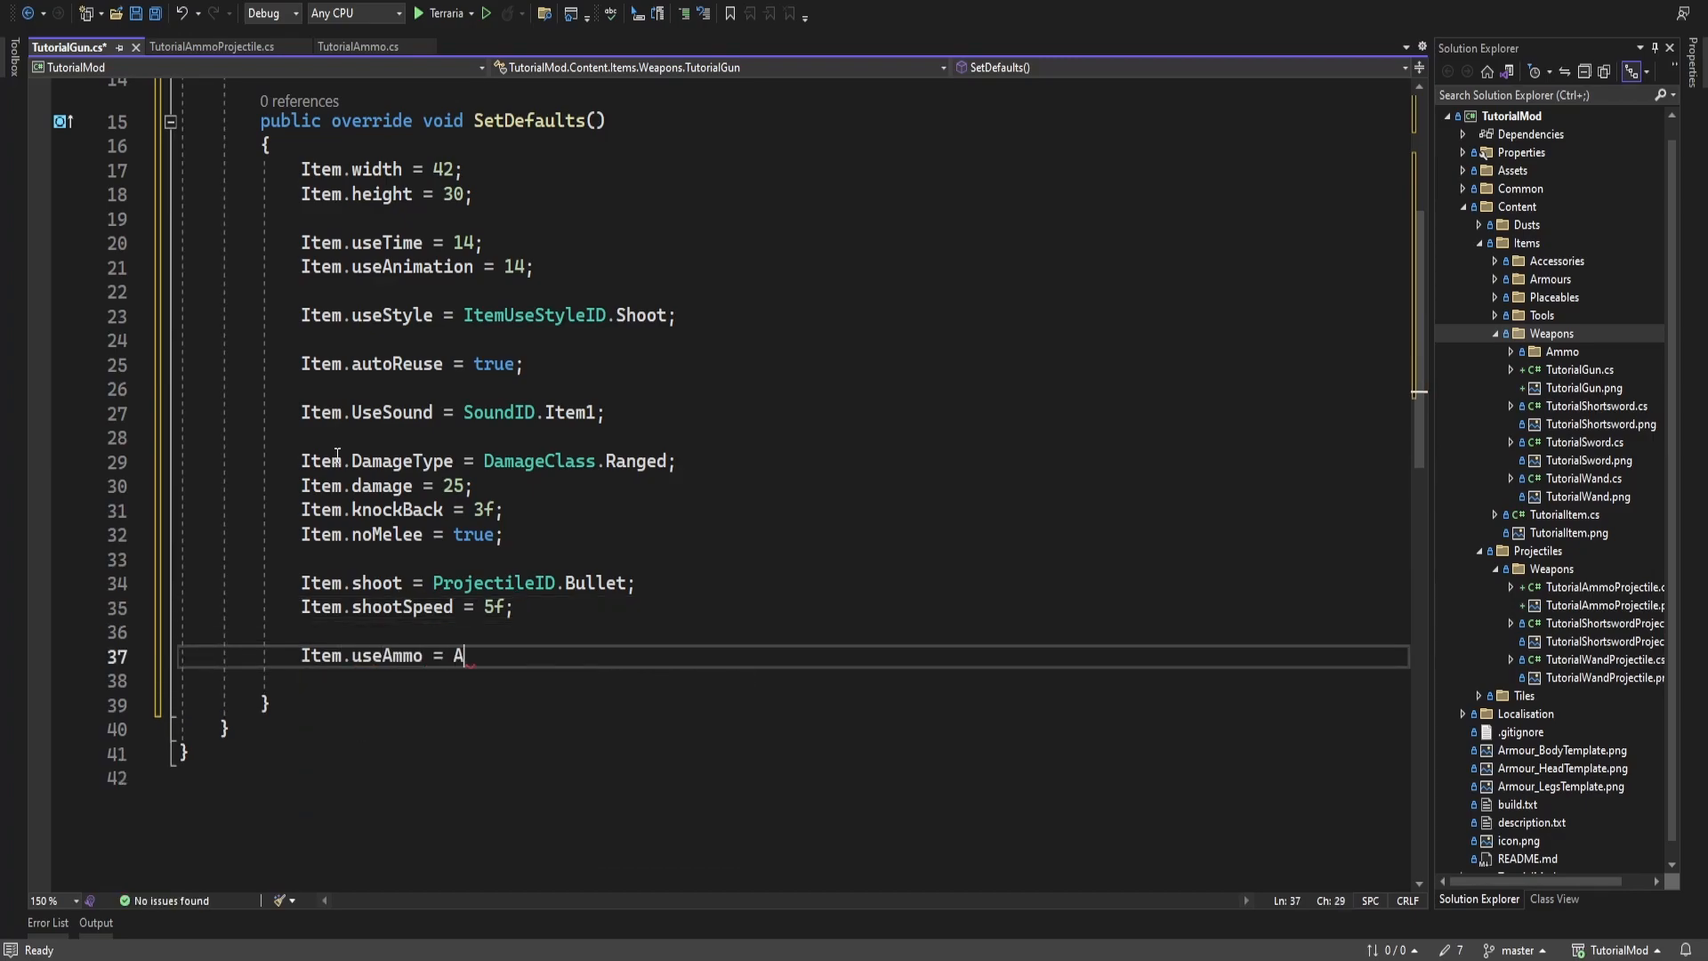
text(mmoID.Bullet;)
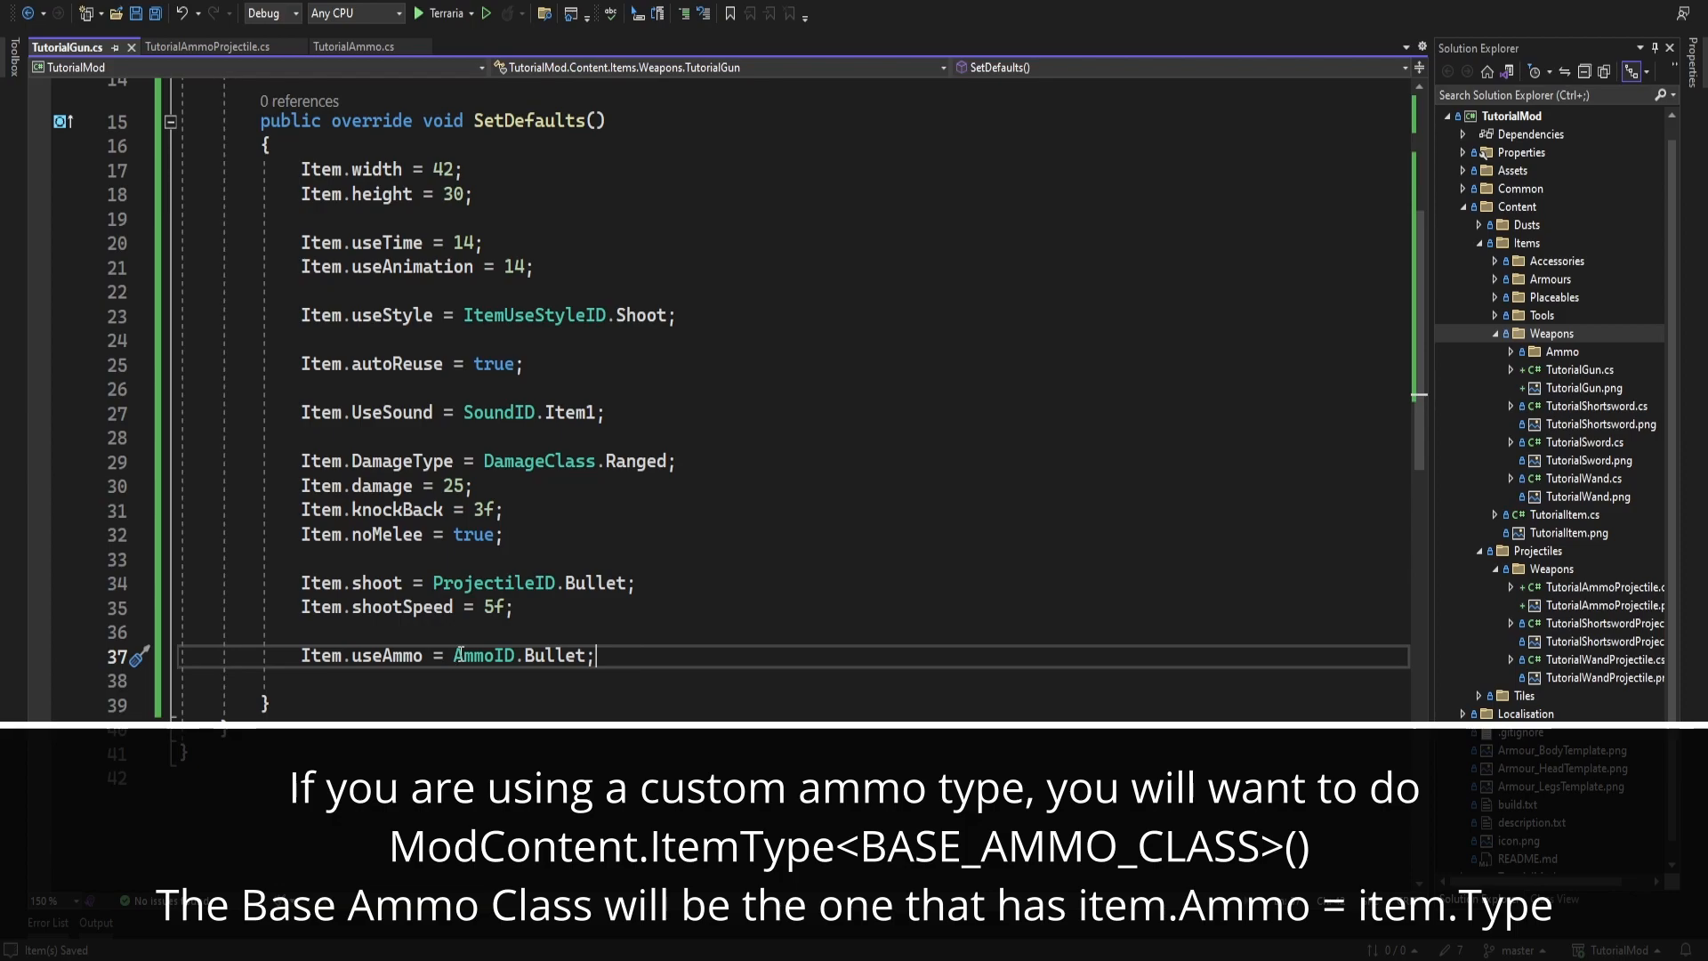
Check the ammo projectile and ammo item code, then return to TutorialGun
click(211, 46)
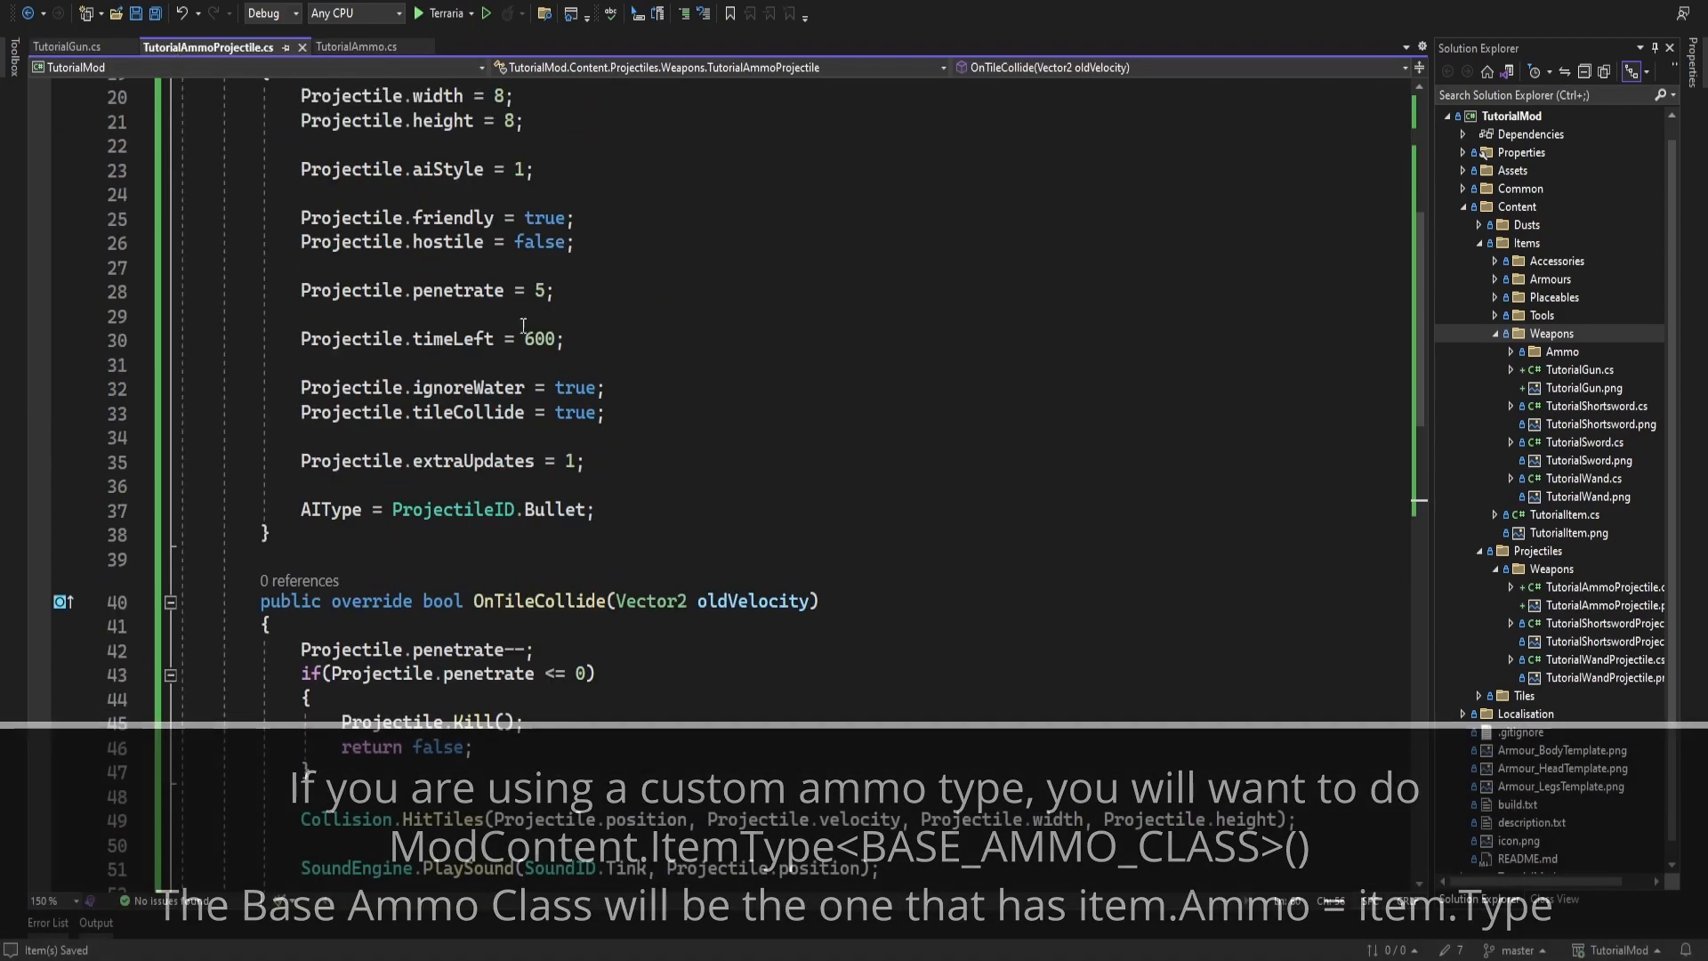
click(354, 45)
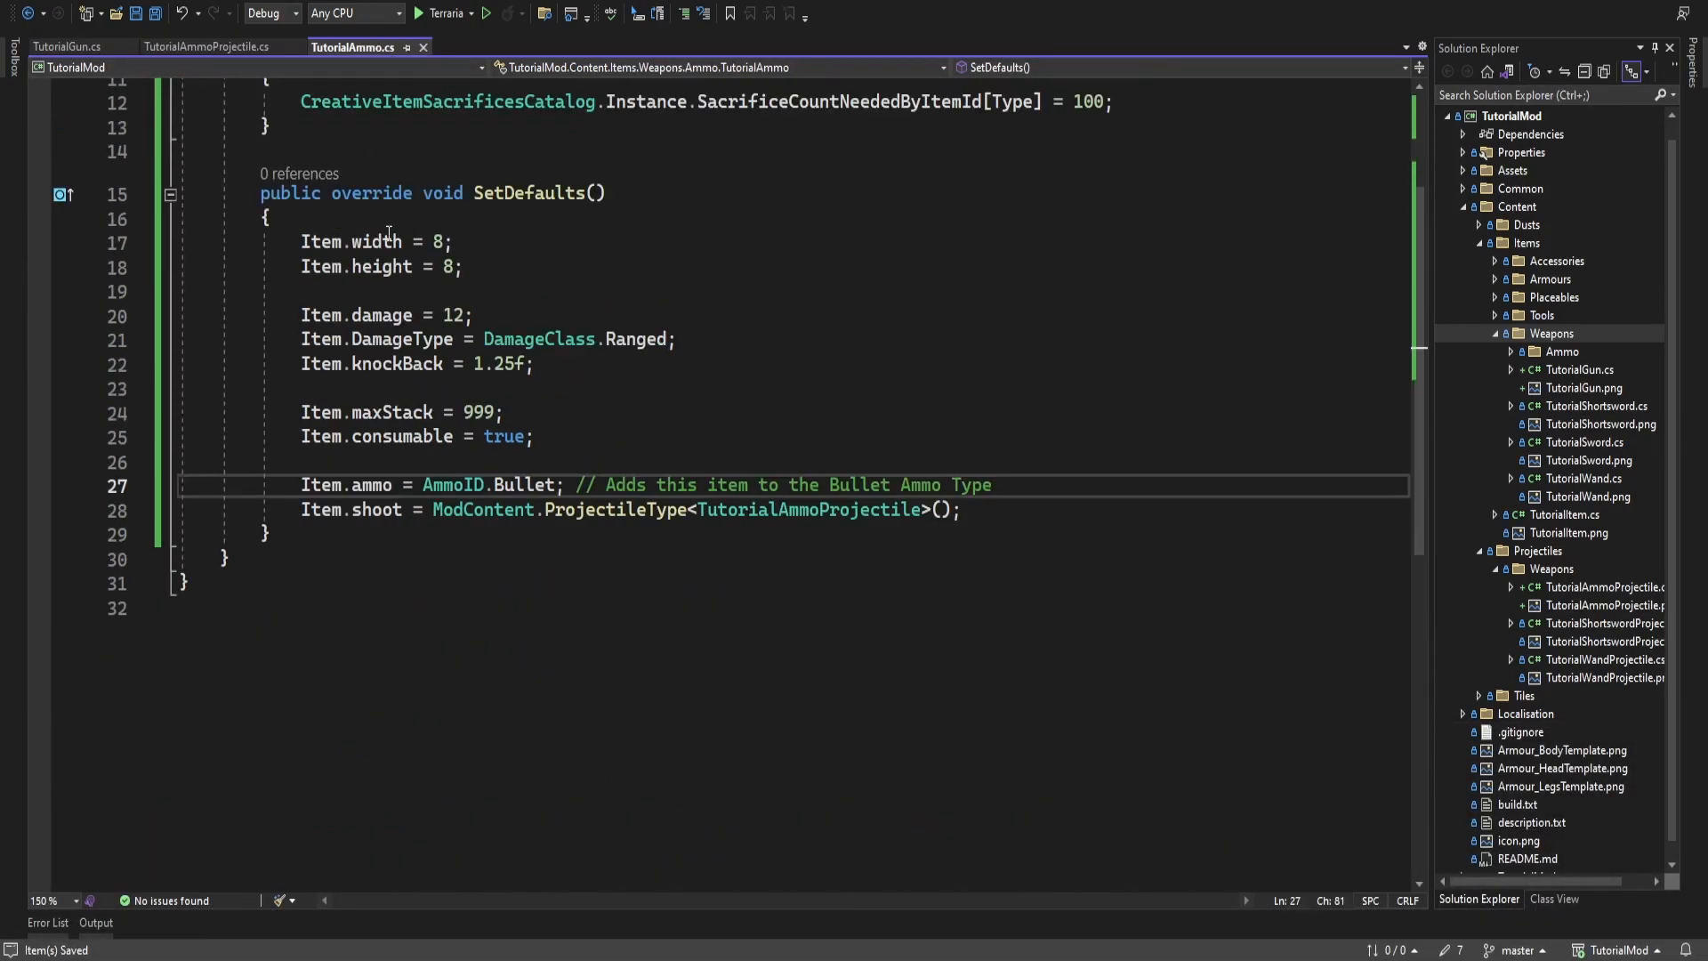
click(67, 47)
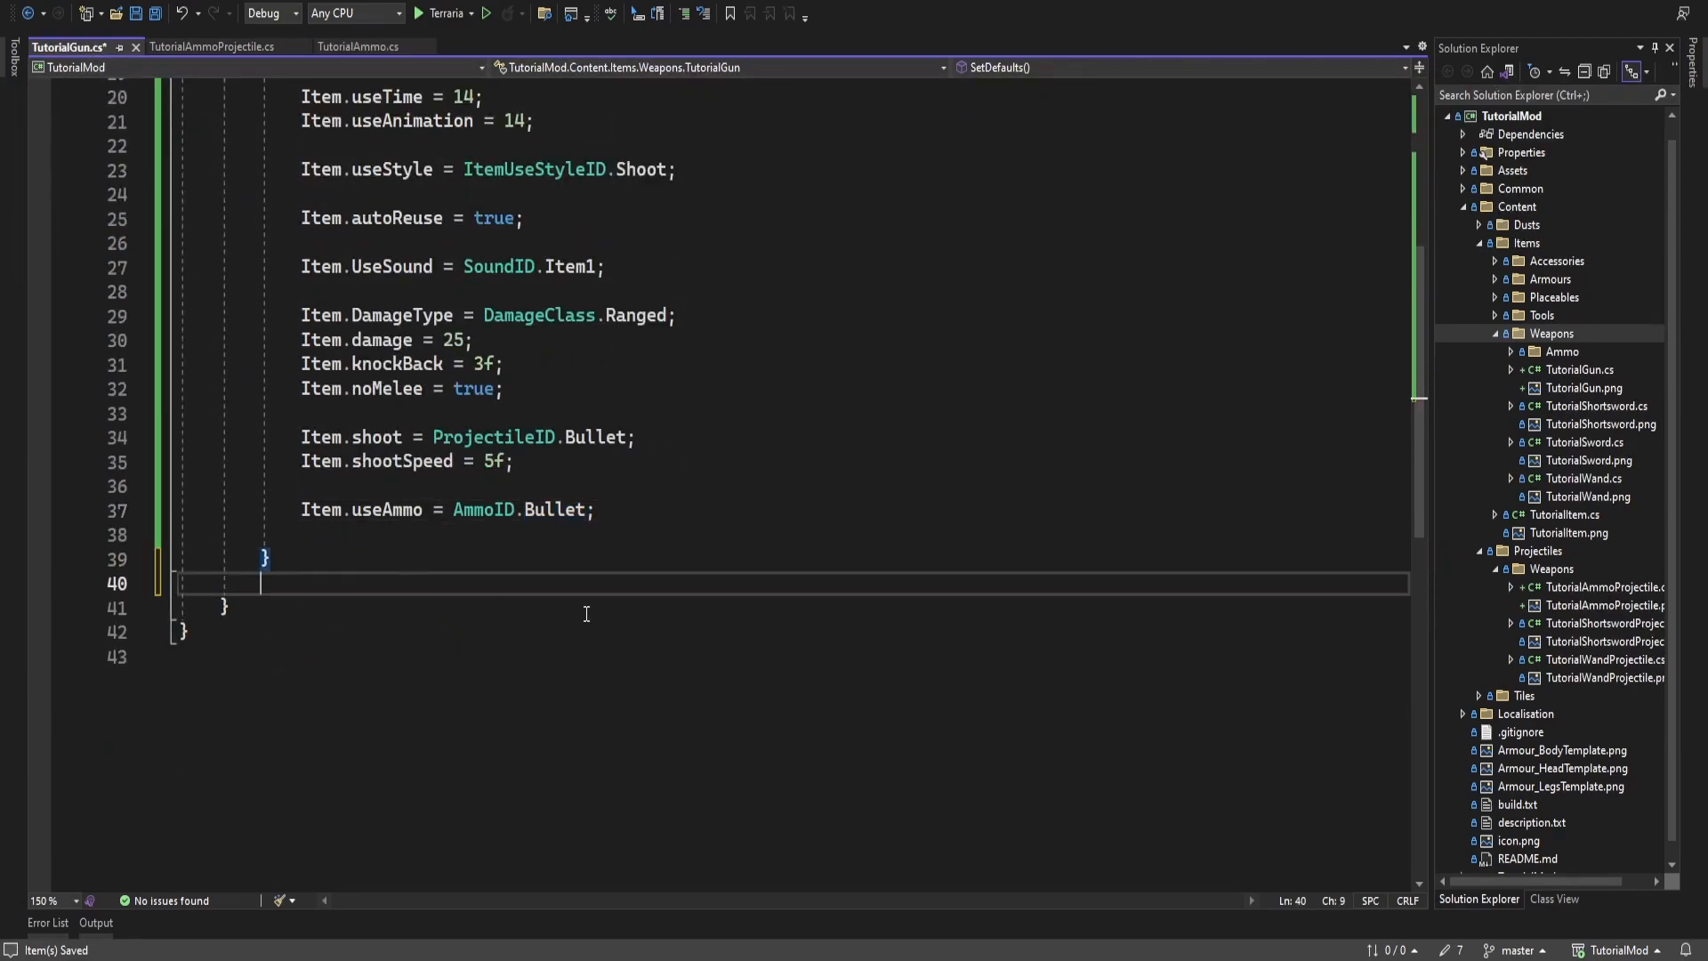
Override HoldoutOffset to return new Vector2(-4f, 2f), and save the file
text(override H)
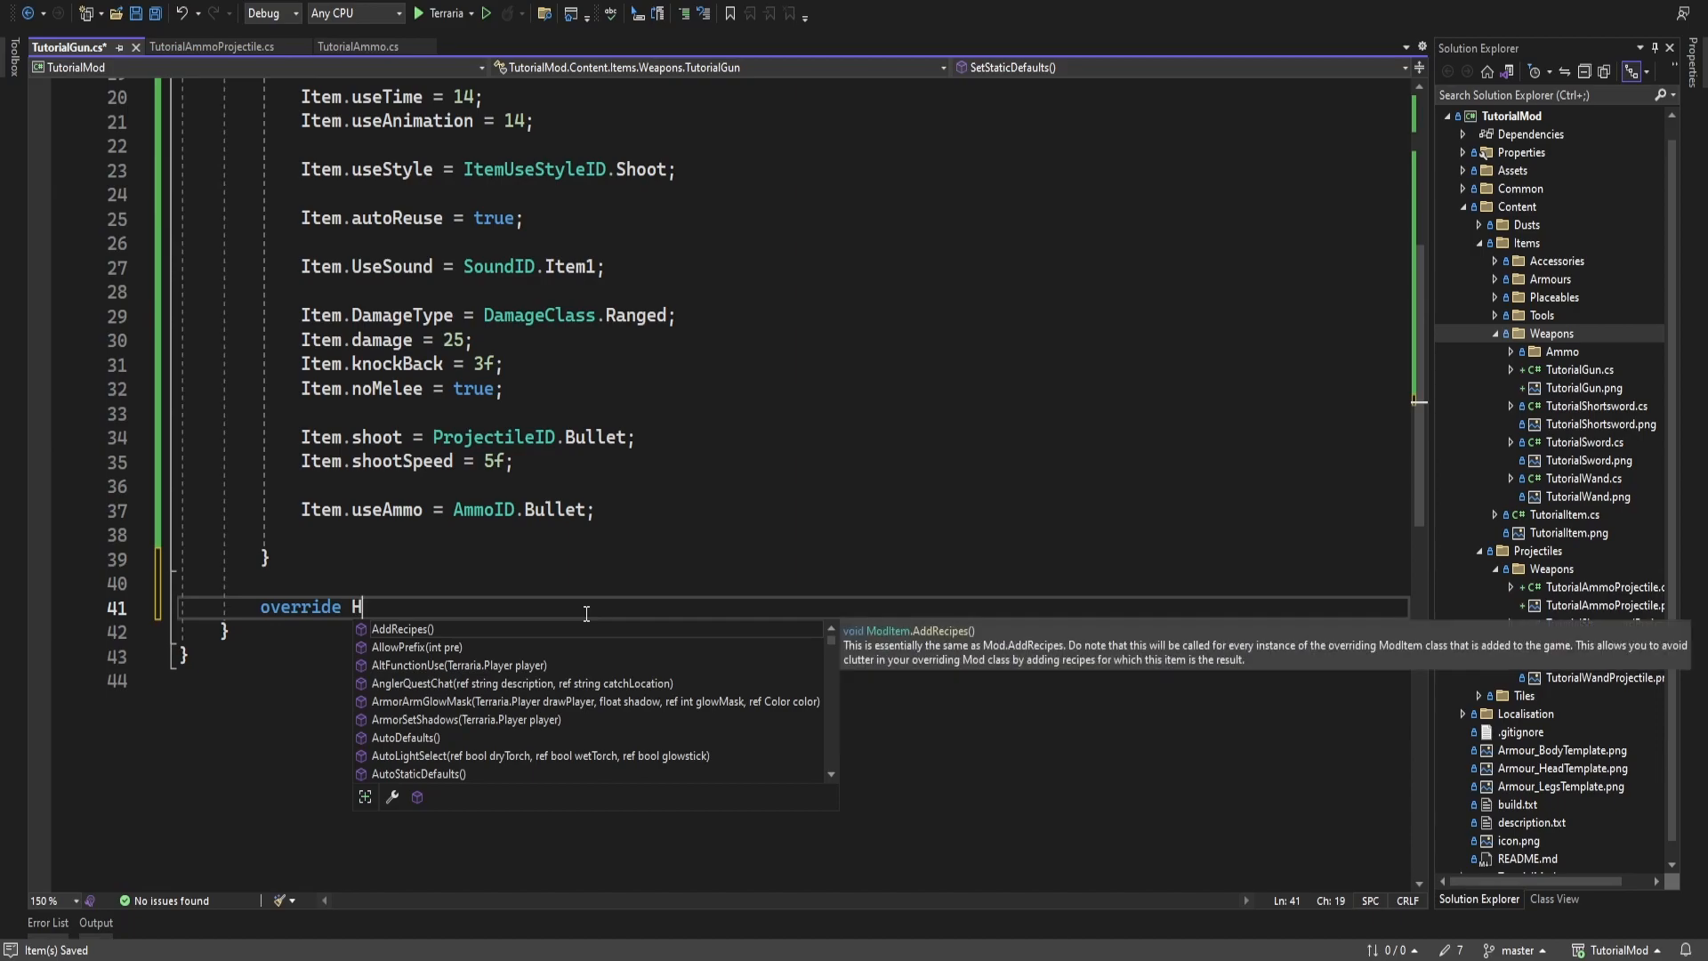
text(oldoutOffset()
text(return new Vector2(-4)
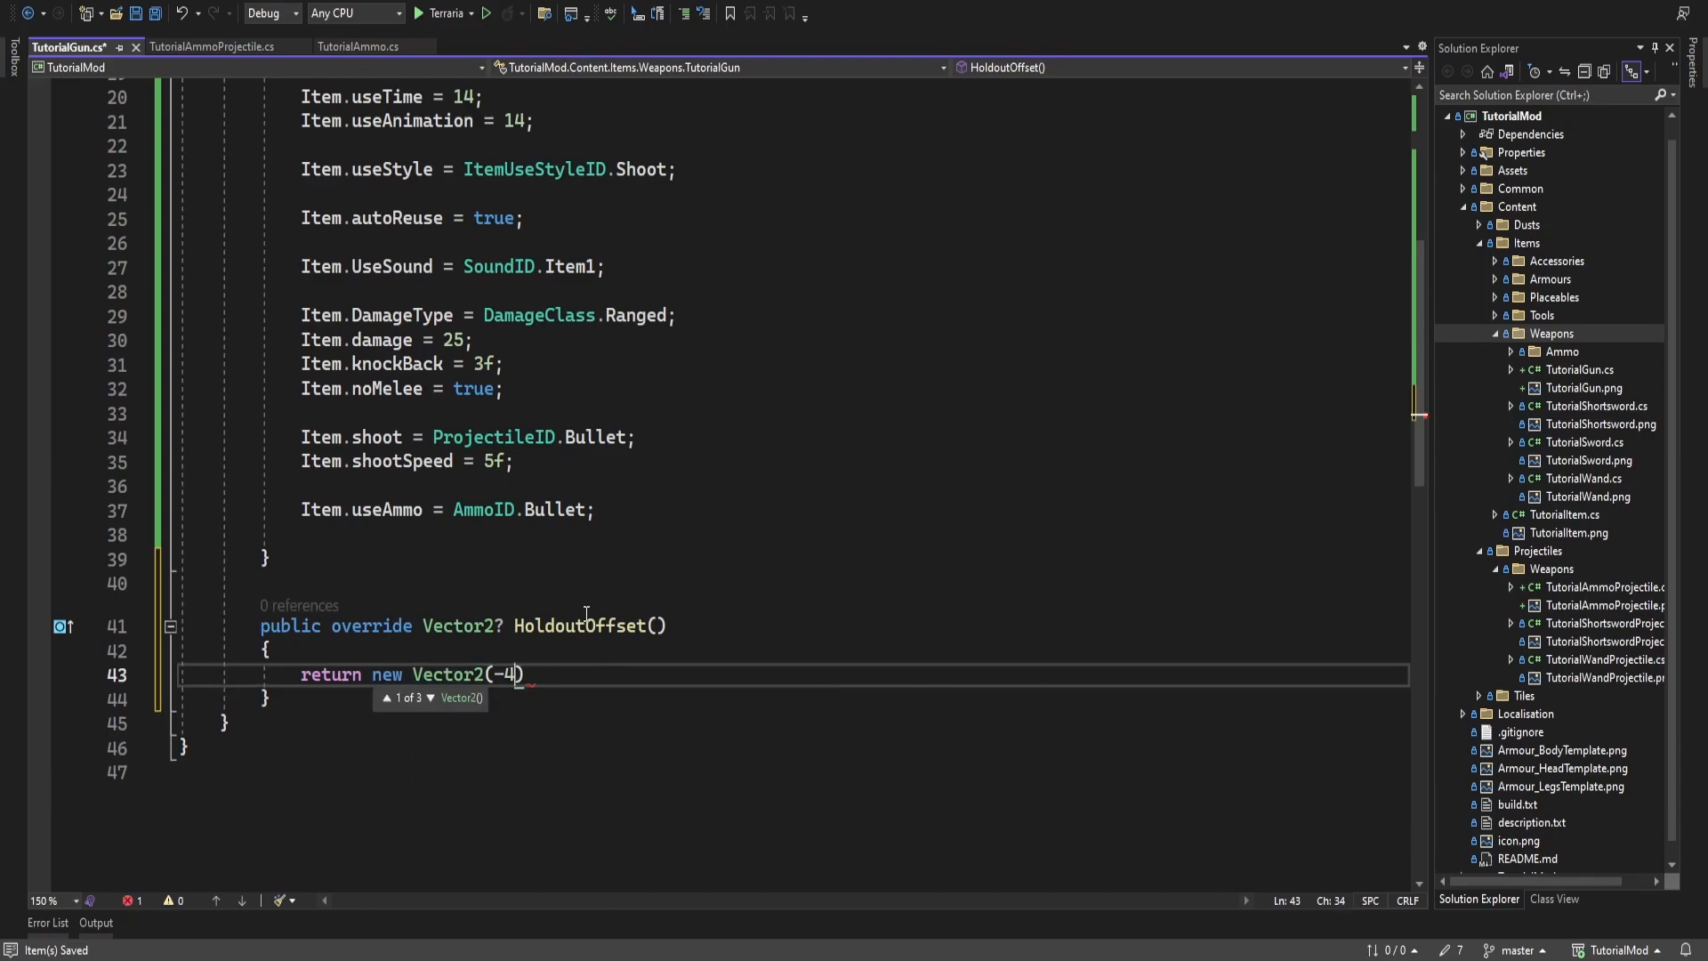
text(, 2f)
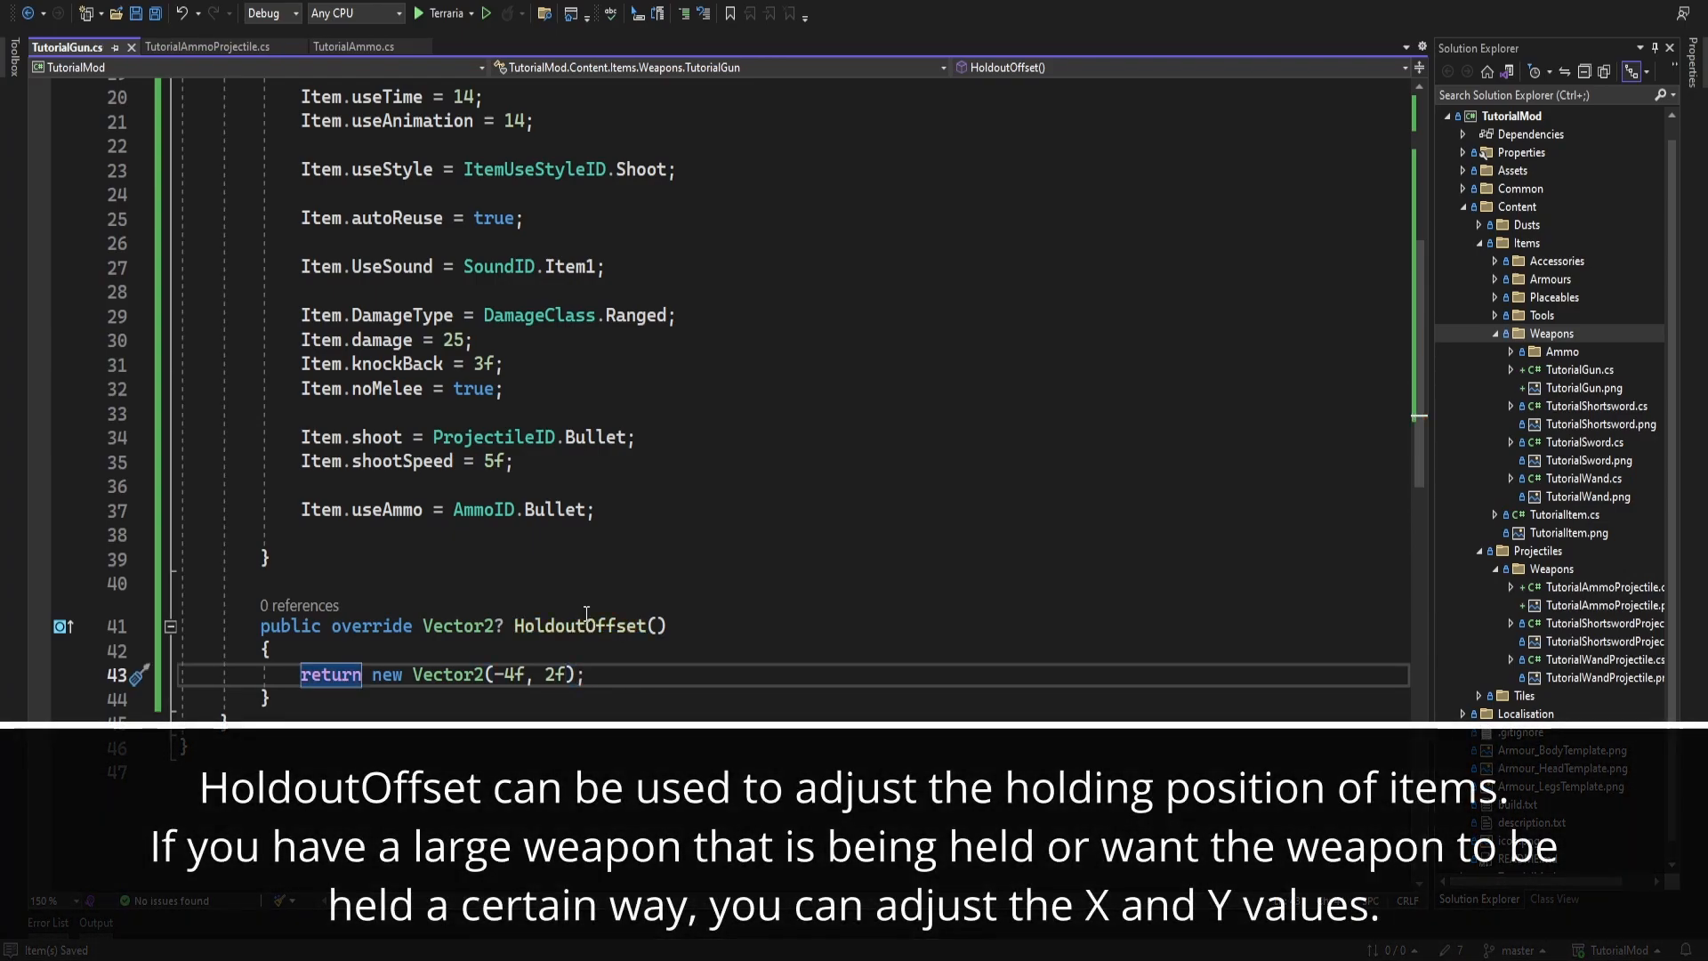
click(584, 674)
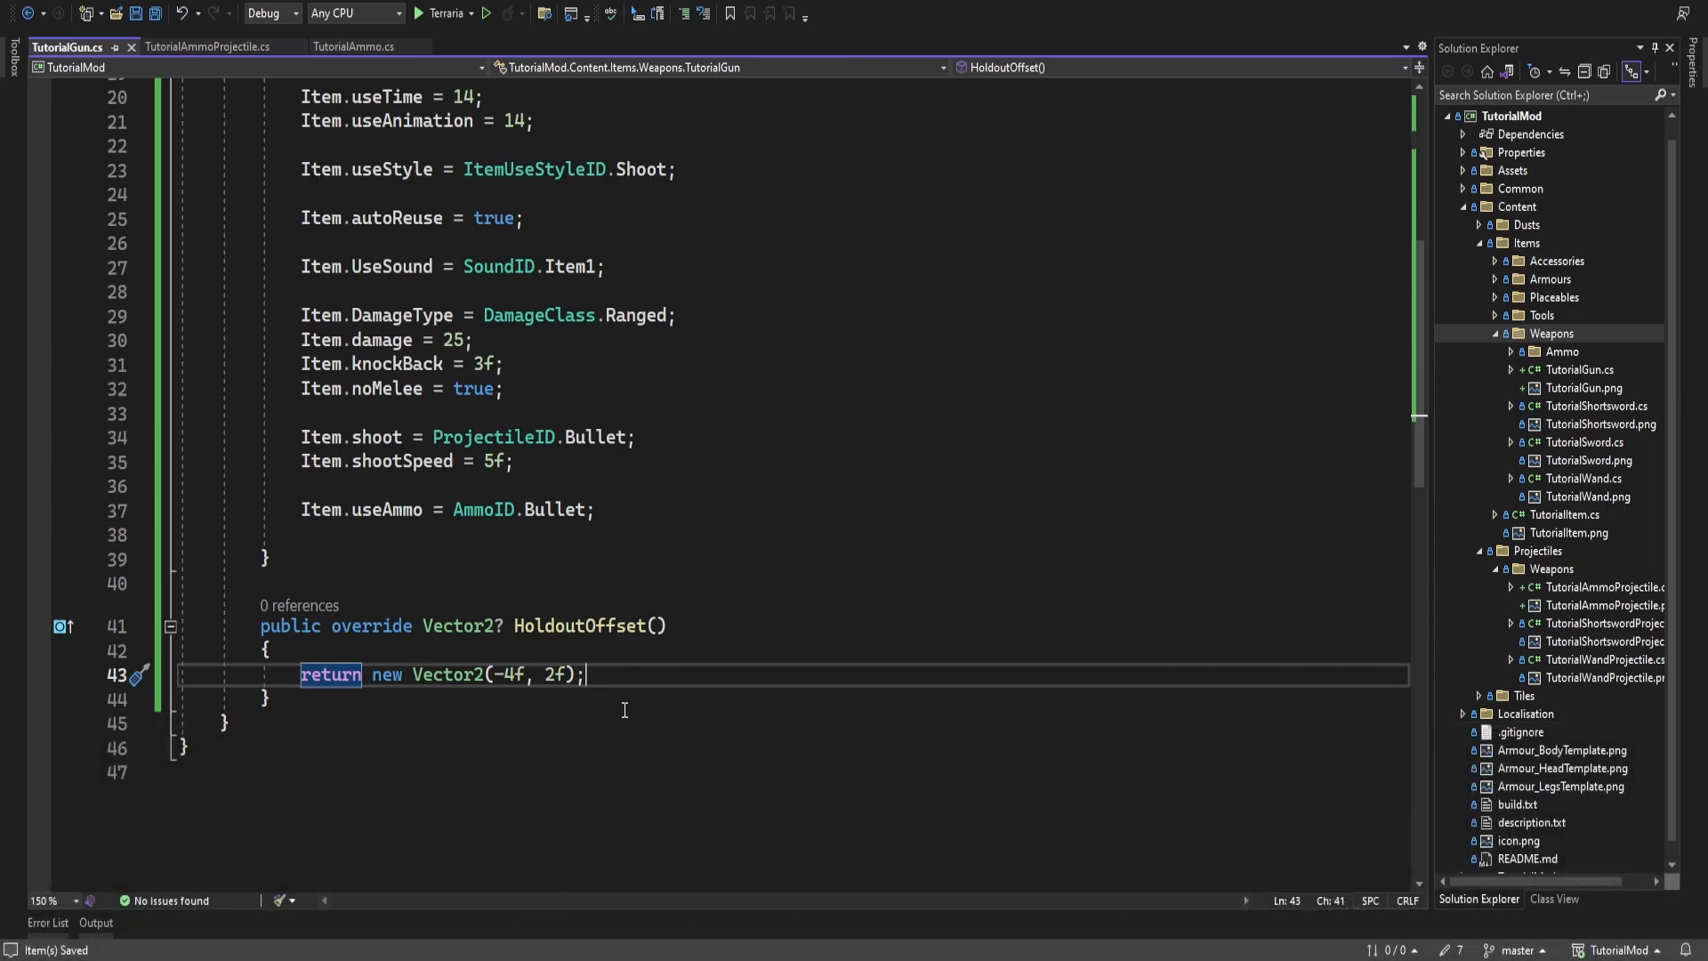
mouse_move(990, 630)
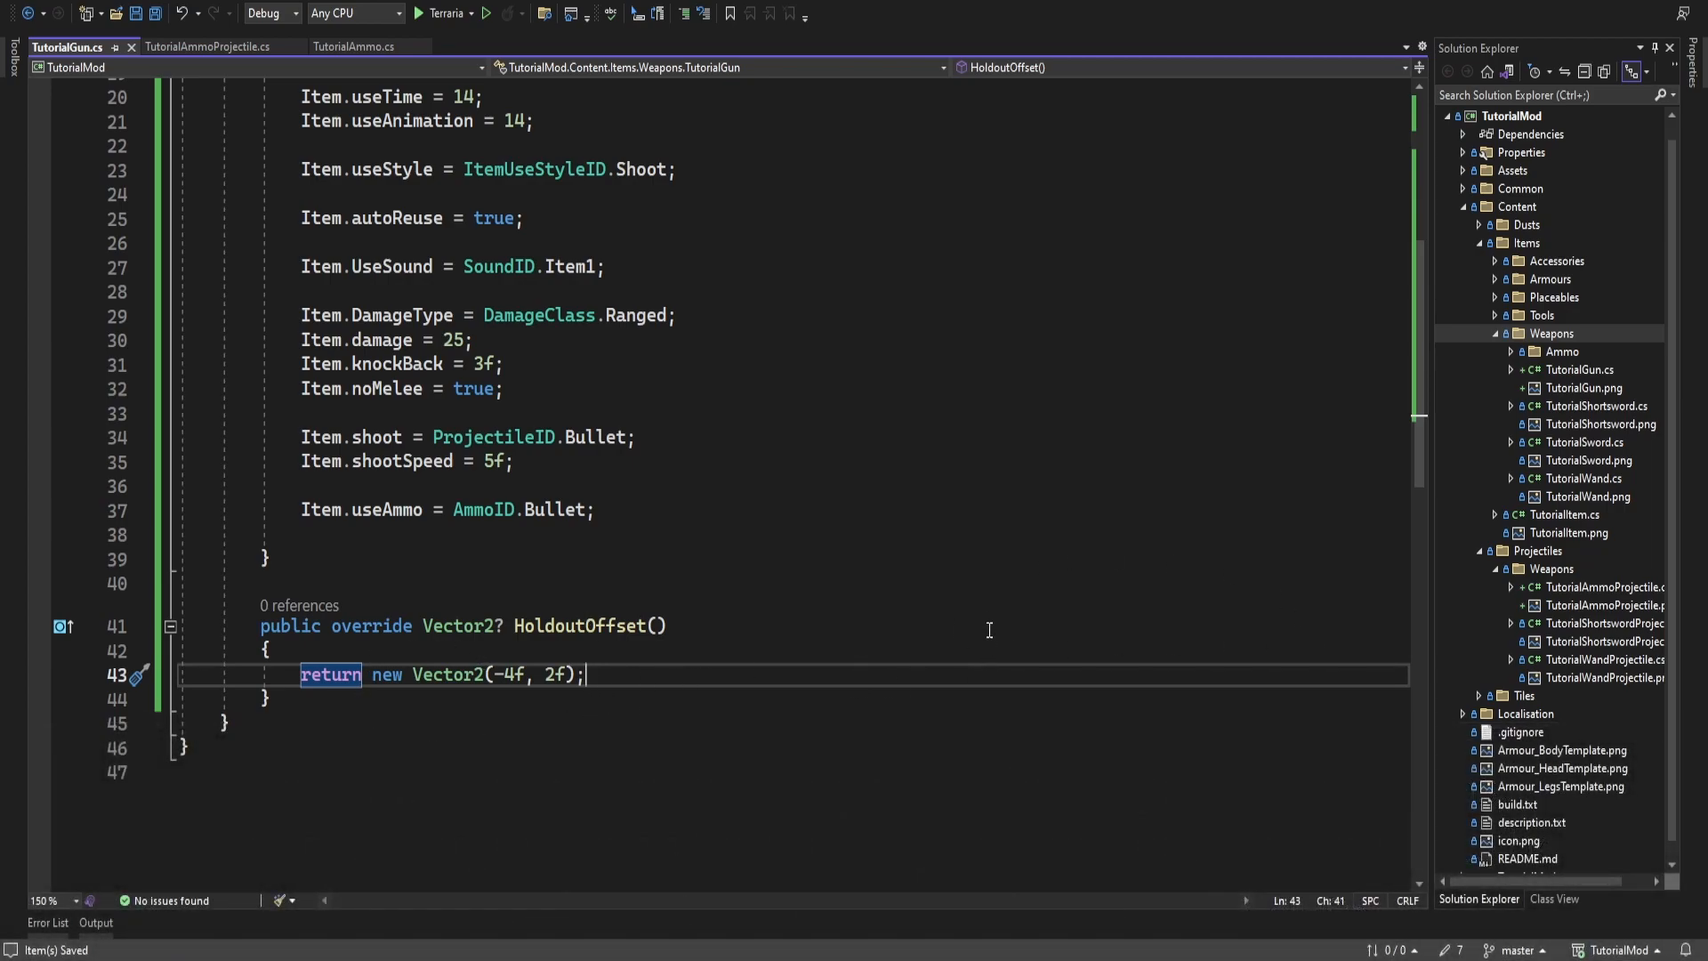
mouse_move(801, 665)
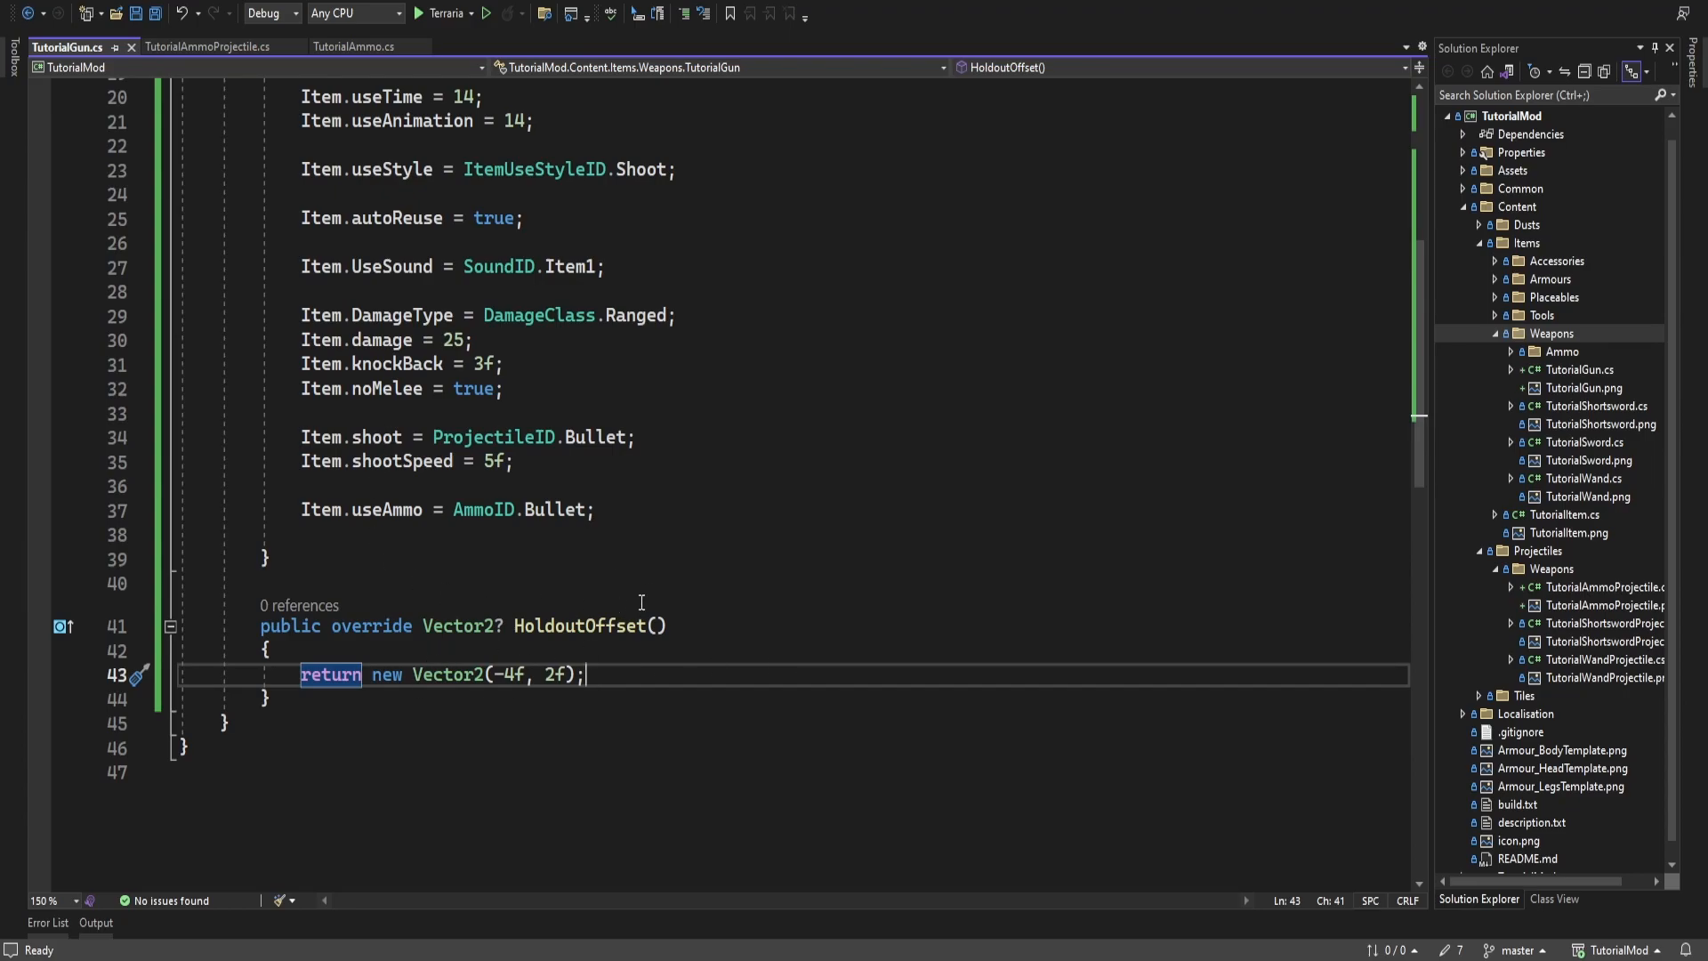
scroll(up, 3)
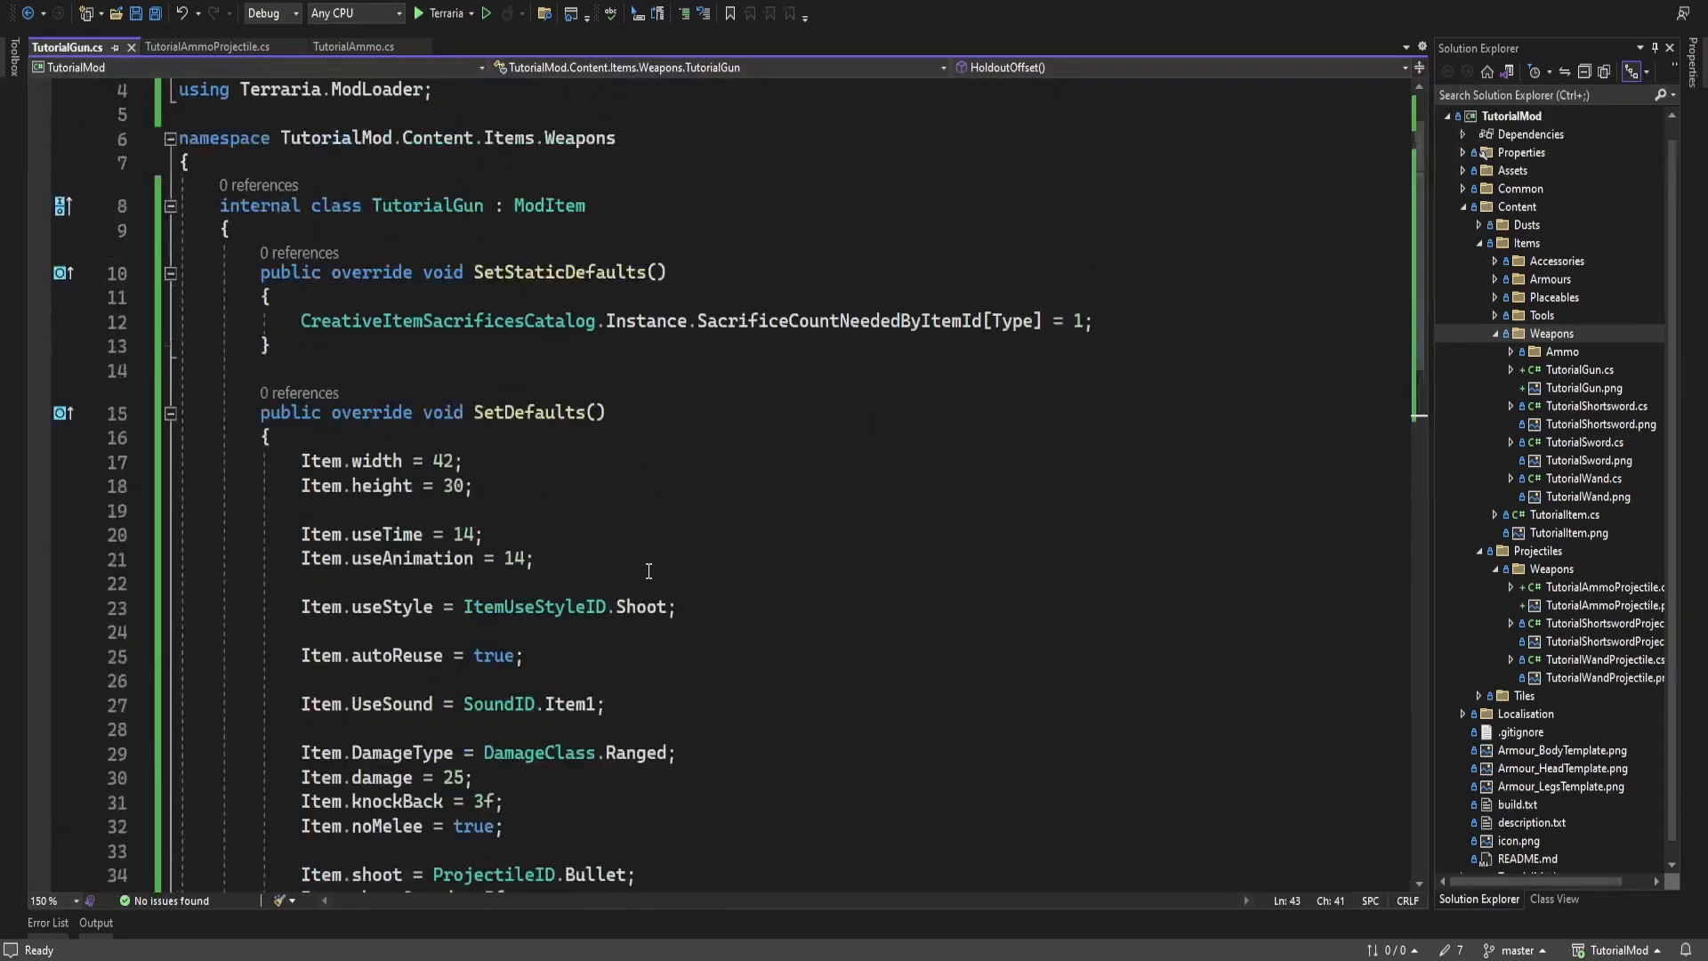
scroll(down, 3)
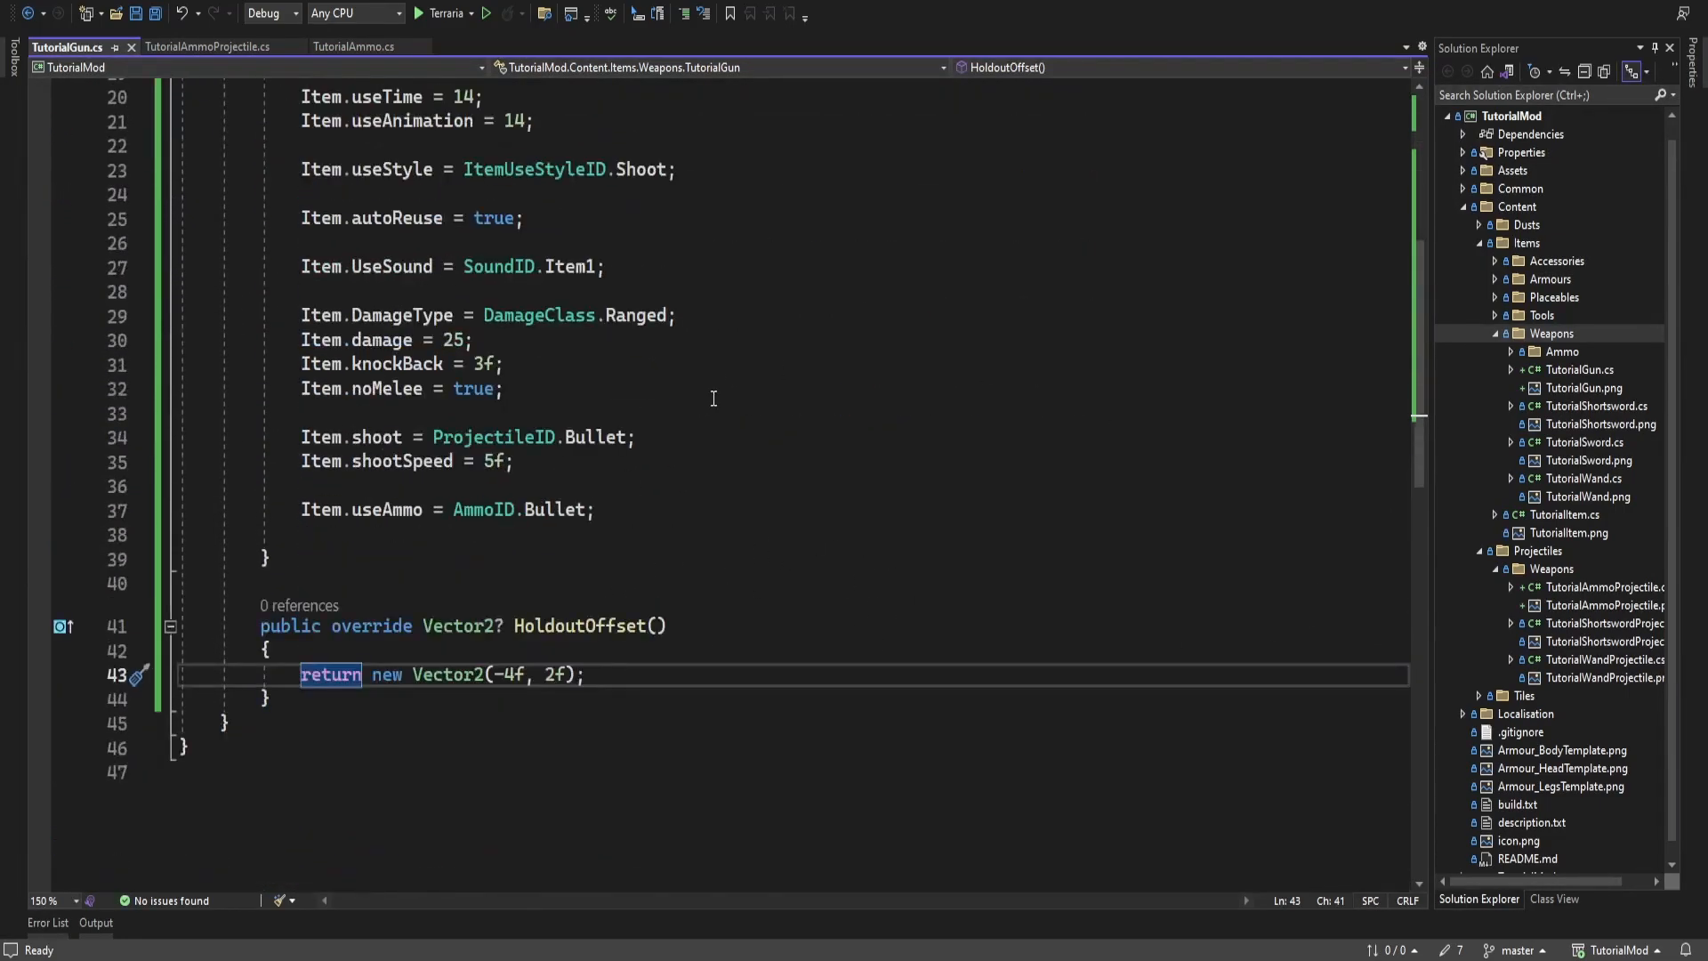
mouse_move(781, 535)
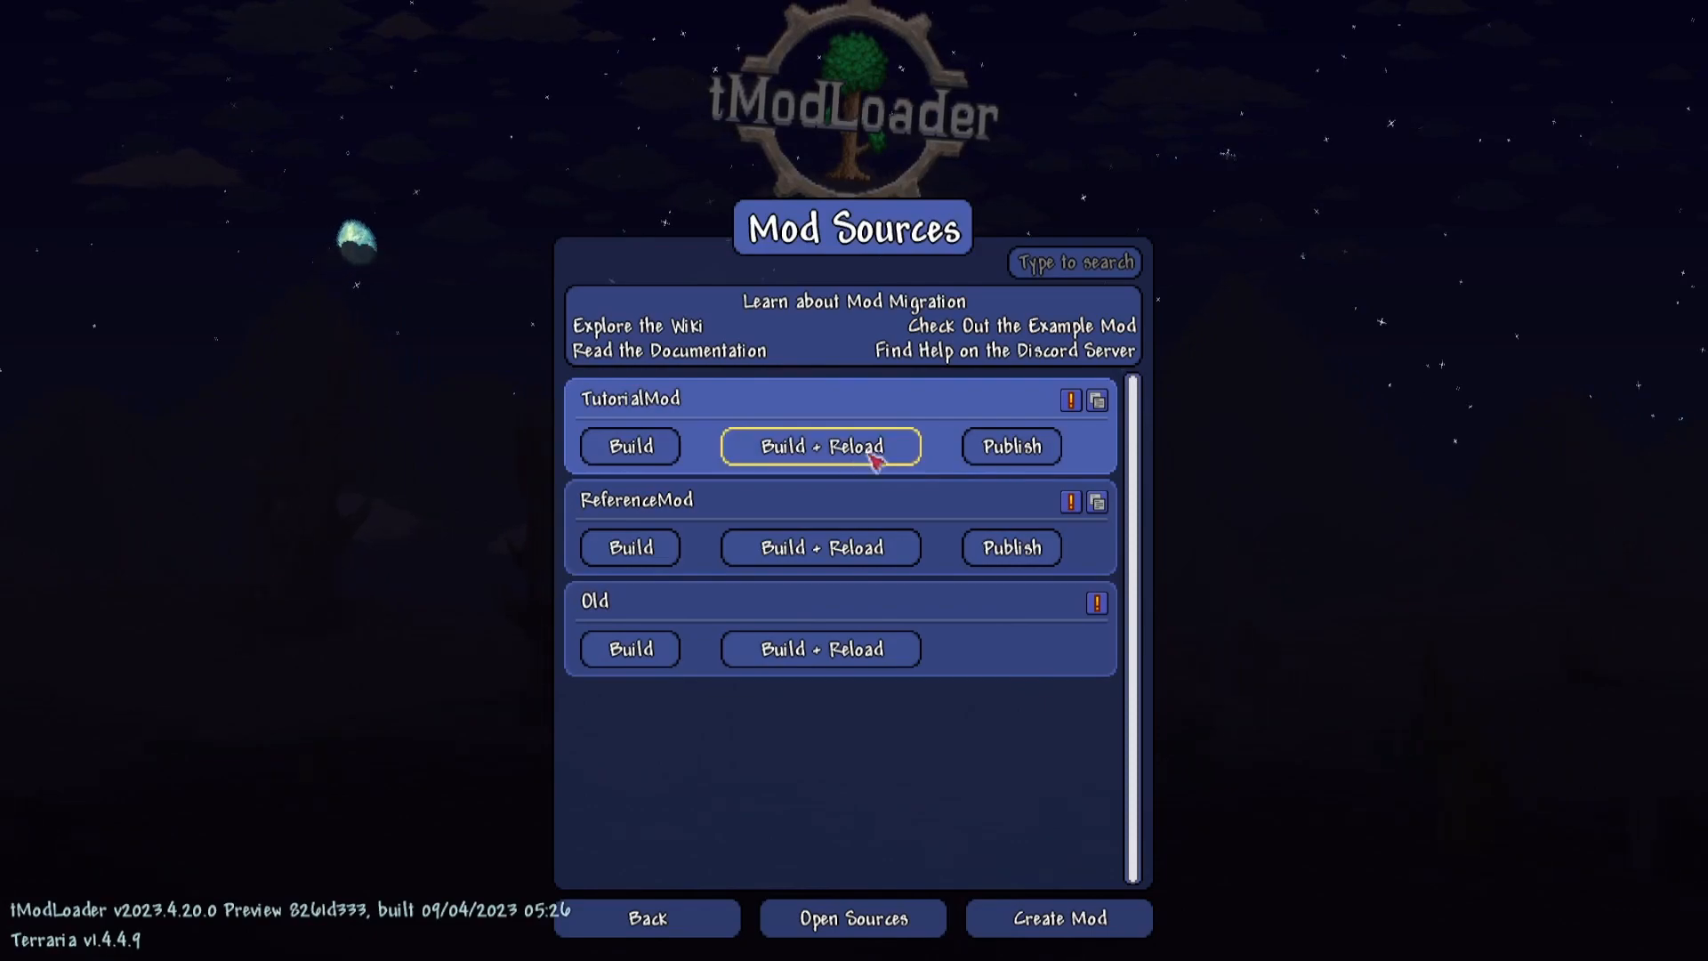
Build + Reload TutorialMod from Mod Sources
click(821, 447)
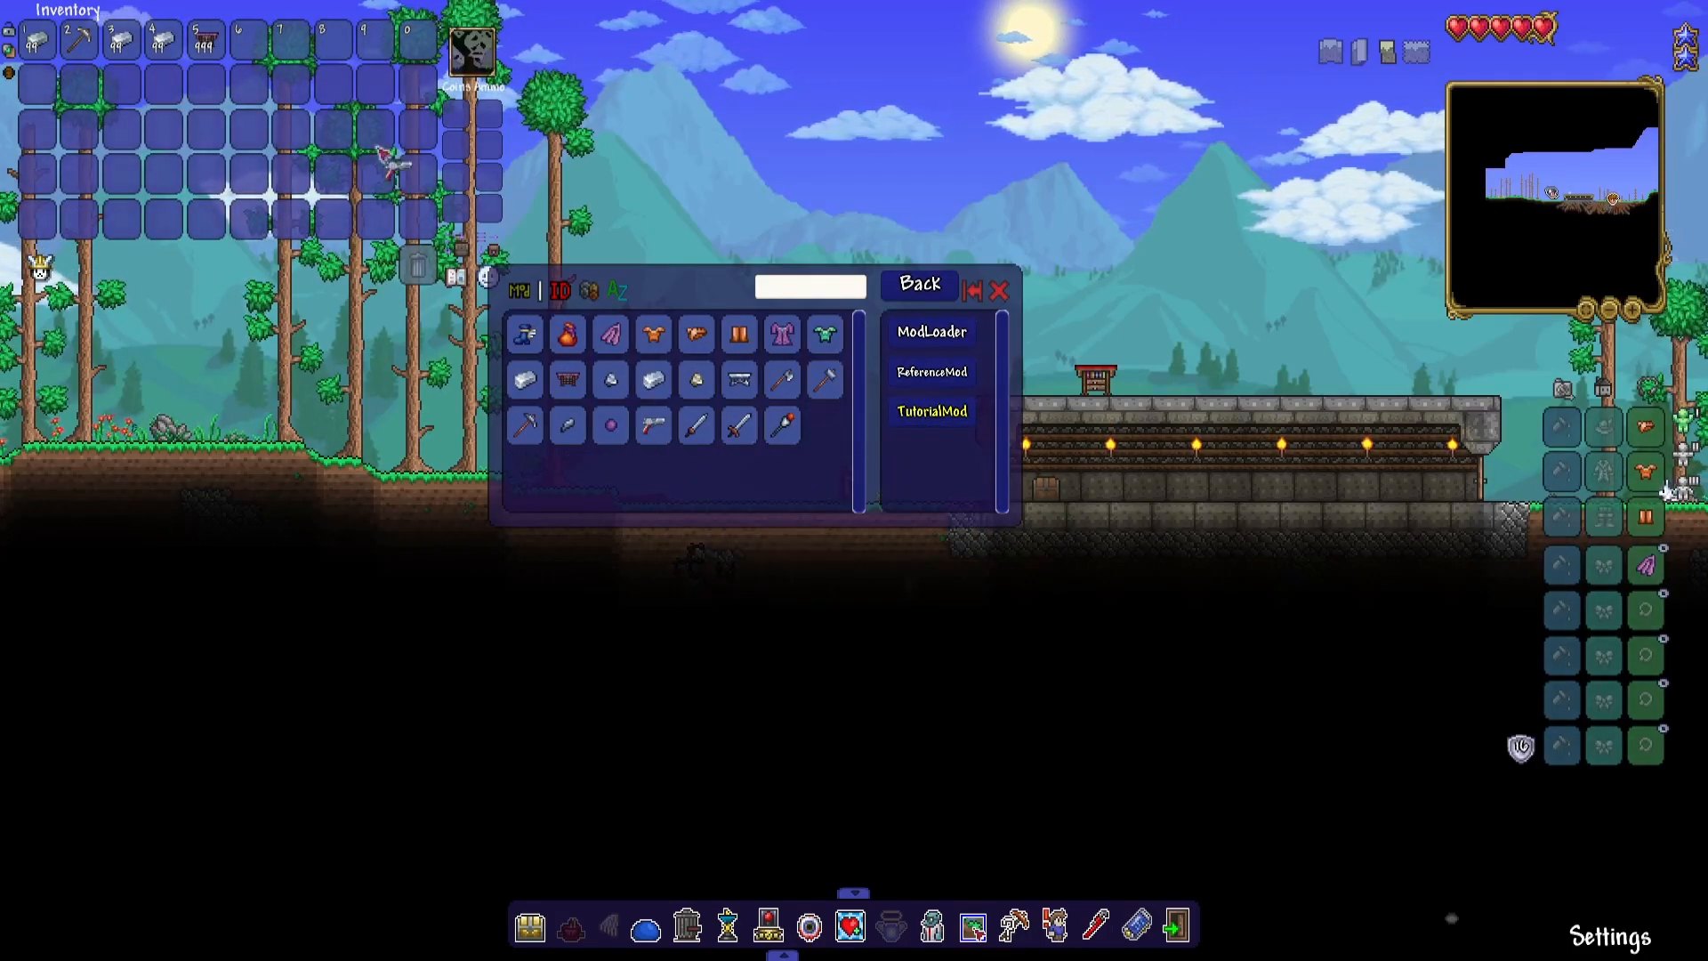
mouse_move(611, 425)
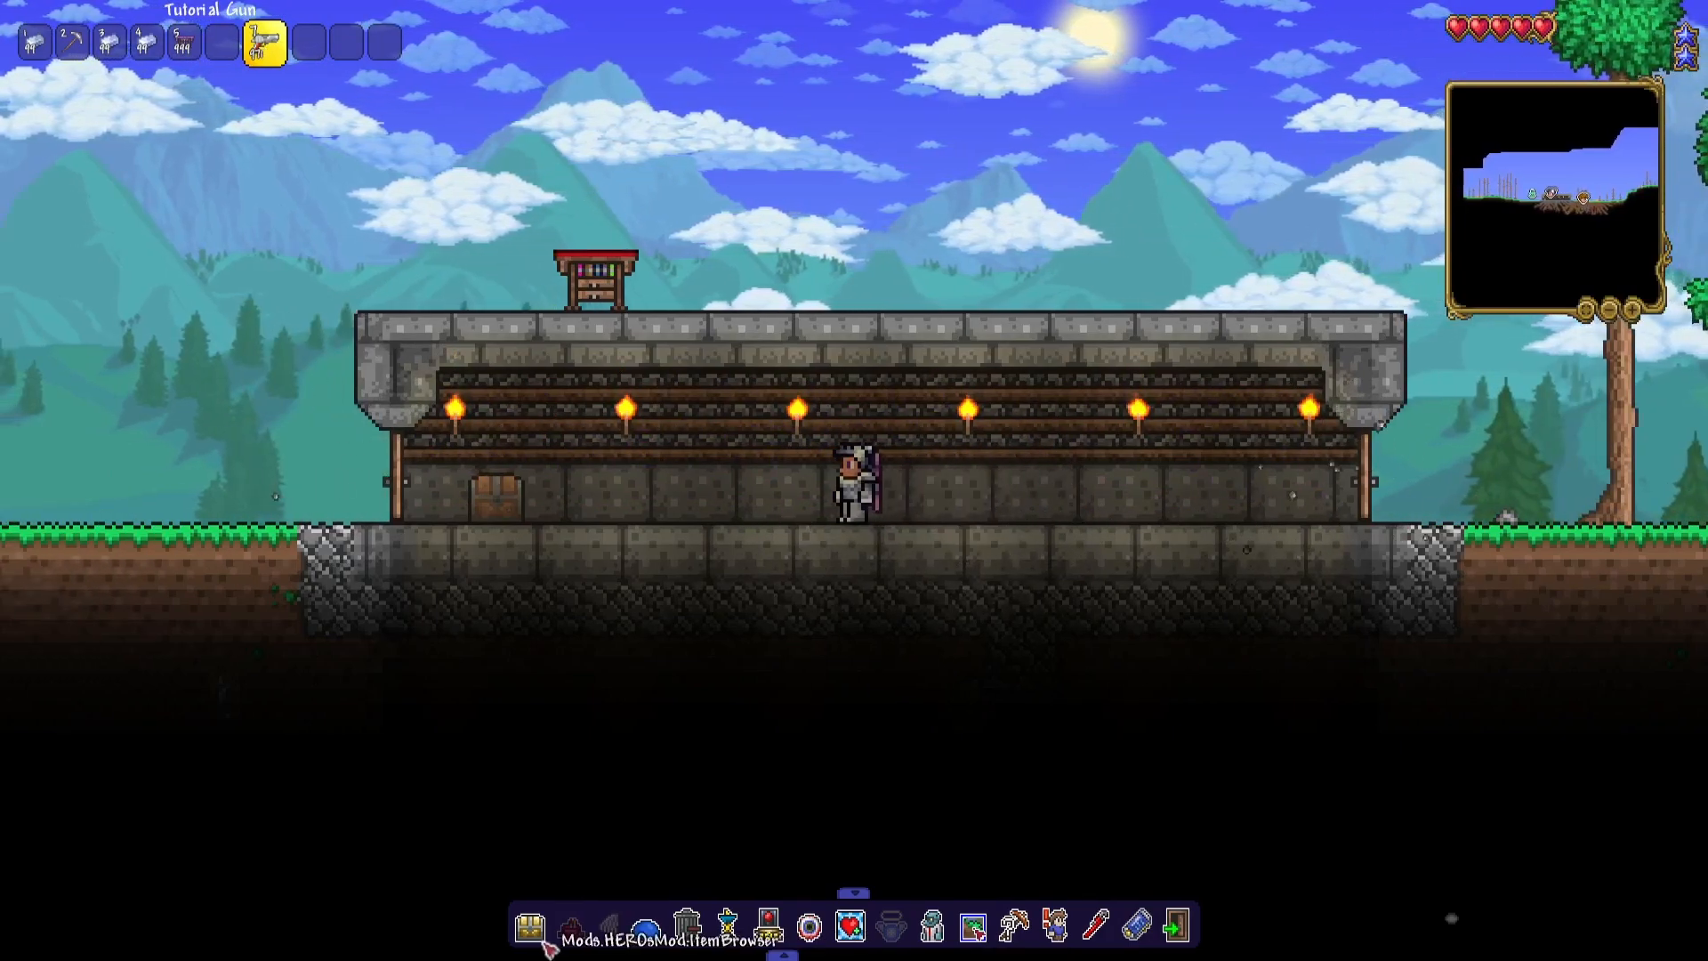
Reopen the item spawning browser with the Tutorial Gun in the hotbar
click(530, 924)
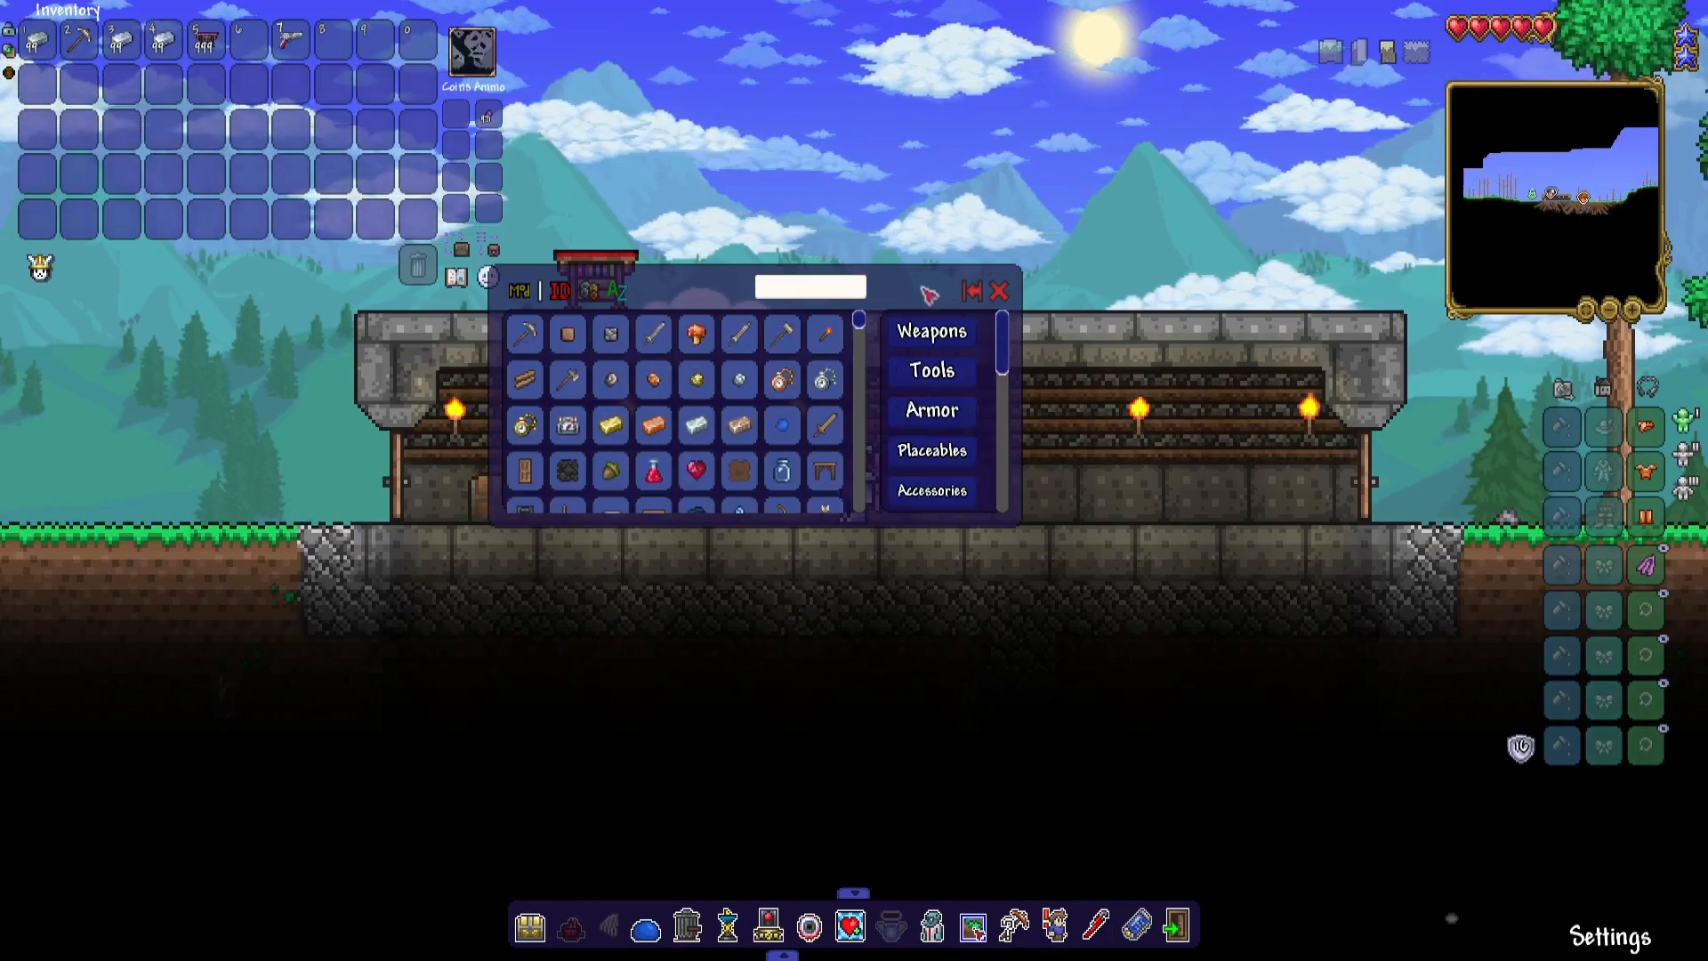